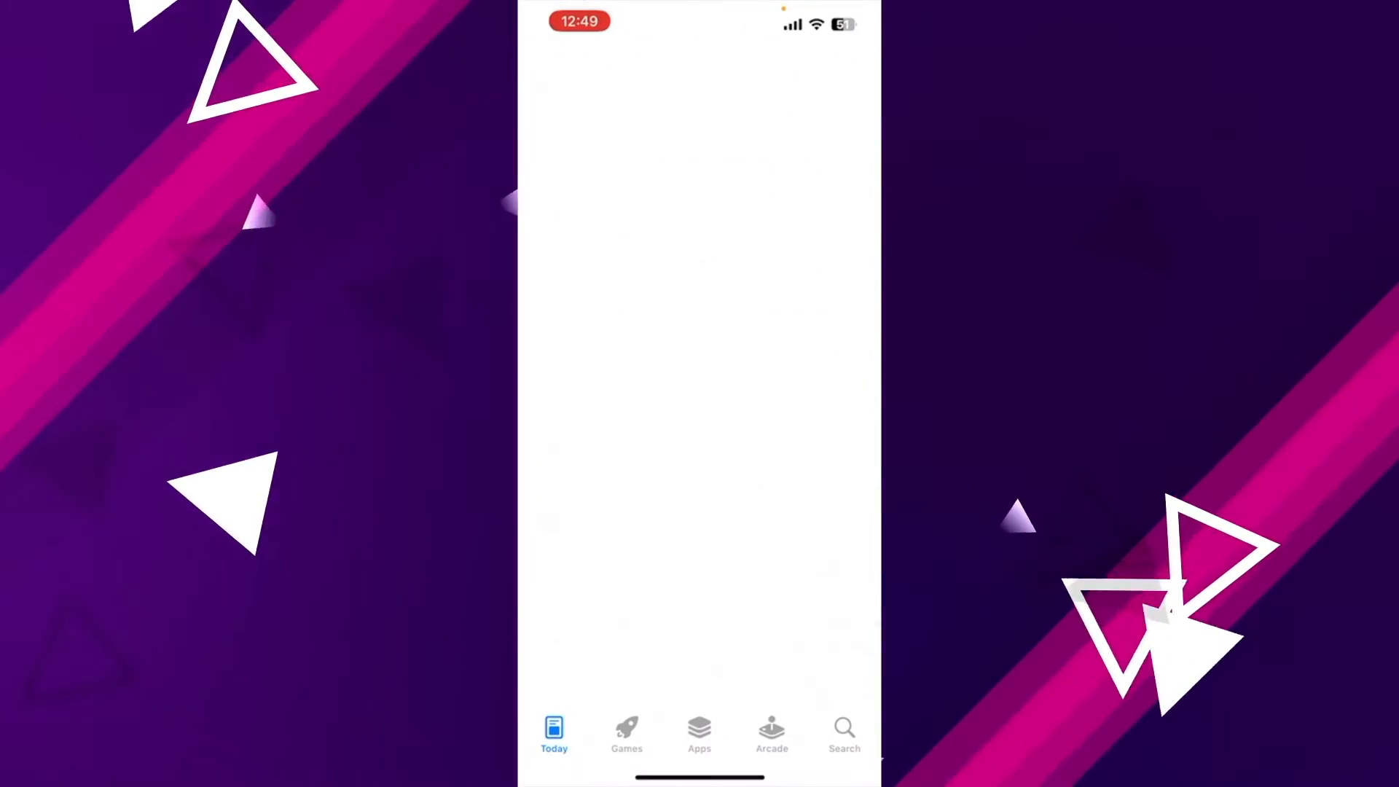
Step: Search the App Store for "animaker" and launch the Animaker app
{"action": "type", "text": "animaker"}
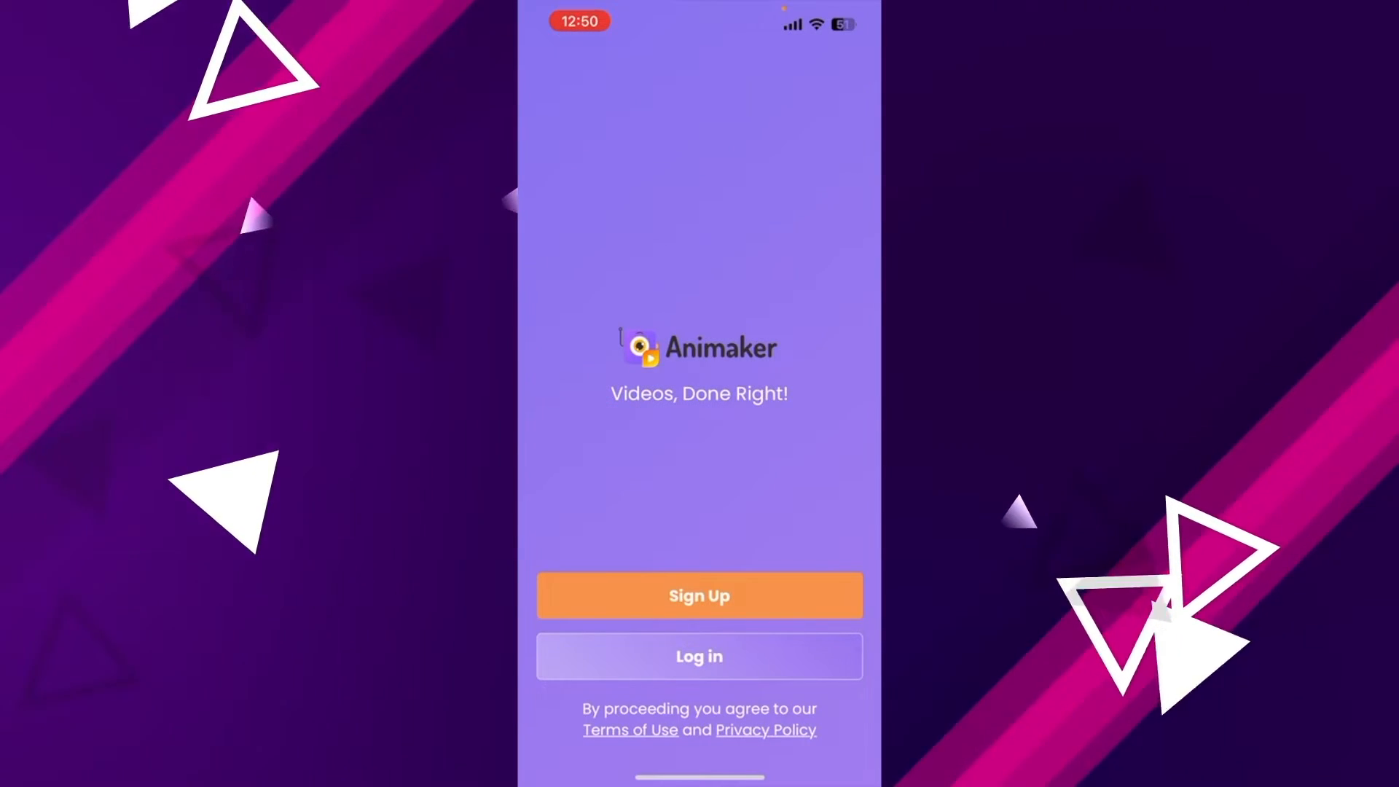
Step: Log in to the existing account and view the My Projects list
{"action": "left_click", "coordinate": [698, 656]}
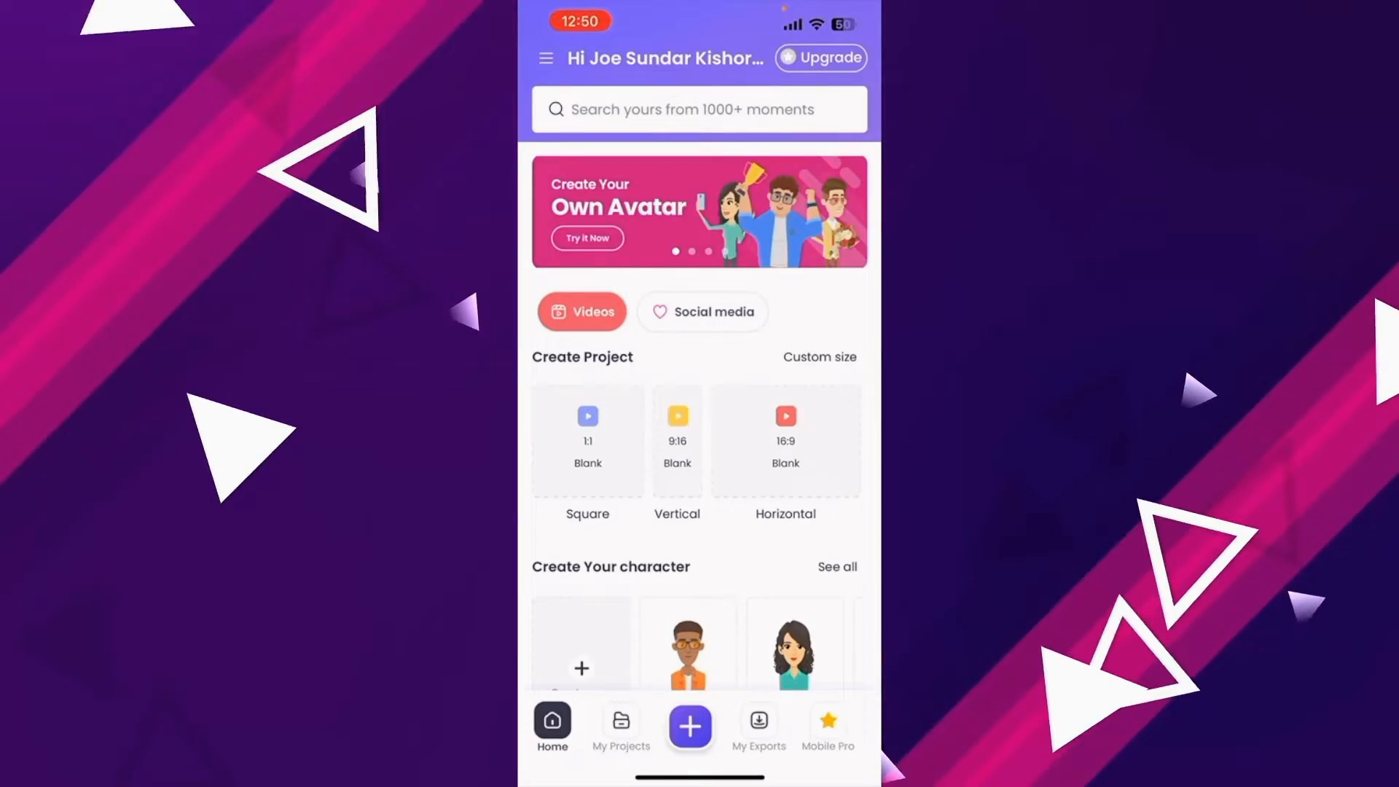
{"action": "scroll", "scroll_direction": "down", "scroll_amount": 3}
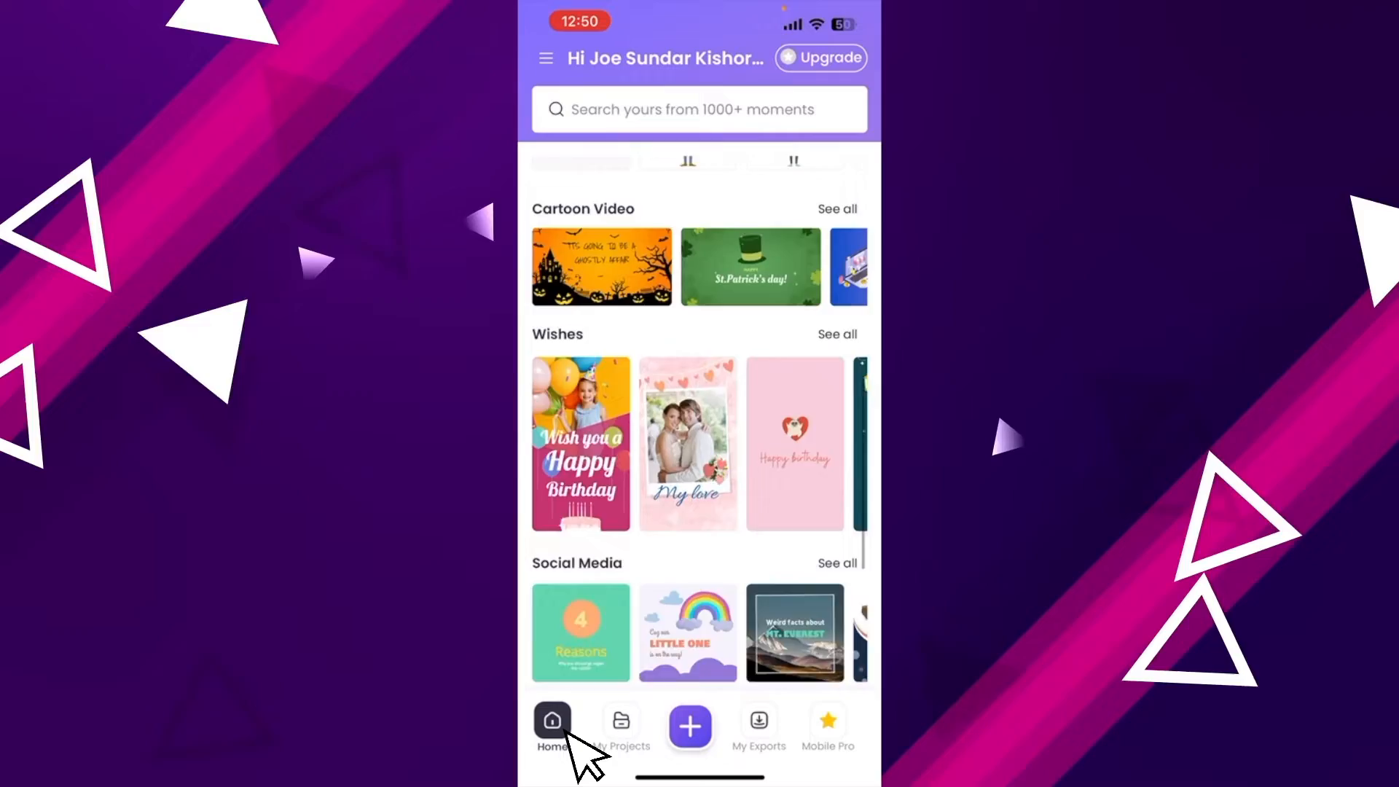
{"action": "left_click", "coordinate": [620, 727]}
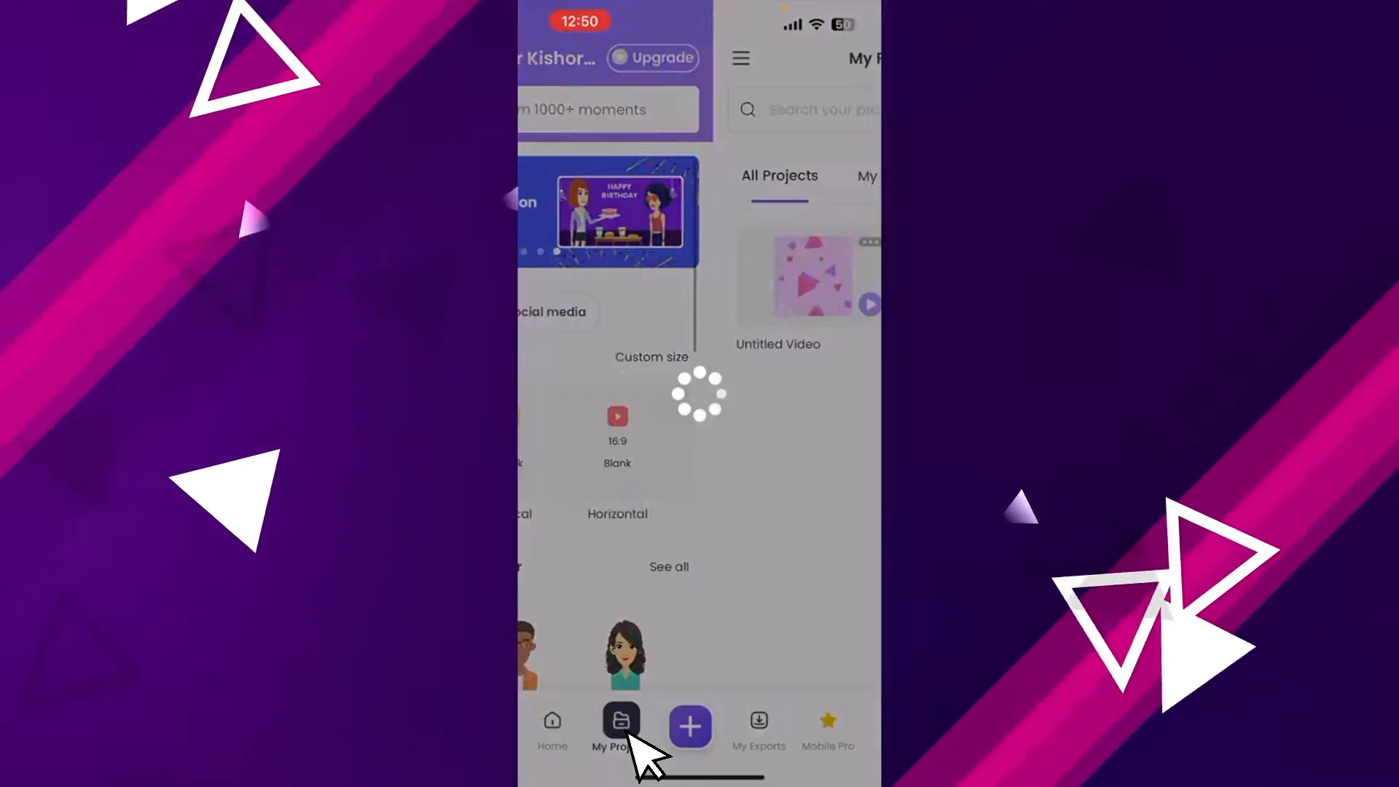
{"action": "left_click", "coordinate": [621, 727]}
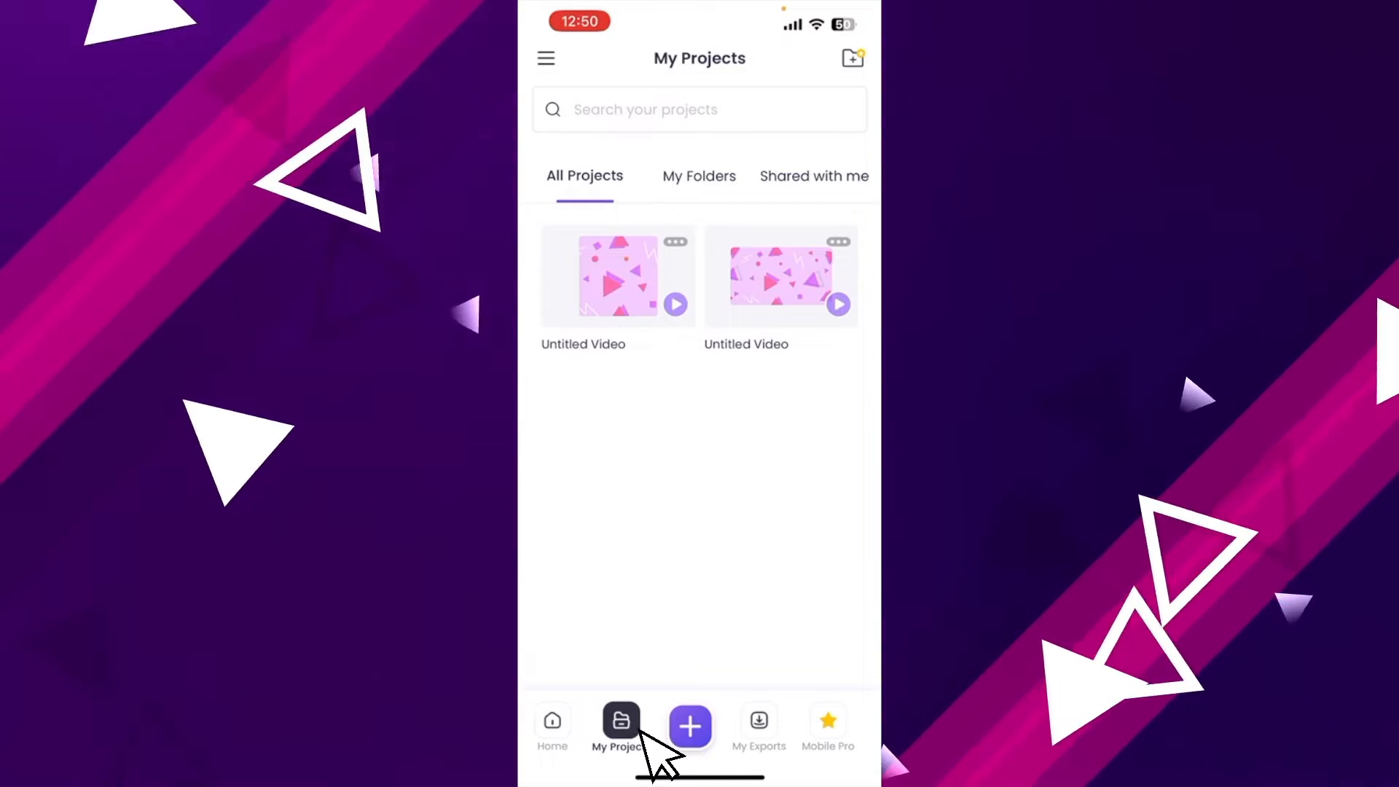
Step: Tour My Exports, Mobile Pro plans and the templates page, then return to the Home dashboard
{"action": "left_click", "coordinate": [758, 727]}
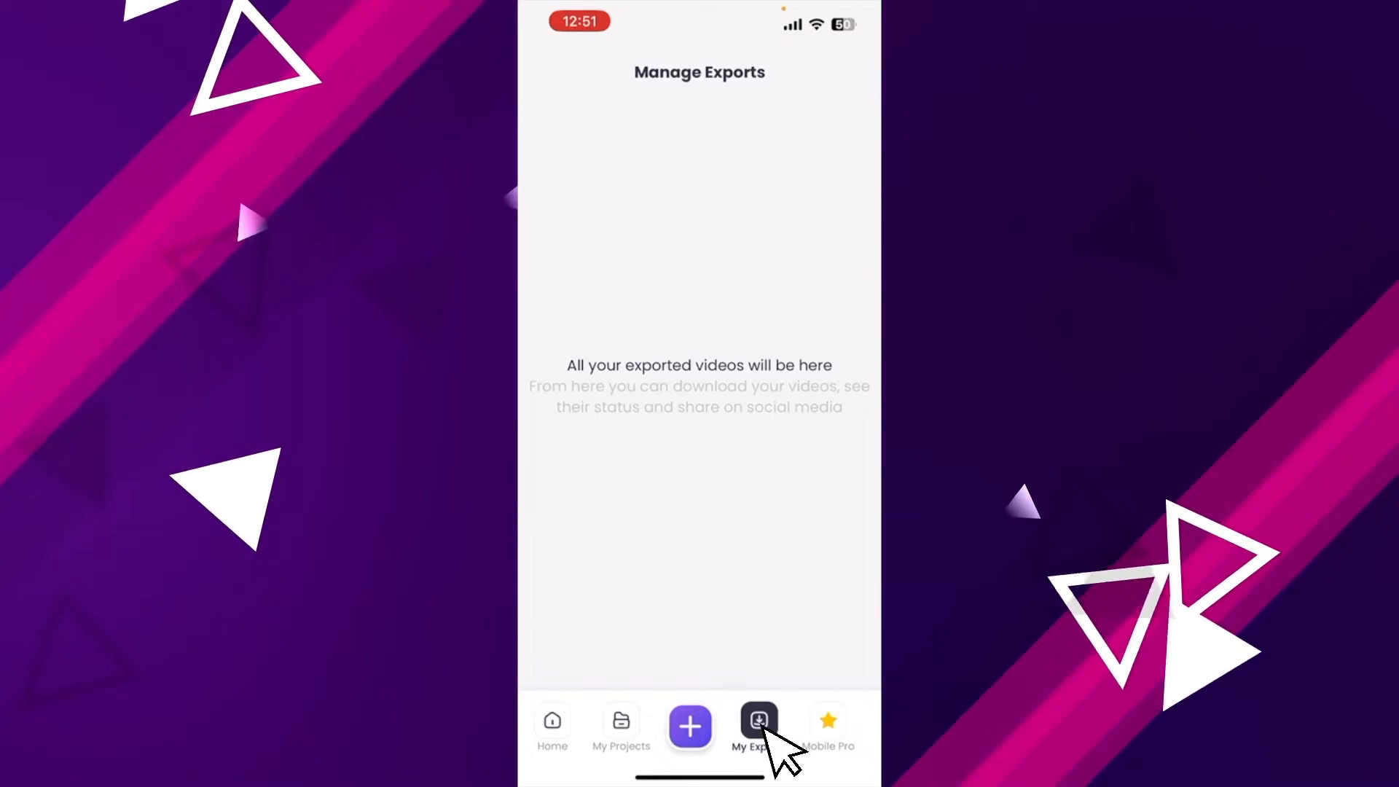
{"action": "left_click", "coordinate": [827, 728]}
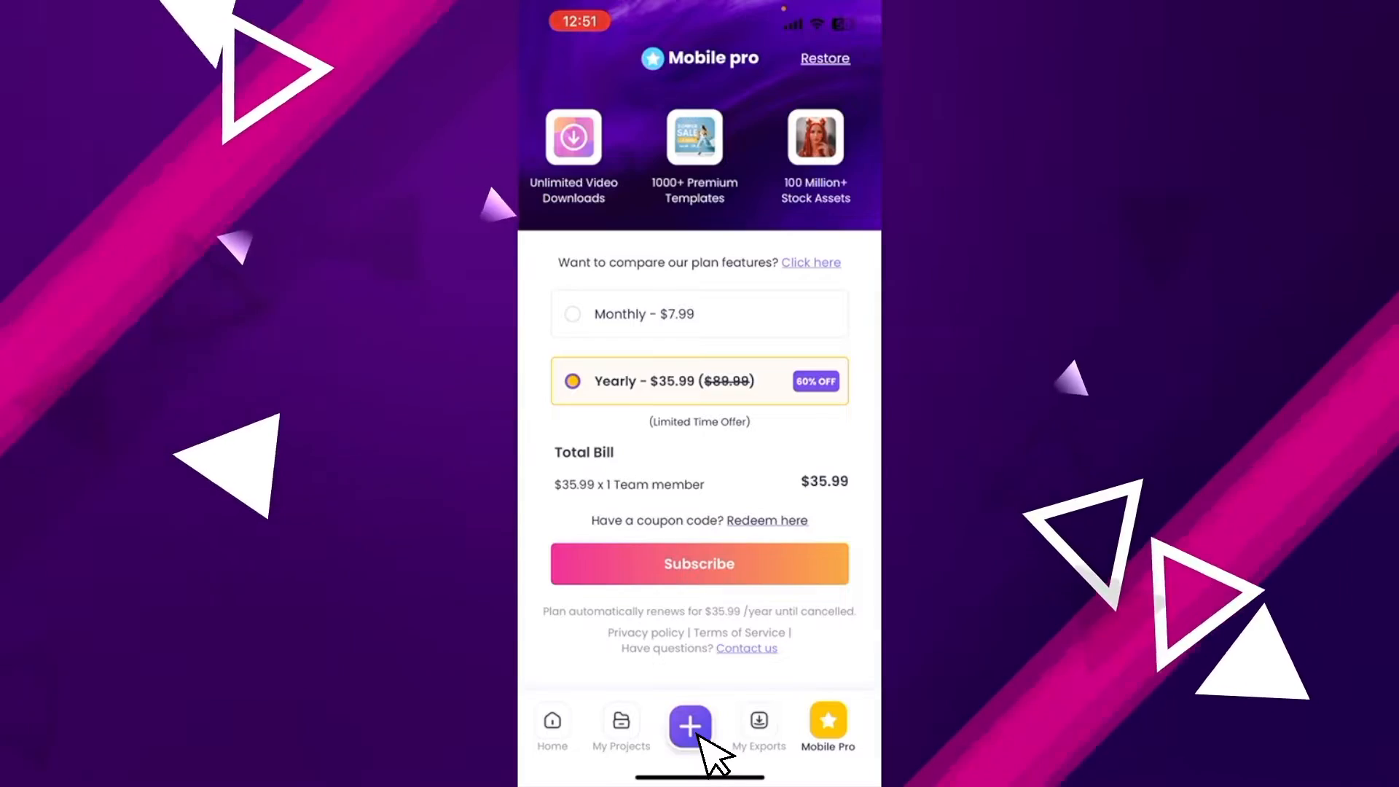
{"action": "left_click", "coordinate": [690, 725]}
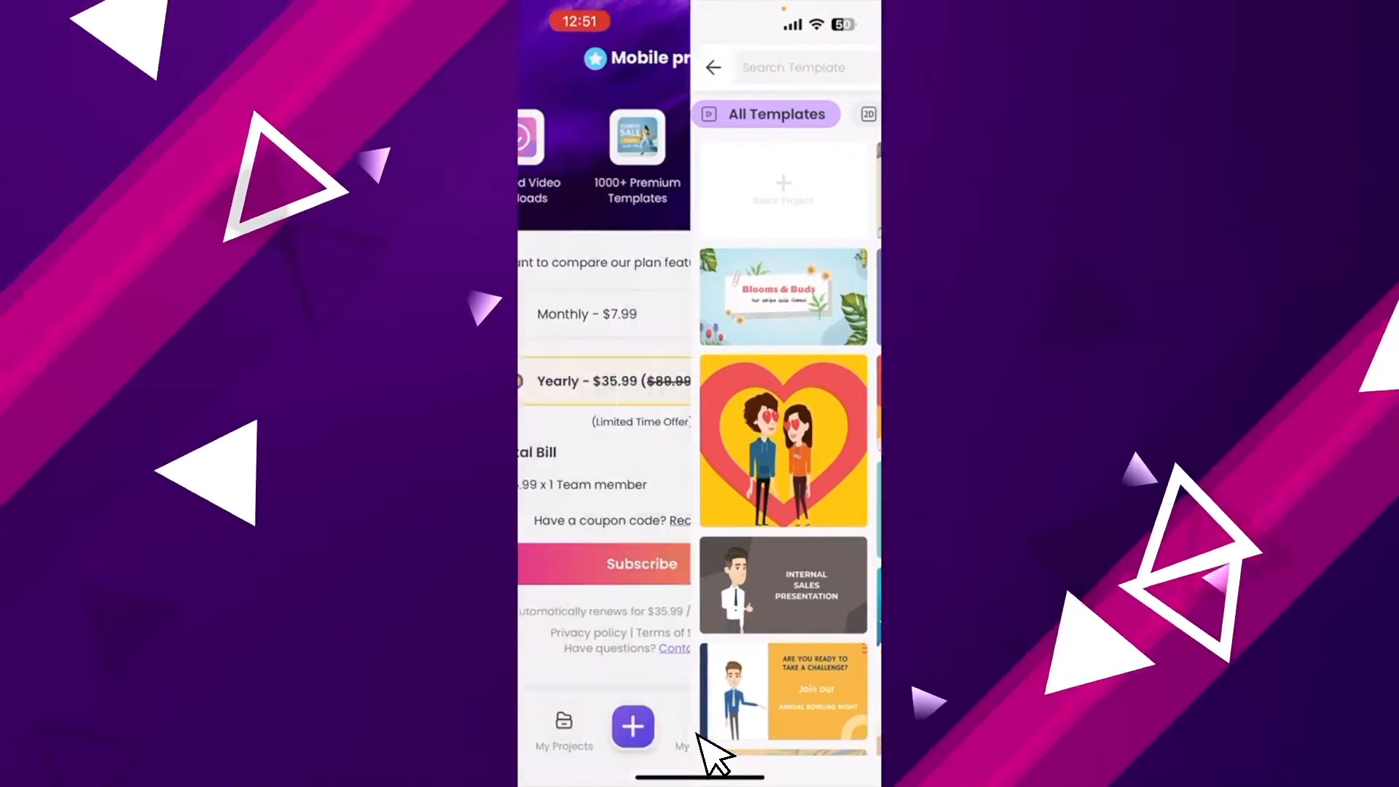
{"action": "left_click", "coordinate": [551, 722]}
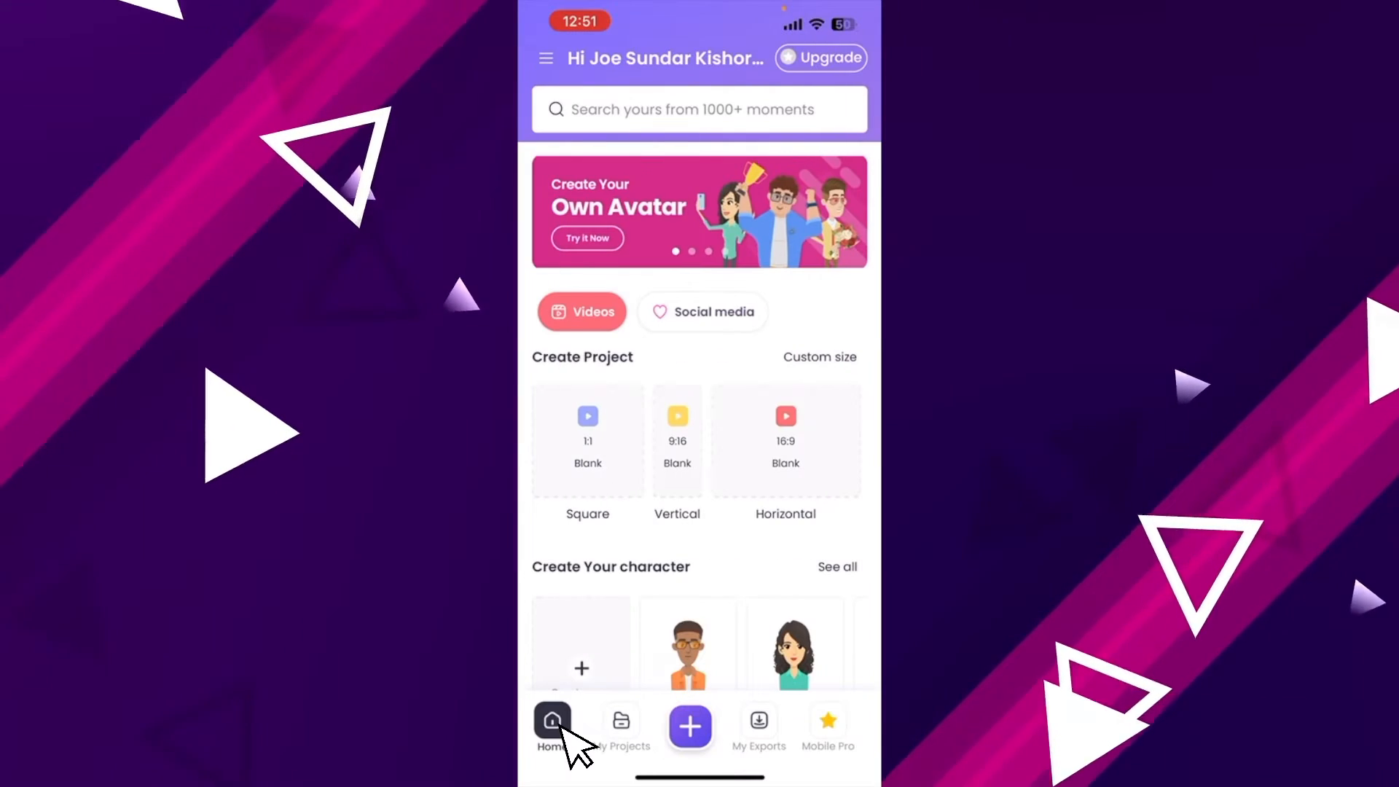
{"action": "scroll", "scroll_direction": "down", "scroll_amount": 3}
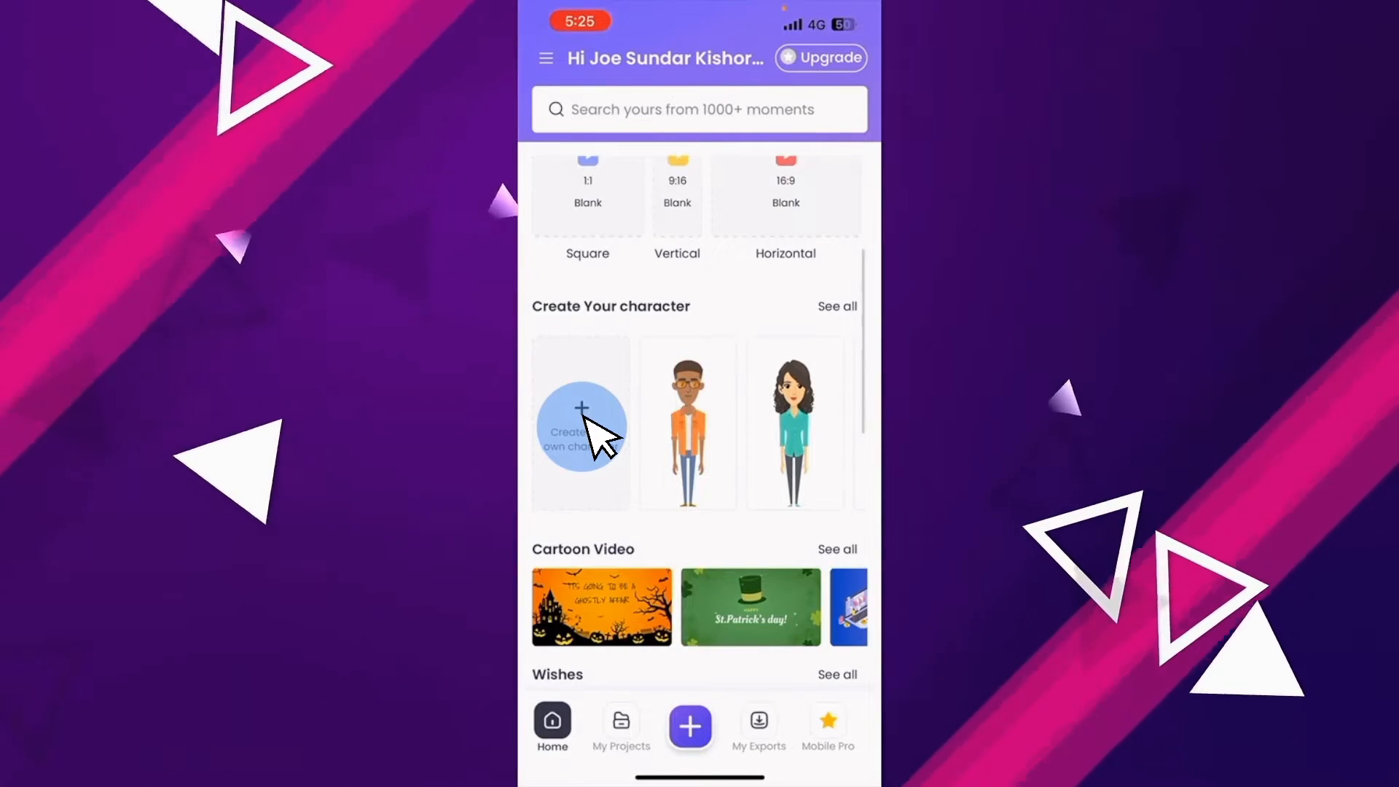
Step: Start creating a custom character with the curly-haired male avatar with glasses
{"action": "left_click", "coordinate": [581, 424]}
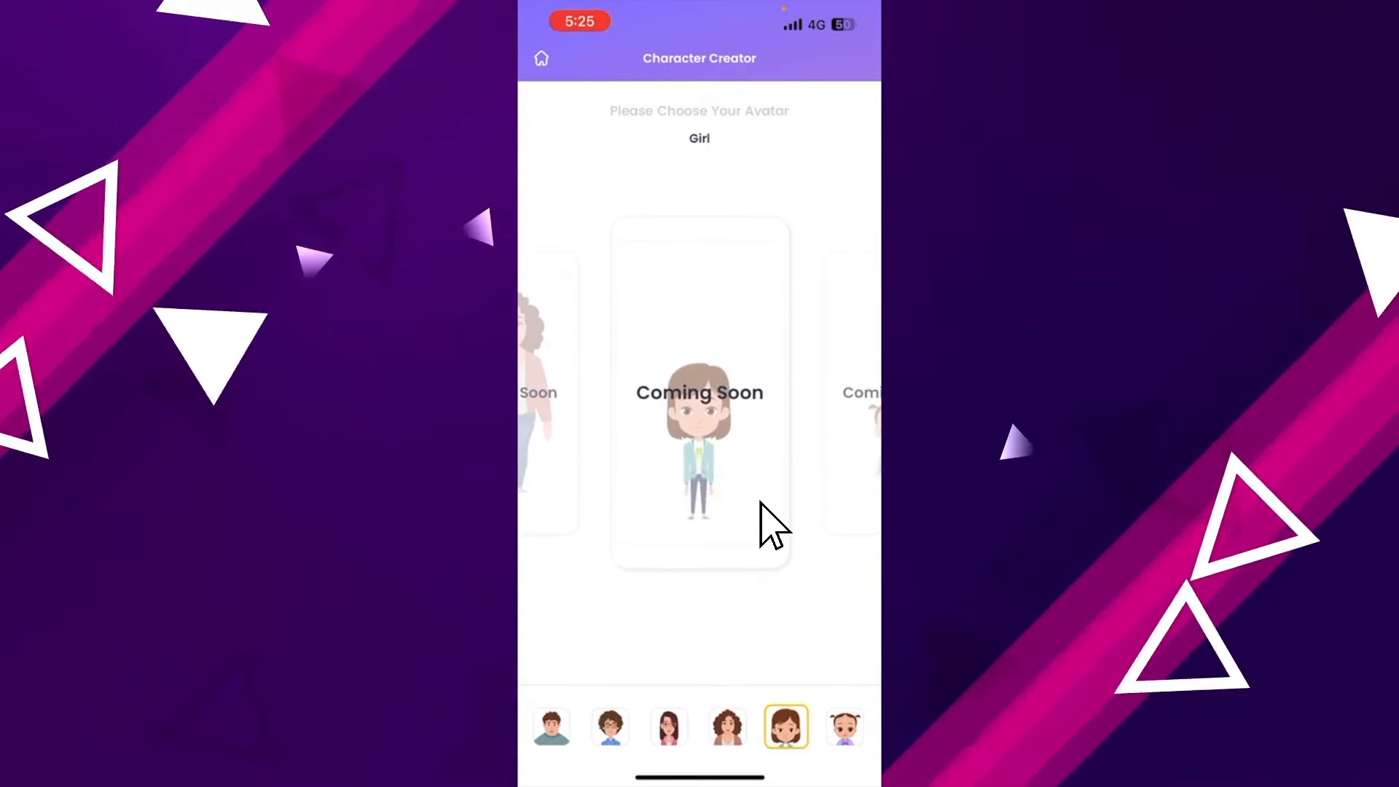
{"action": "left_click", "coordinate": [842, 725]}
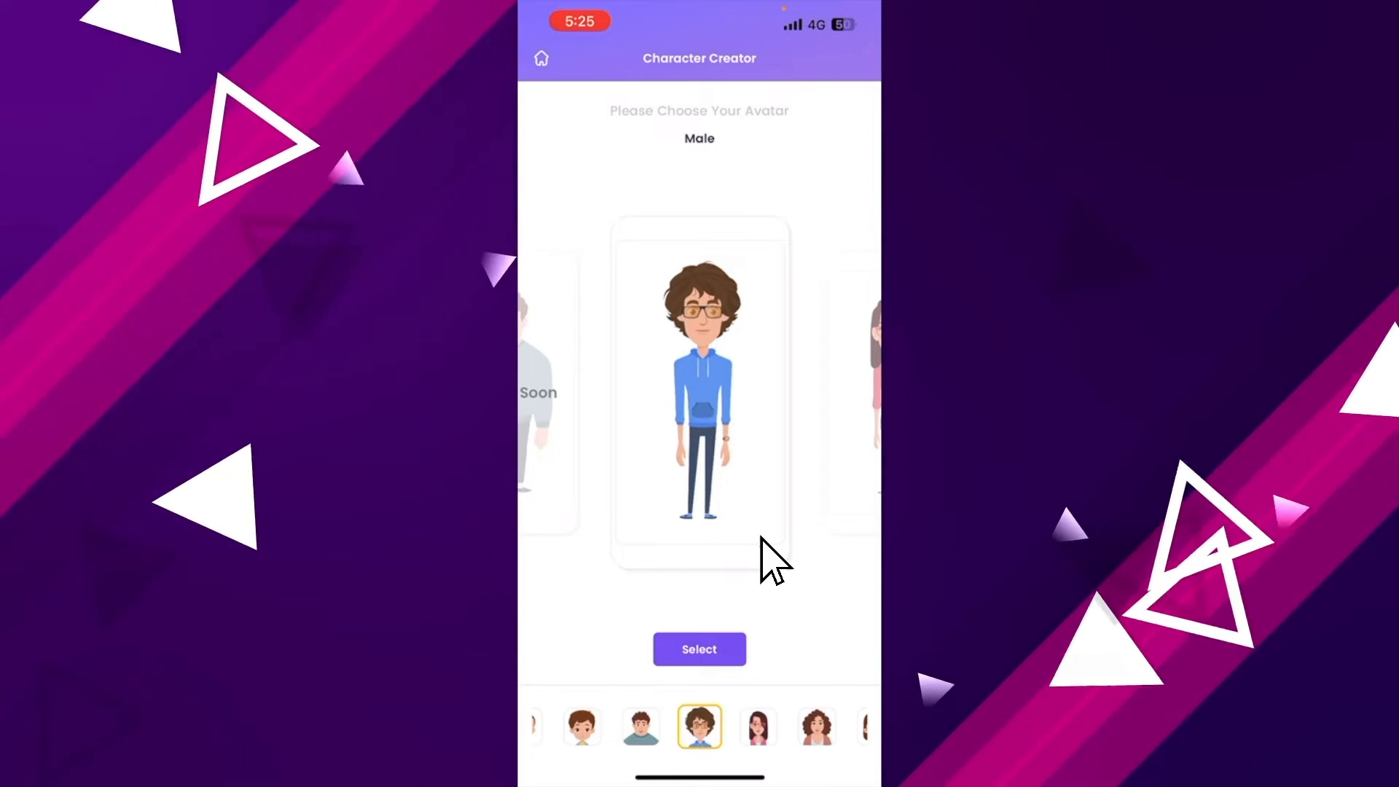
{"action": "left_click", "coordinate": [698, 649]}
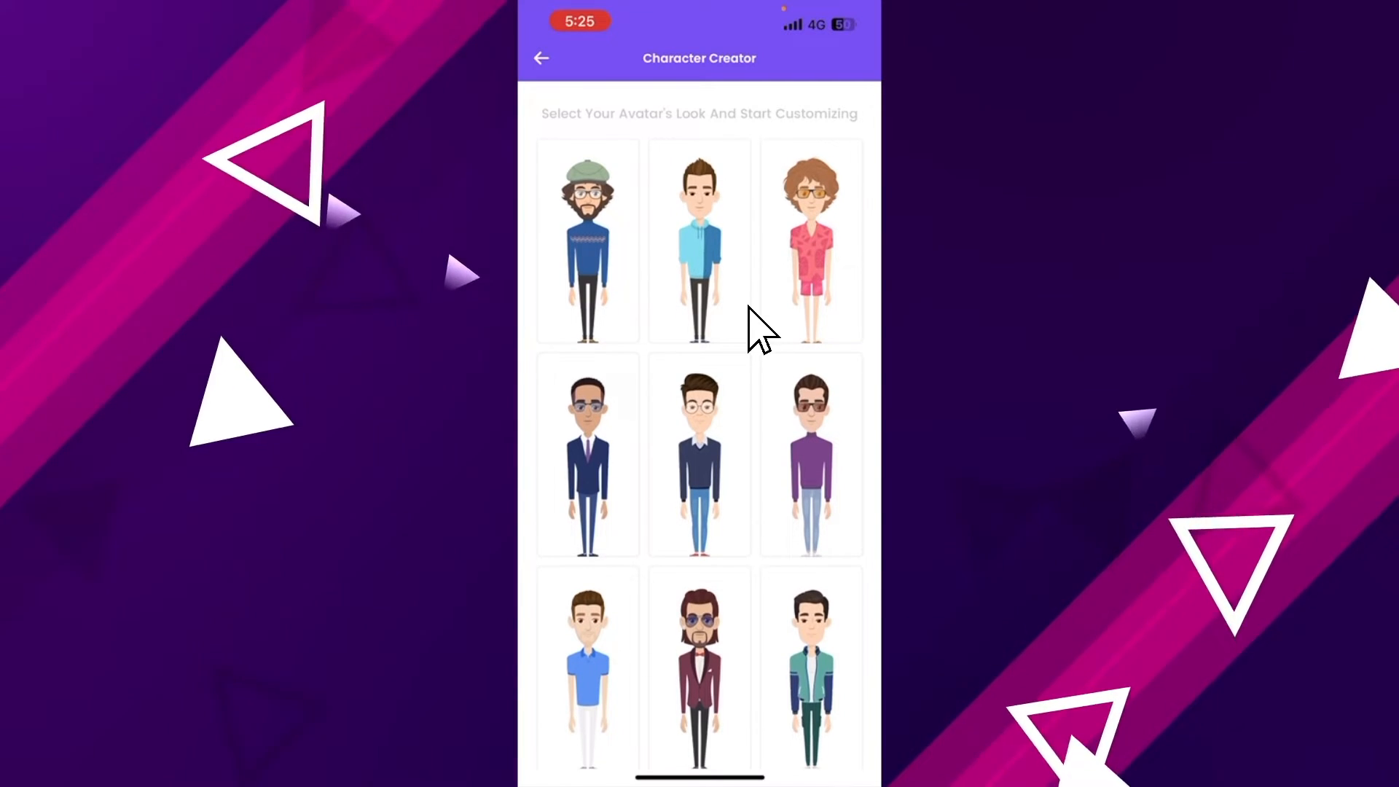
{"action": "mouse_move", "coordinate": [751, 450]}
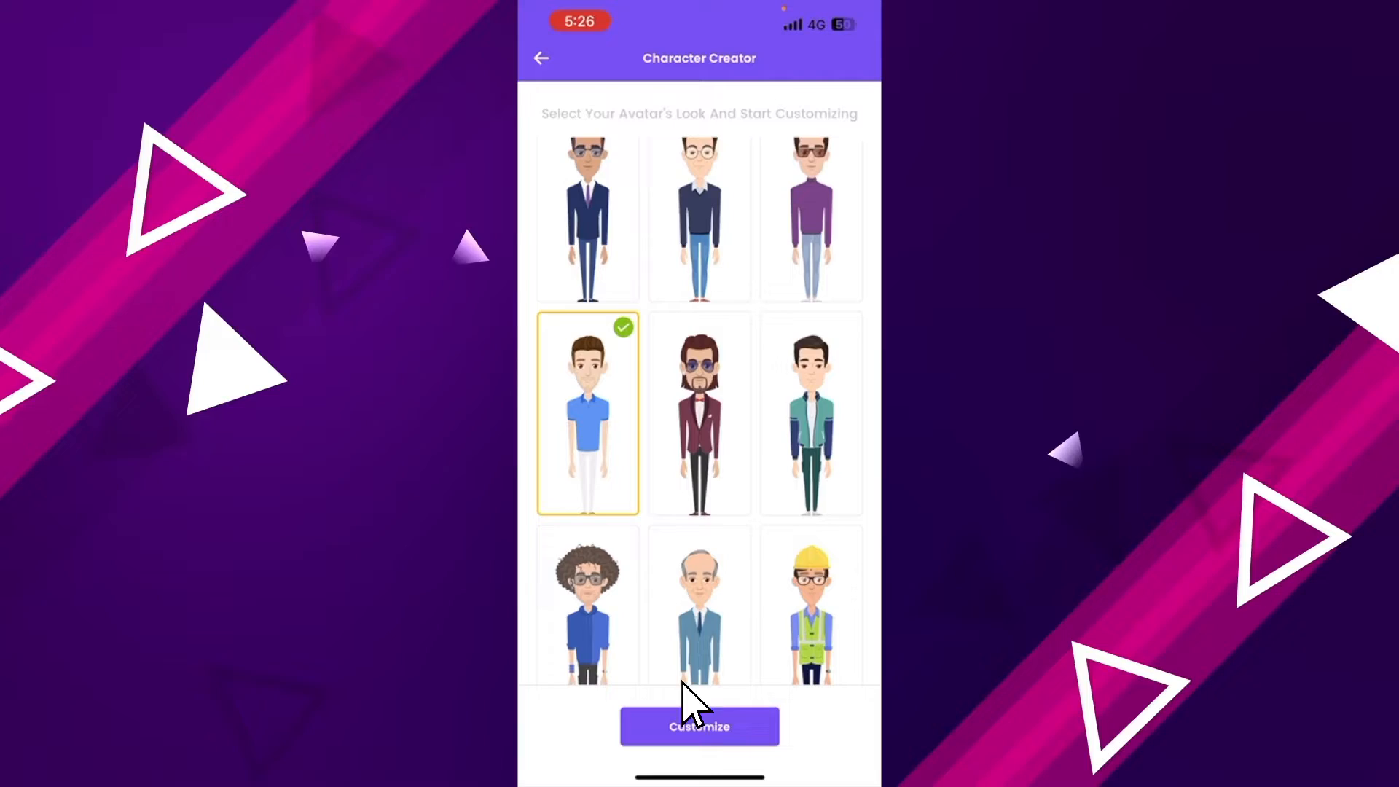
Step: Customize the look's hair, trying curly and blonde before settling on short brown side-parted hair
{"action": "left_click", "coordinate": [698, 726]}
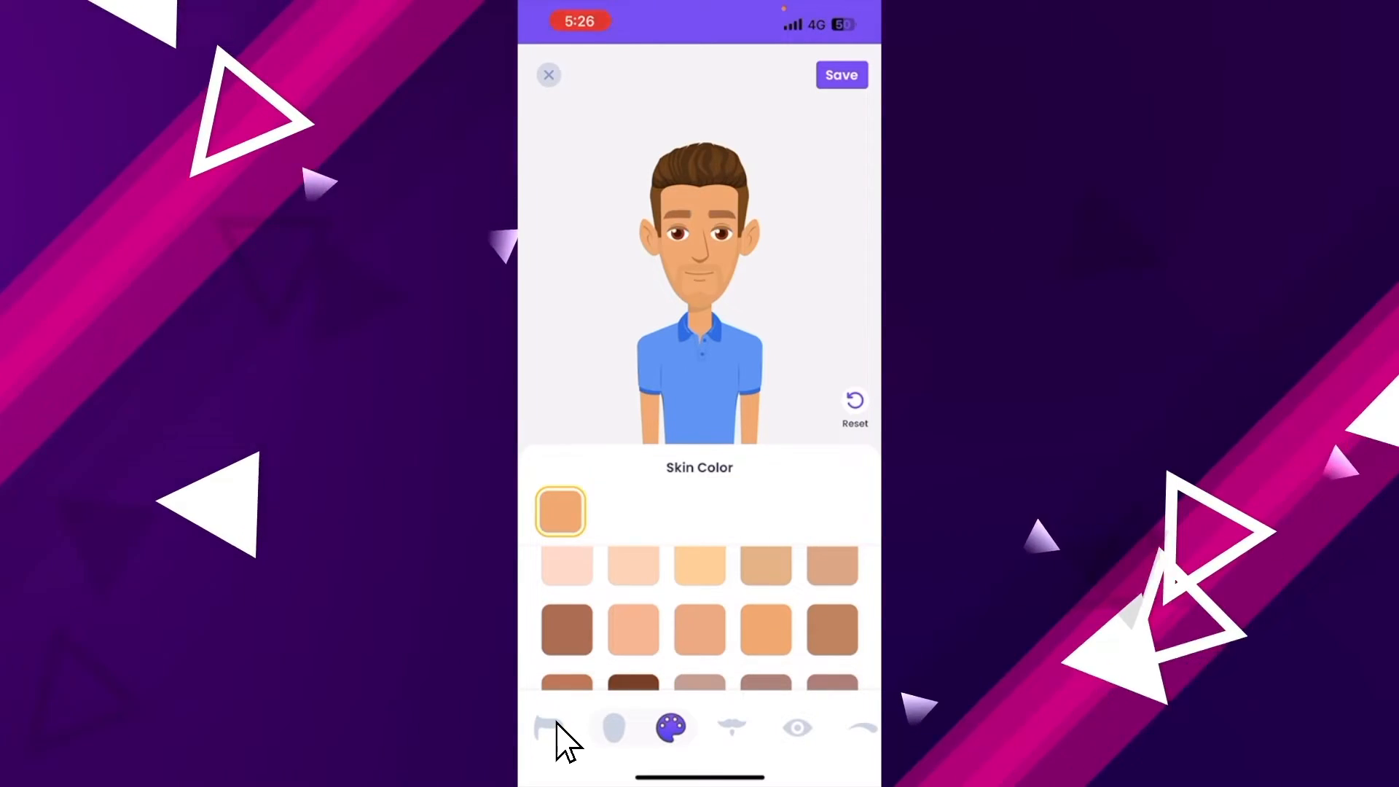
{"action": "left_click", "coordinate": [550, 727]}
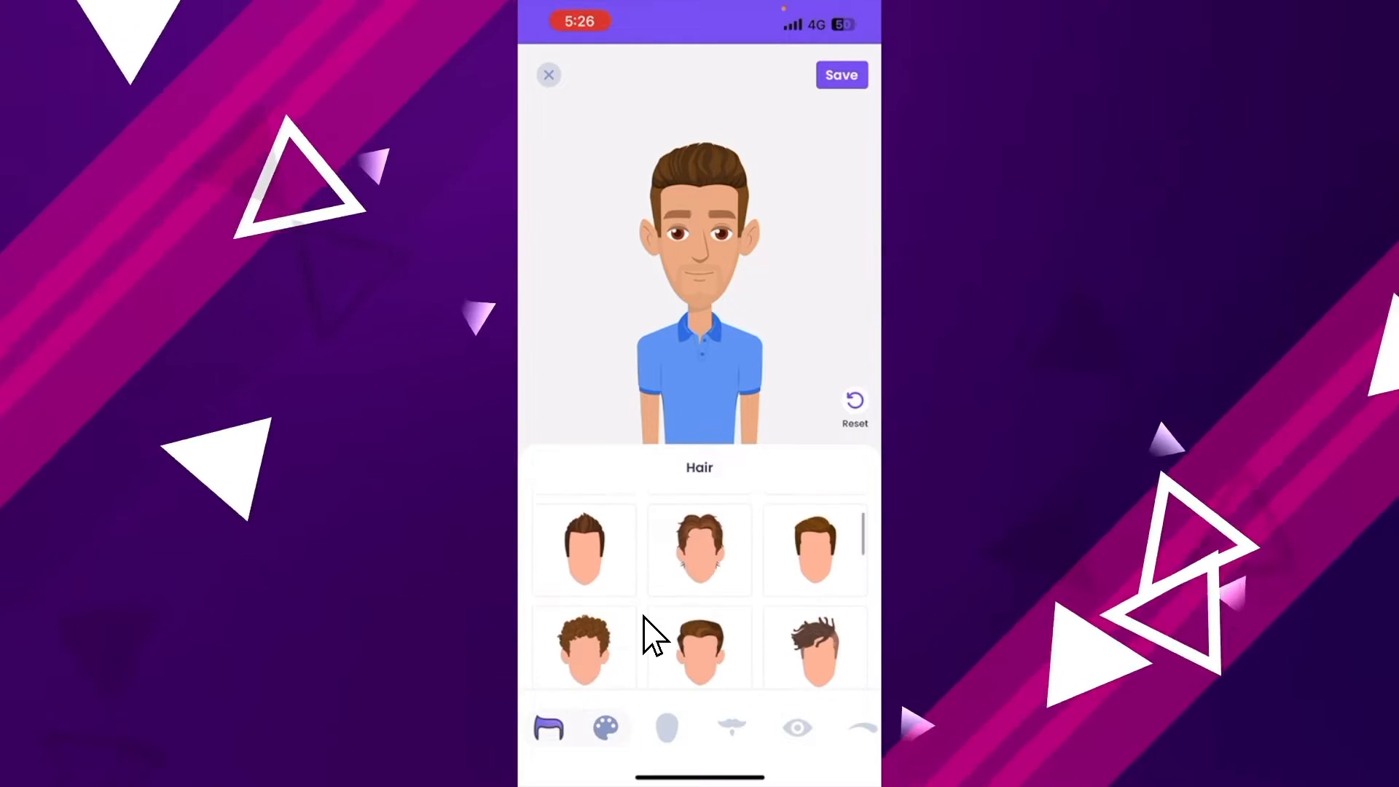
{"action": "left_click", "coordinate": [583, 586]}
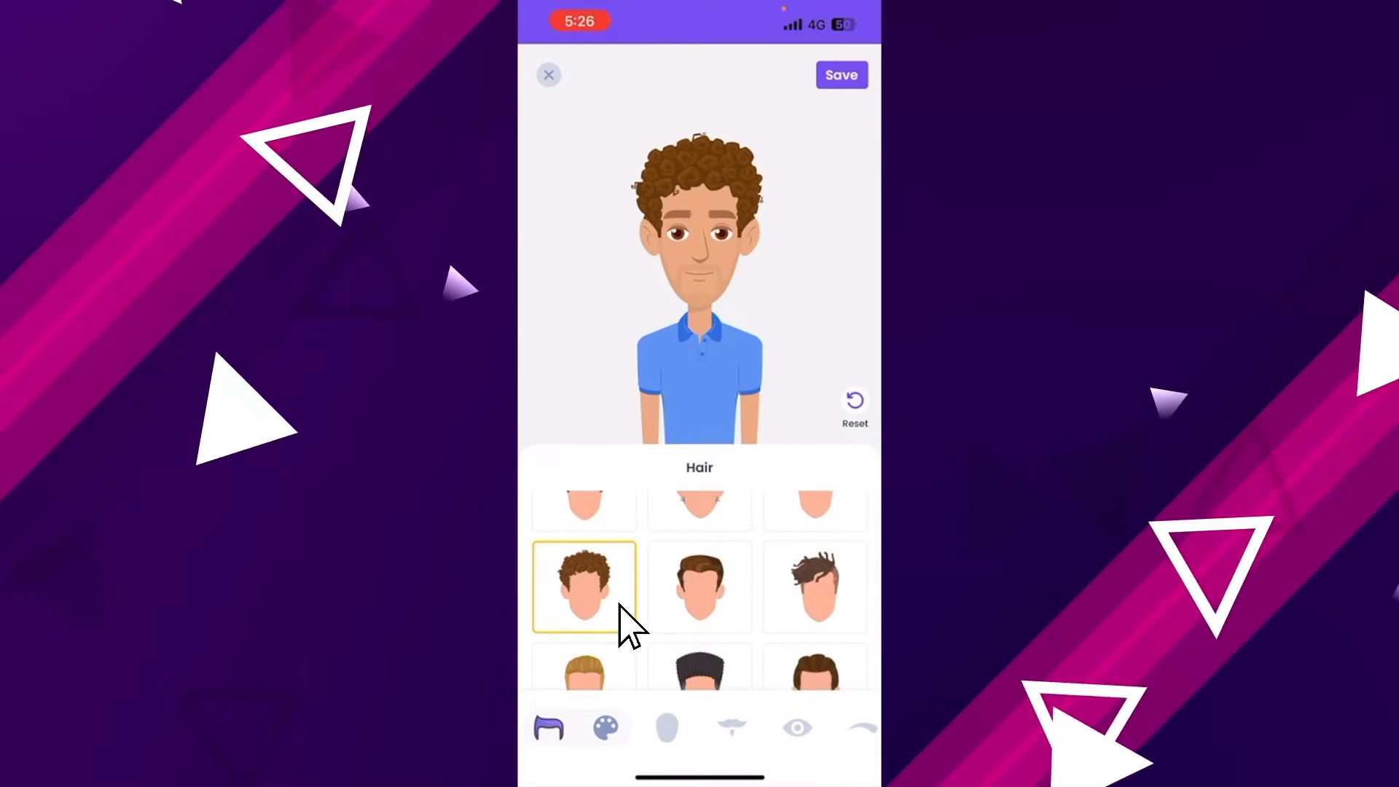
{"action": "left_click", "coordinate": [583, 602]}
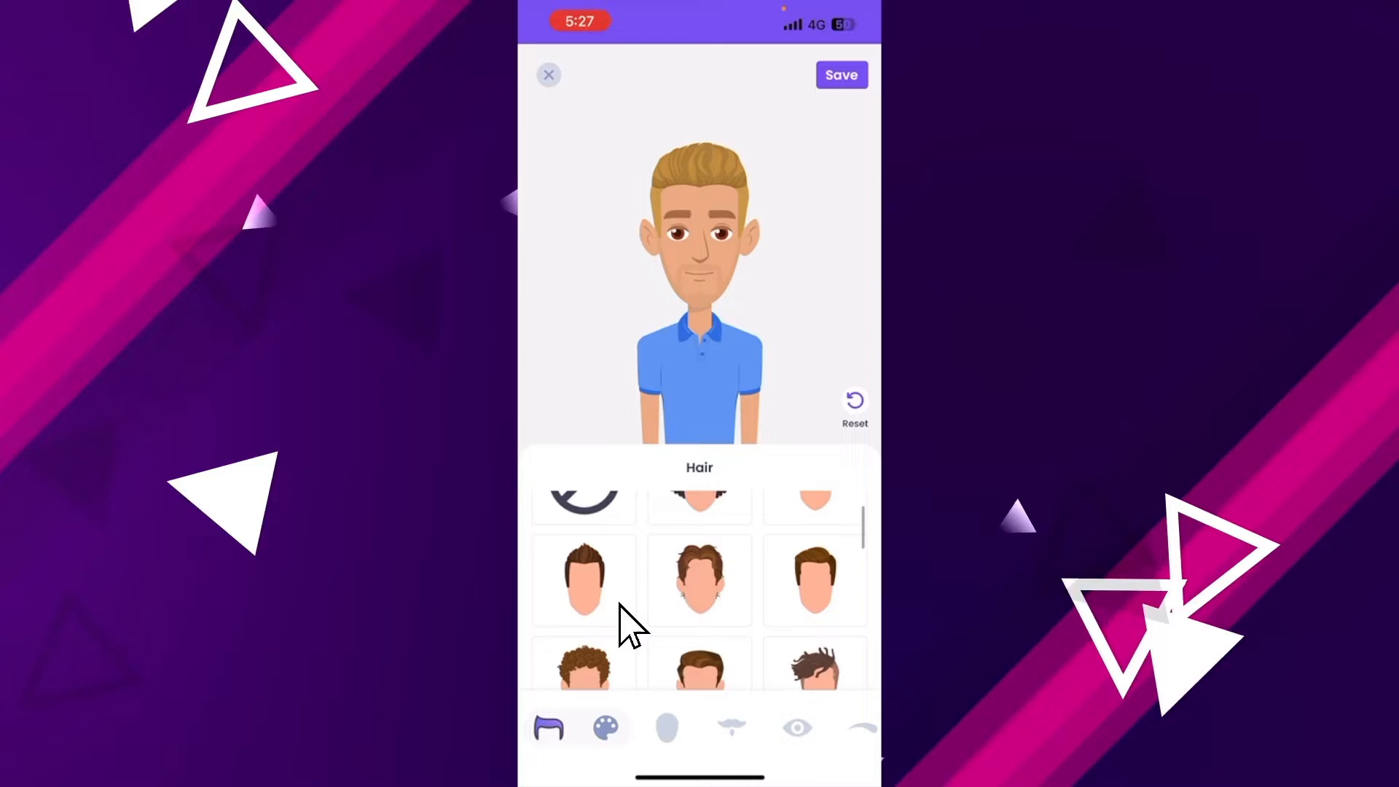
{"action": "left_click", "coordinate": [813, 638]}
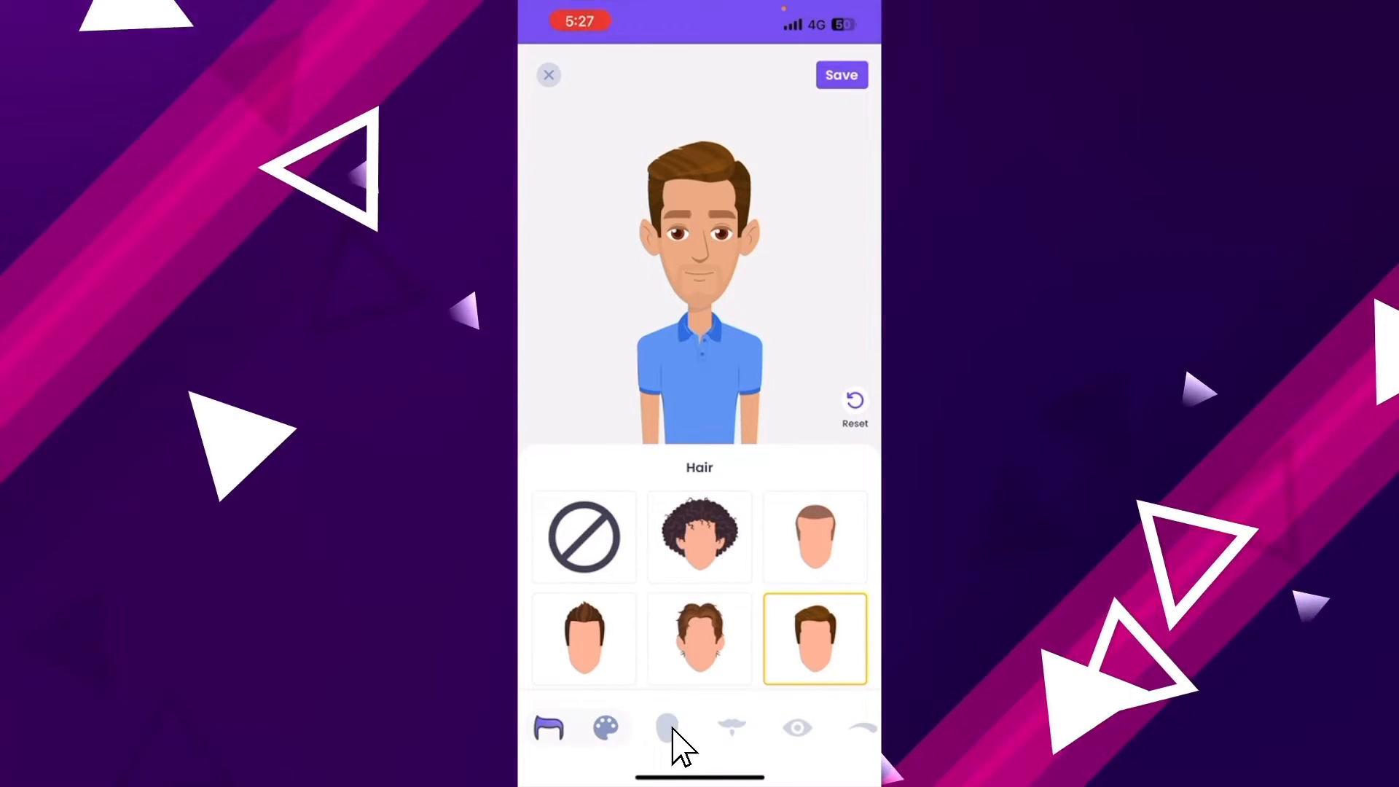
Step: Choose a new face shape, try a moustache and pick a different eye style
{"action": "left_click", "coordinate": [613, 727]}
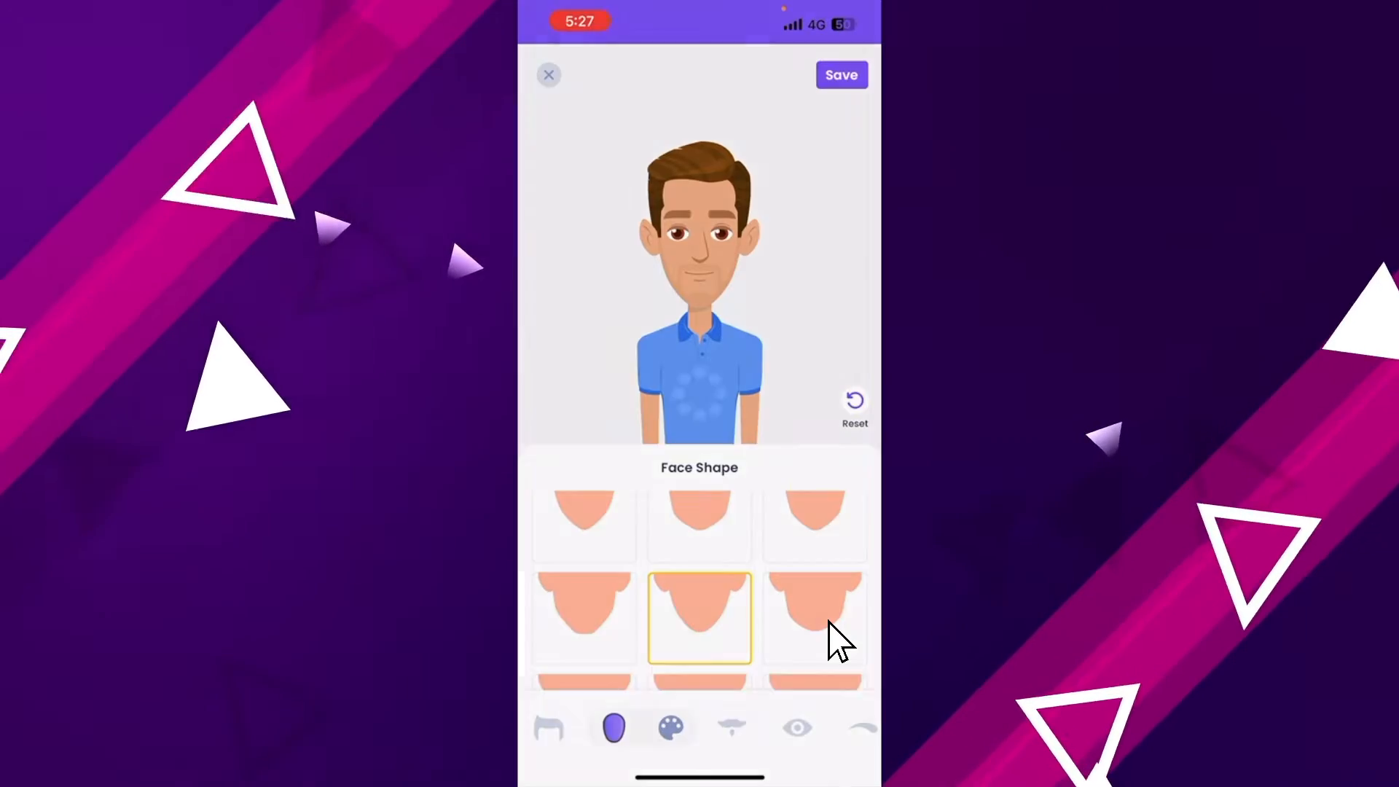
{"action": "left_click", "coordinate": [813, 618]}
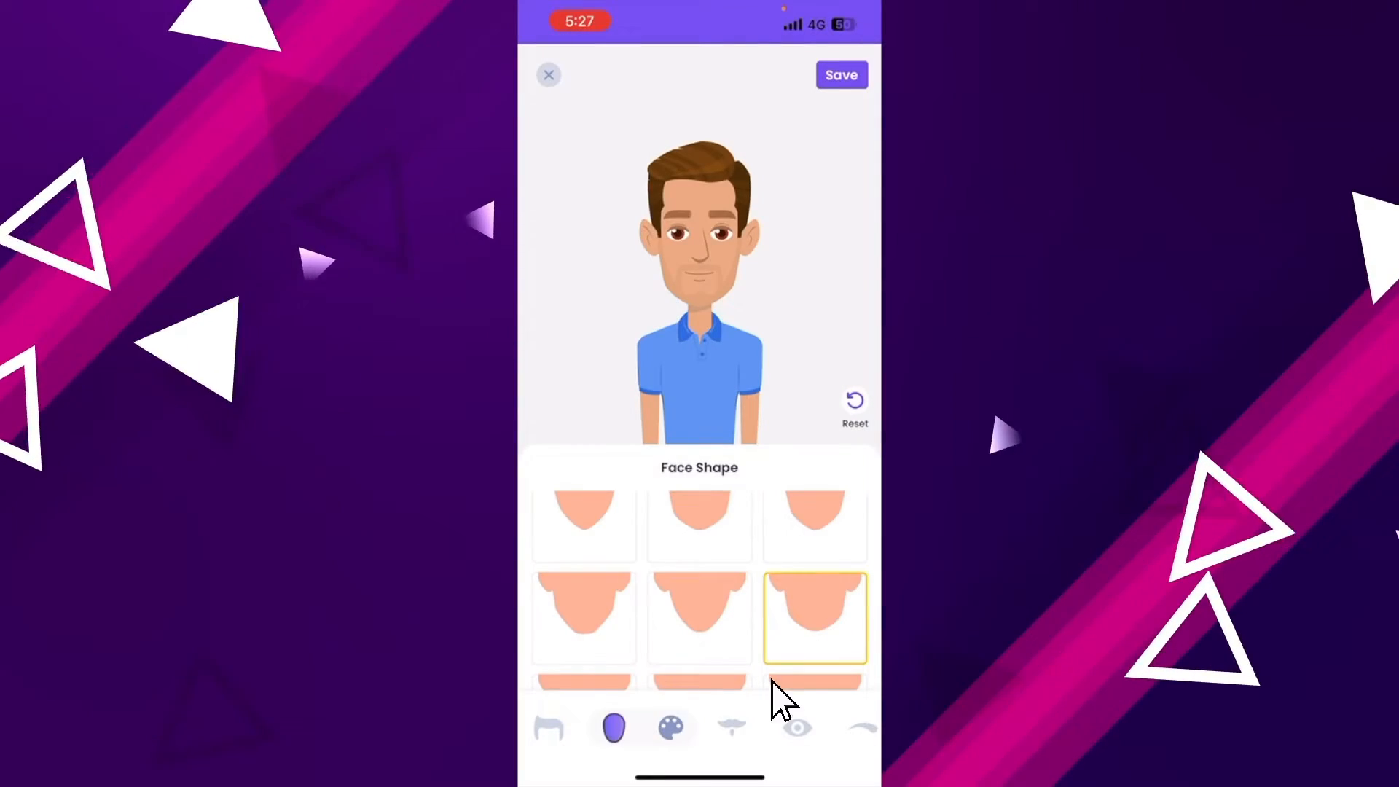
{"action": "left_click", "coordinate": [673, 727]}
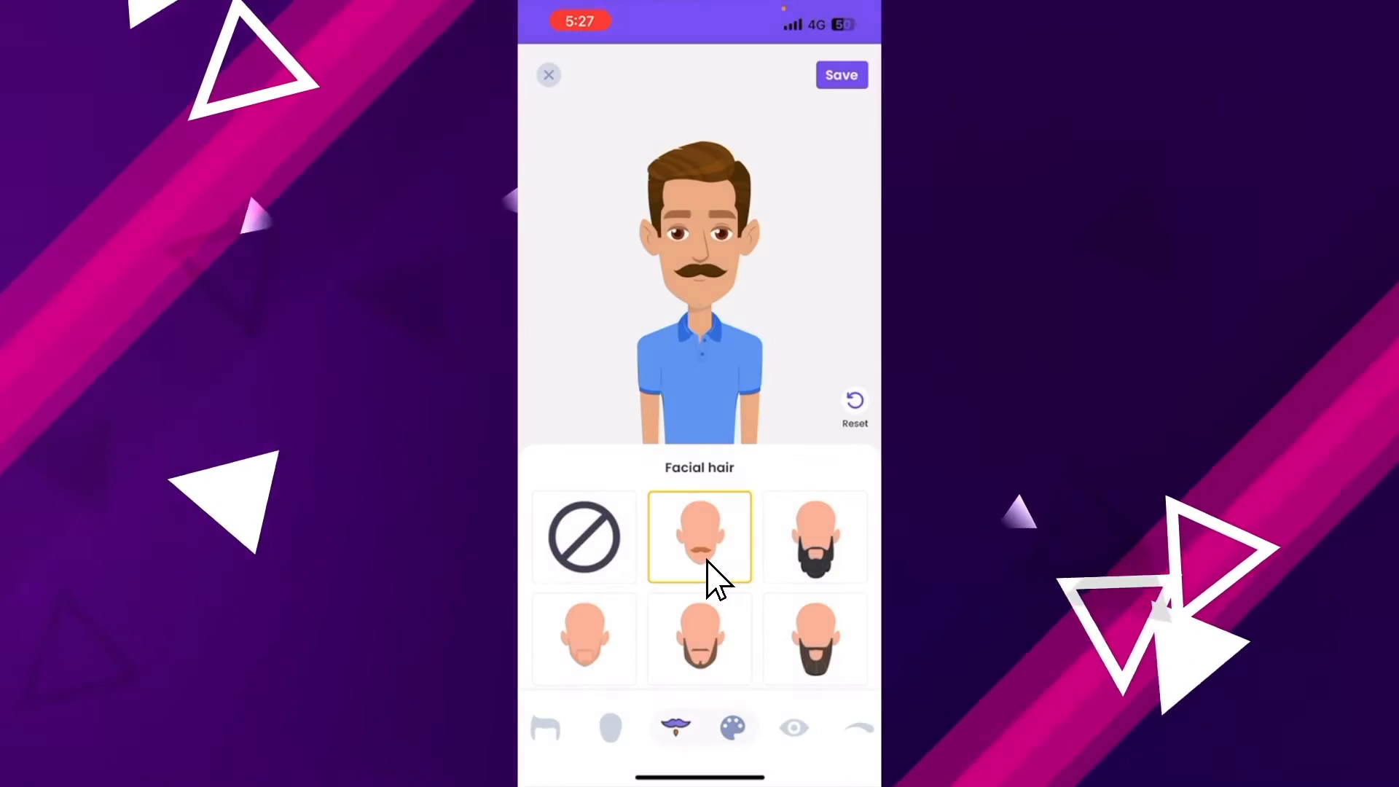
{"action": "left_click", "coordinate": [813, 536]}
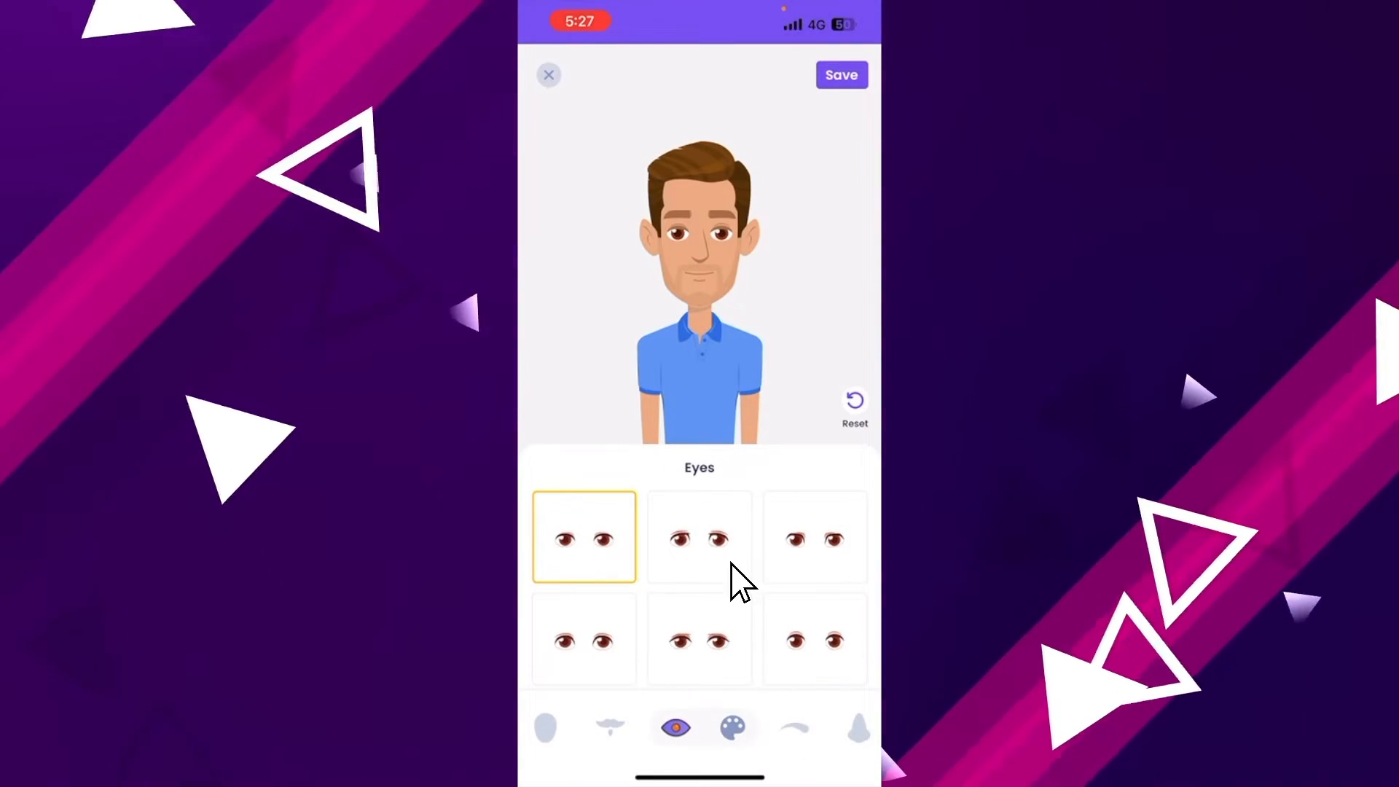
{"action": "left_click", "coordinate": [698, 536]}
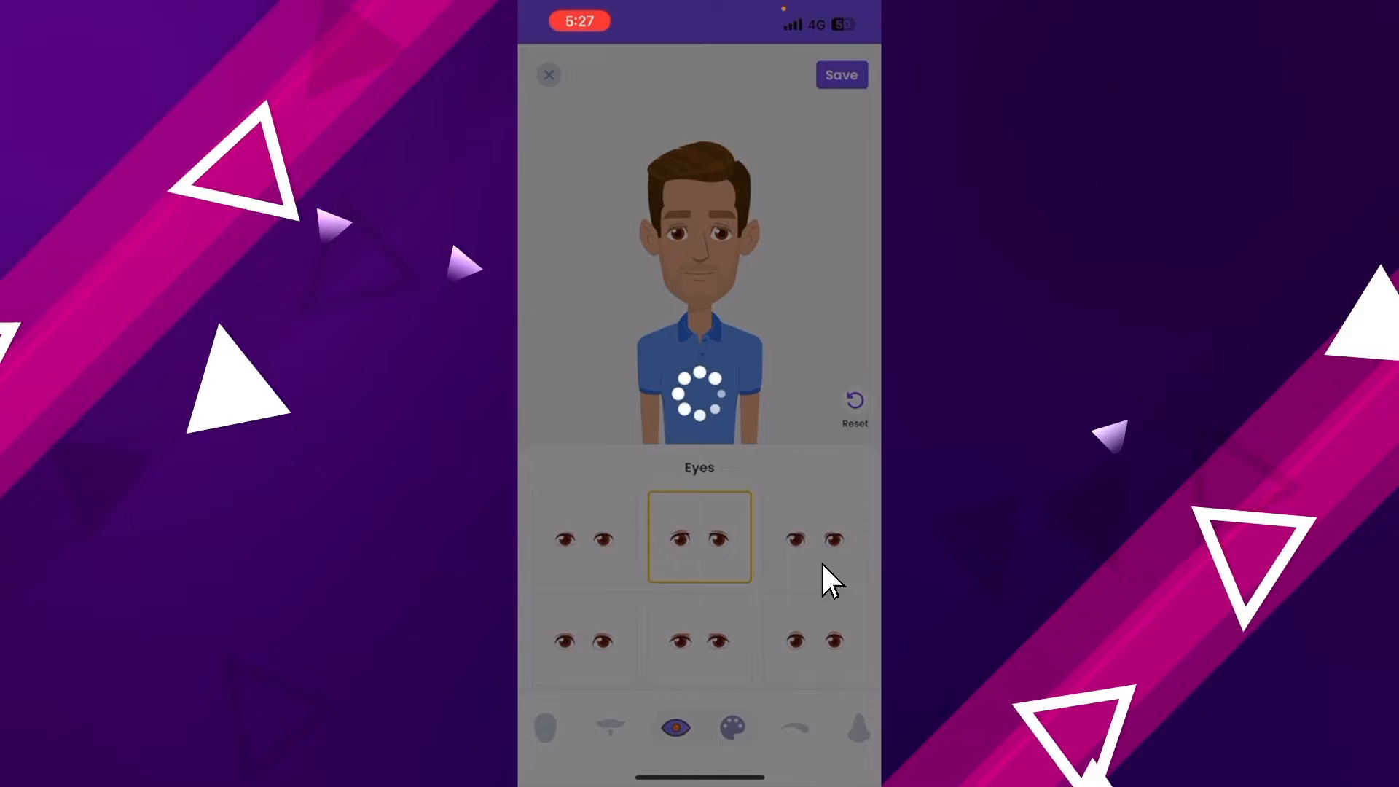
{"action": "left_click", "coordinate": [813, 536]}
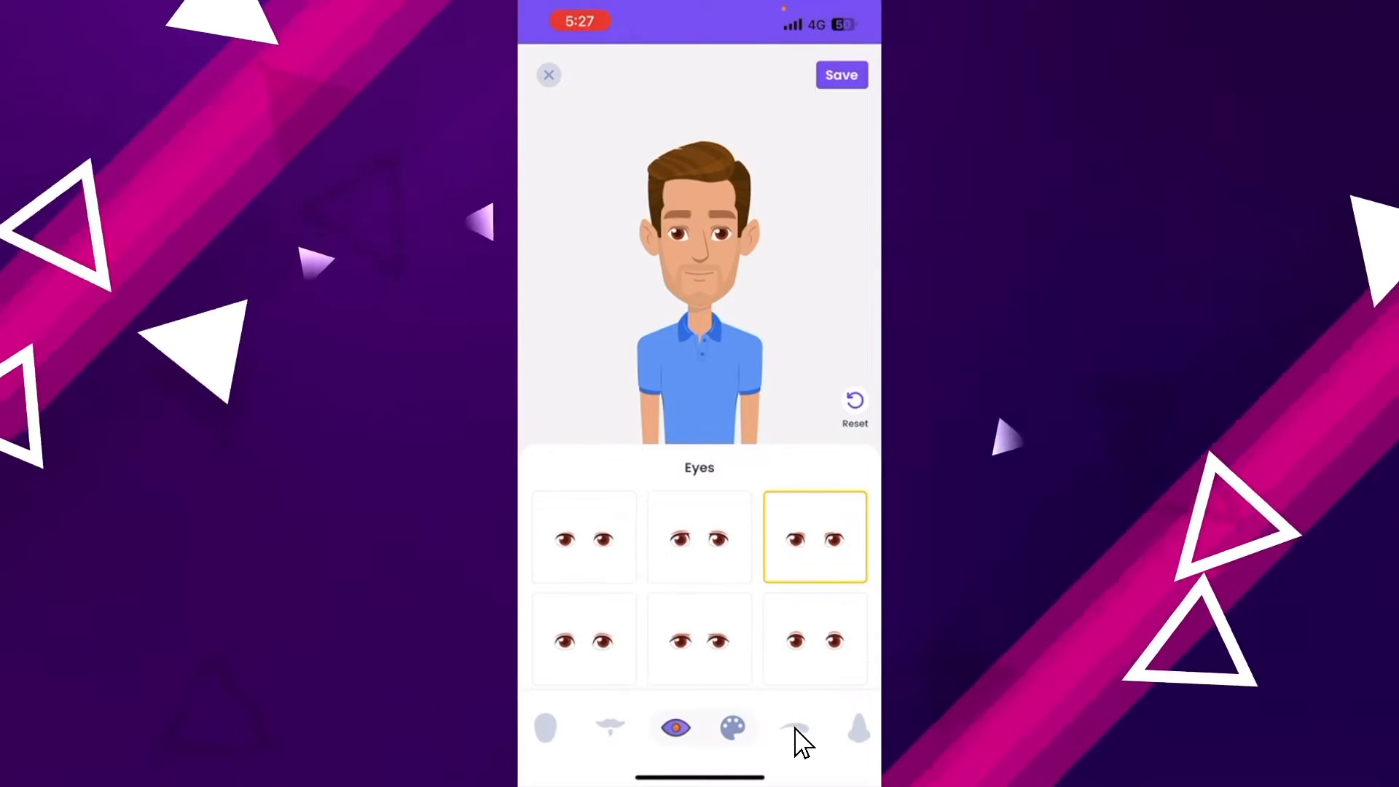
Step: Give the character the flatter eyebrows and a different nose, reaching the lip choices
{"action": "left_click", "coordinate": [673, 726]}
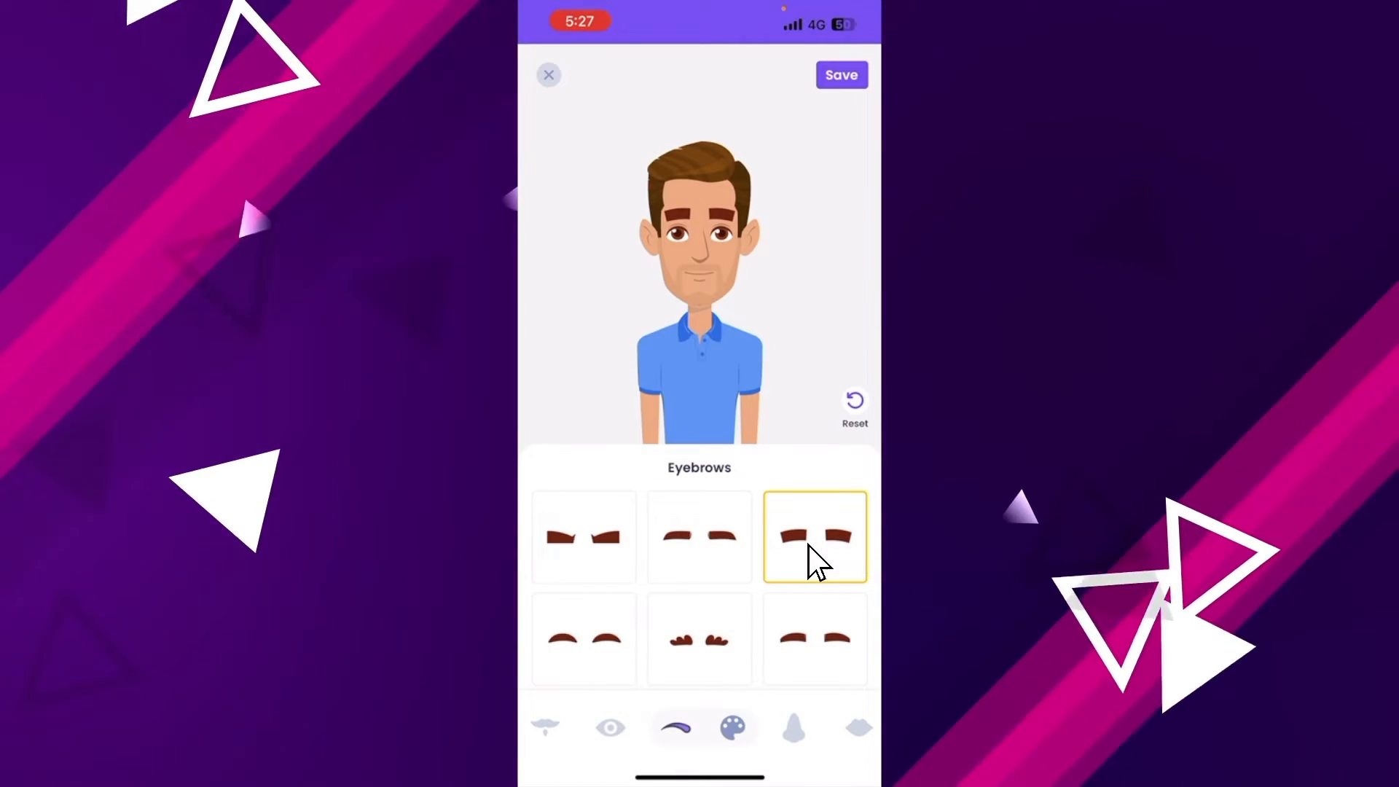
{"action": "left_click", "coordinate": [582, 537]}
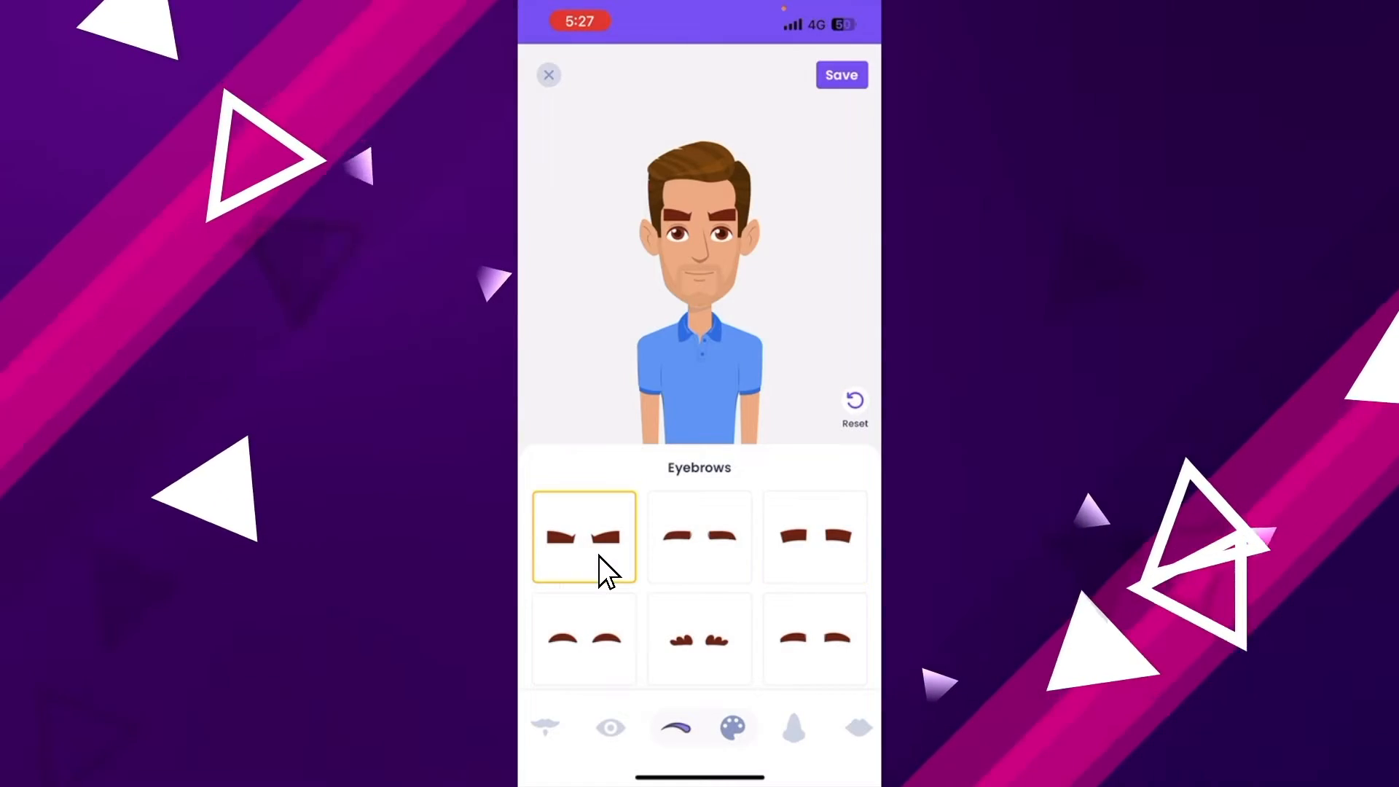
{"action": "left_click", "coordinate": [699, 536]}
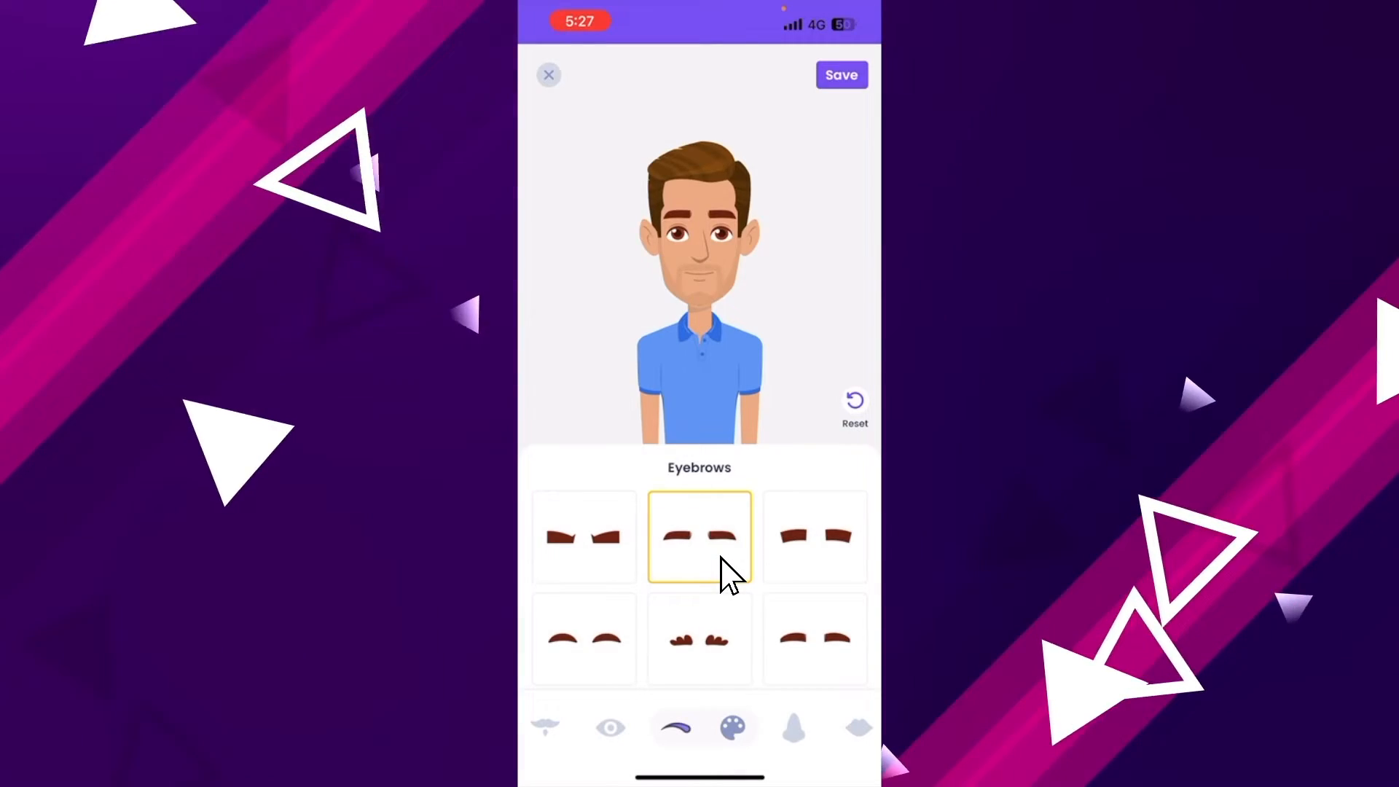
{"action": "left_click", "coordinate": [674, 727]}
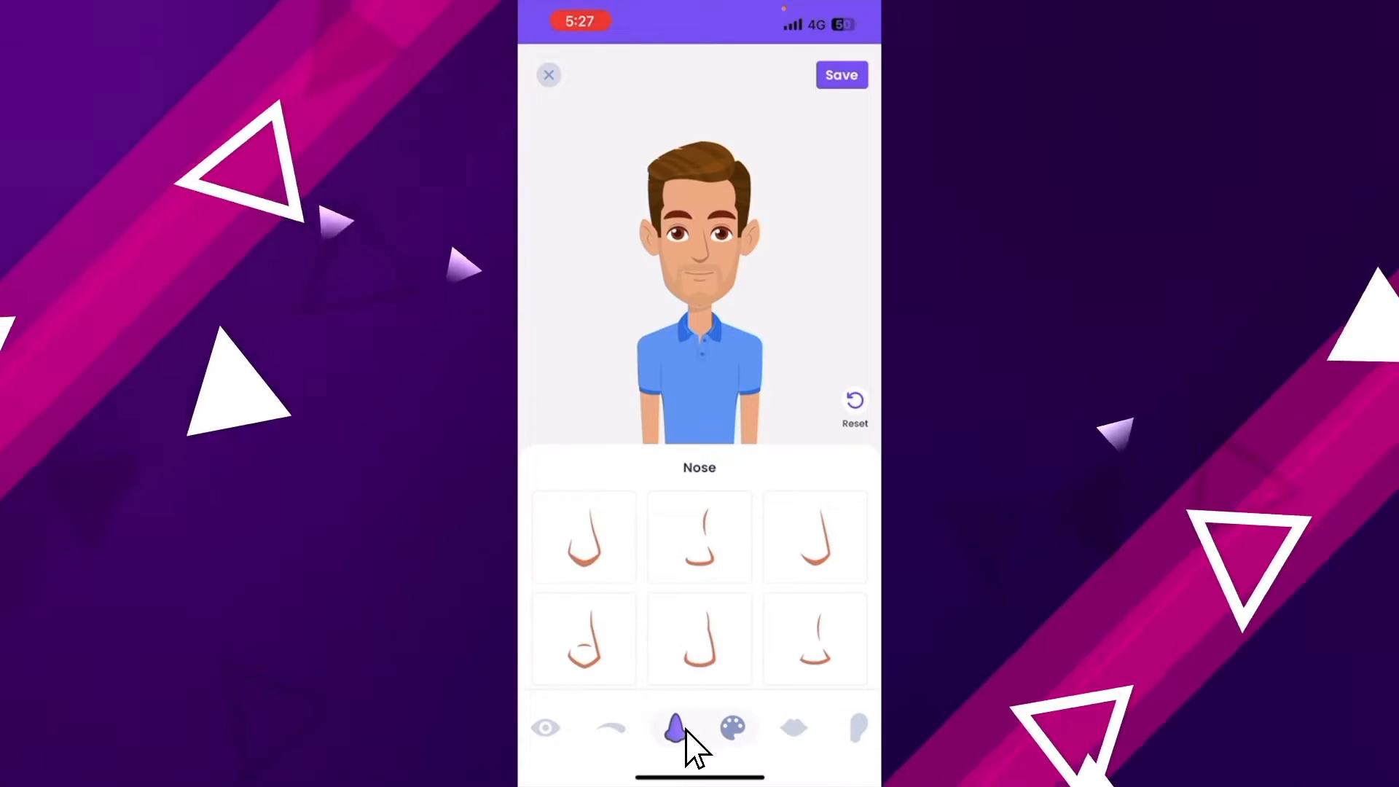
{"action": "left_click", "coordinate": [698, 638]}
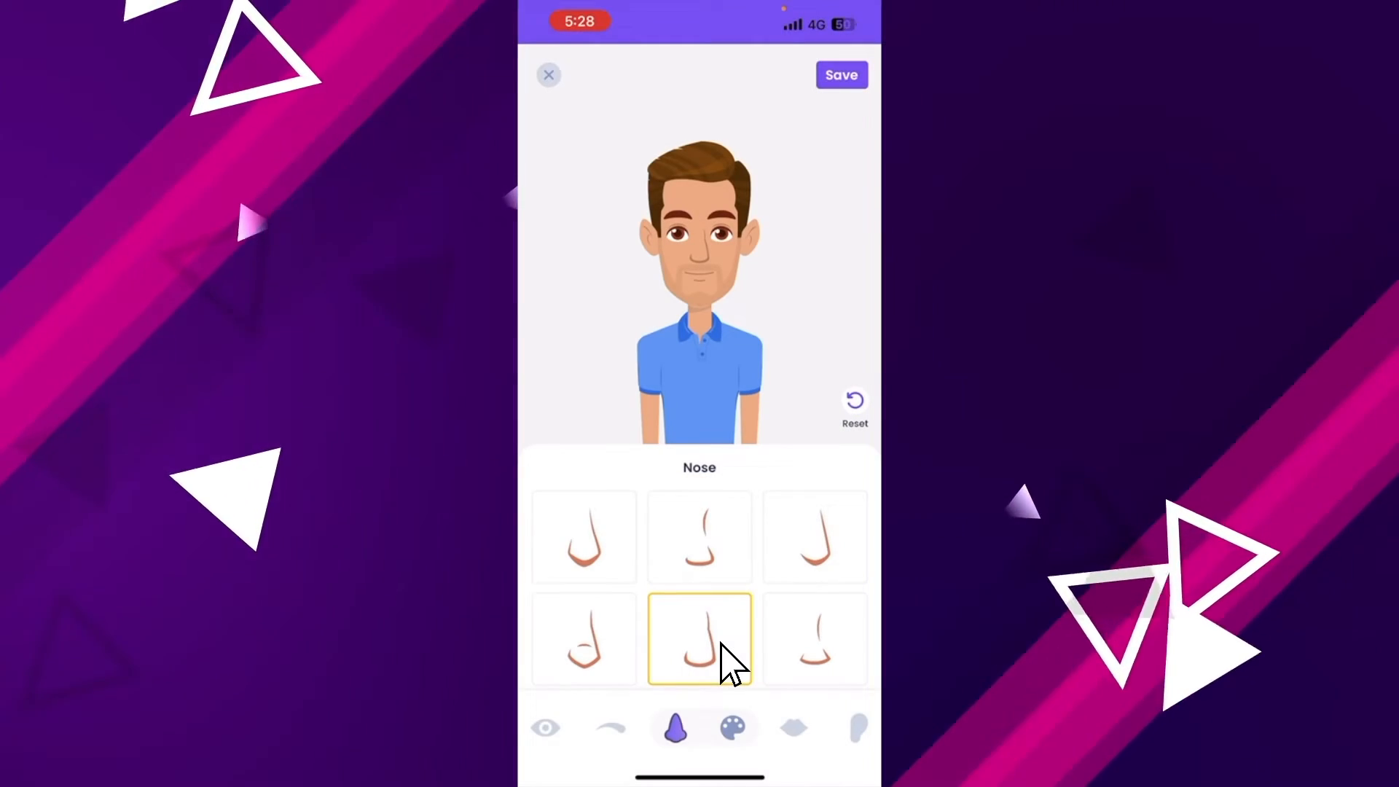
{"action": "left_click", "coordinate": [675, 727]}
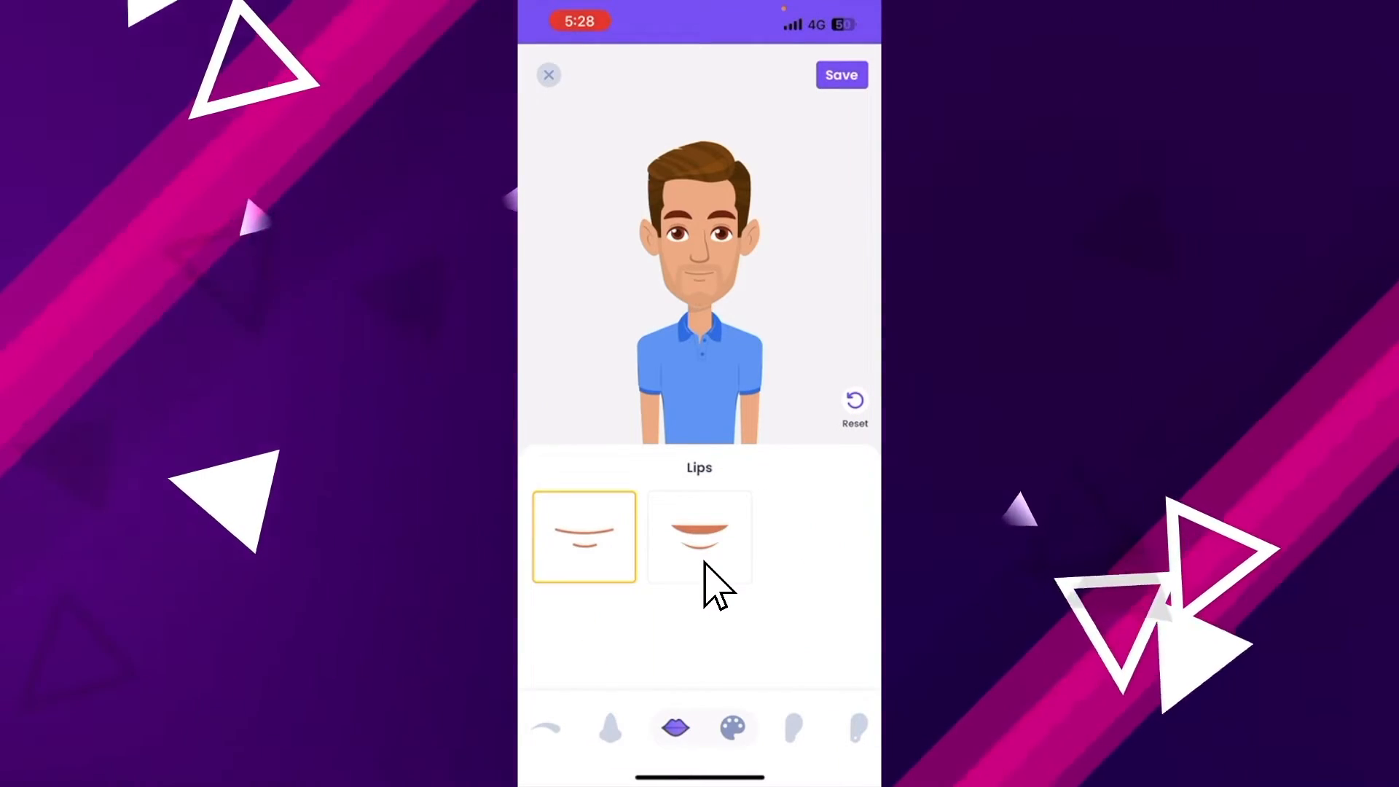
Step: Apply open-smile lips and tinted glasses, then try scarves ending on the grey plaid one
{"action": "left_click", "coordinate": [700, 536]}
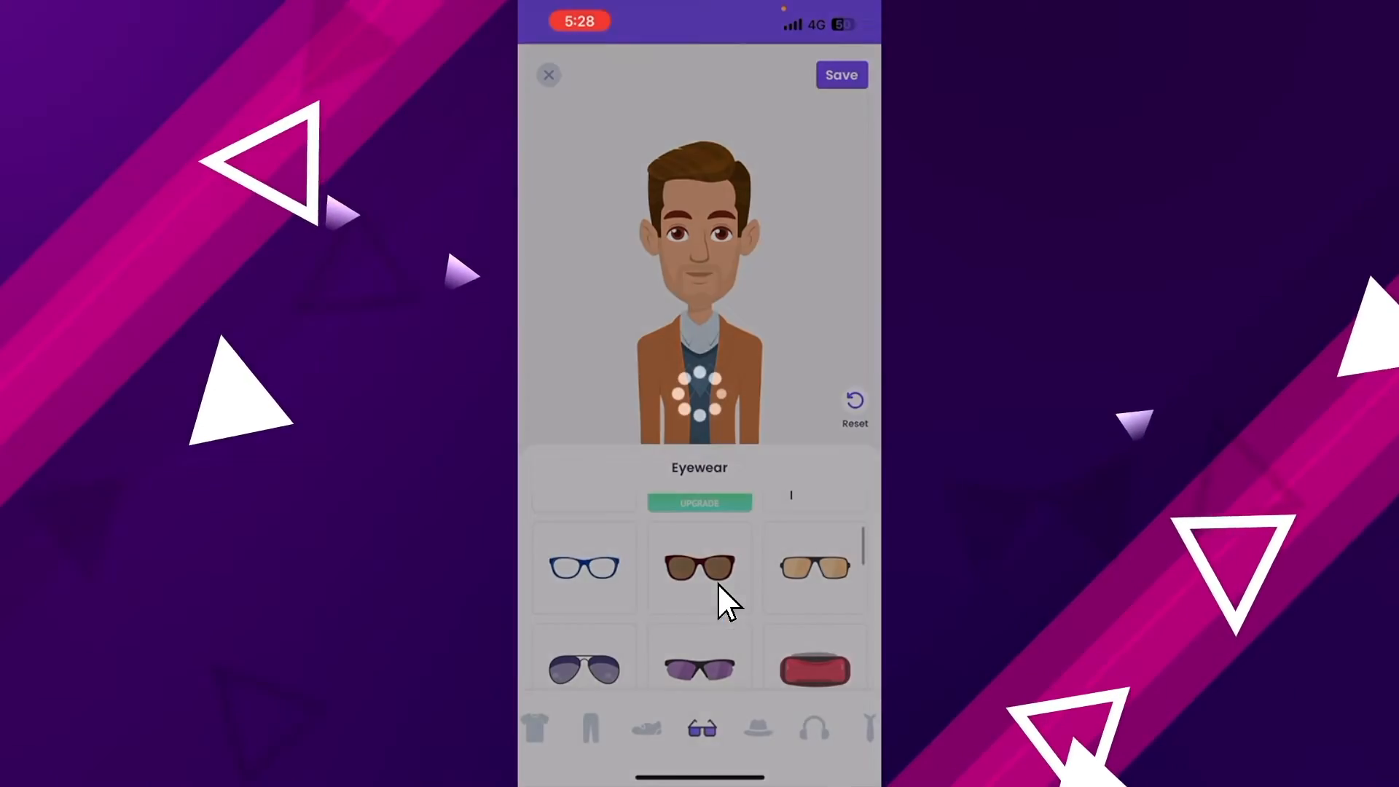
{"action": "left_click", "coordinate": [698, 567]}
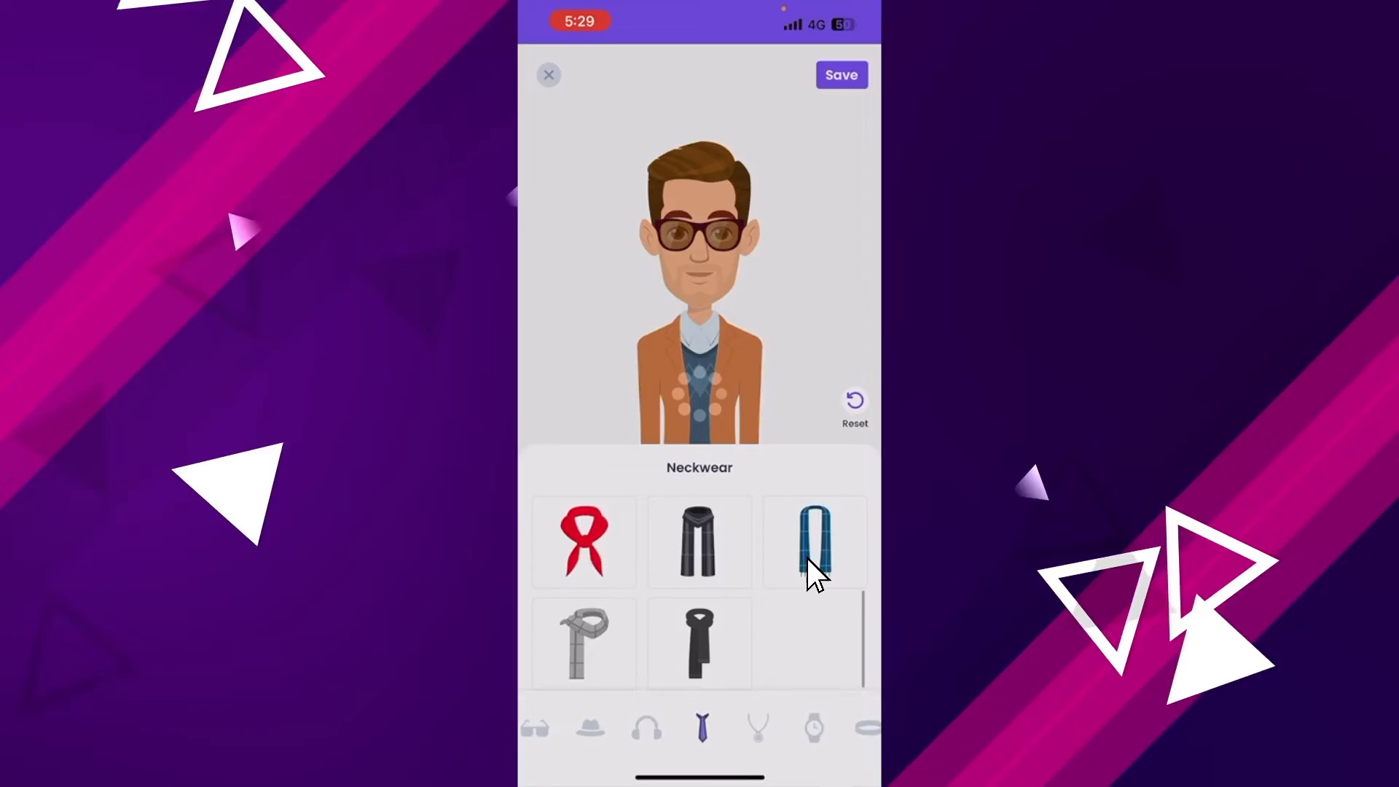
{"action": "left_click", "coordinate": [813, 542]}
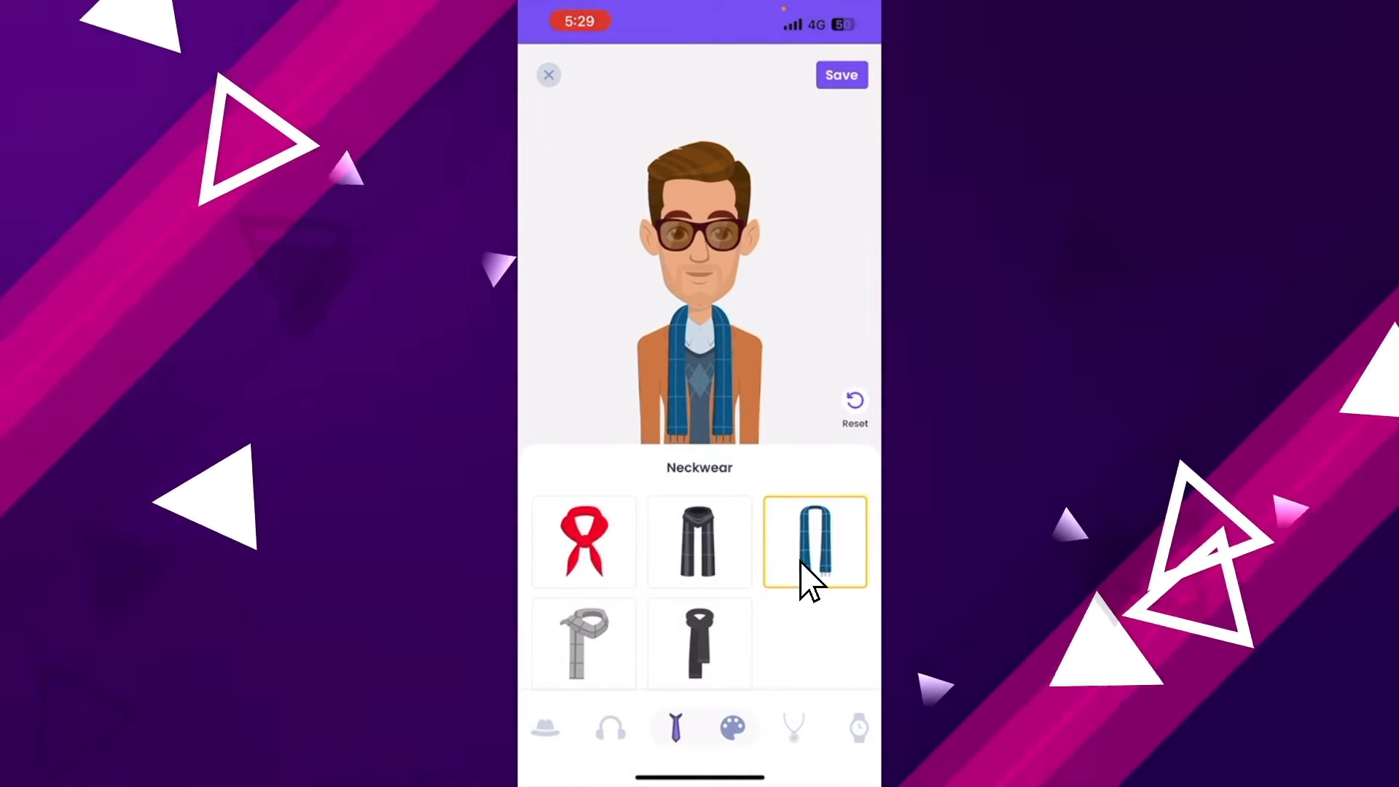
{"action": "left_click", "coordinate": [699, 642]}
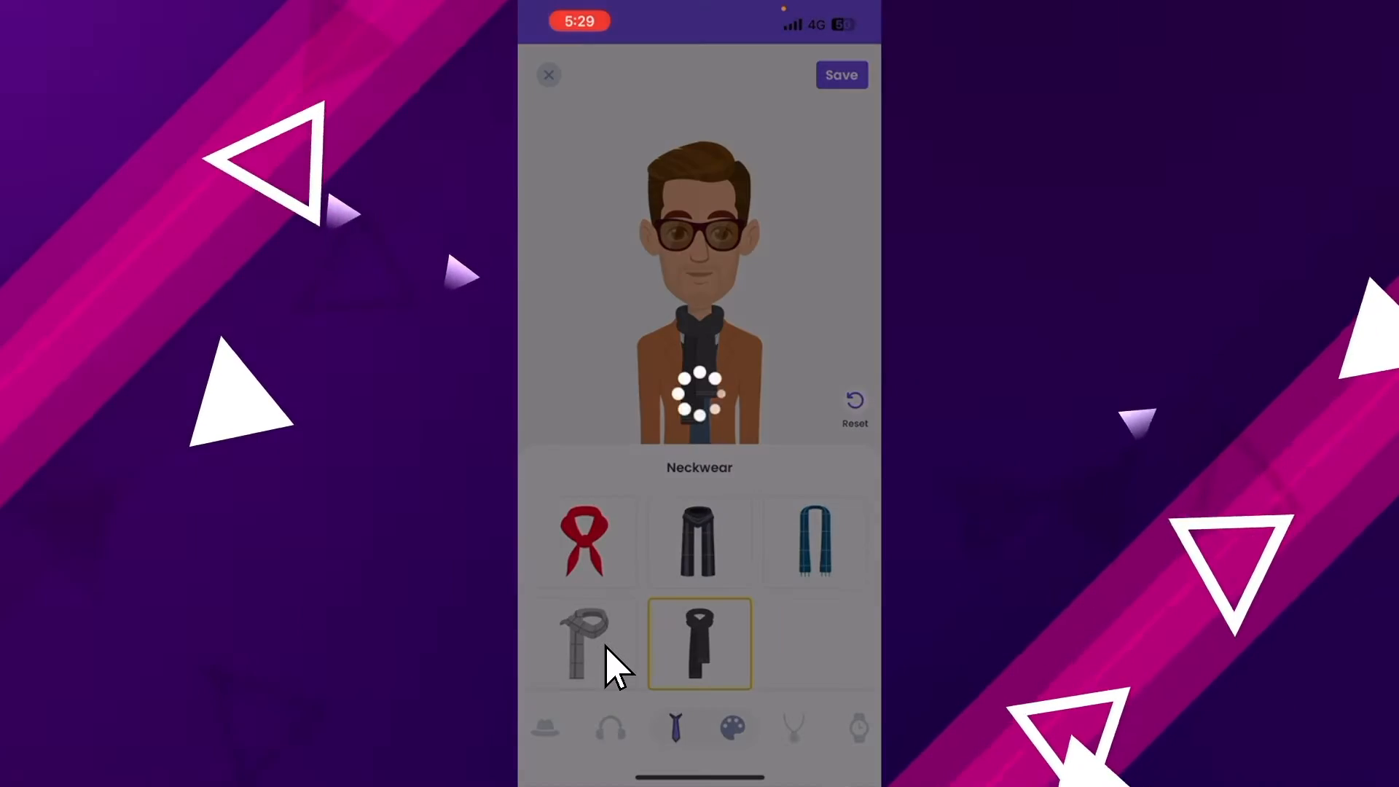
{"action": "left_click", "coordinate": [584, 644]}
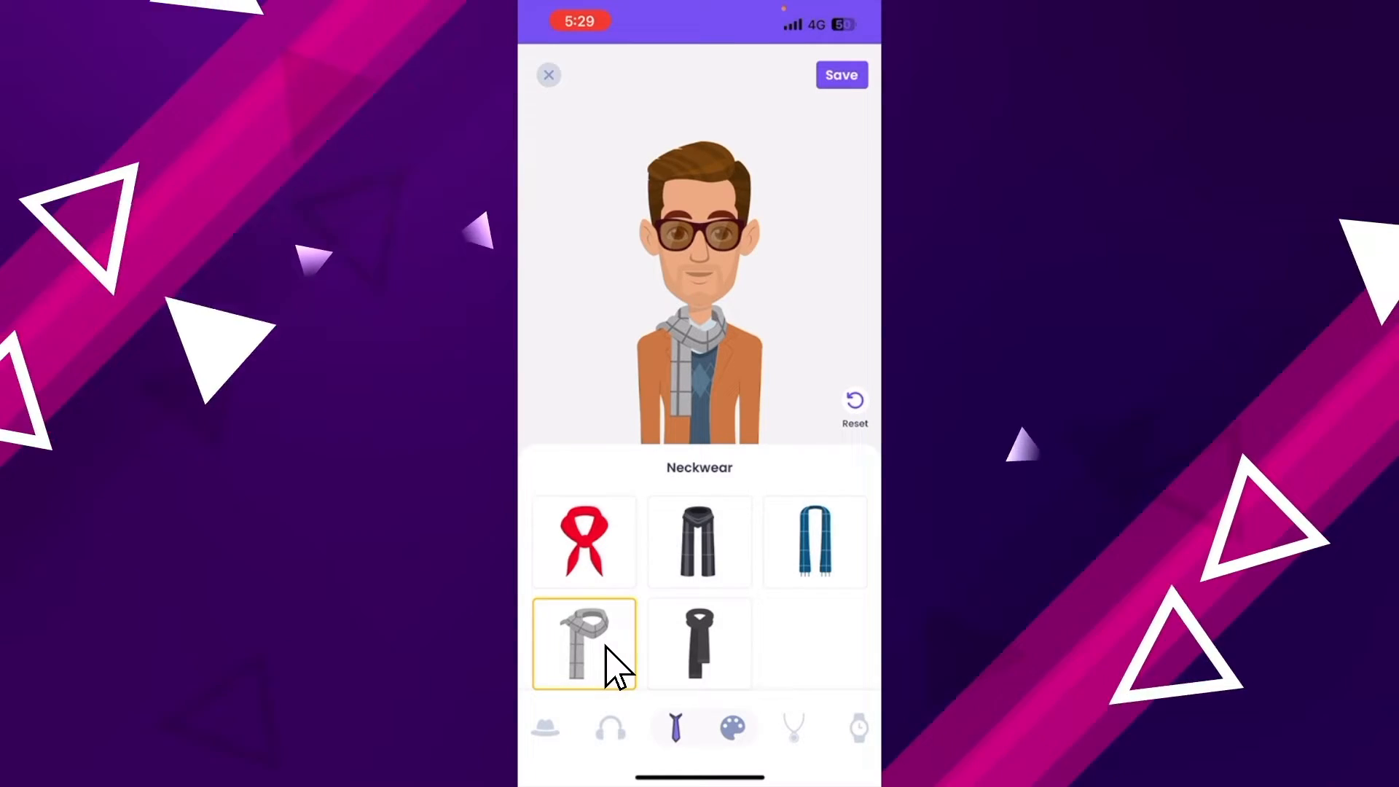
Step: Save the character as Mark and go to the dashboard
{"action": "left_click", "coordinate": [839, 75]}
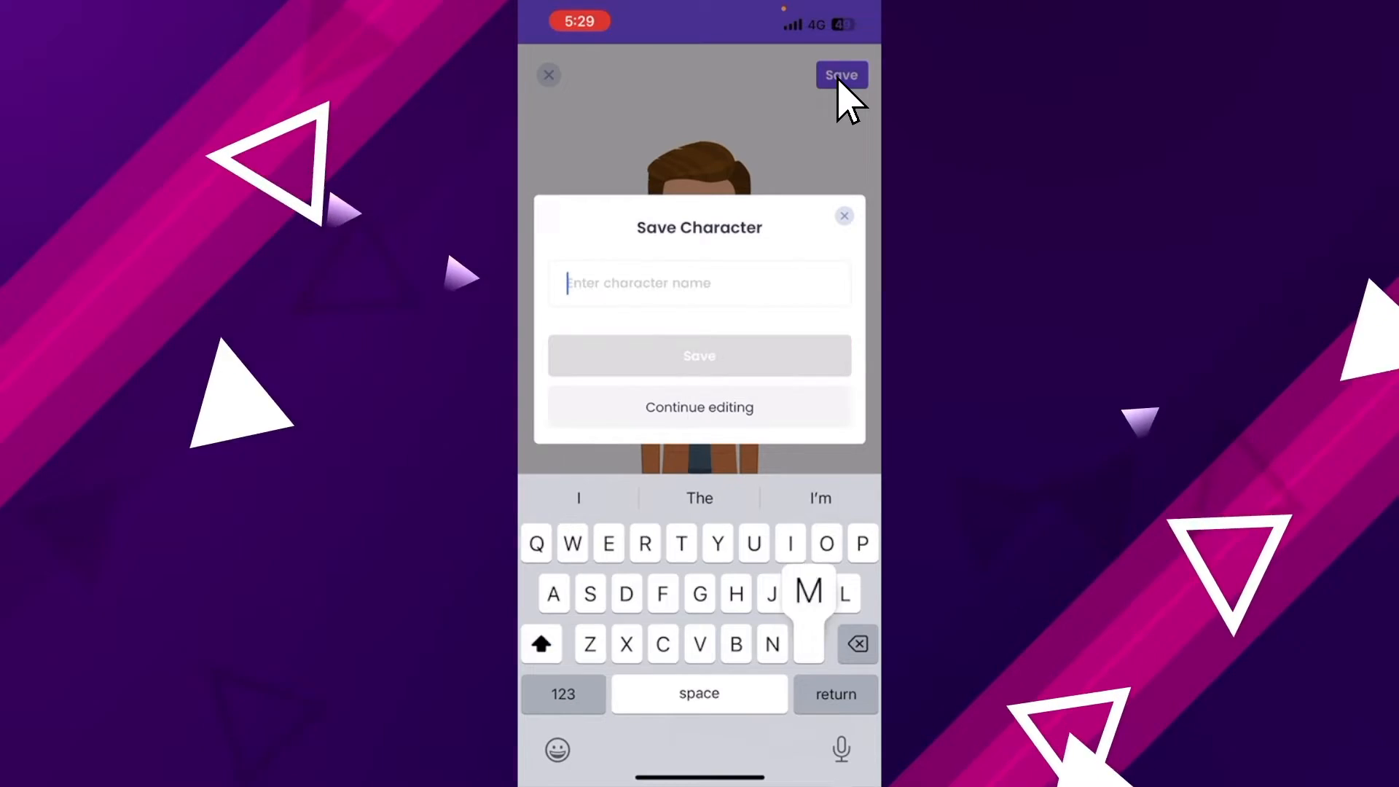
{"action": "left_click", "coordinate": [698, 355]}
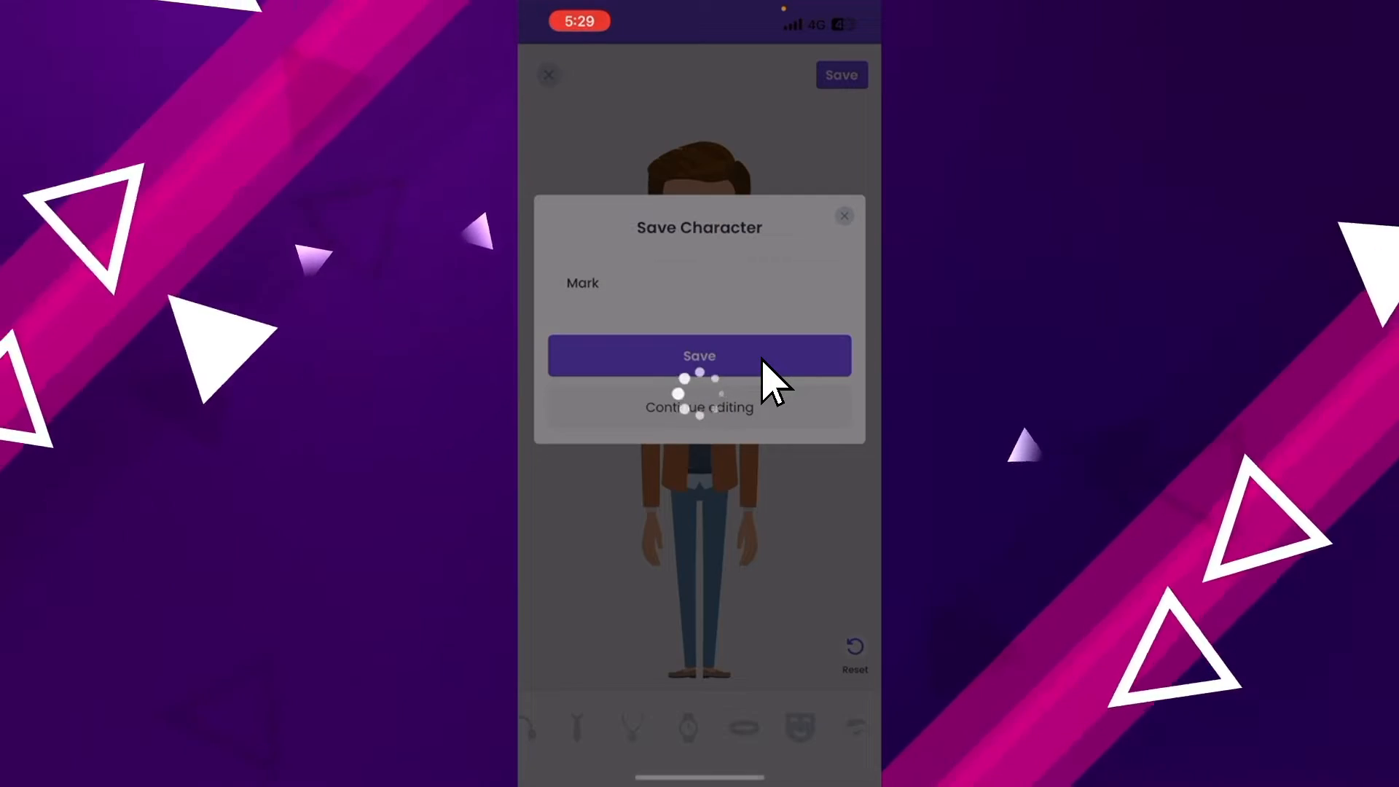
{"action": "left_click", "coordinate": [697, 355]}
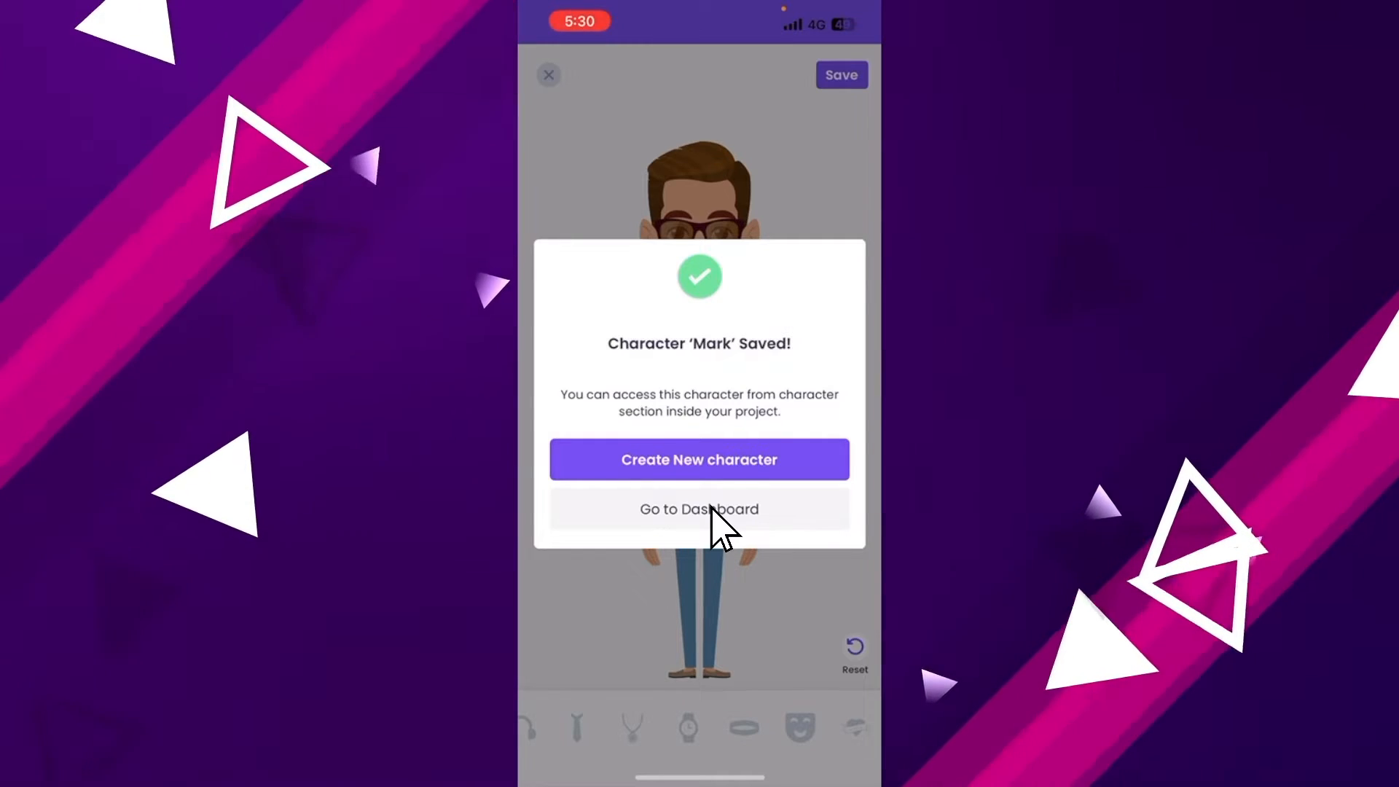
{"action": "left_click", "coordinate": [698, 508]}
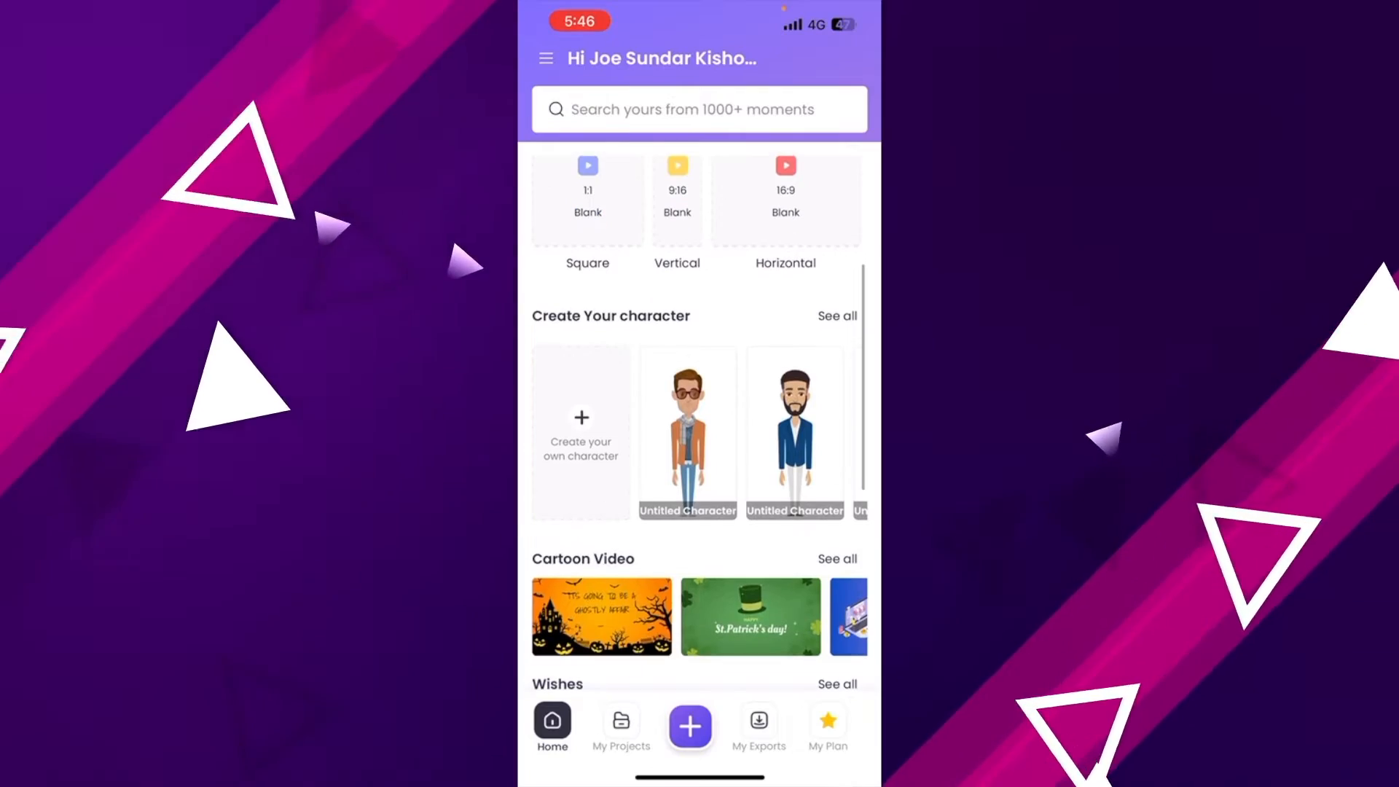
Step: Create a Horizontal Video (16:9) project with the Mark character
{"action": "scroll", "scroll_direction": "down", "scroll_amount": 3}
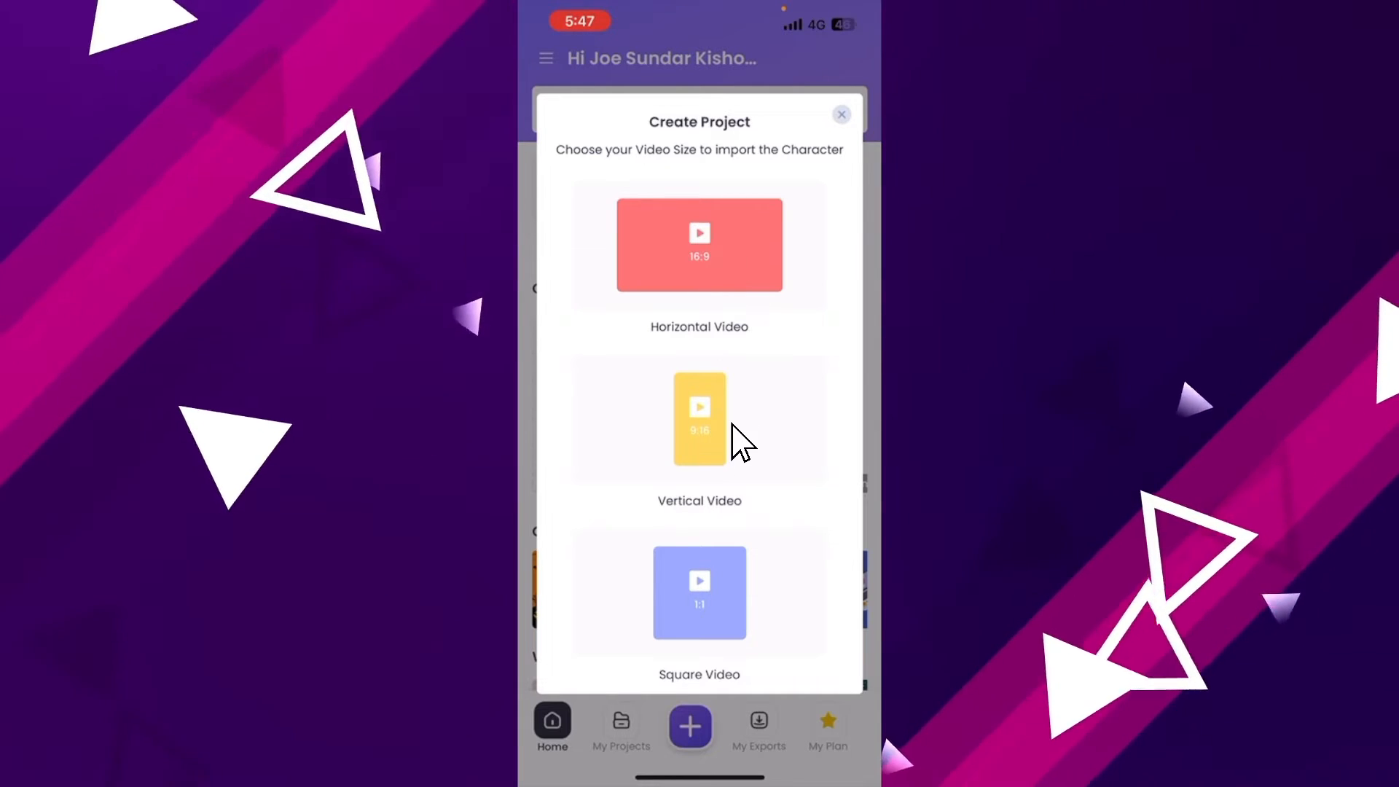
{"action": "mouse_move", "coordinate": [749, 249]}
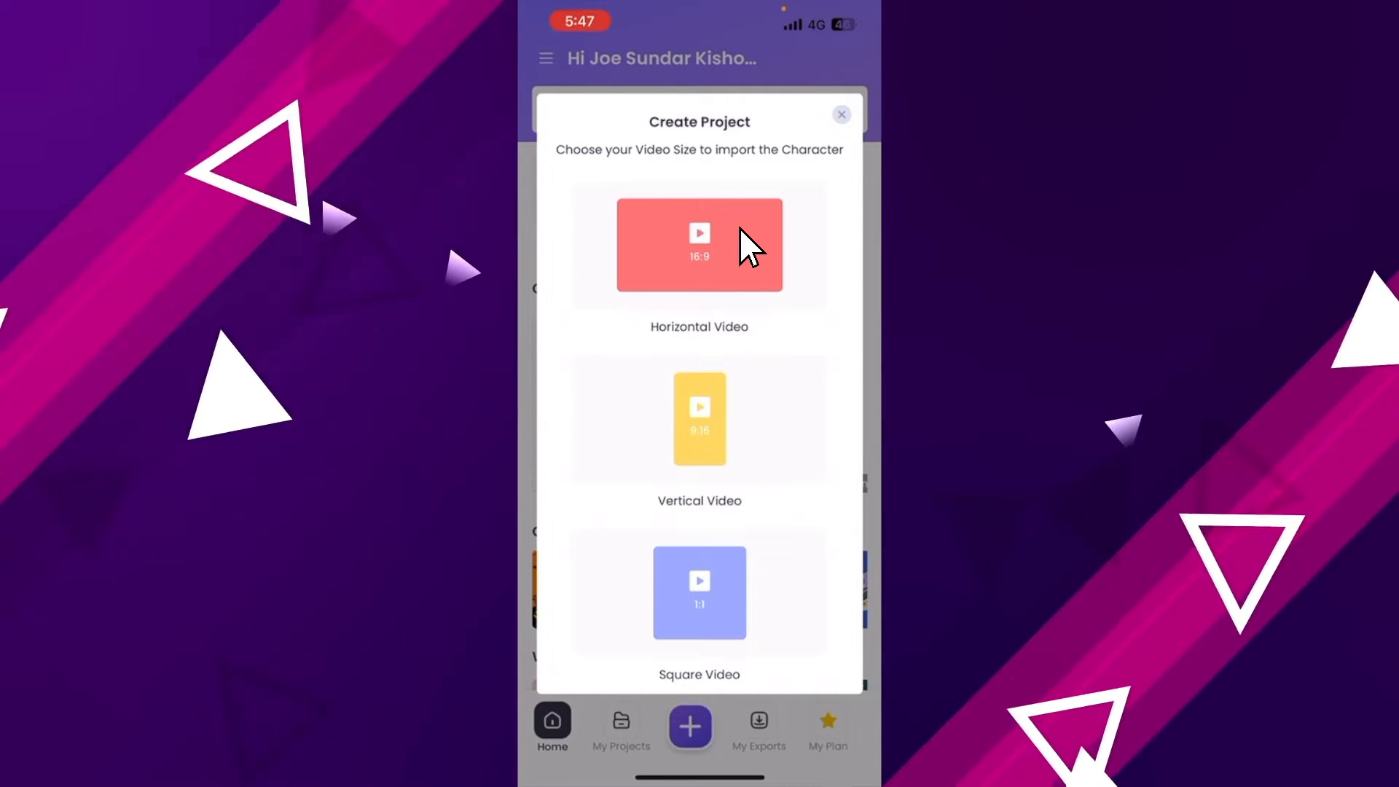
{"action": "left_click", "coordinate": [699, 243]}
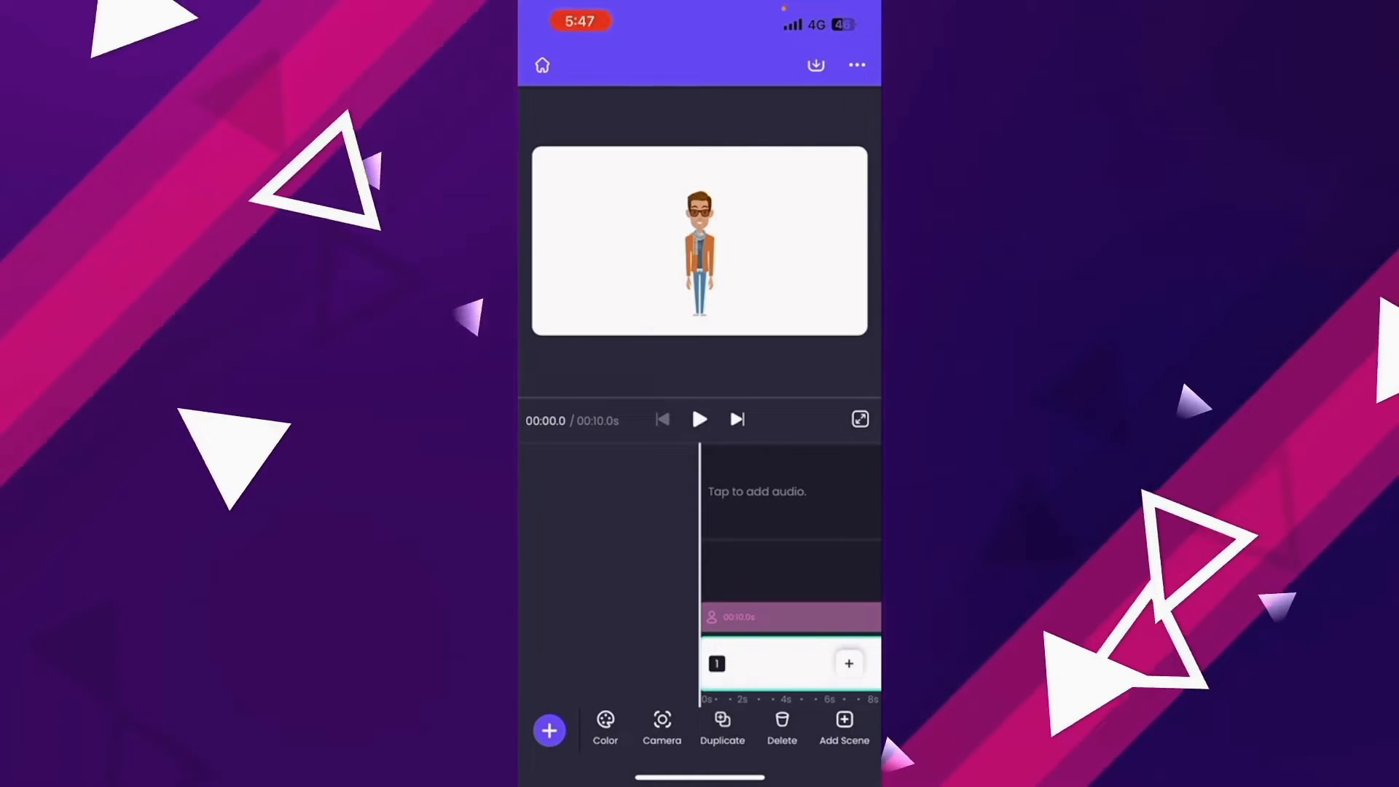
Step: Select the scene clip, move the playhead to its end and select Mark's track to show his options
{"action": "left_click", "coordinate": [699, 240]}
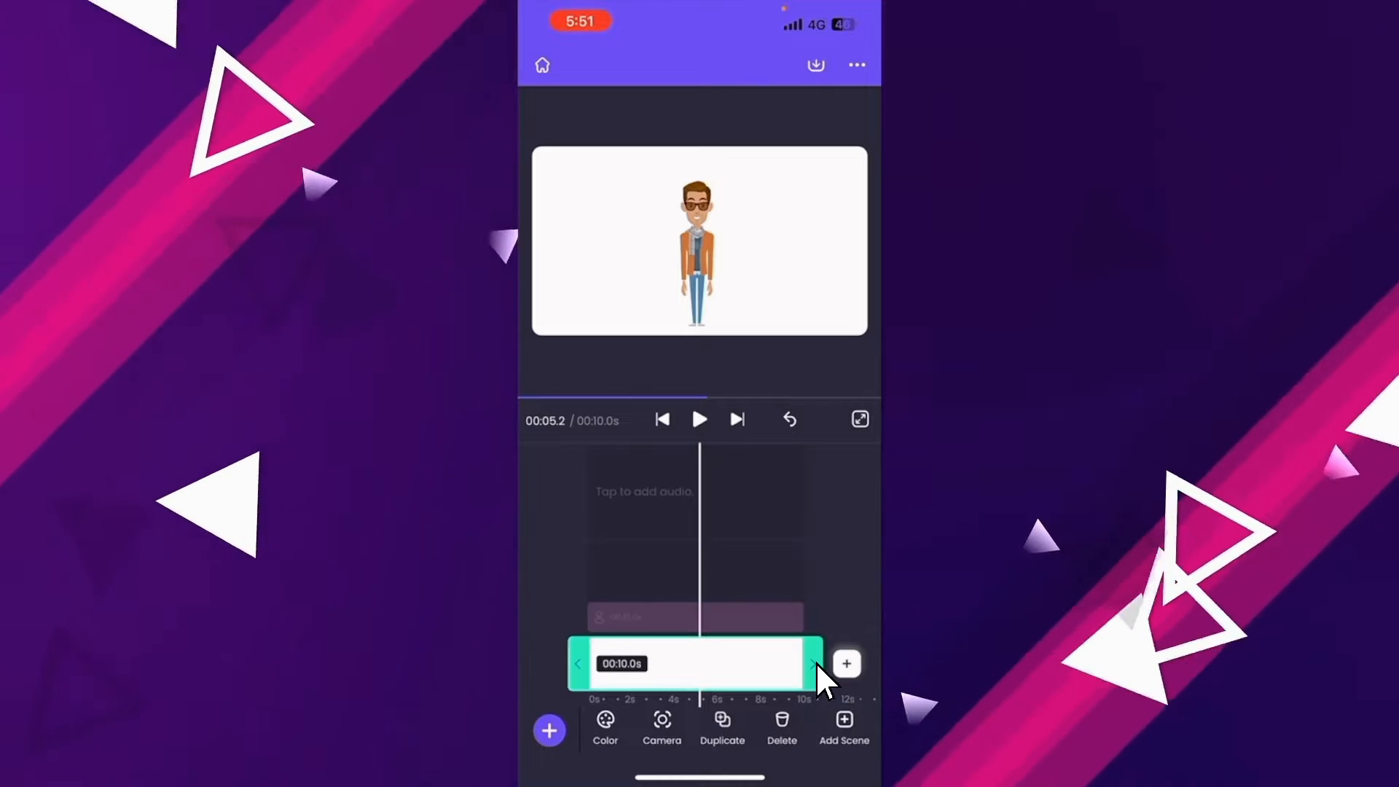
{"action": "left_click_drag", "start_coordinate": [811, 663], "coordinate": [870, 663]}
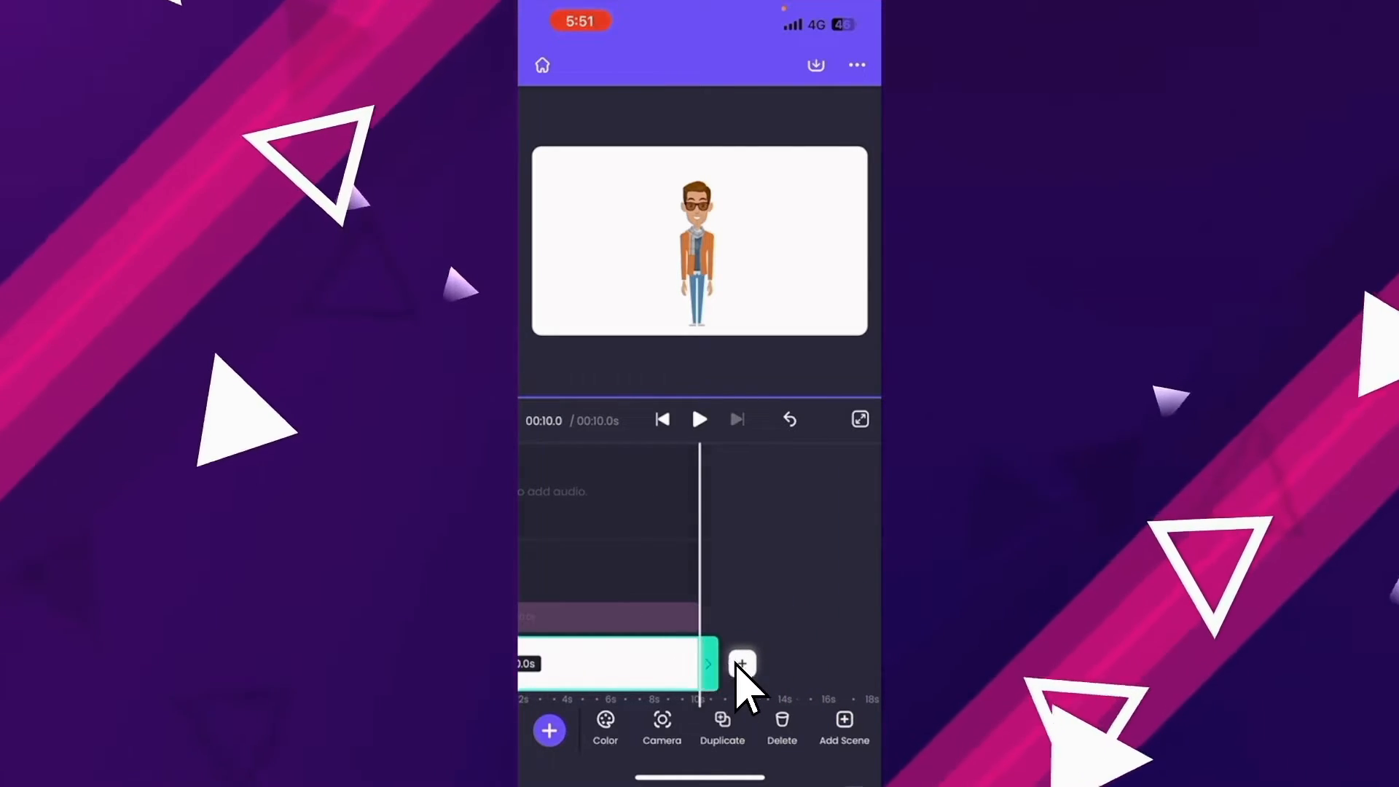
{"action": "left_click", "coordinate": [741, 663]}
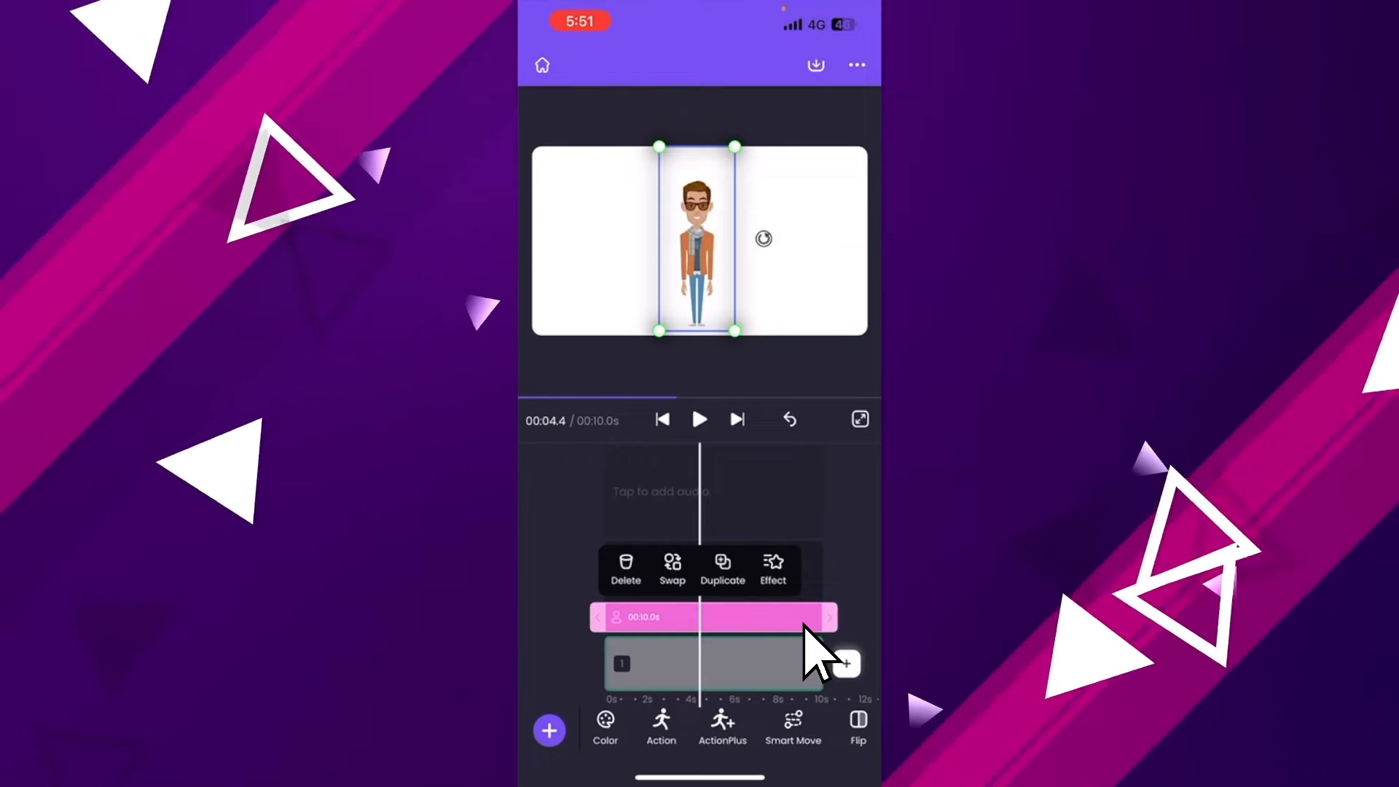
{"action": "left_click", "coordinate": [662, 419]}
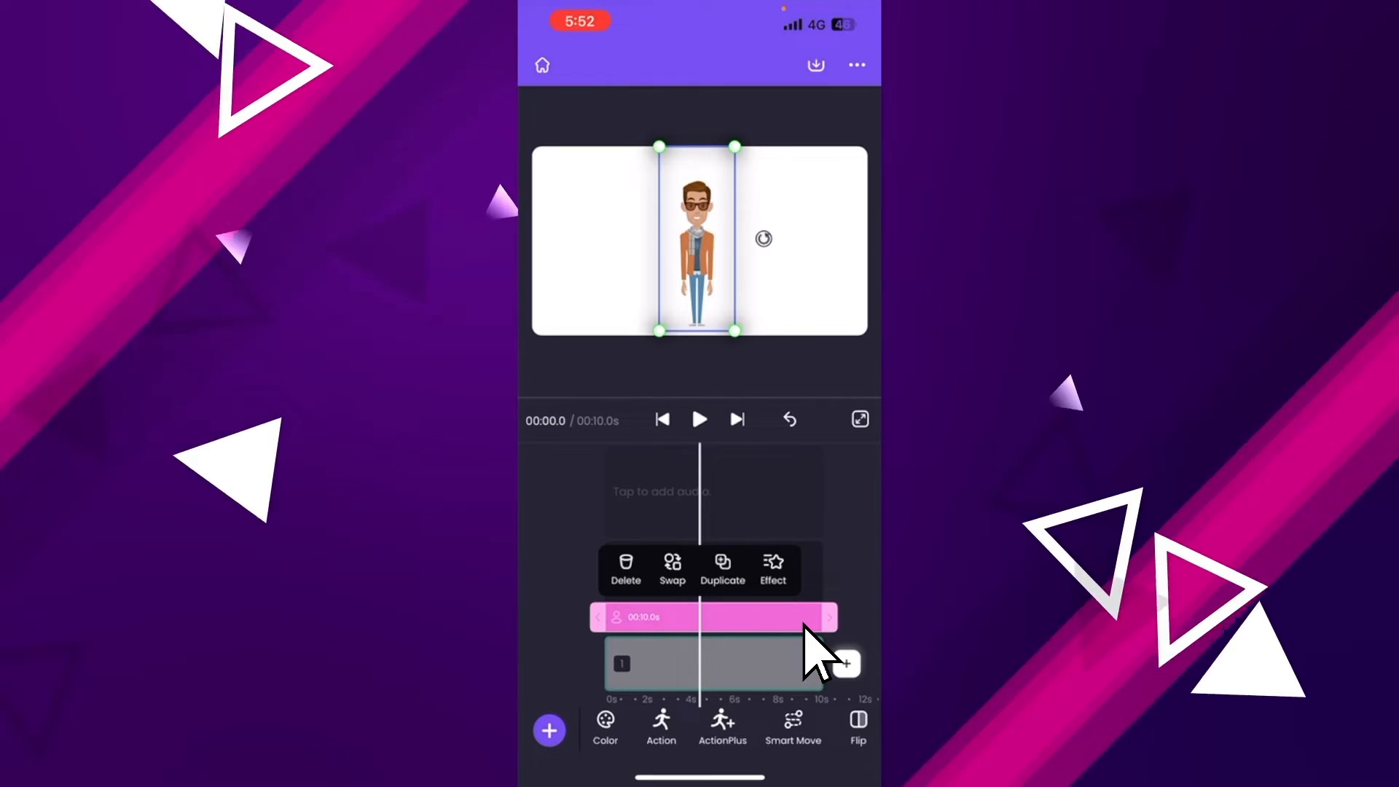
{"action": "left_click_drag", "start_coordinate": [829, 617], "coordinate": [727, 616]}
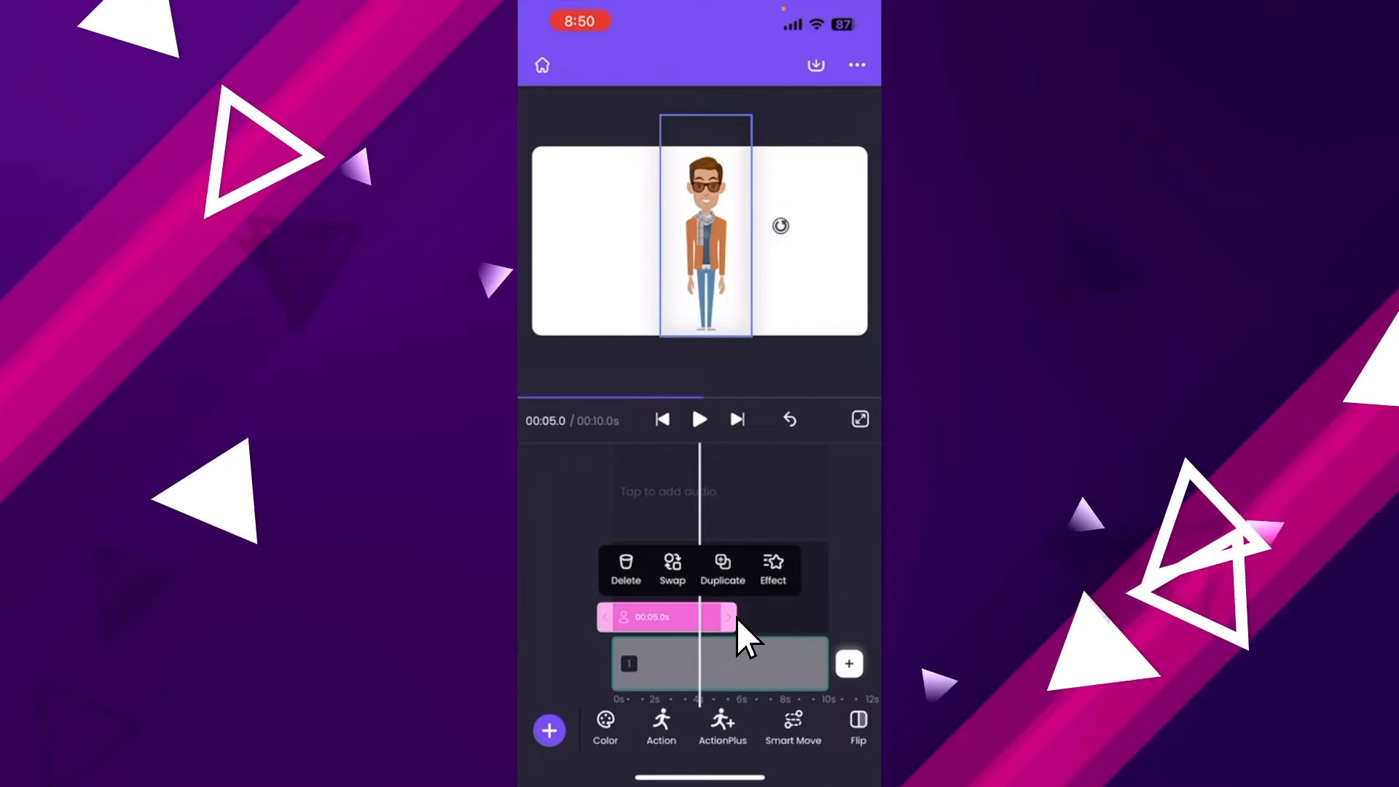
{"action": "left_click_drag", "start_coordinate": [731, 616], "coordinate": [816, 616]}
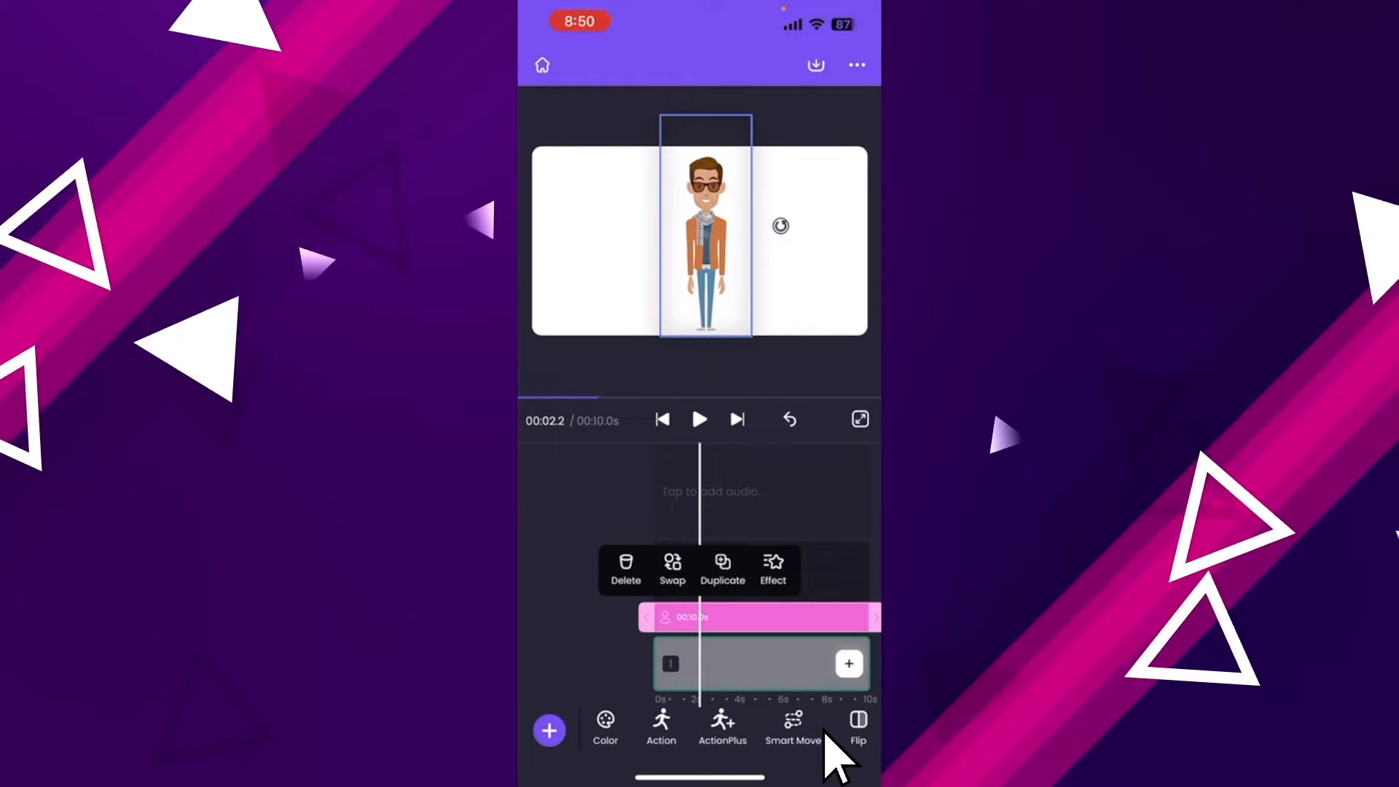
{"action": "left_click", "coordinate": [660, 727]}
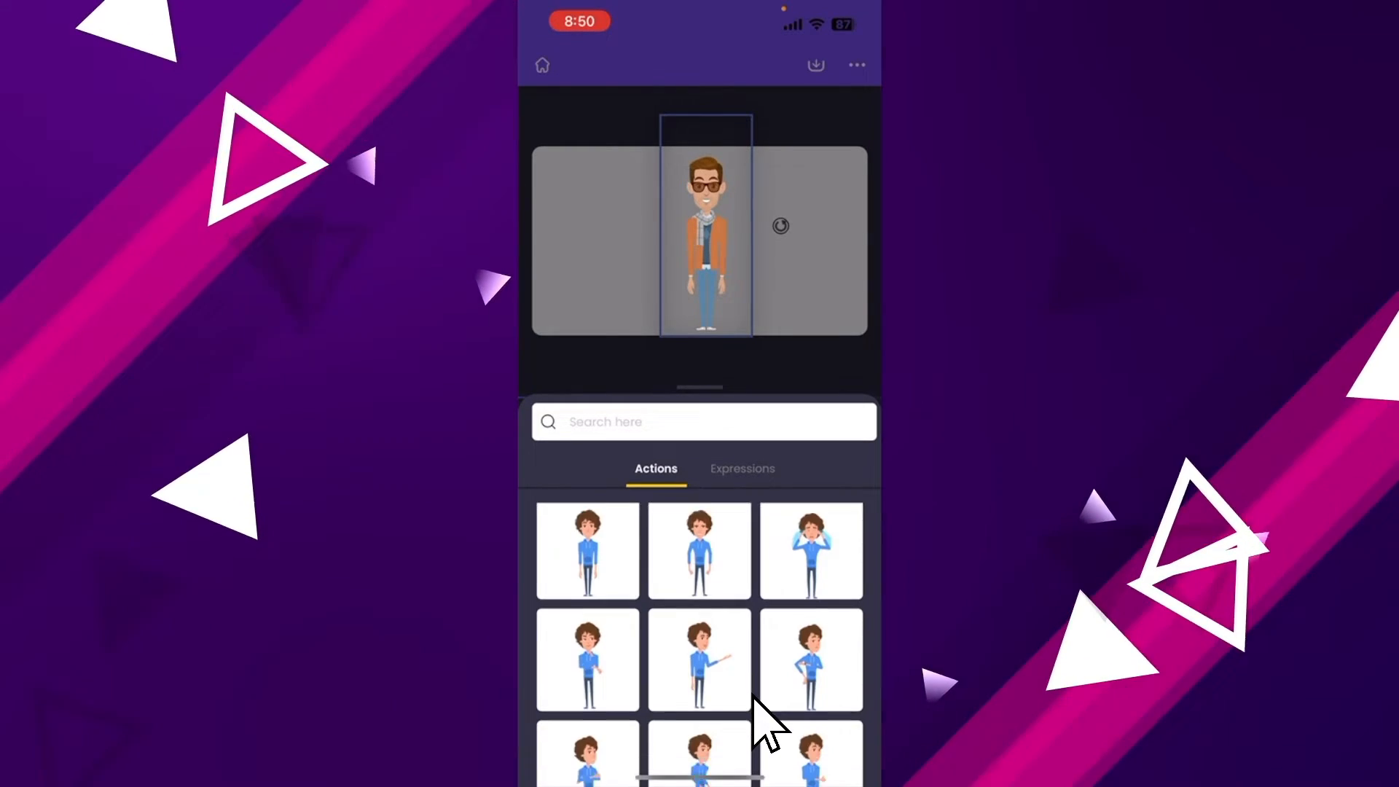
{"action": "scroll", "scroll_direction": "down", "scroll_amount": 3}
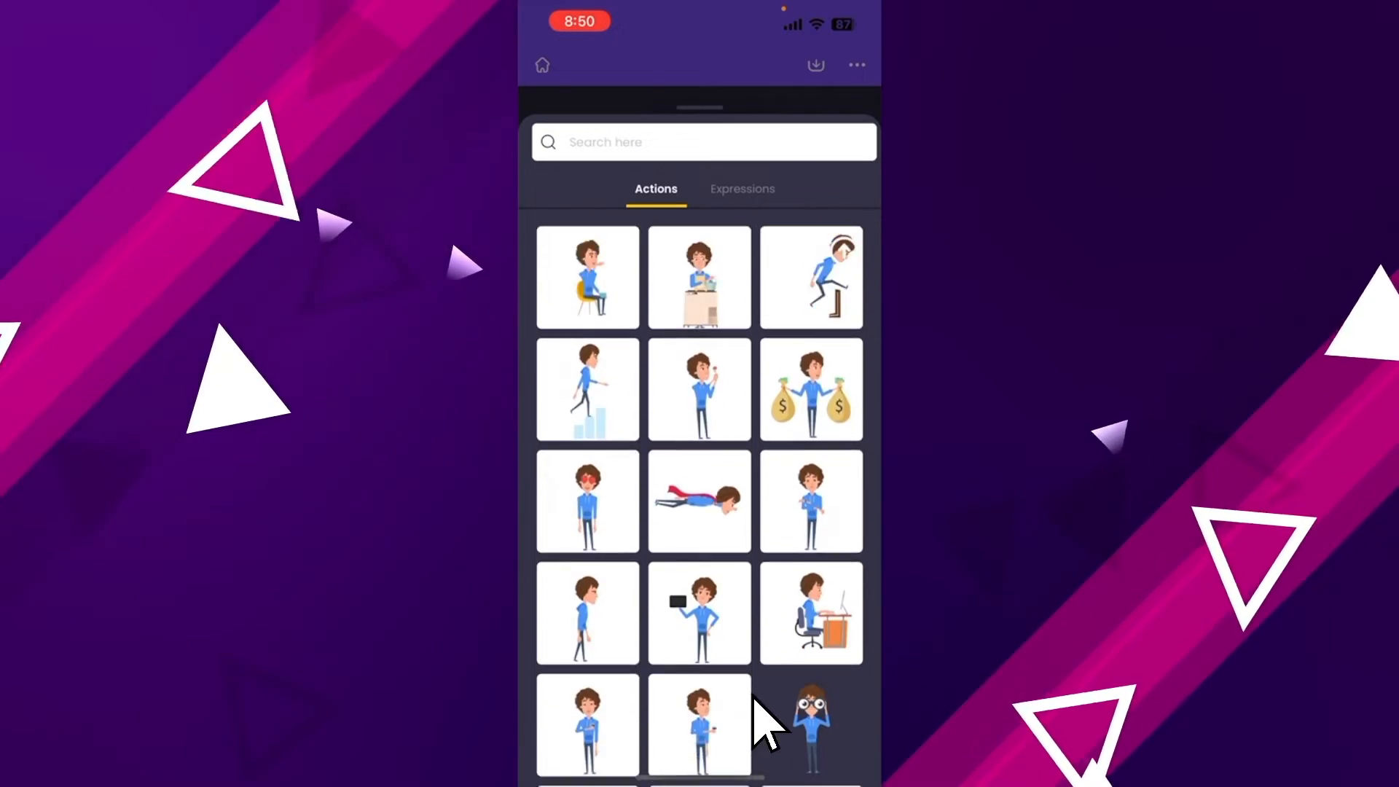
{"action": "scroll", "scroll_direction": "down", "scroll_amount": 3}
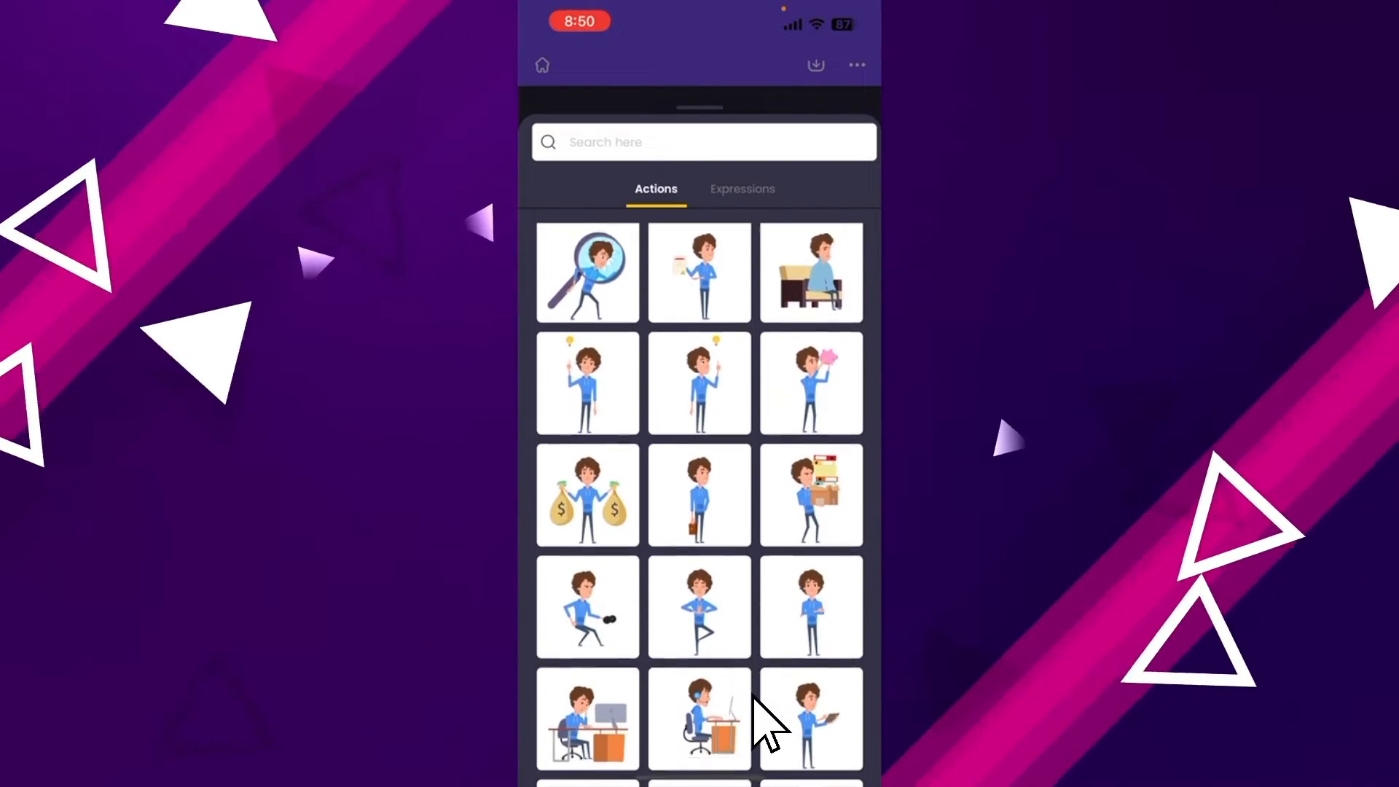
{"action": "scroll", "scroll_direction": "down", "scroll_amount": 3}
{"action": "type", "text": "Wave"}
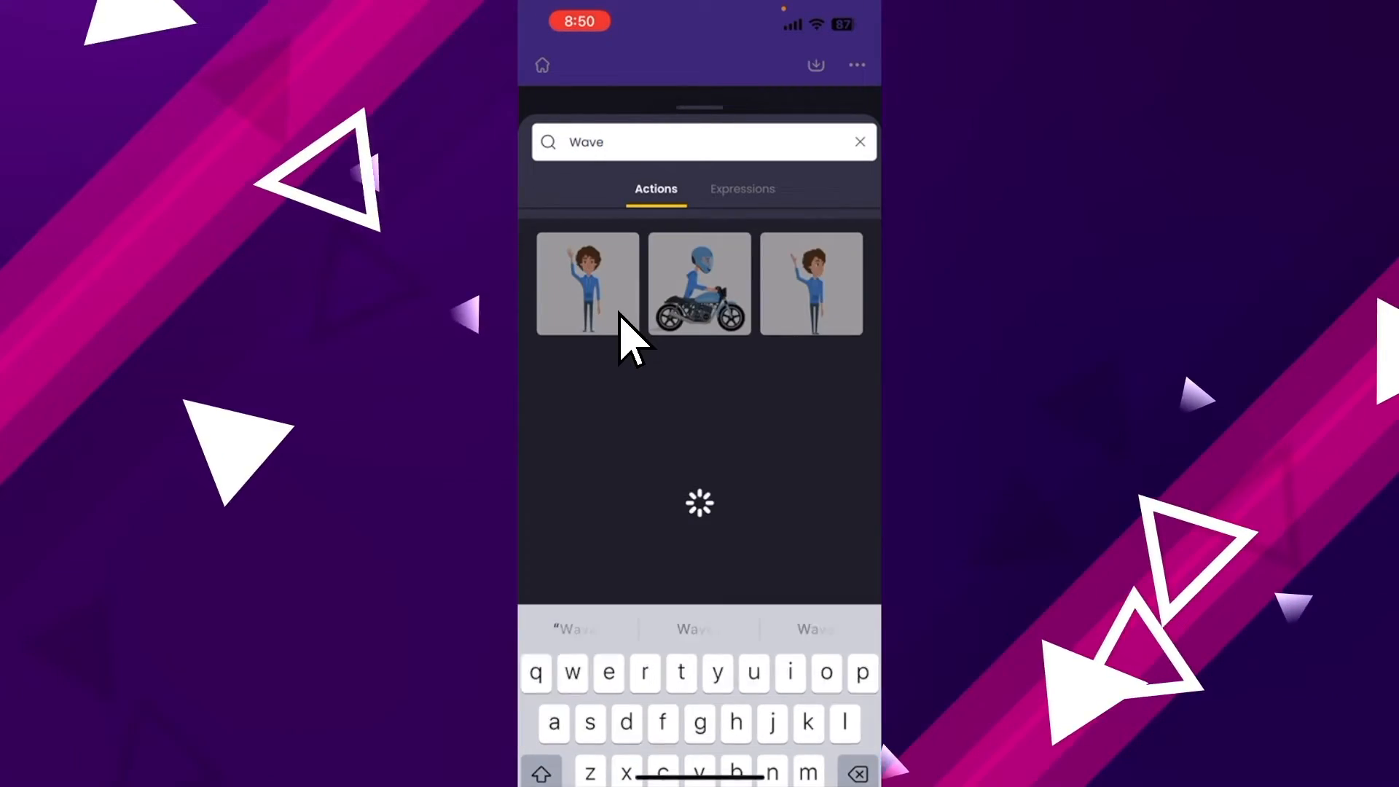
{"action": "left_click", "coordinate": [585, 281]}
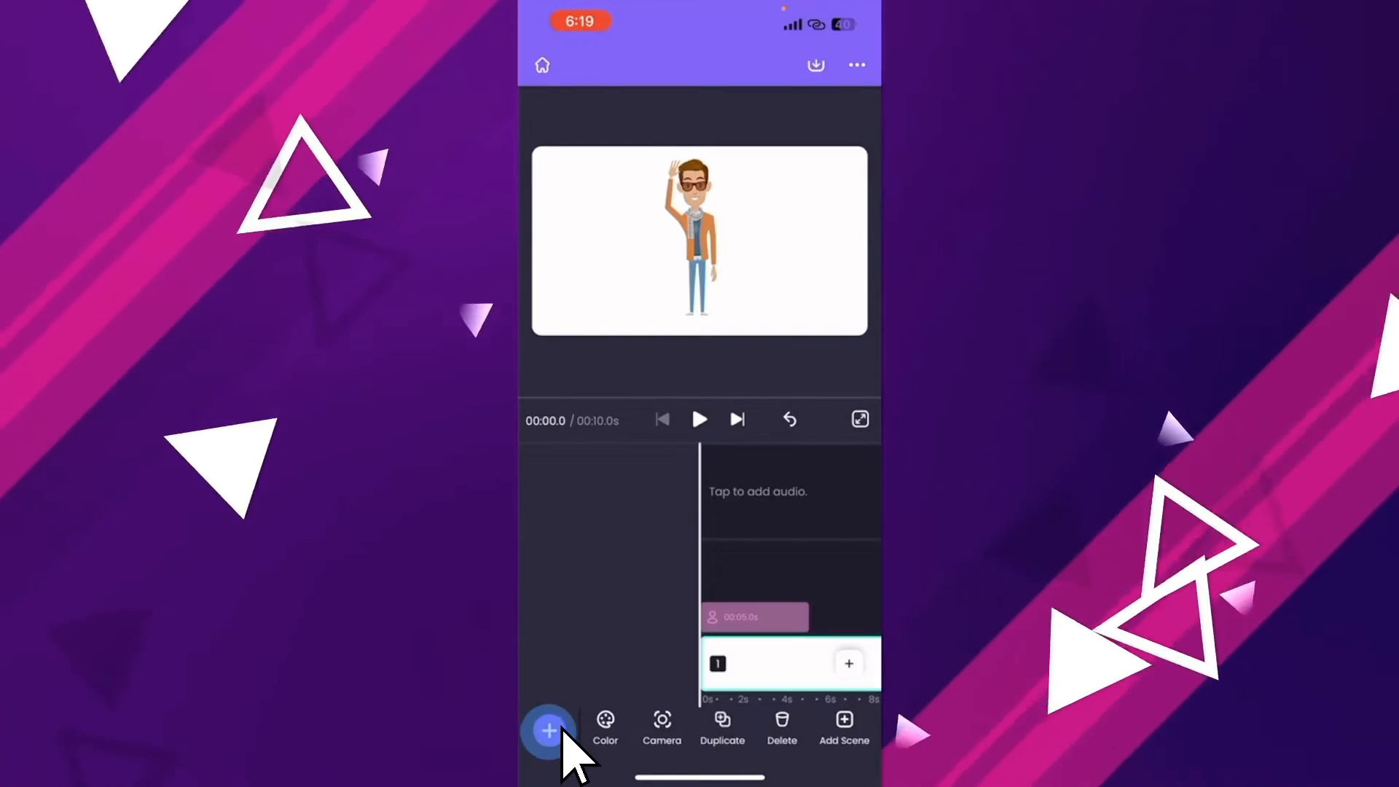
Step: Browse the library's templates, characters, backgrounds, text styles and music tracks
{"action": "left_click", "coordinate": [548, 730]}
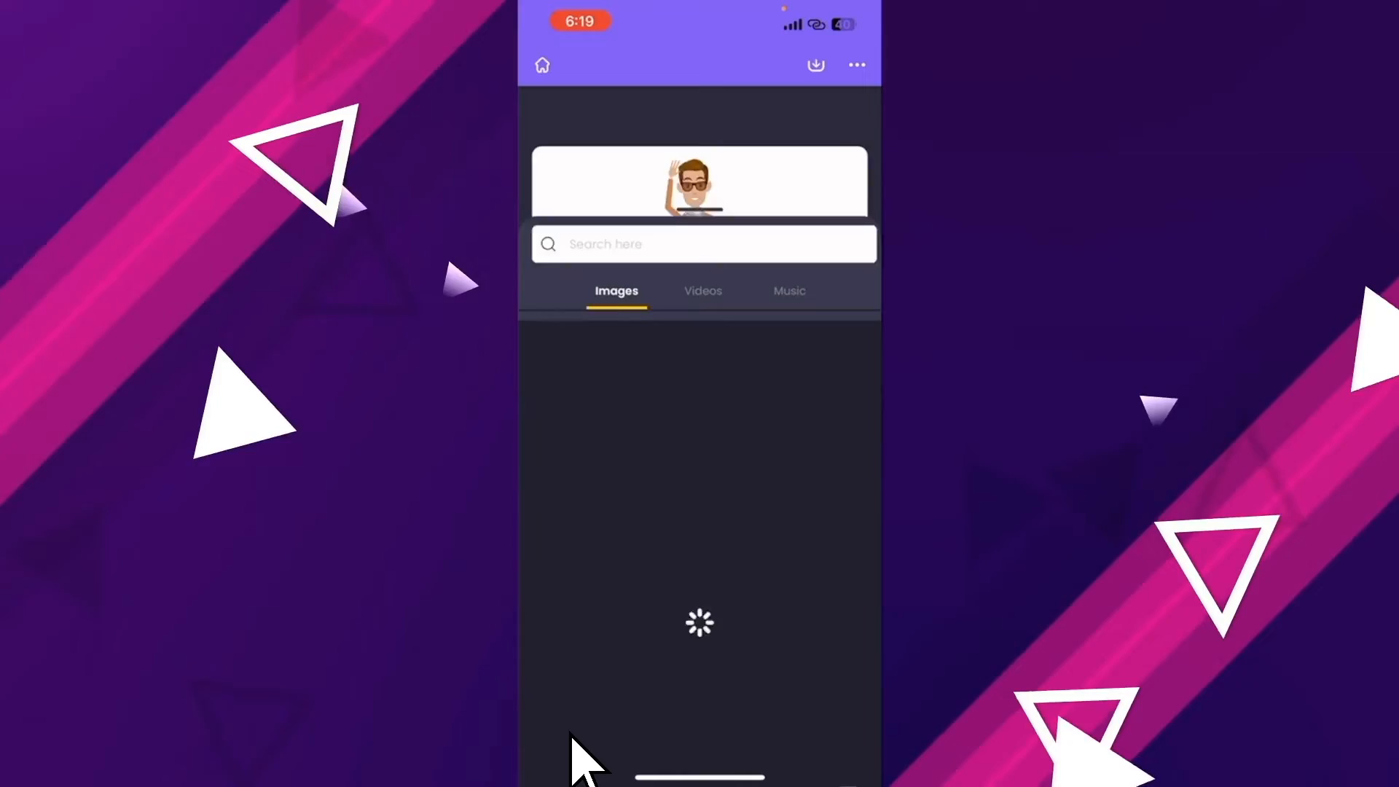
{"action": "left_click", "coordinate": [634, 736]}
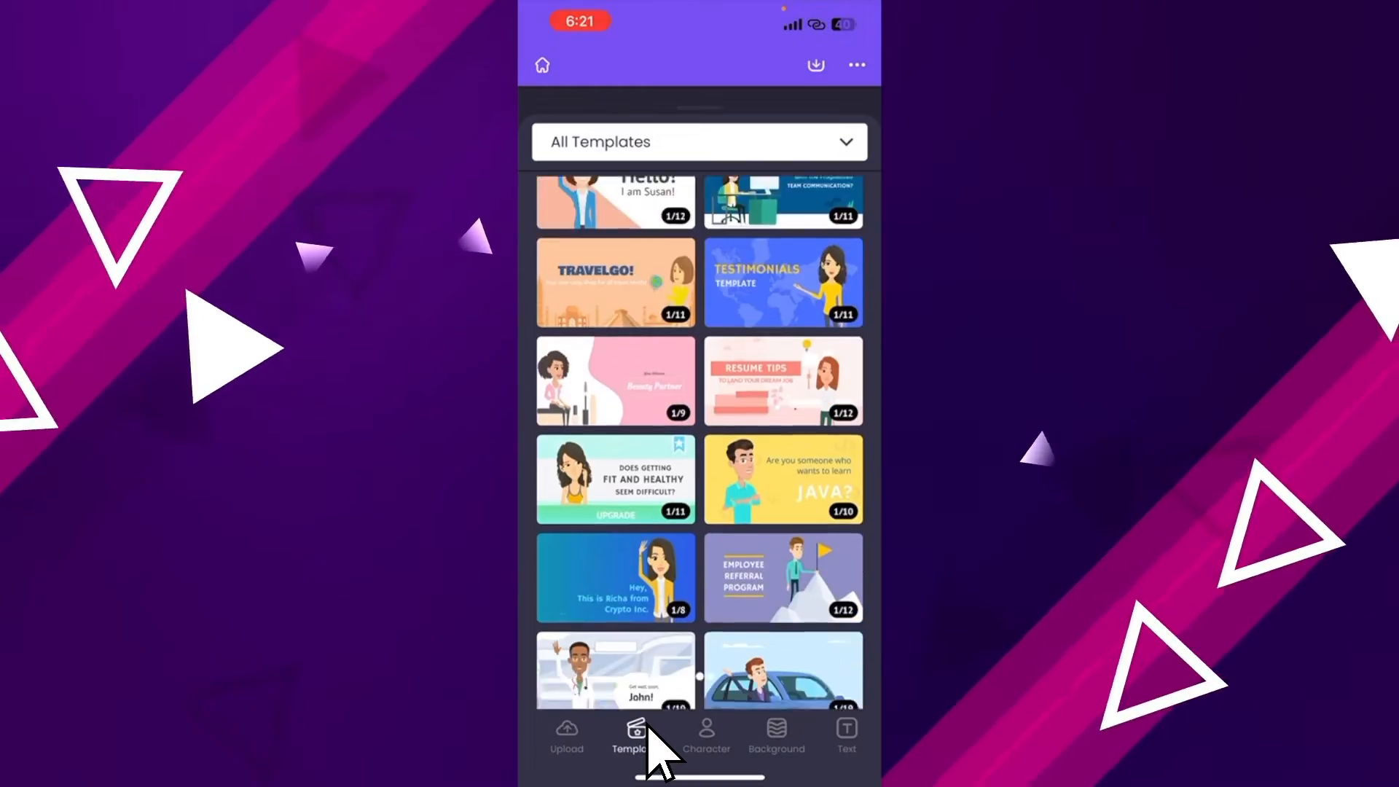
{"action": "left_click", "coordinate": [705, 735]}
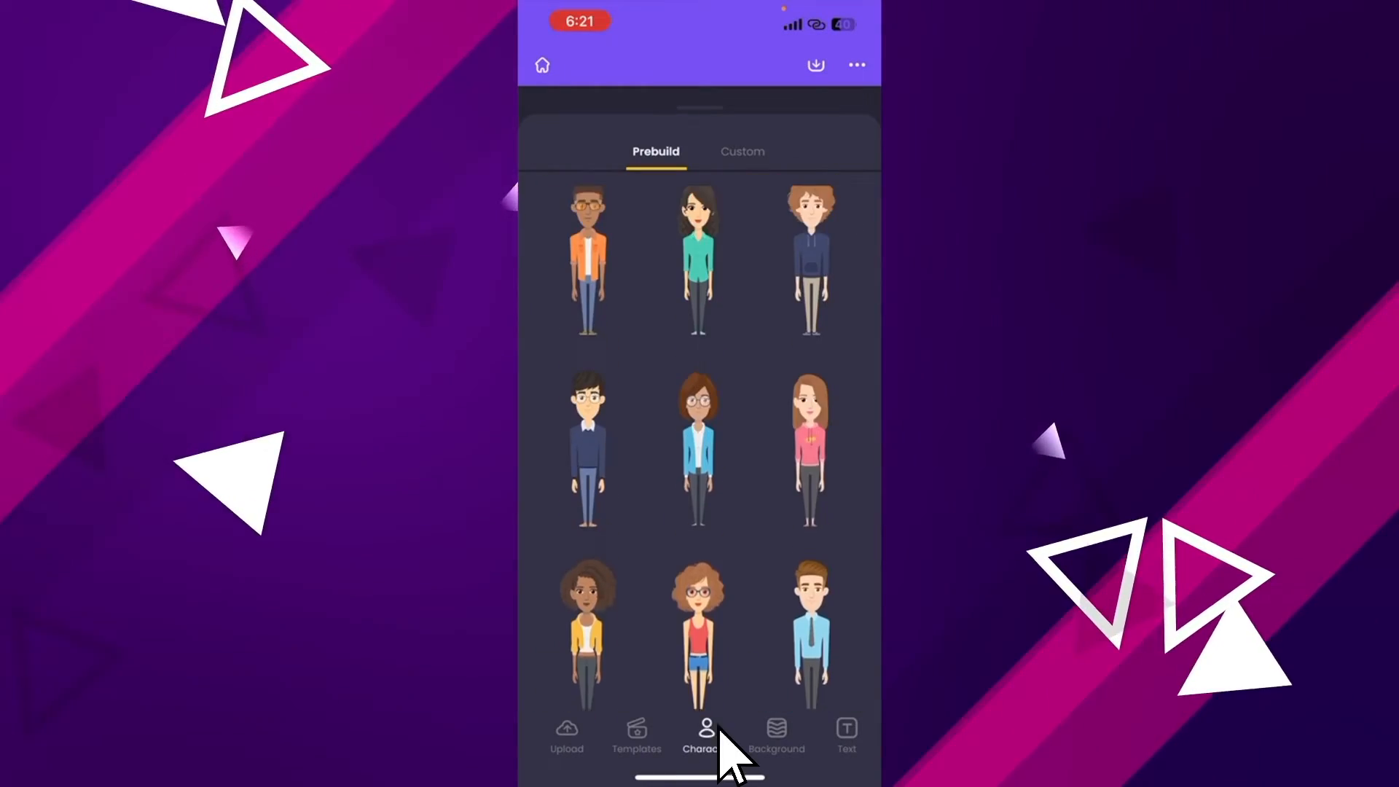
{"action": "left_click", "coordinate": [775, 733]}
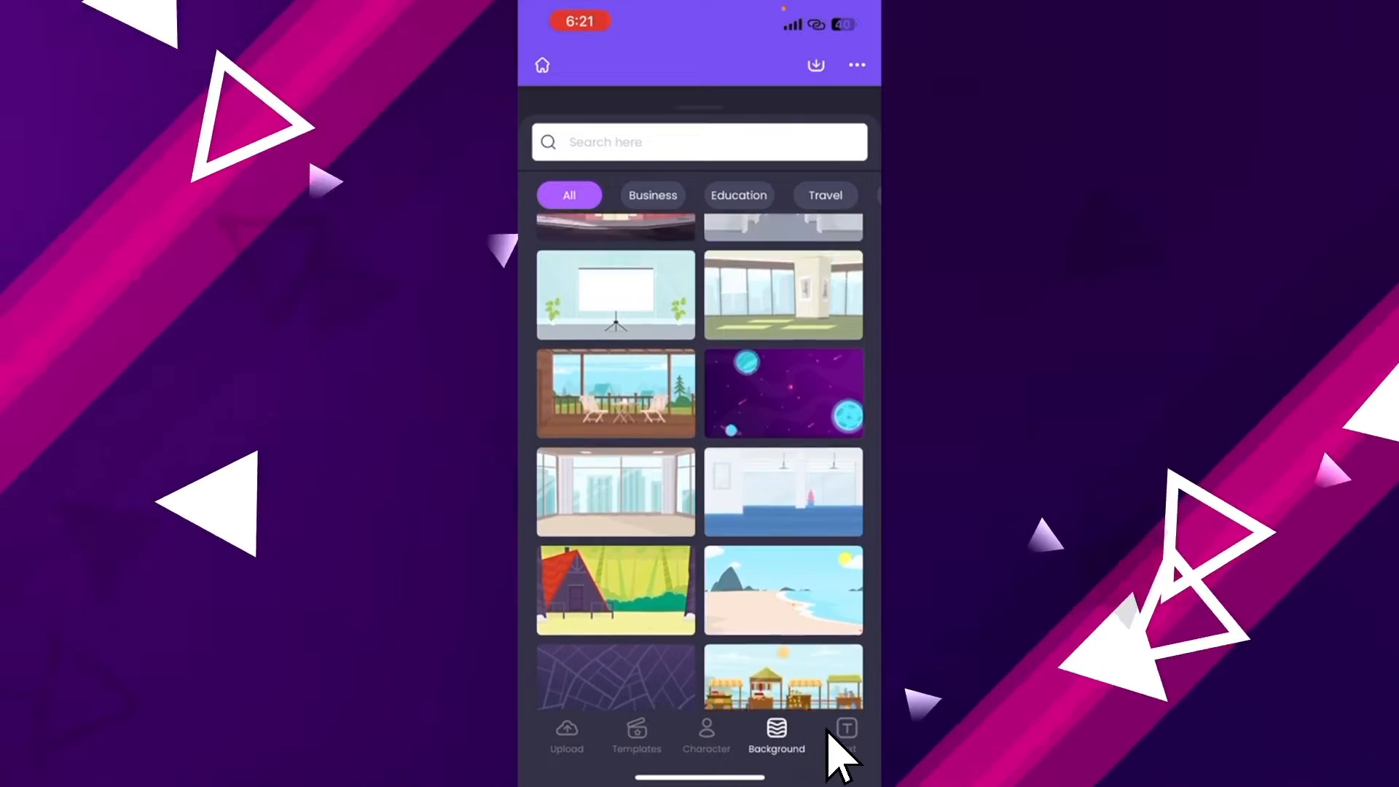
{"action": "left_click", "coordinate": [845, 732]}
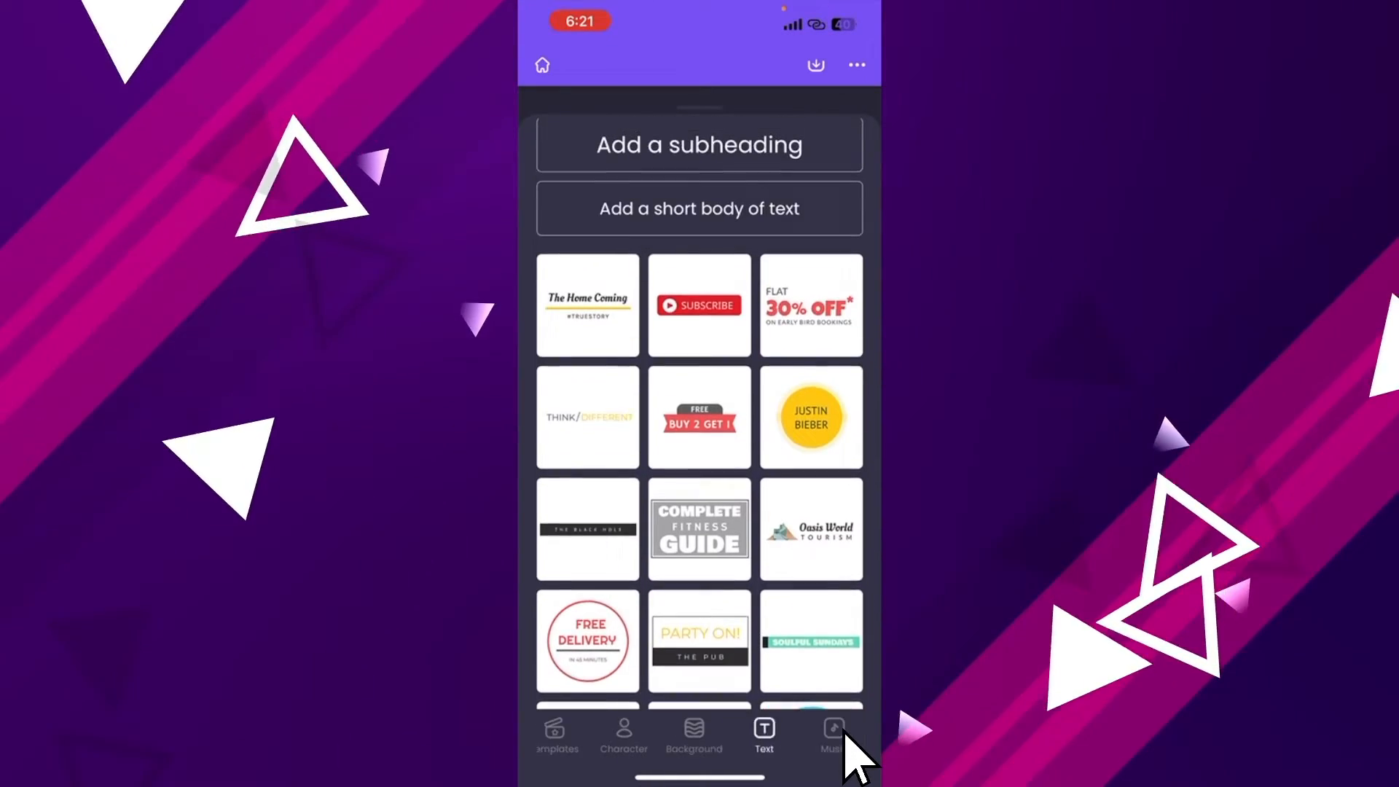
{"action": "left_click", "coordinate": [833, 732]}
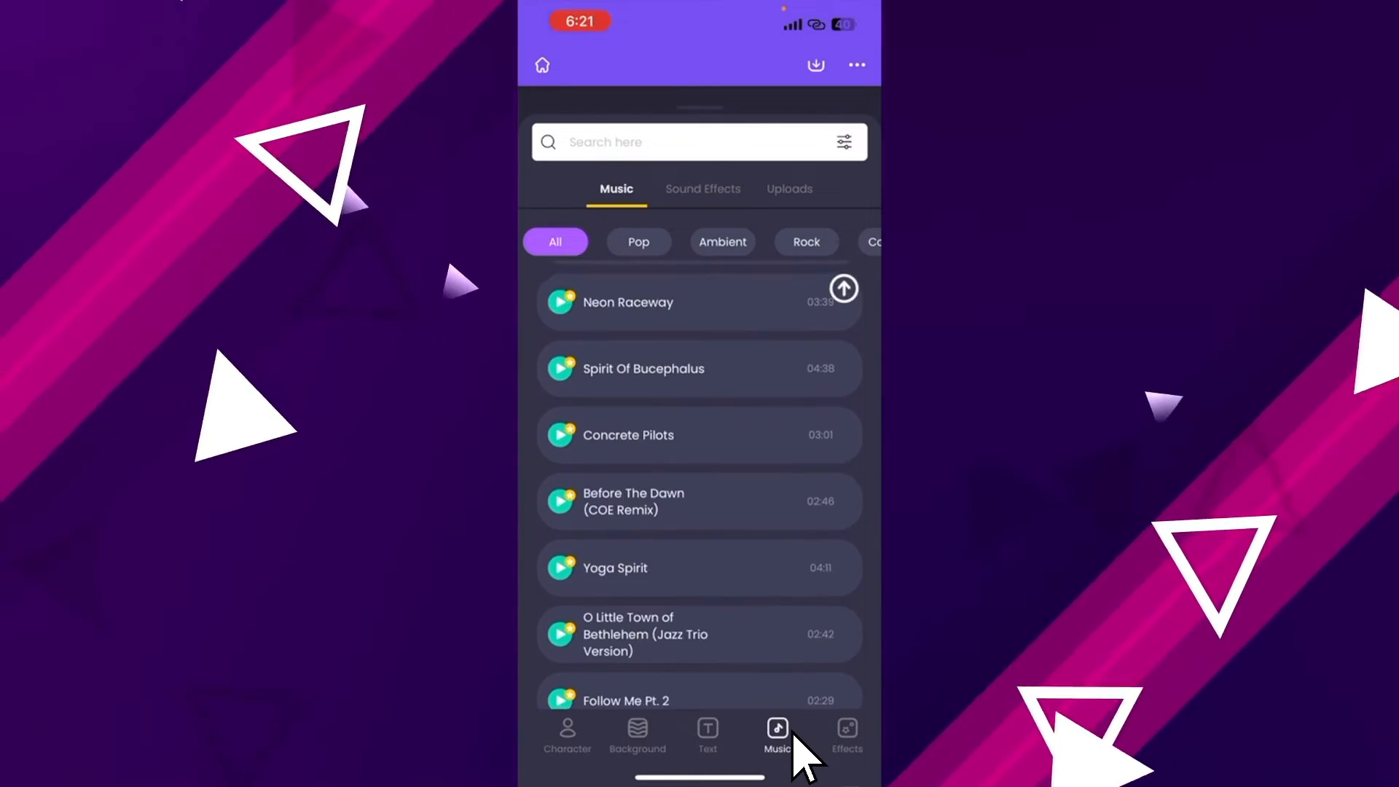
Step: Browse props, images, videos and GIFs, ending on the QR code generator
{"action": "left_click", "coordinate": [769, 734]}
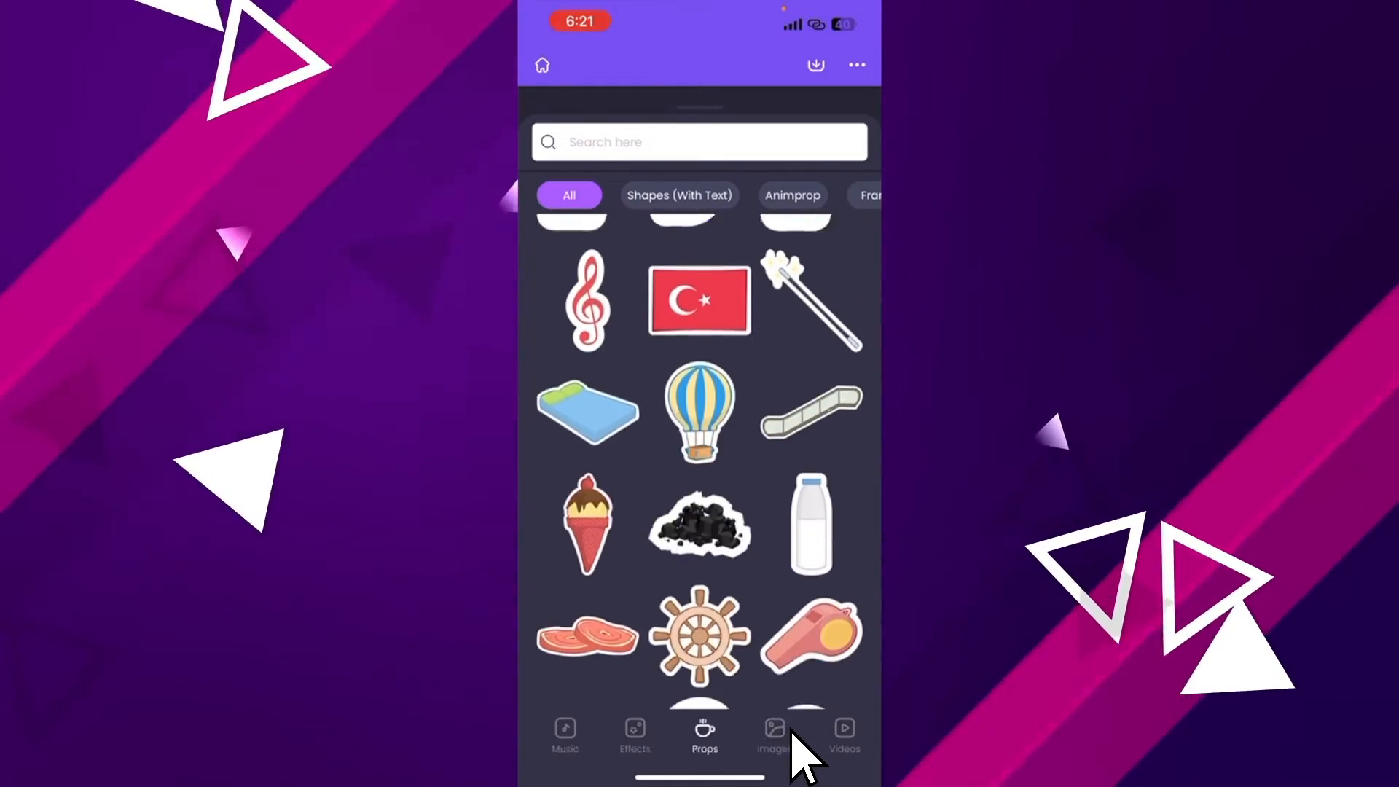
{"action": "left_click", "coordinate": [772, 732]}
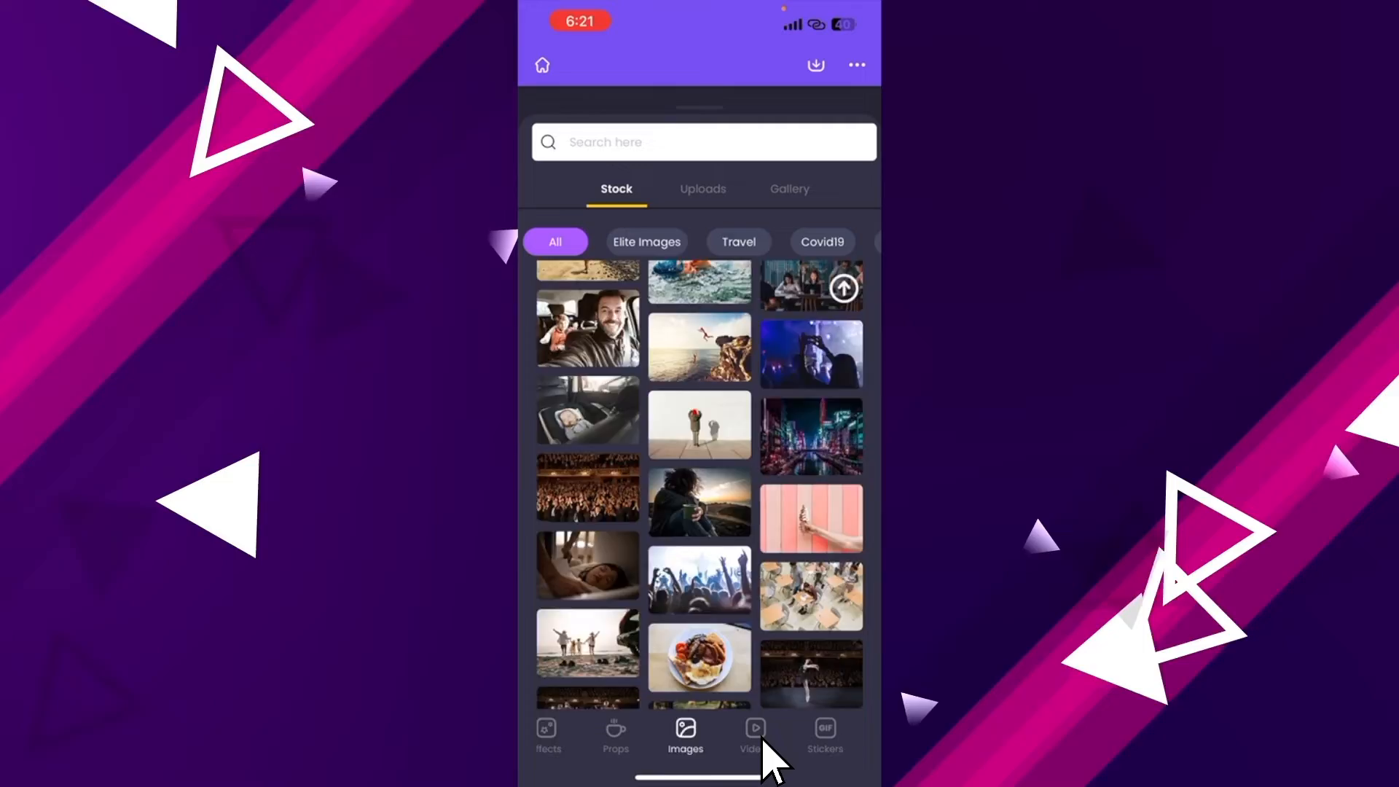
{"action": "left_click", "coordinate": [755, 735]}
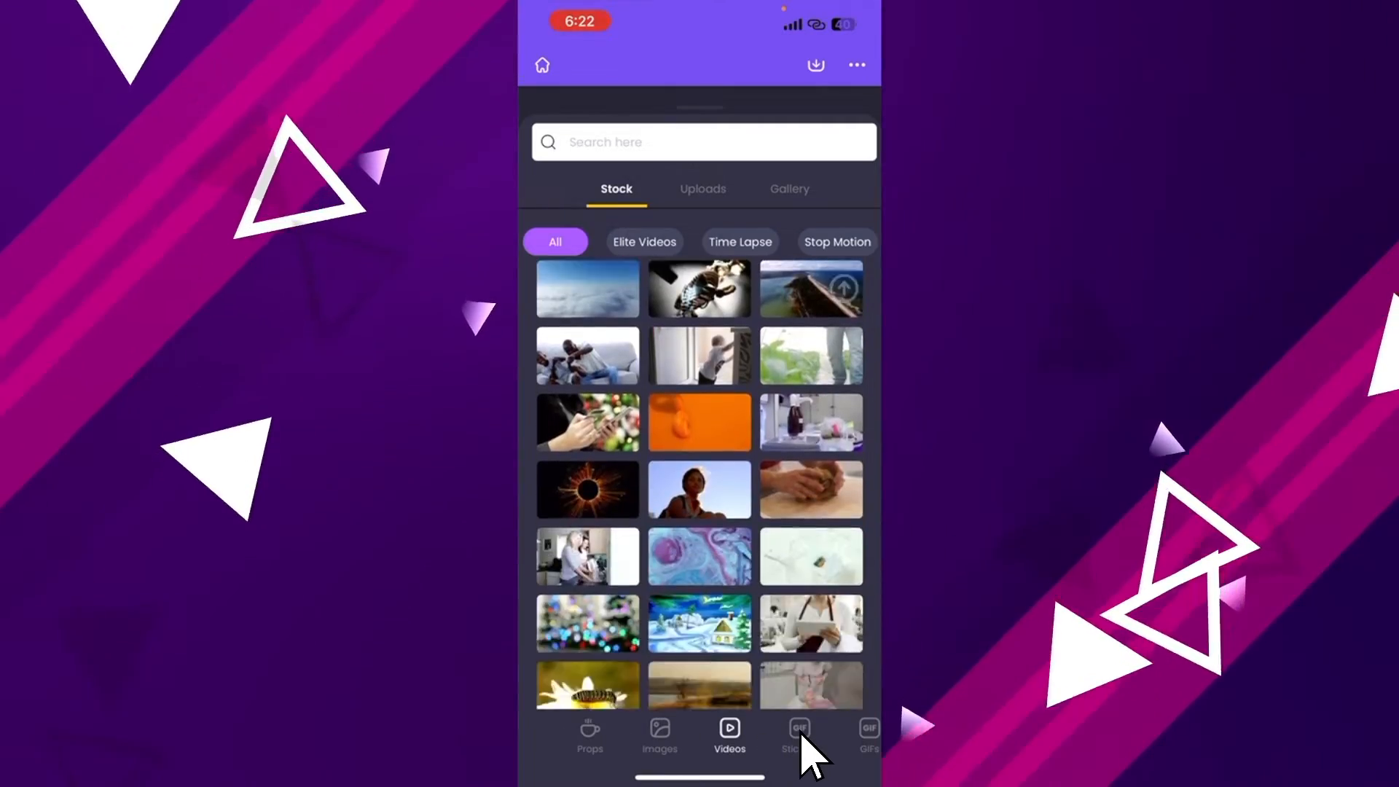
{"action": "left_click", "coordinate": [800, 733]}
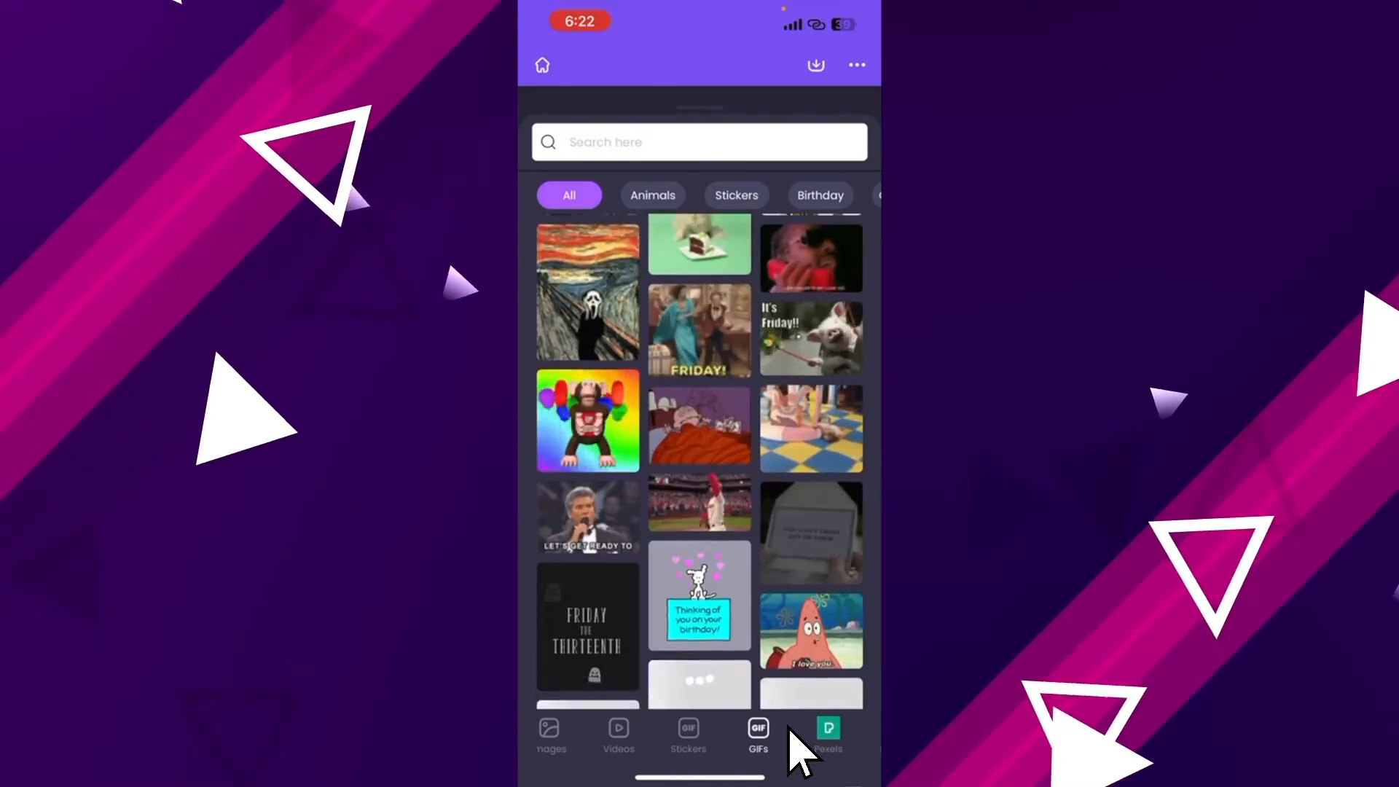
{"action": "left_click", "coordinate": [833, 731]}
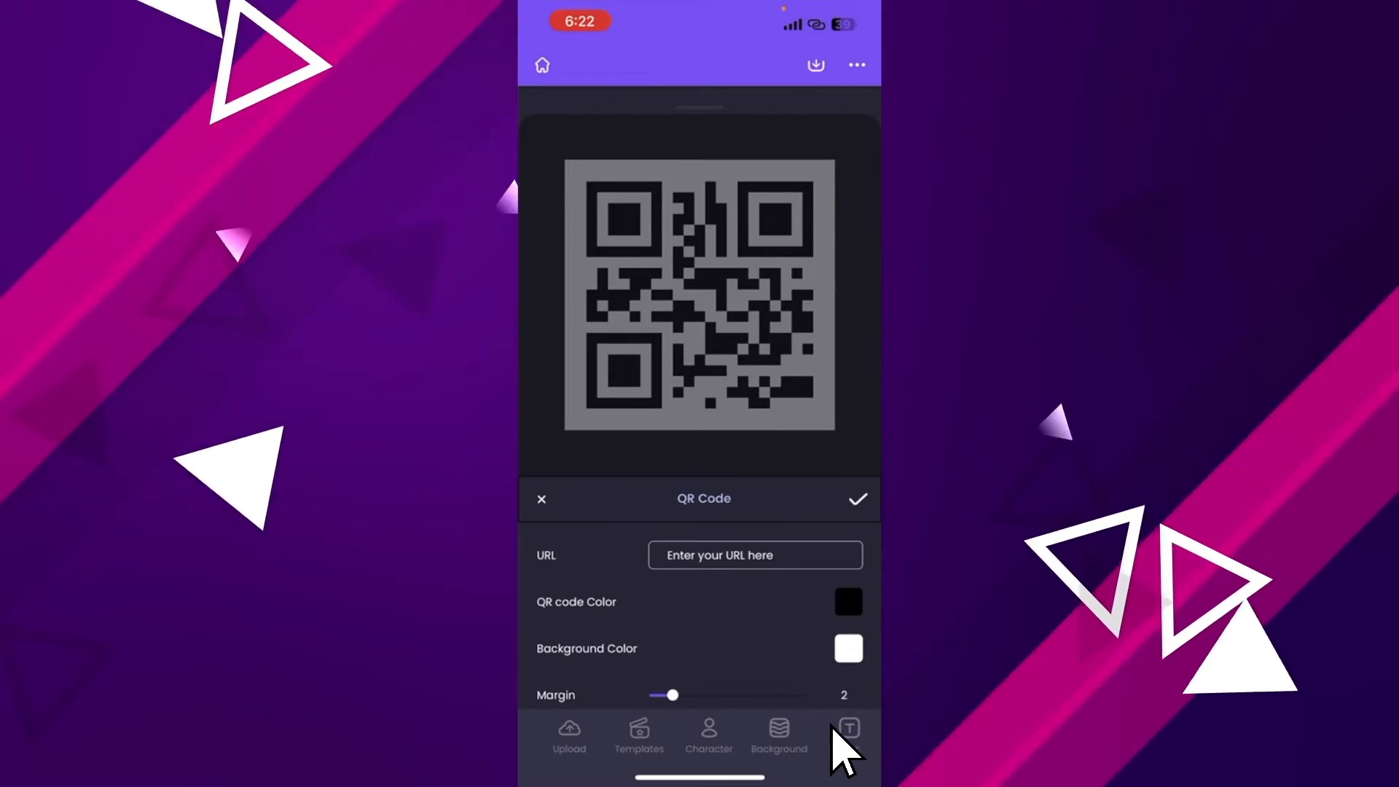
Step: Apply the green-screen studio background to the scene
{"action": "left_click", "coordinate": [777, 734]}
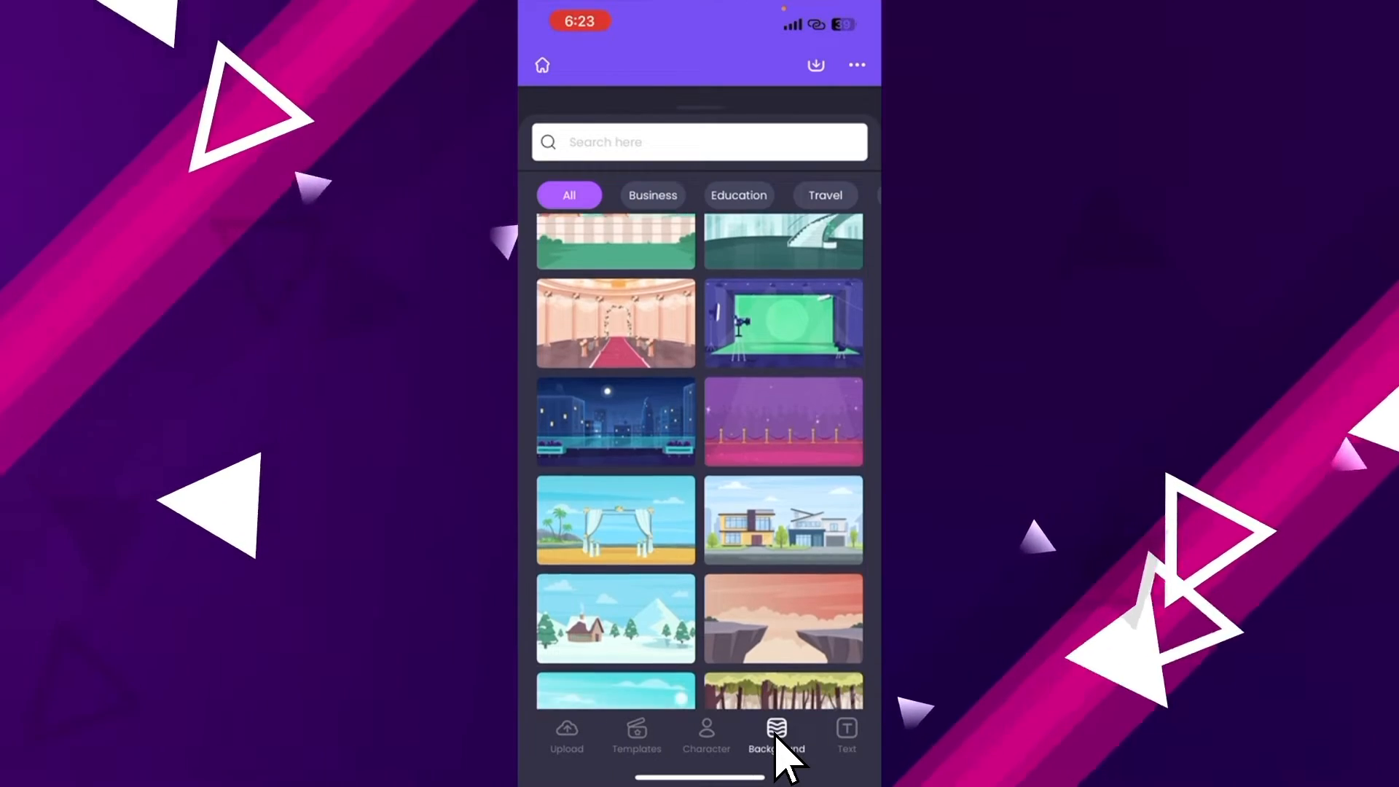
{"action": "scroll", "scroll_direction": "down", "scroll_amount": 3}
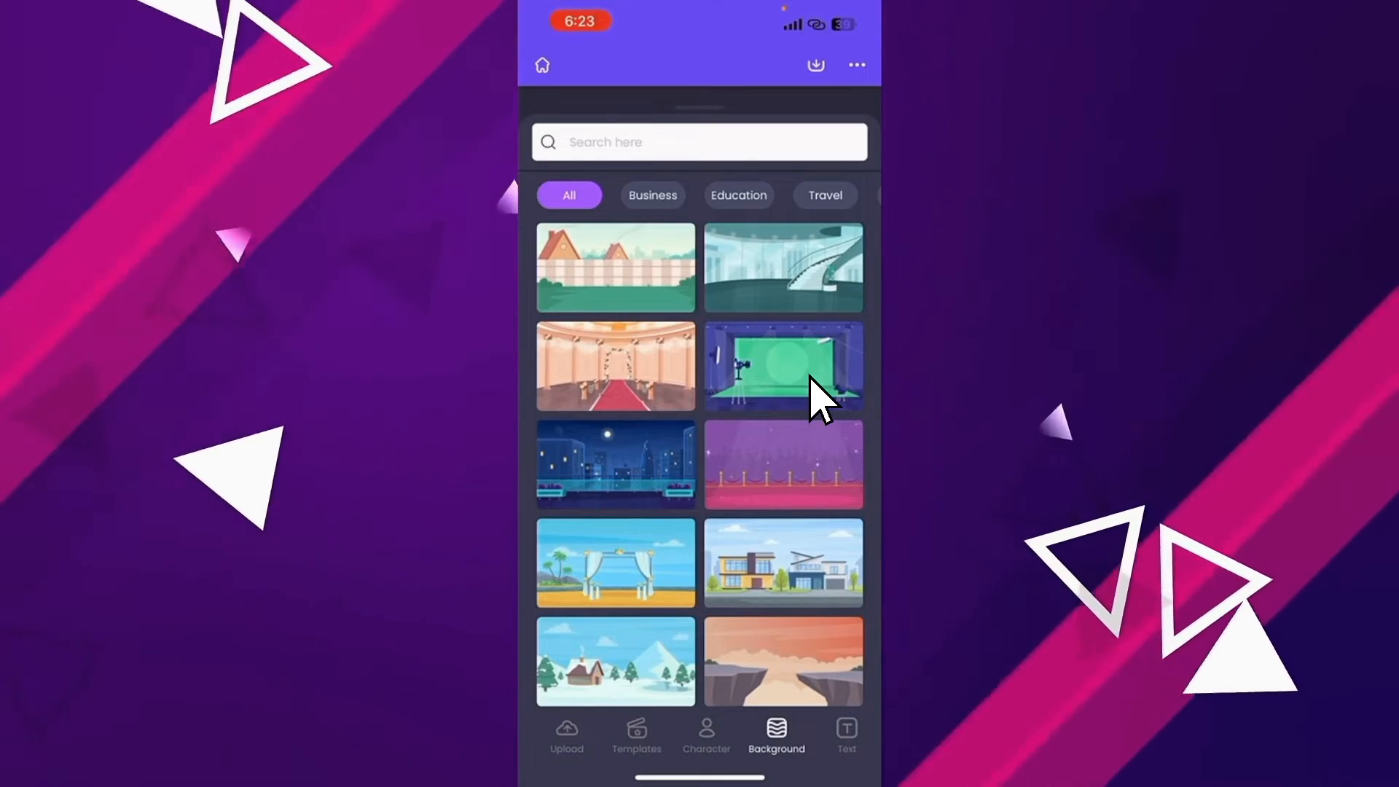
{"action": "left_click", "coordinate": [782, 366]}
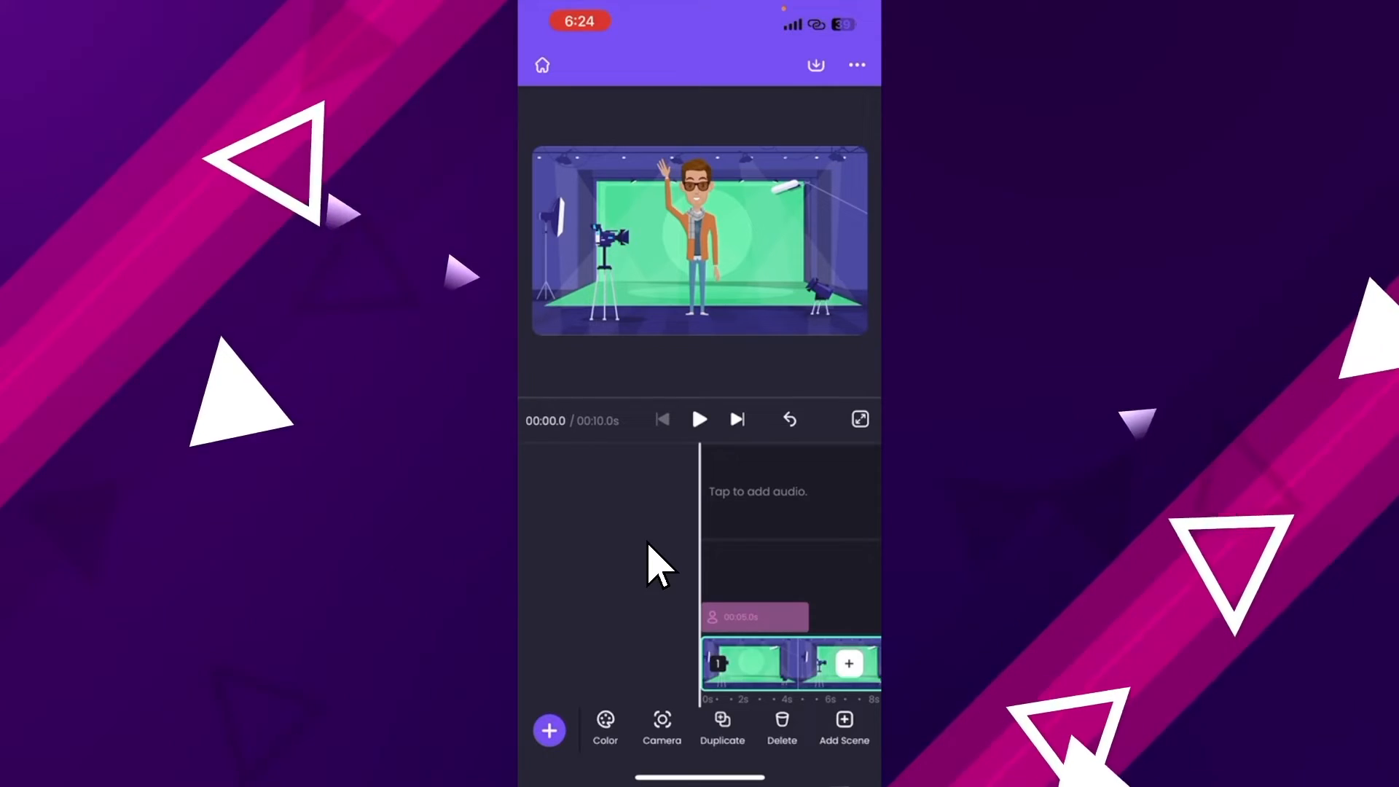
Step: Try Record Voice, answer the microphone prompt, then upload the voice-over file from the phone onto the timeline
{"action": "left_click", "coordinate": [549, 730]}
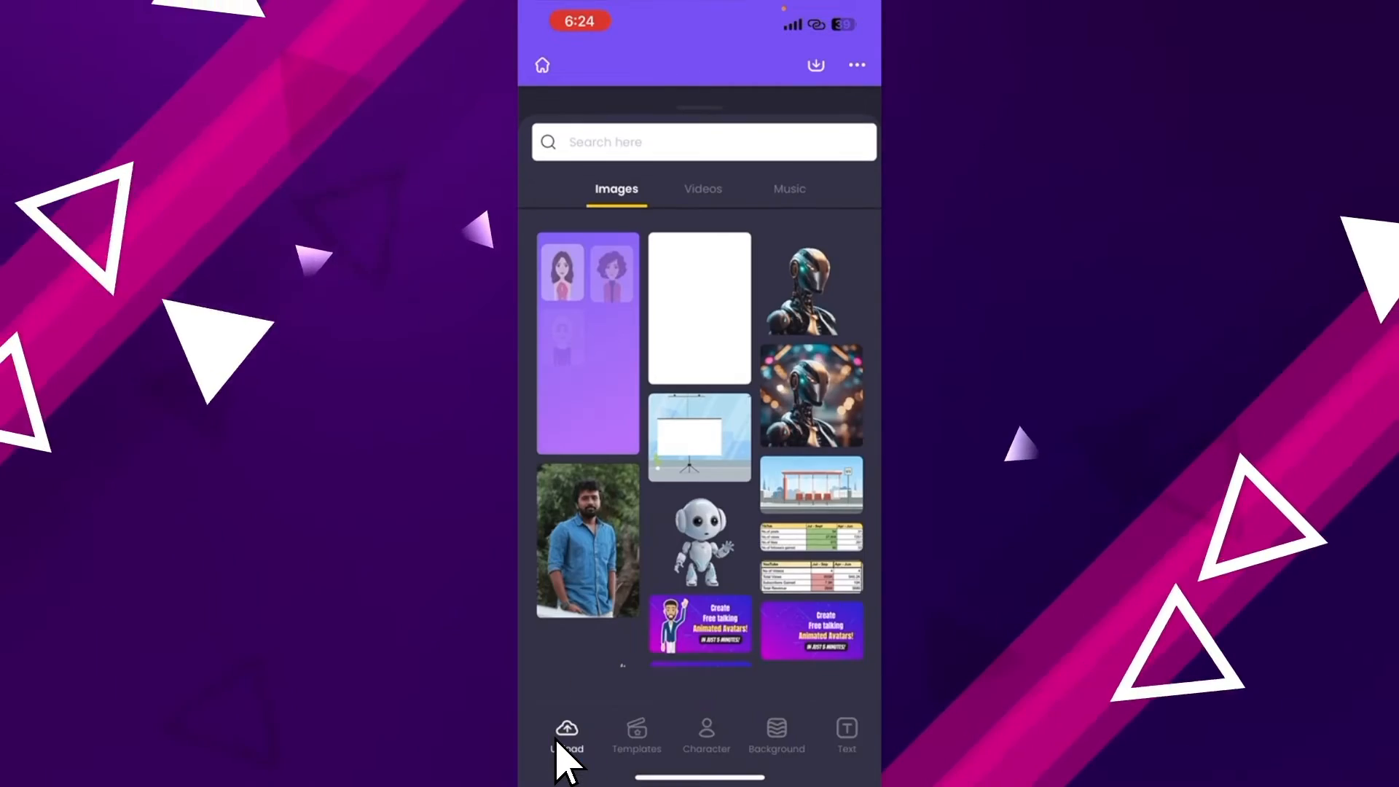
{"action": "left_click", "coordinate": [565, 733]}
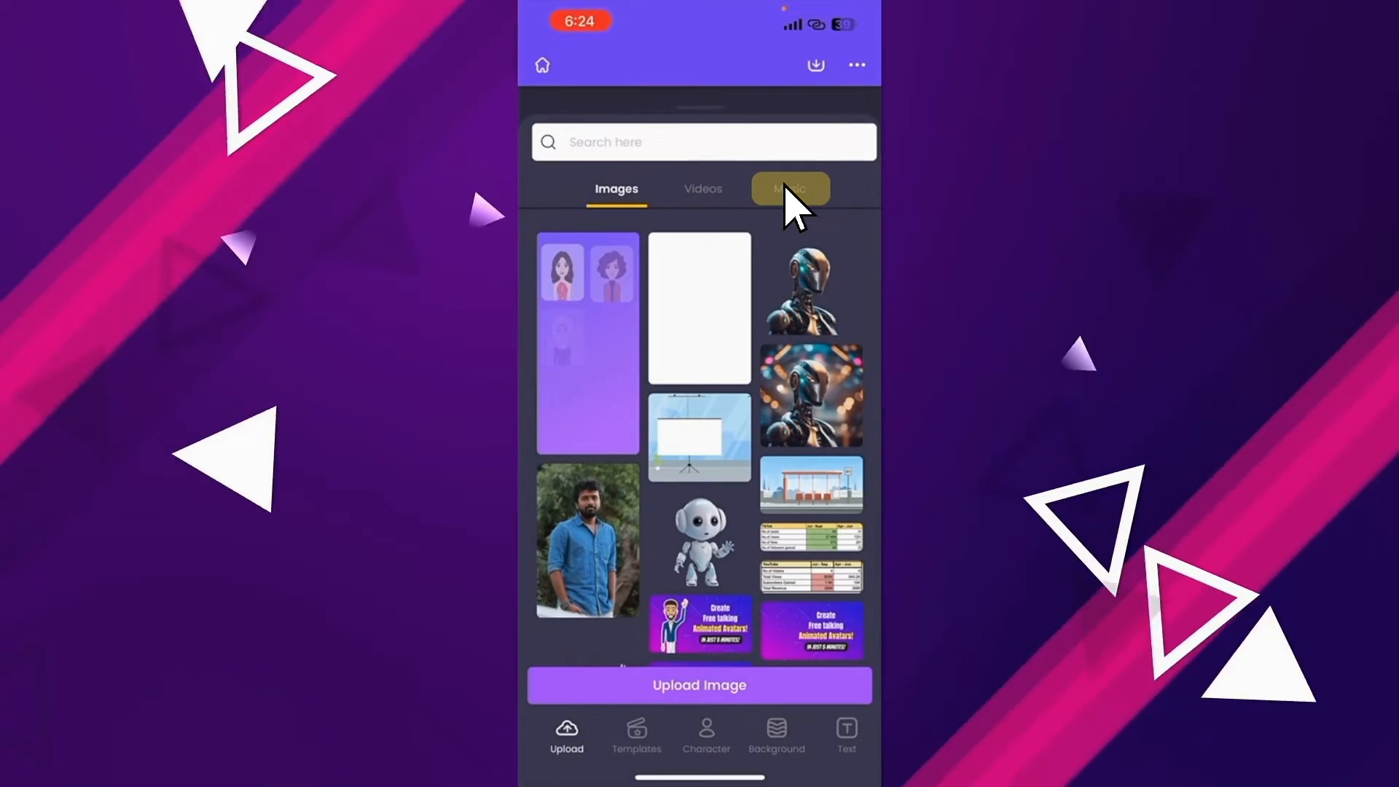
{"action": "left_click", "coordinate": [788, 188]}
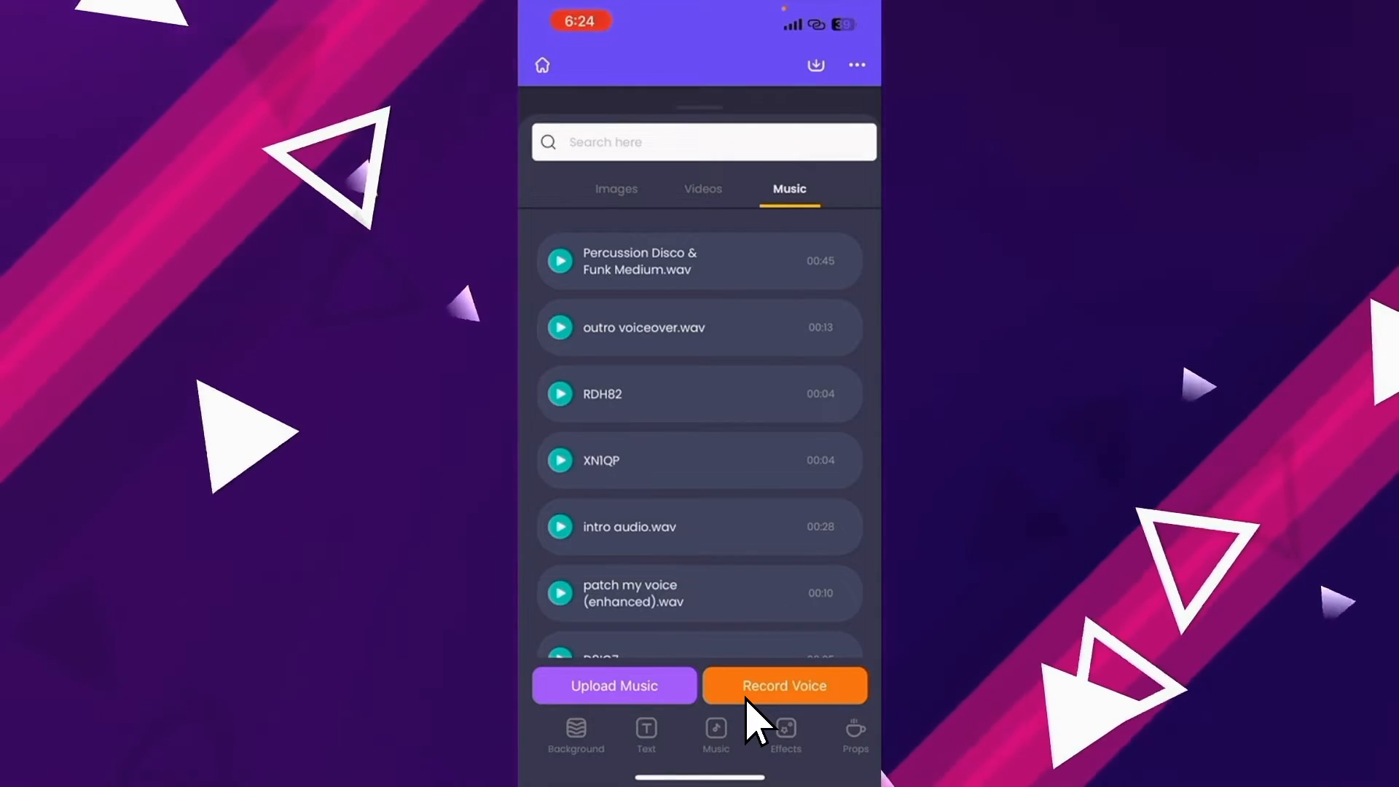
{"action": "left_click", "coordinate": [784, 685]}
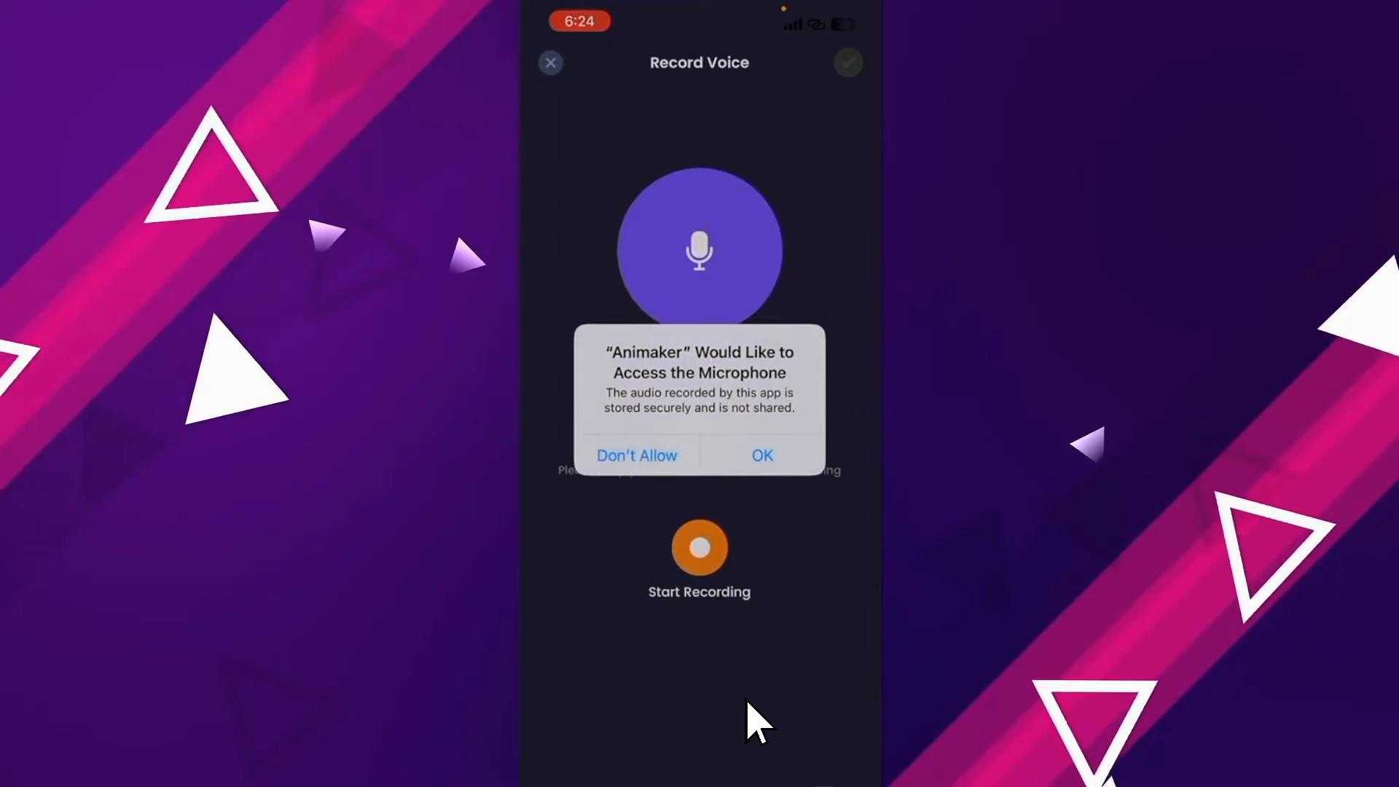
{"action": "left_click", "coordinate": [635, 455]}
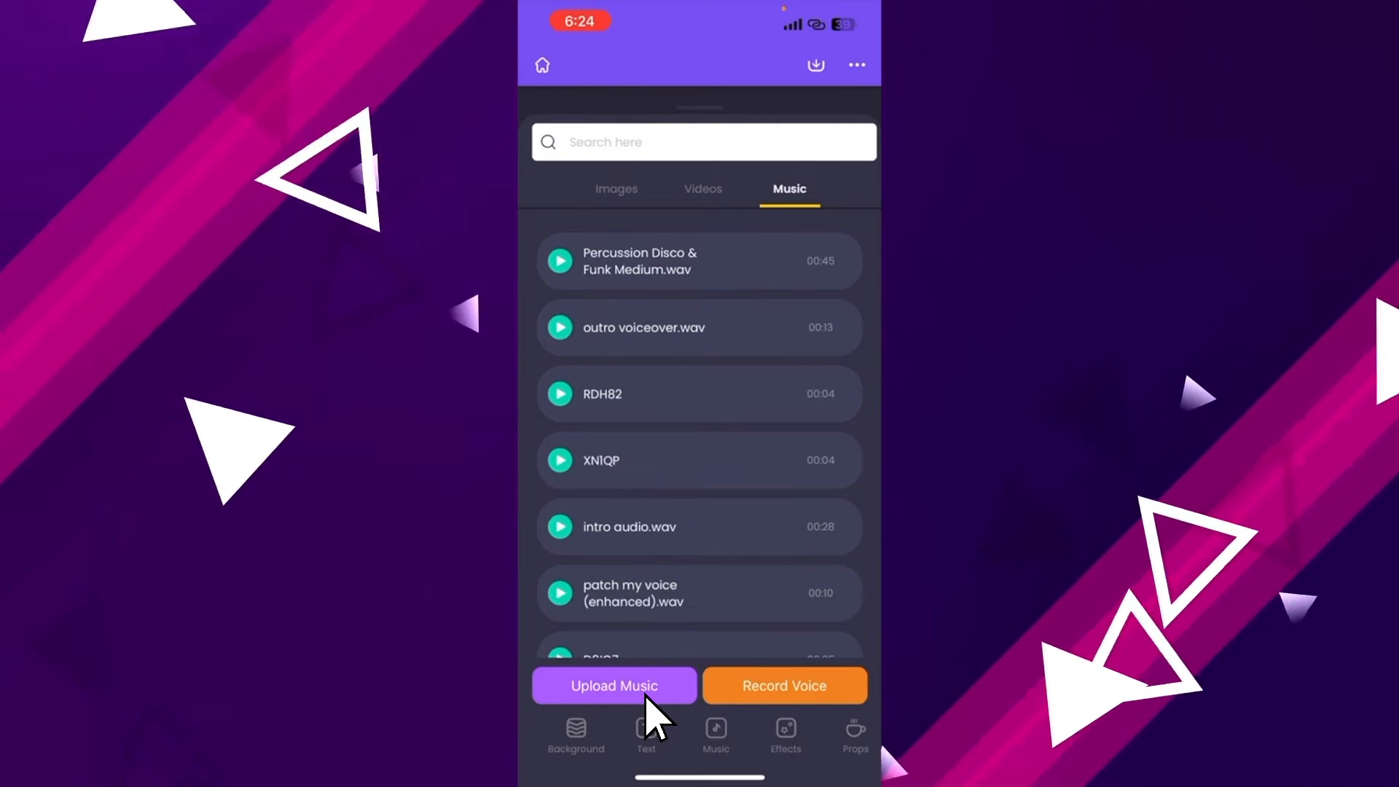
{"action": "left_click", "coordinate": [613, 685]}
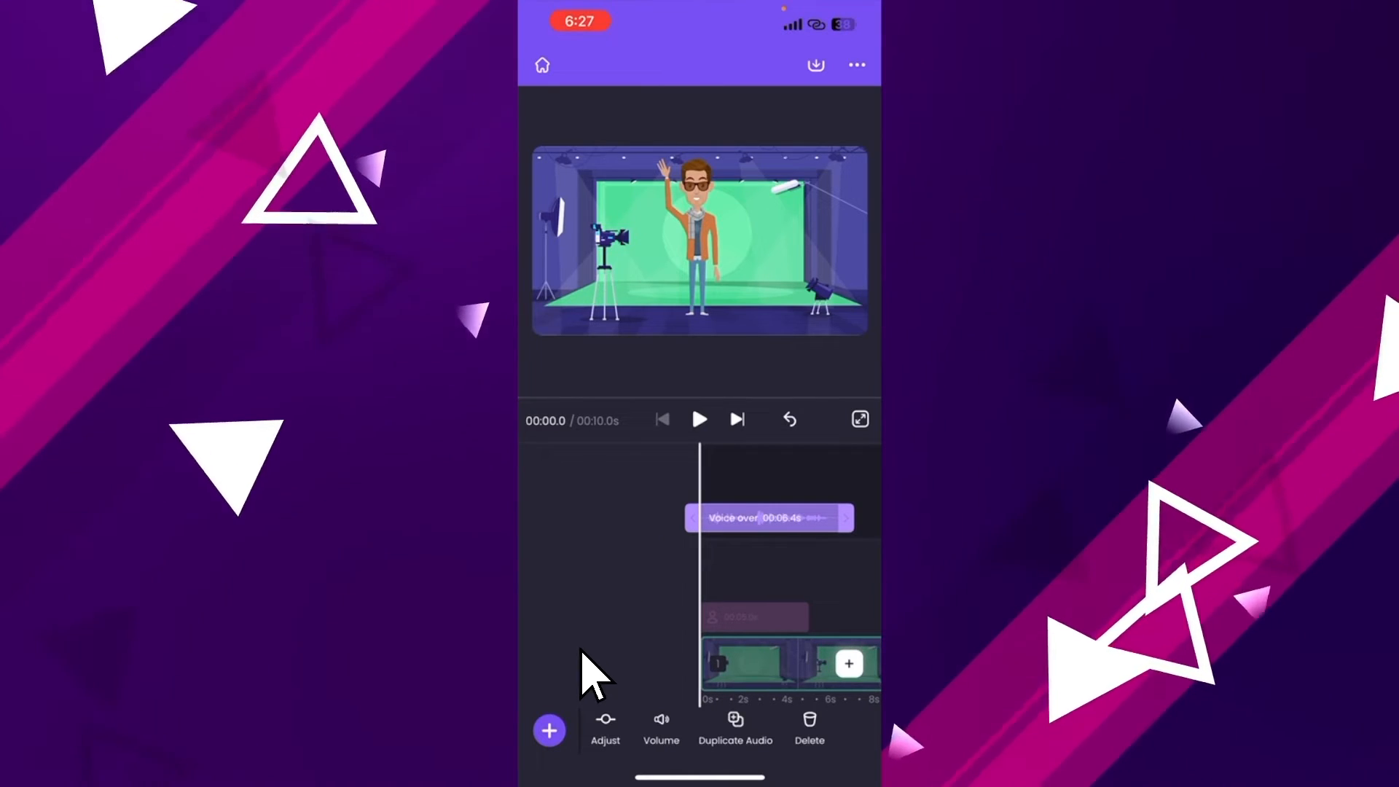
Step: Add an 'Add a subheading' text layer over Mark and start editing its text
{"action": "left_click", "coordinate": [549, 730]}
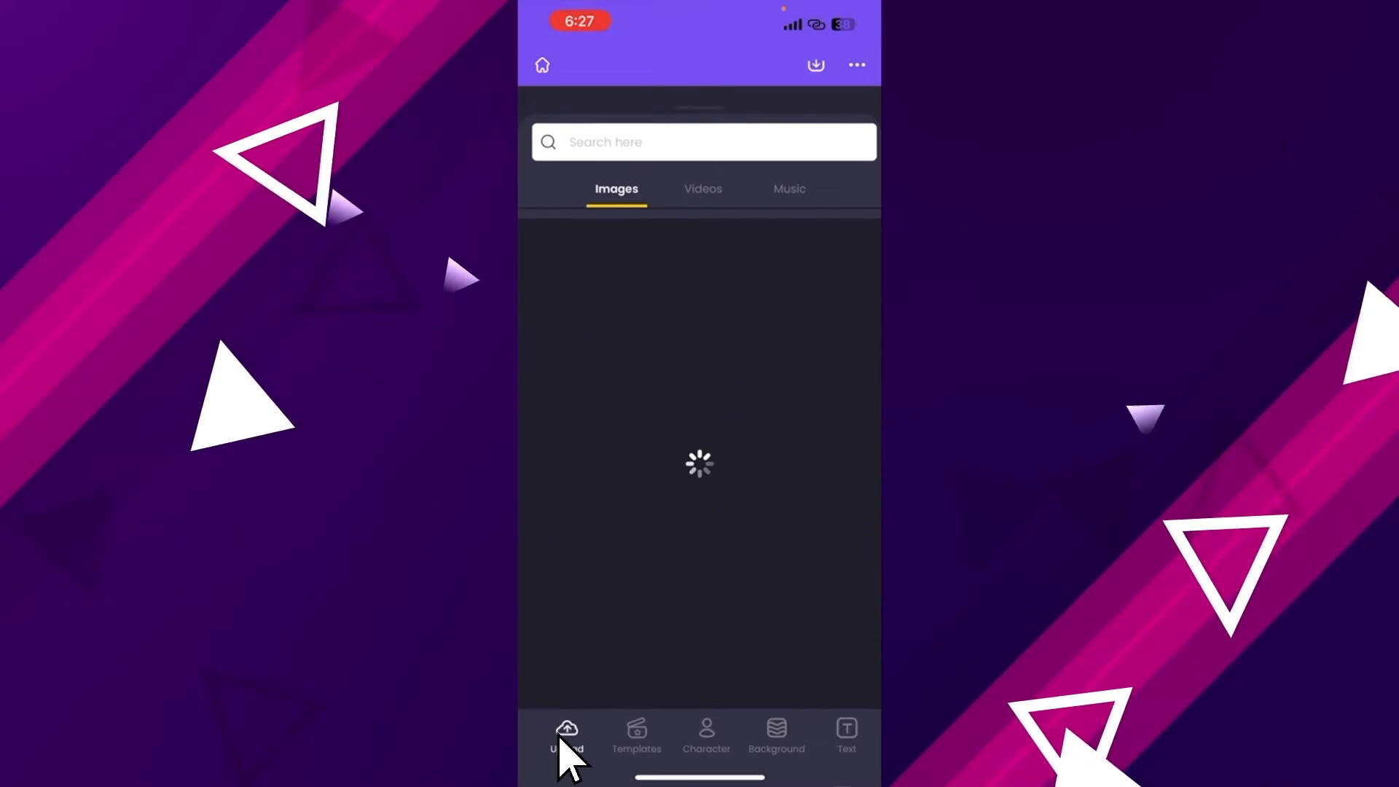
{"action": "left_click", "coordinate": [845, 736]}
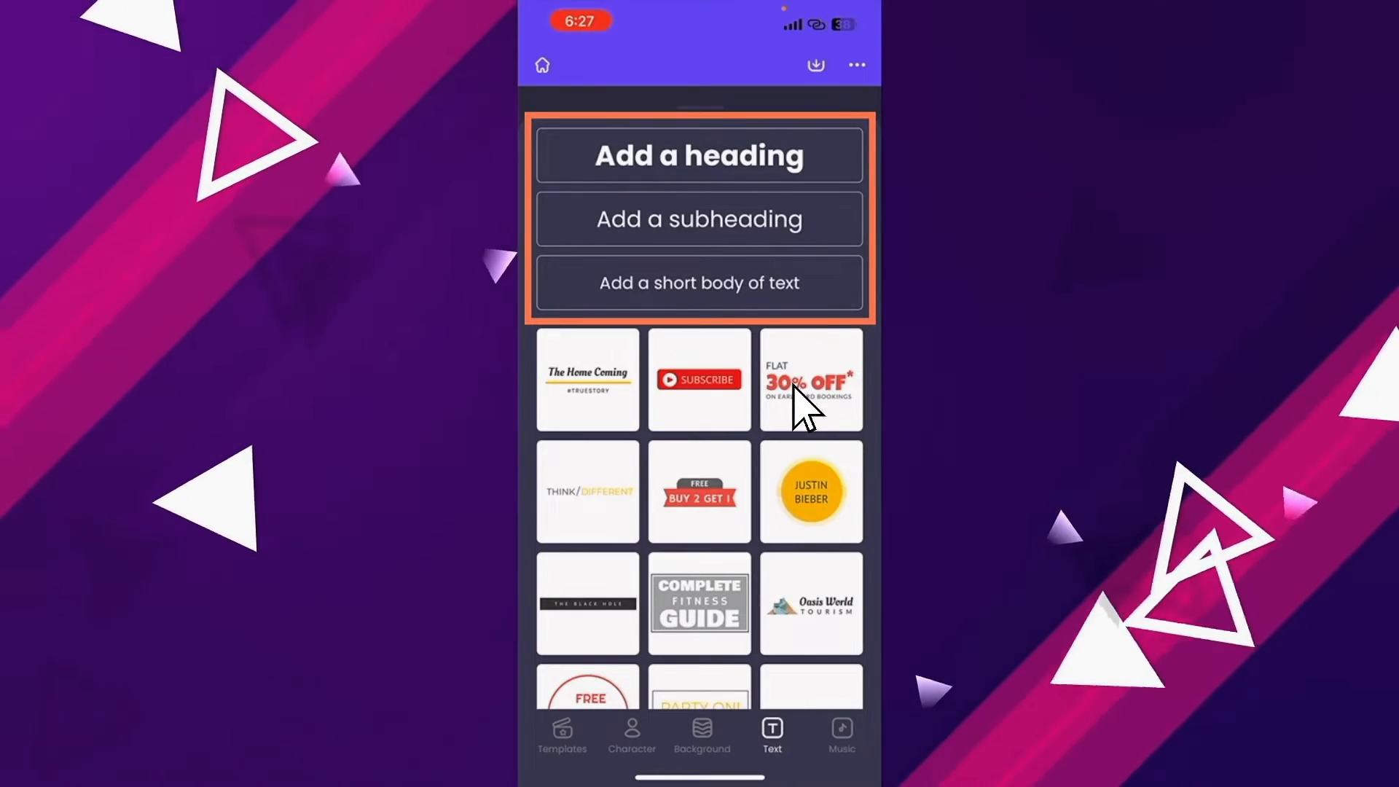
{"action": "left_click", "coordinate": [698, 218]}
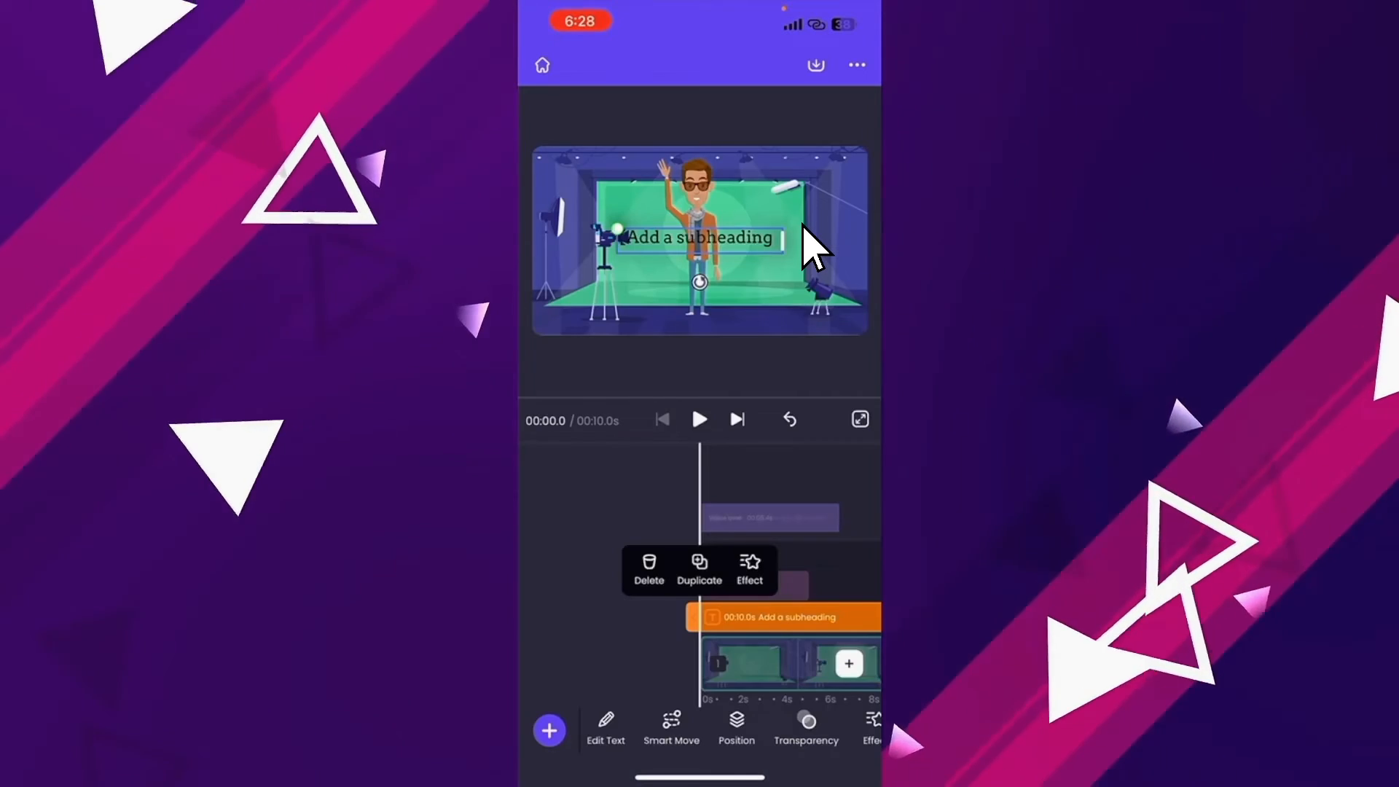
{"action": "left_click", "coordinate": [605, 727]}
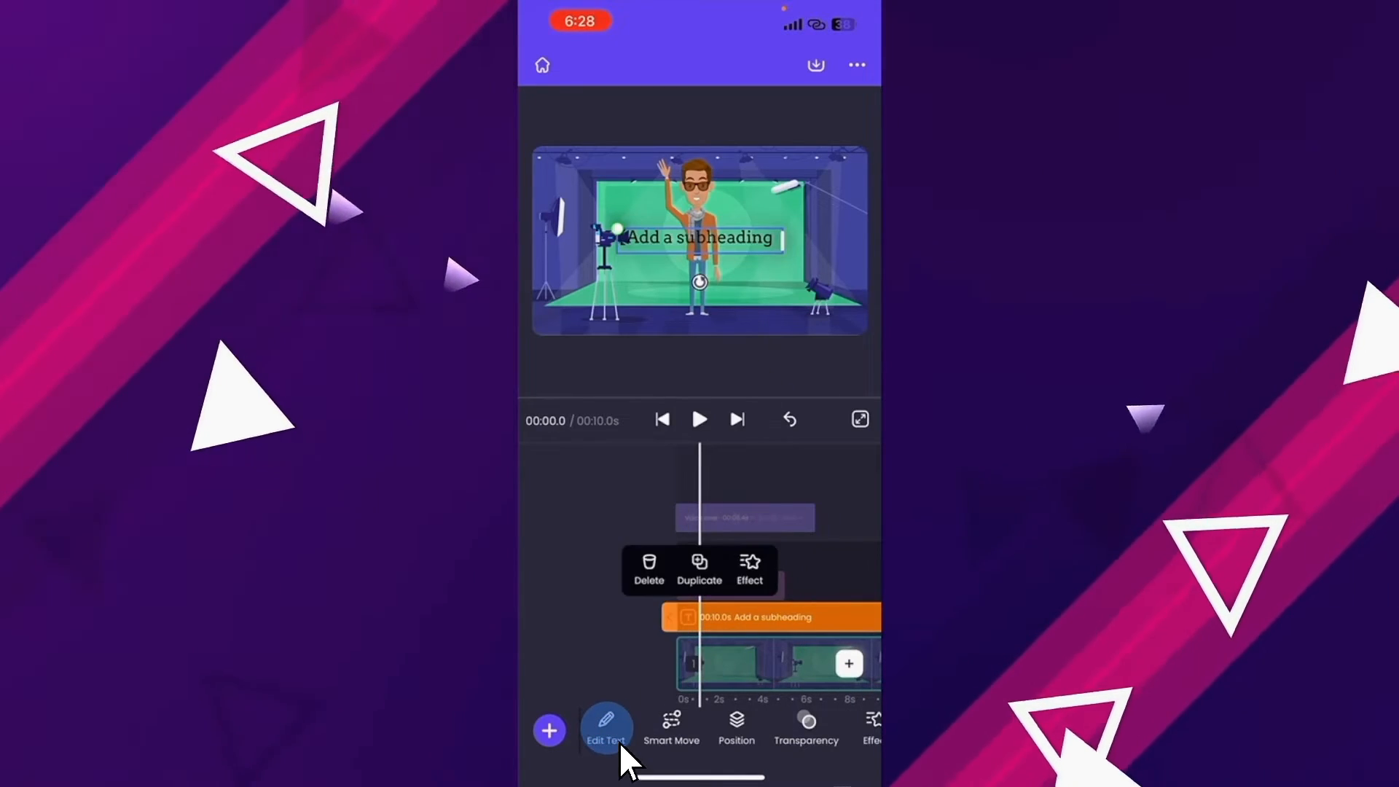
Step: Enter the headline 'How to make animated videos using your iPhone?' in League Spartan
{"action": "left_click", "coordinate": [606, 727]}
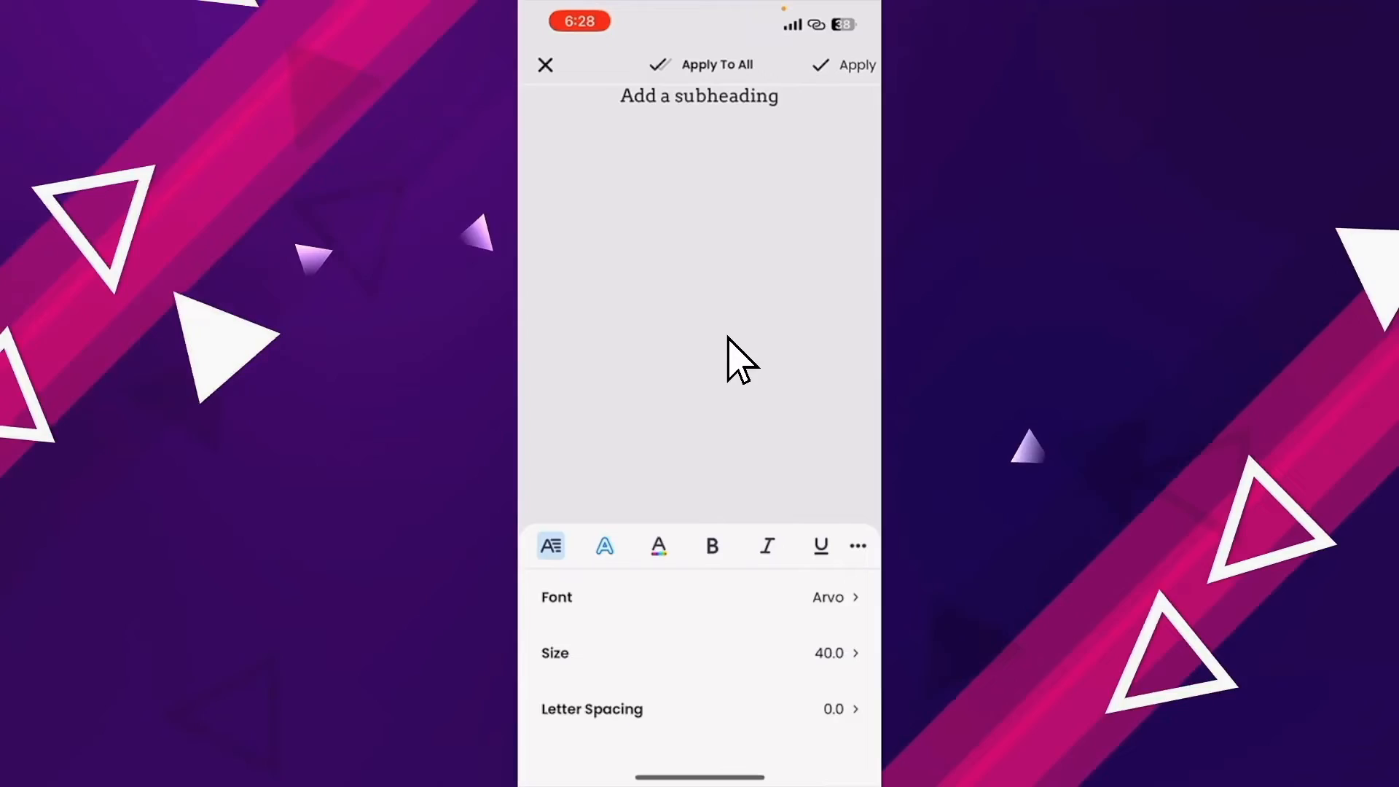
{"action": "type", "text": "How to make animated videos using your iPhone?"}
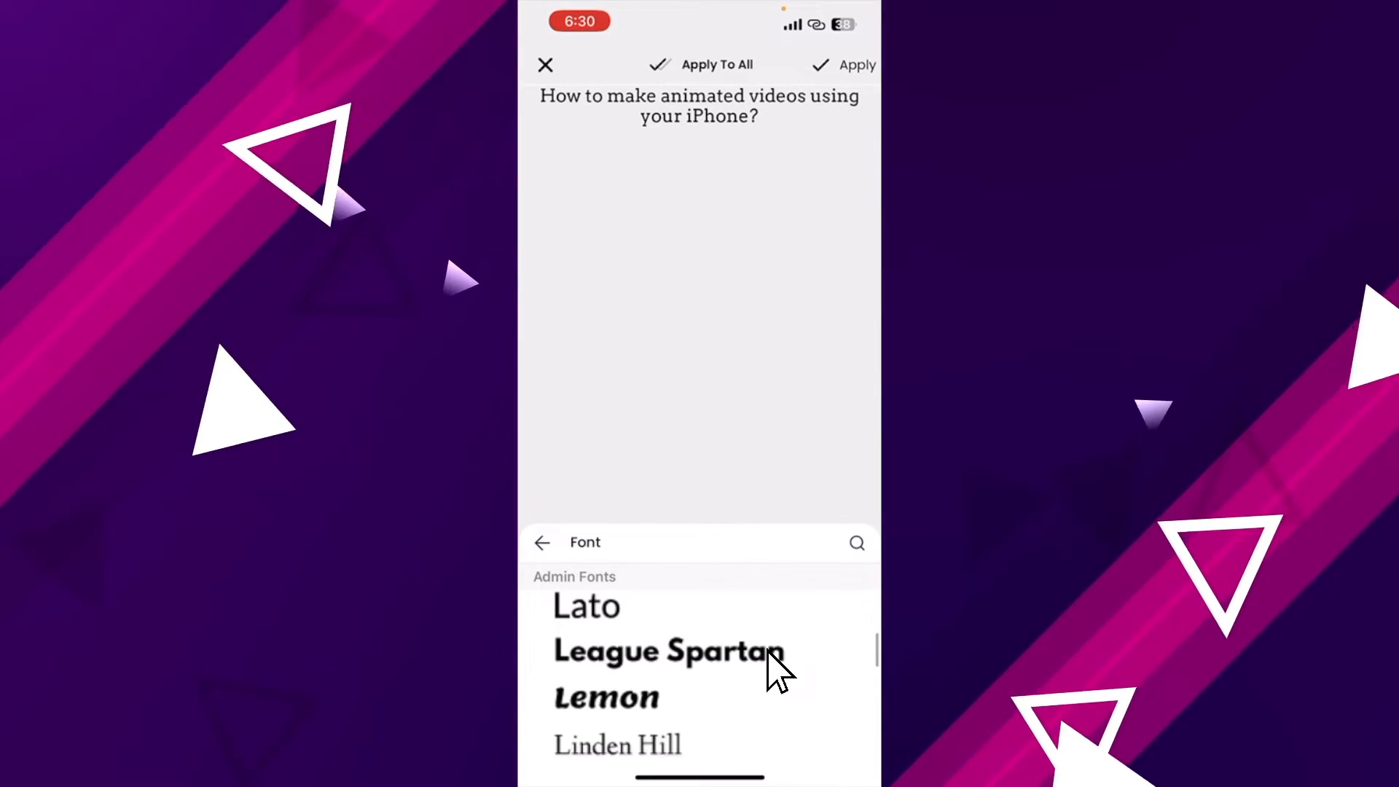
{"action": "left_click", "coordinate": [667, 650]}
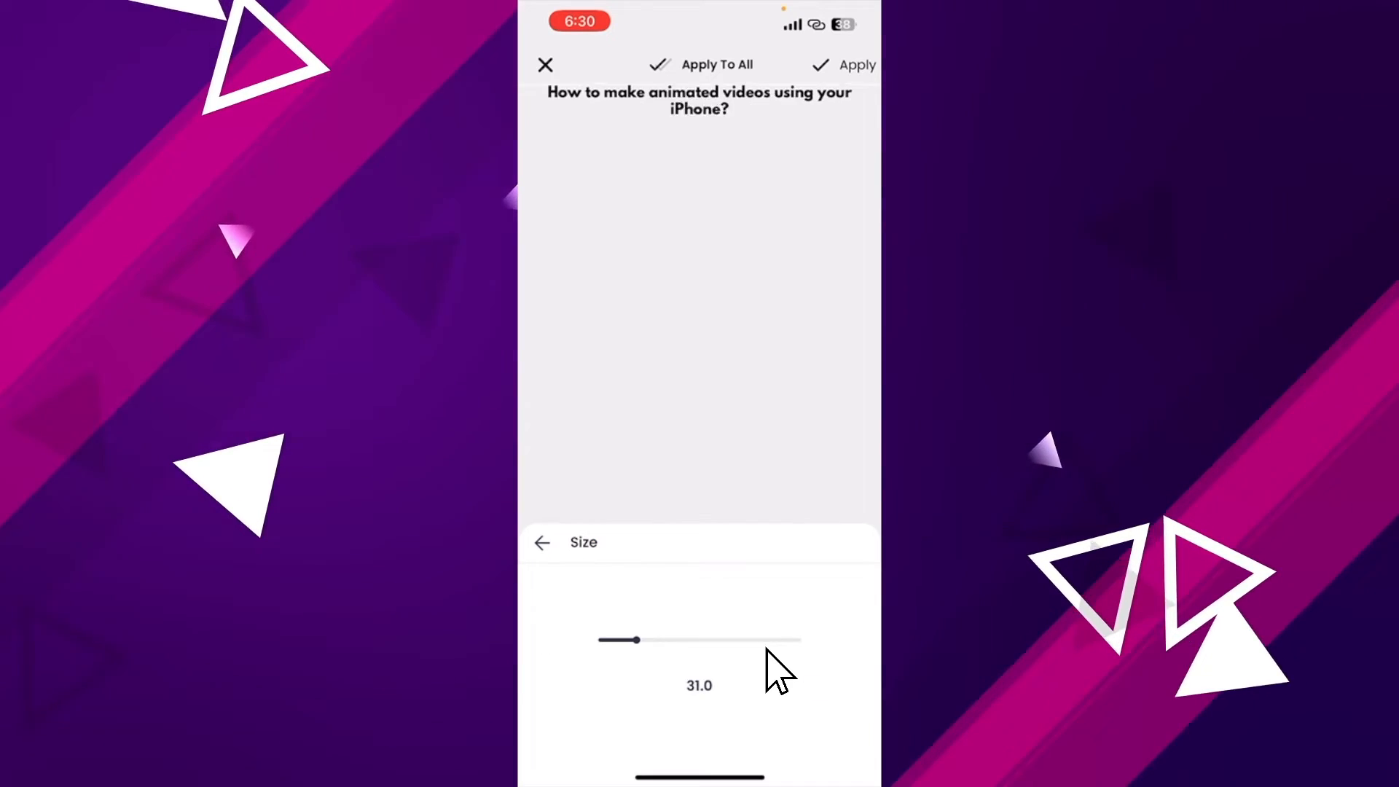
Step: Colour the title custom yellow #F4F73F, blur its shadow to 63, and apply the styling
{"action": "left_click", "coordinate": [659, 545]}
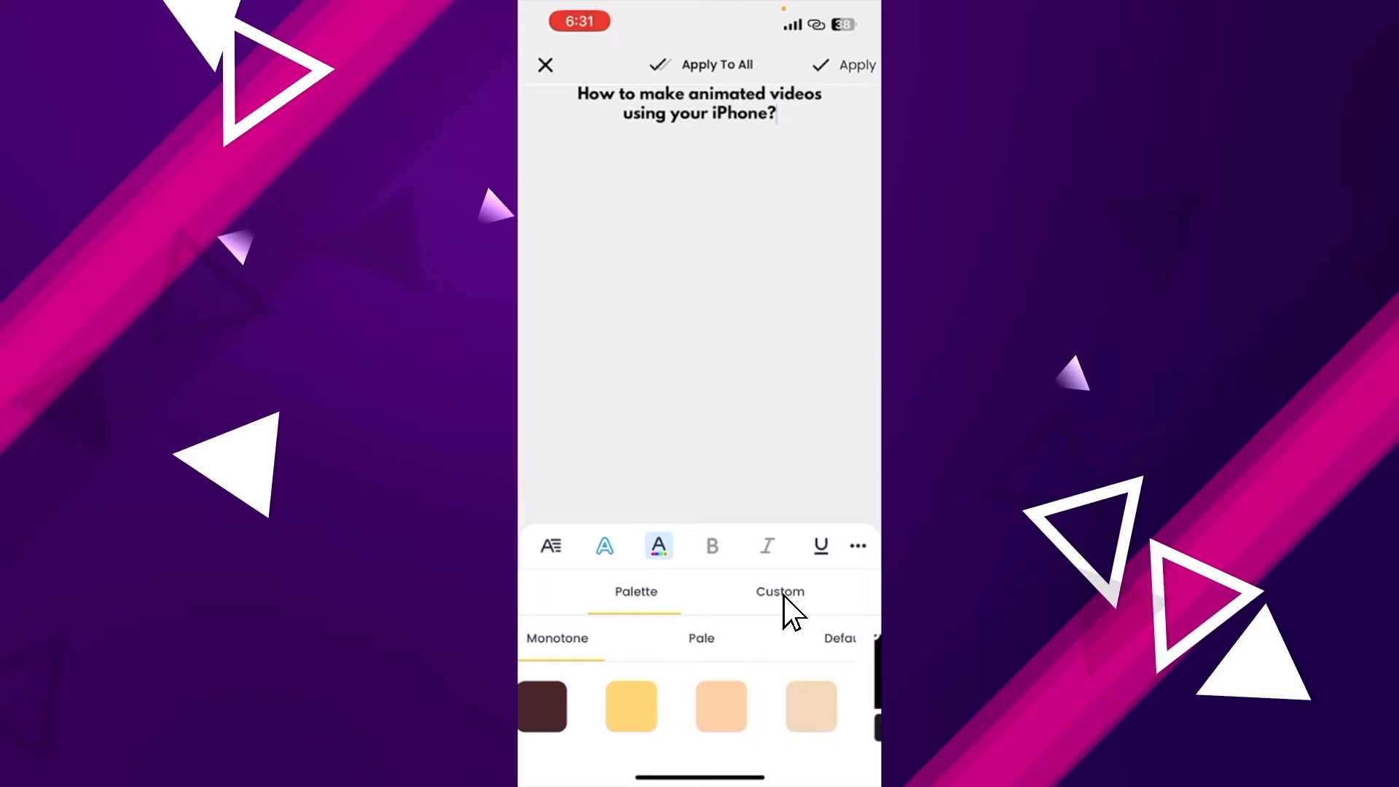
{"action": "left_click", "coordinate": [778, 592]}
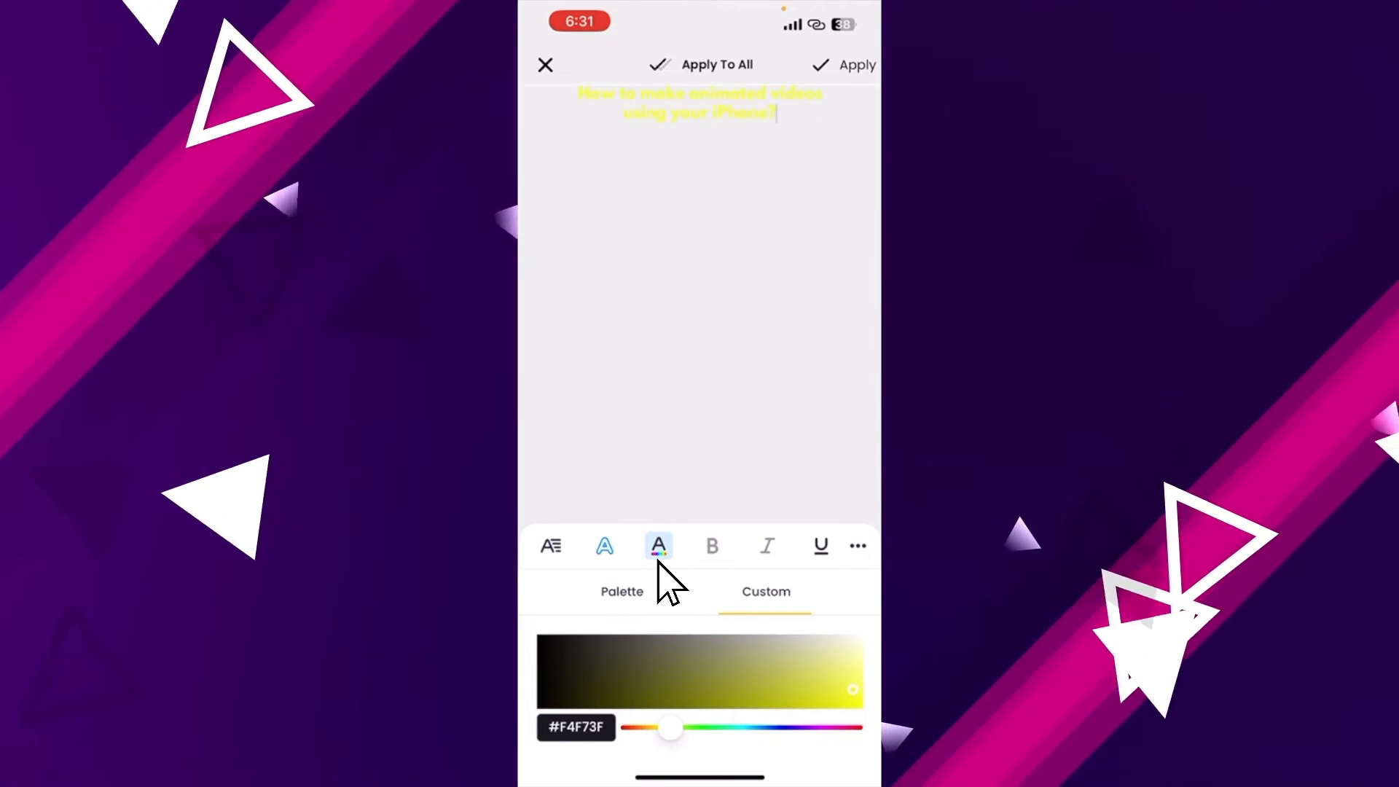
{"action": "left_click", "coordinate": [604, 544]}
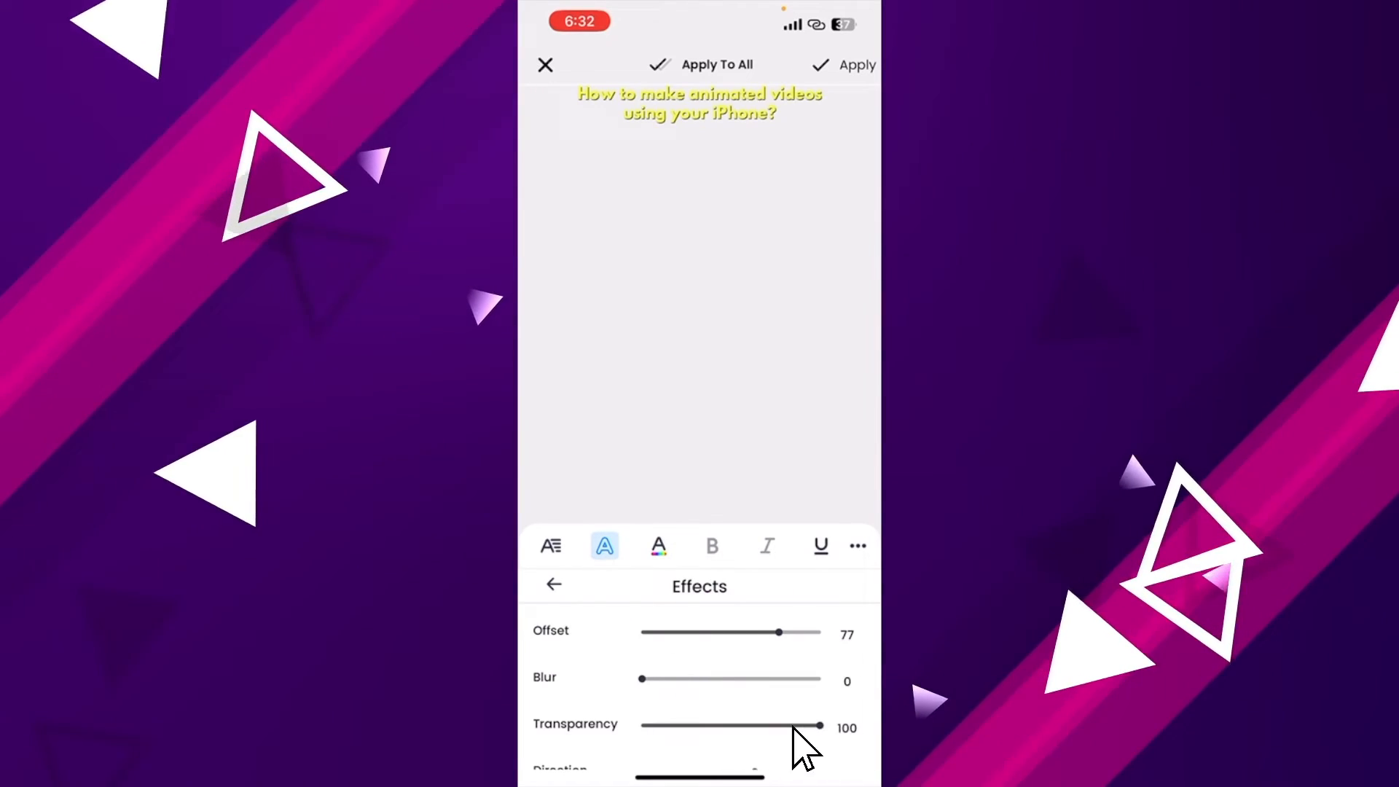
{"action": "left_click_drag", "start_coordinate": [641, 678], "coordinate": [751, 677]}
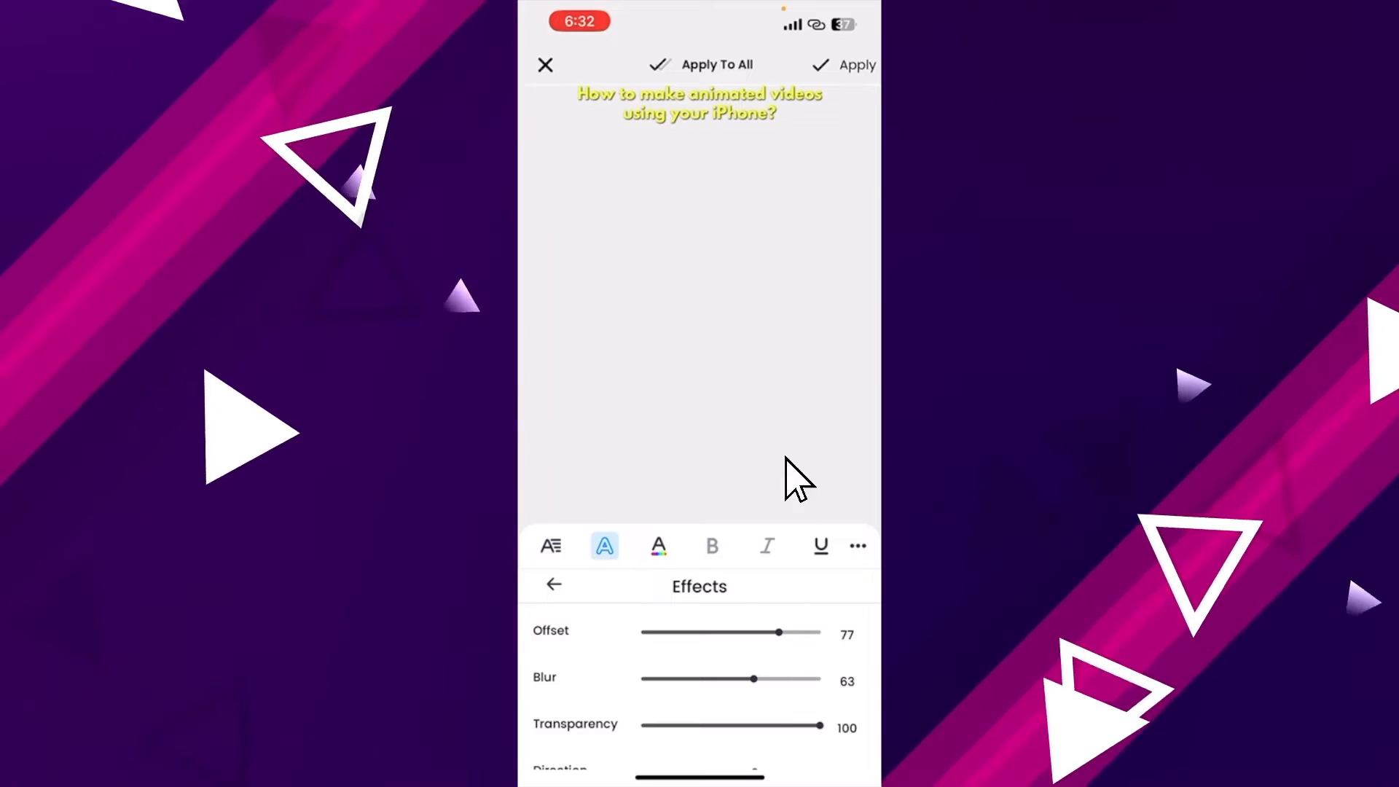
{"action": "left_click", "coordinate": [543, 65]}
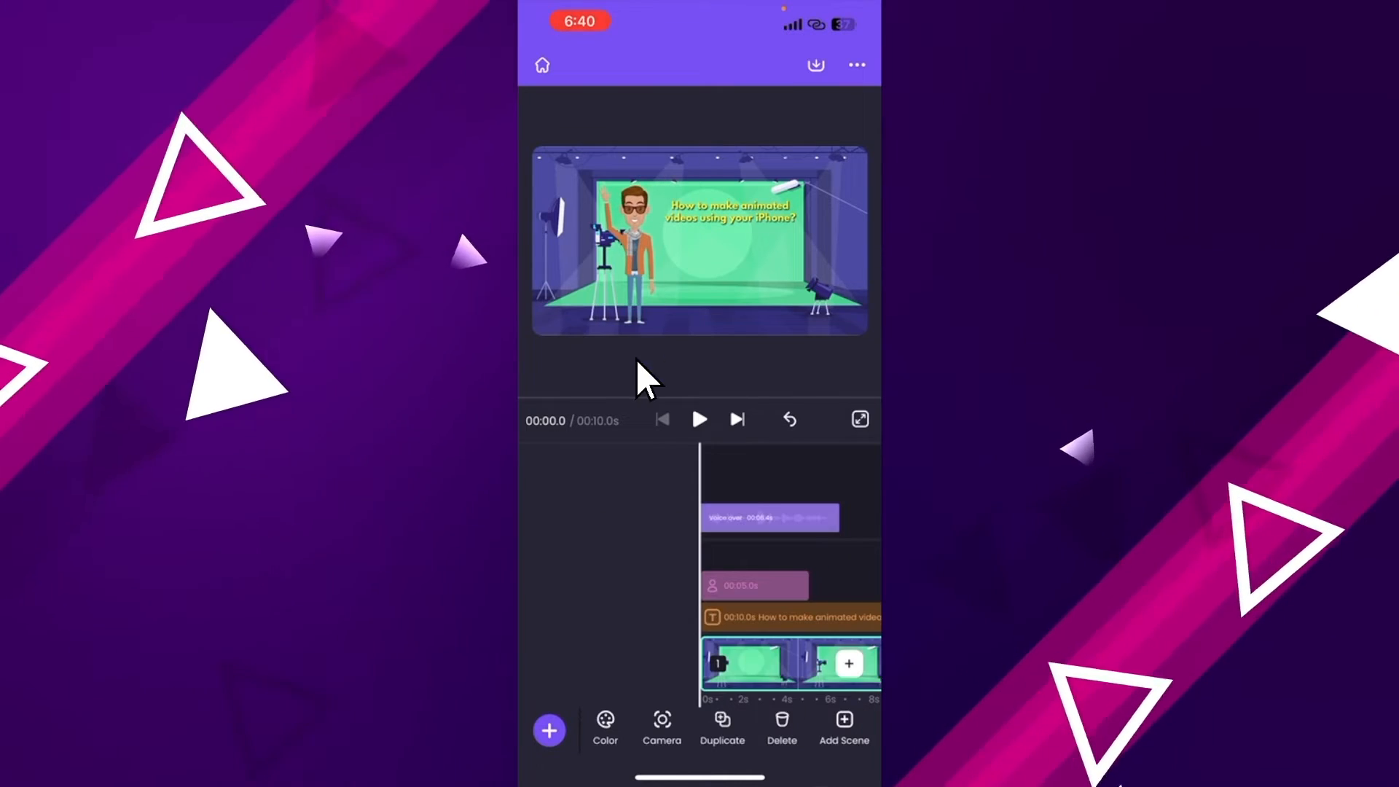
{"action": "mouse_move", "coordinate": [647, 625]}
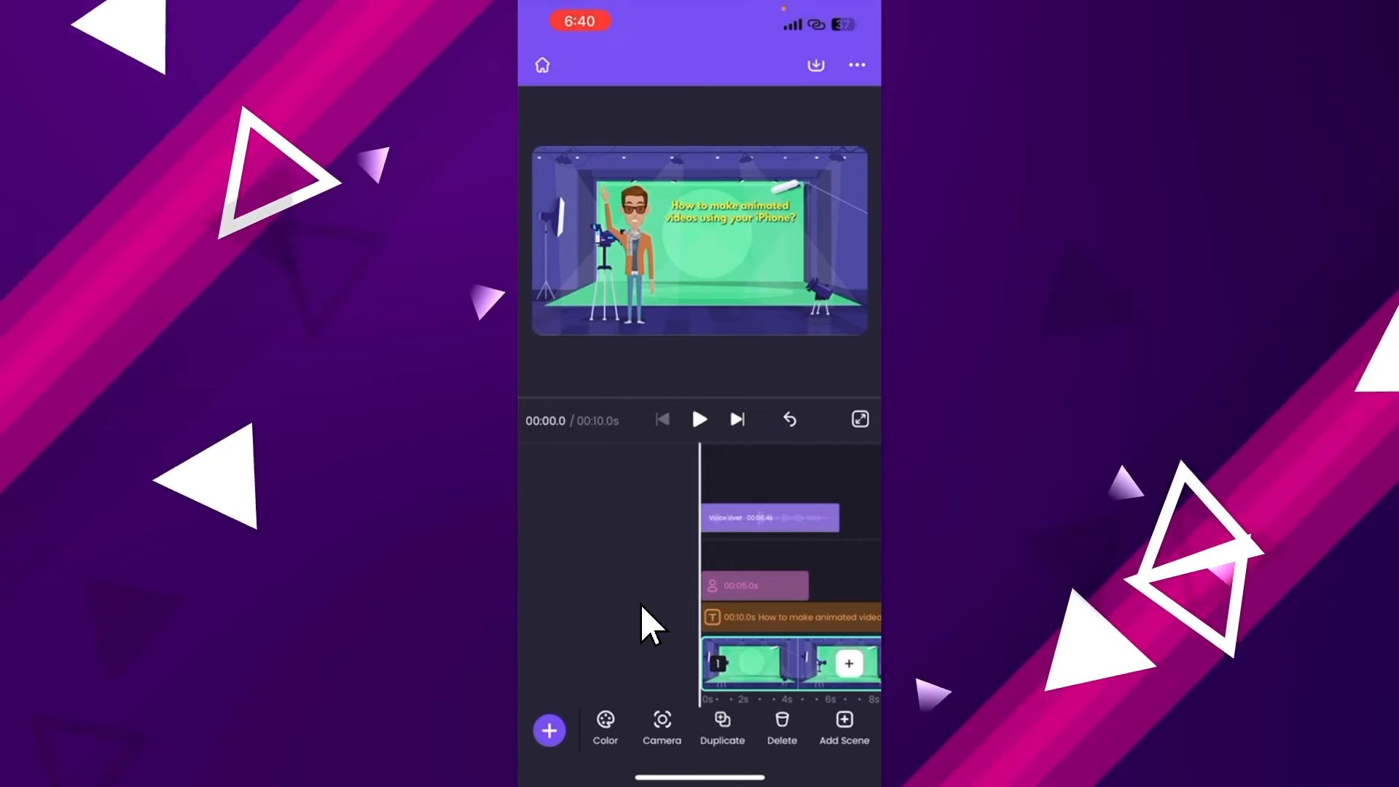
{"action": "mouse_move", "coordinate": [758, 634]}
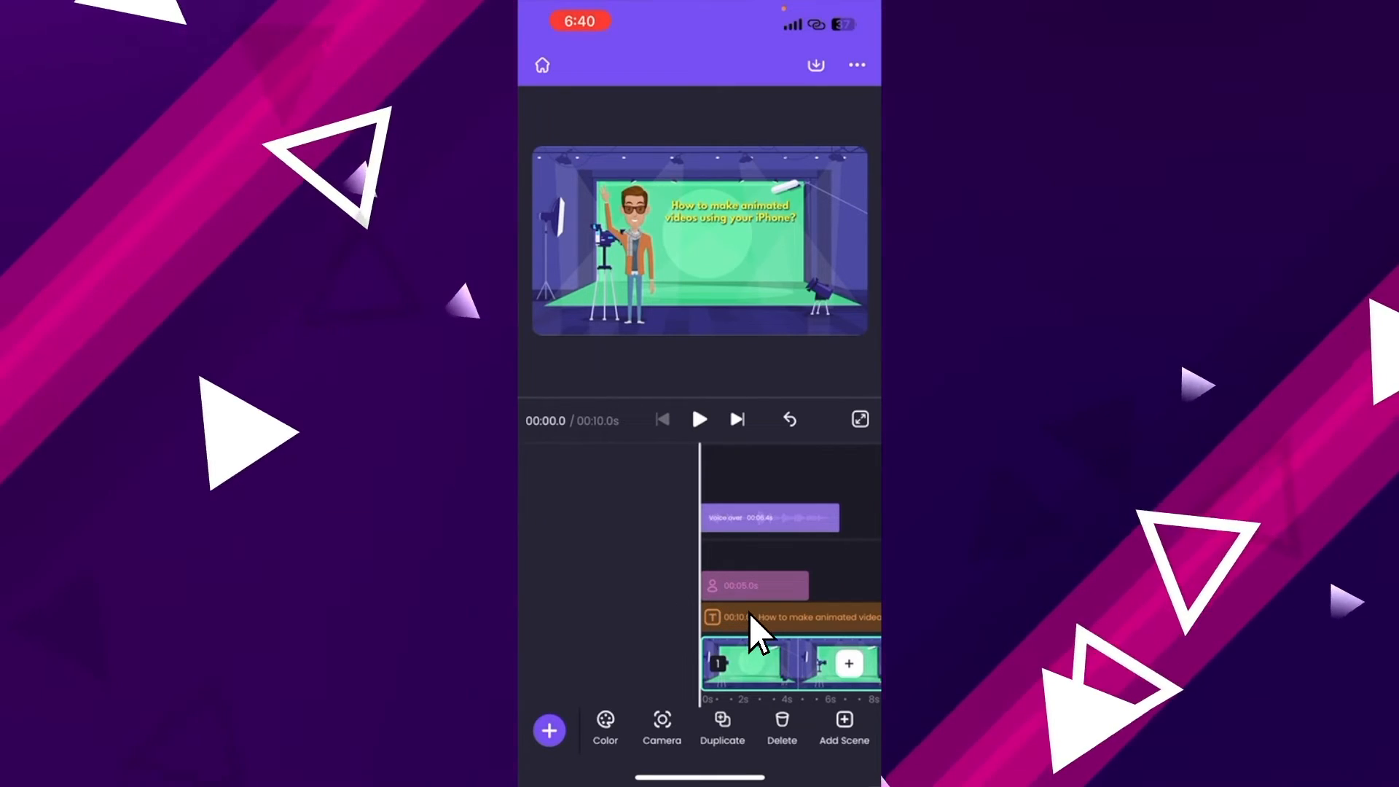
Step: Select the title track and start adding an entrance effect to it
{"action": "left_click", "coordinate": [789, 616]}
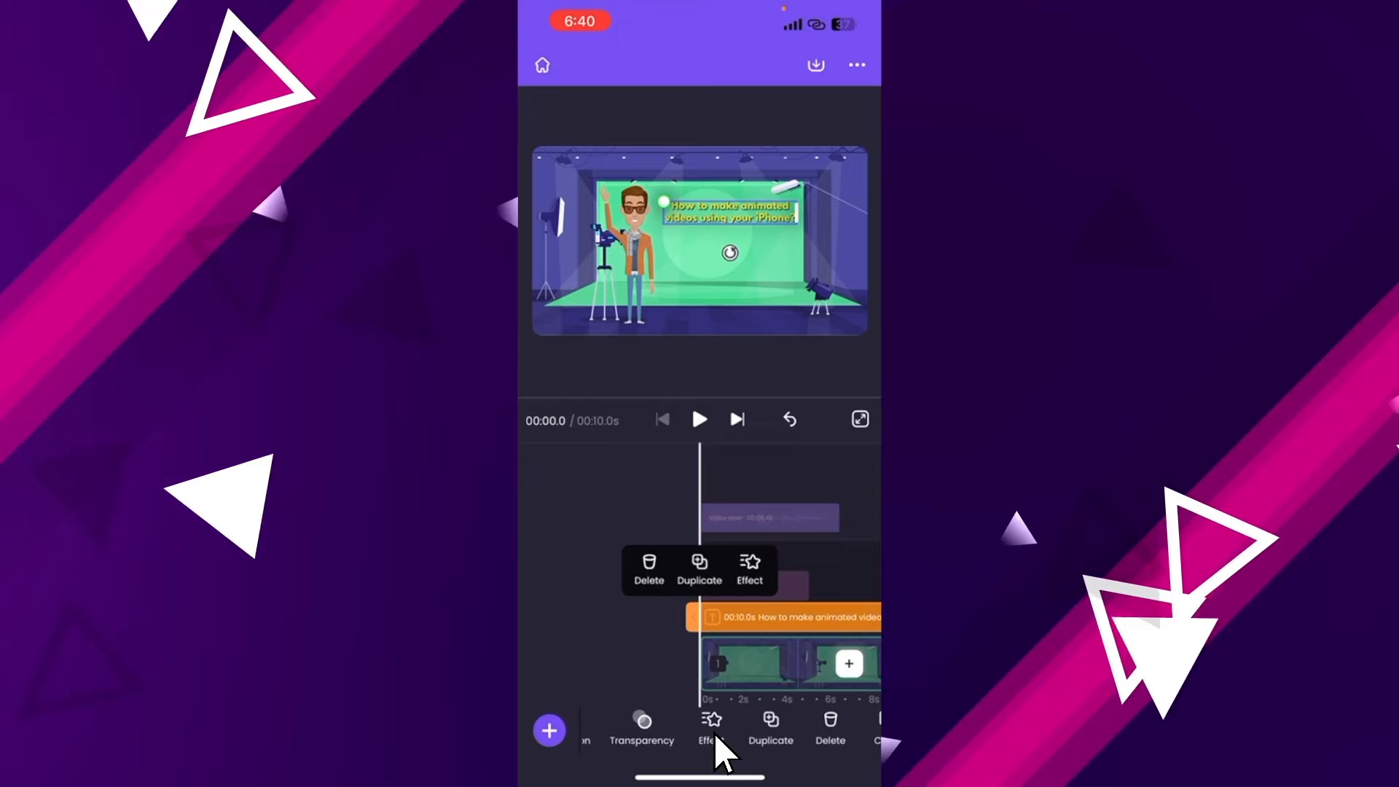
{"action": "left_click", "coordinate": [747, 729]}
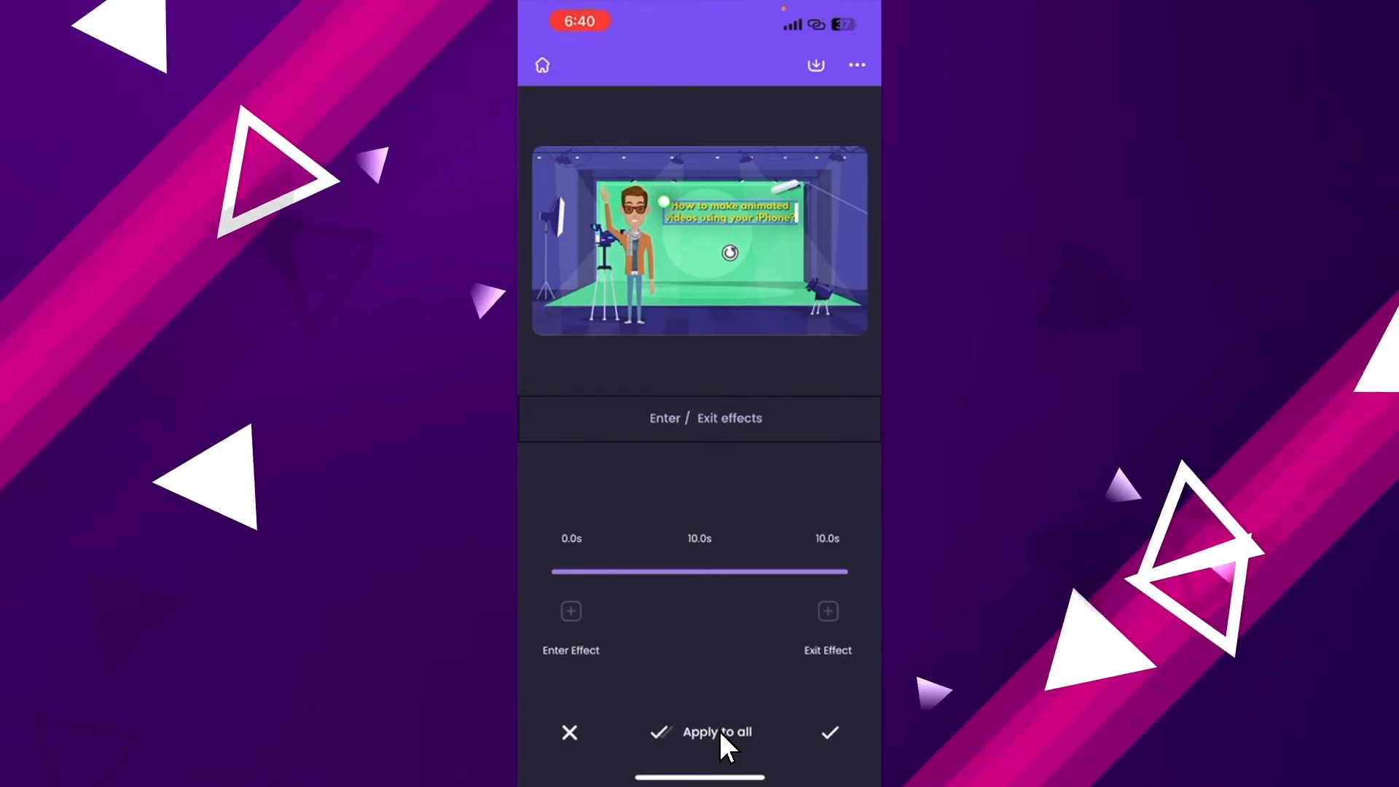
{"action": "left_click", "coordinate": [570, 611]}
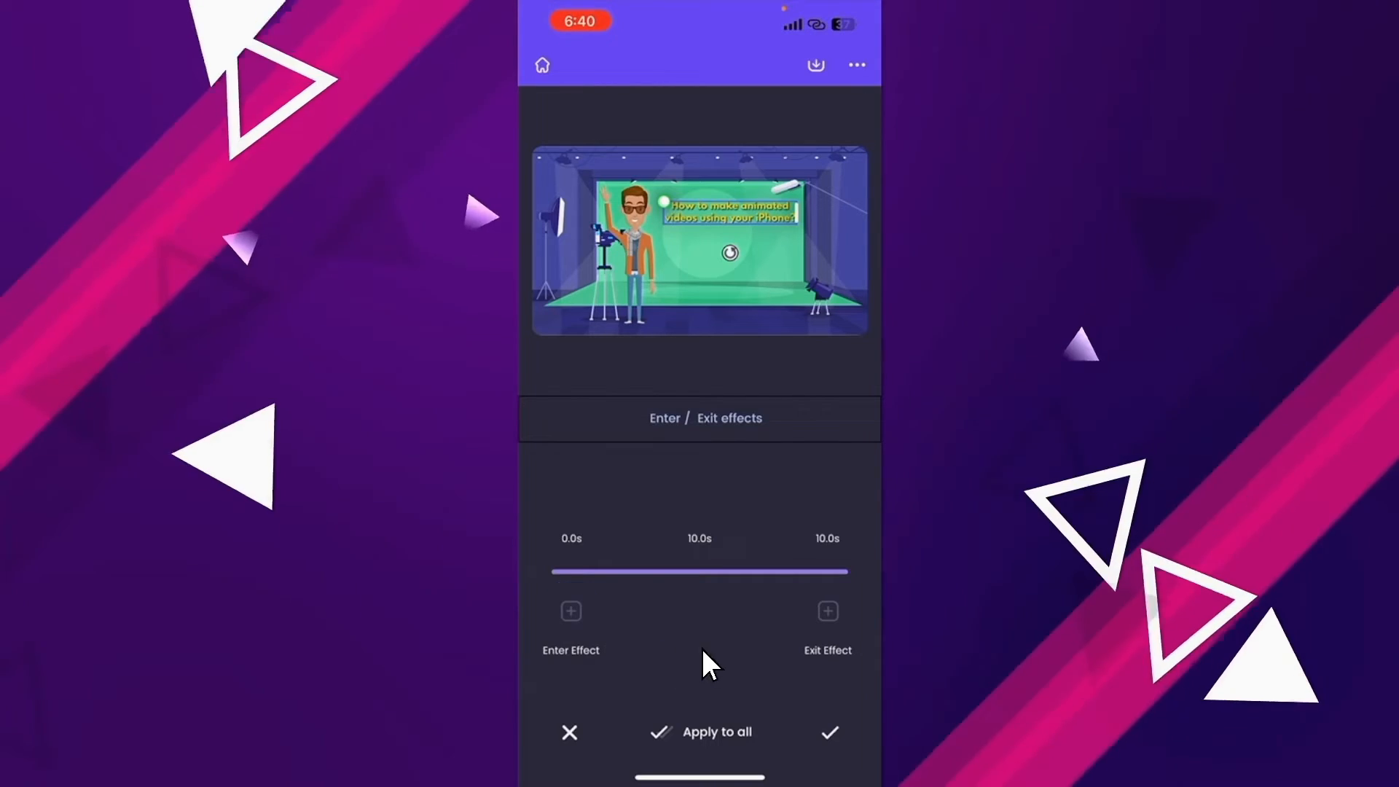
{"action": "left_click", "coordinate": [827, 611]}
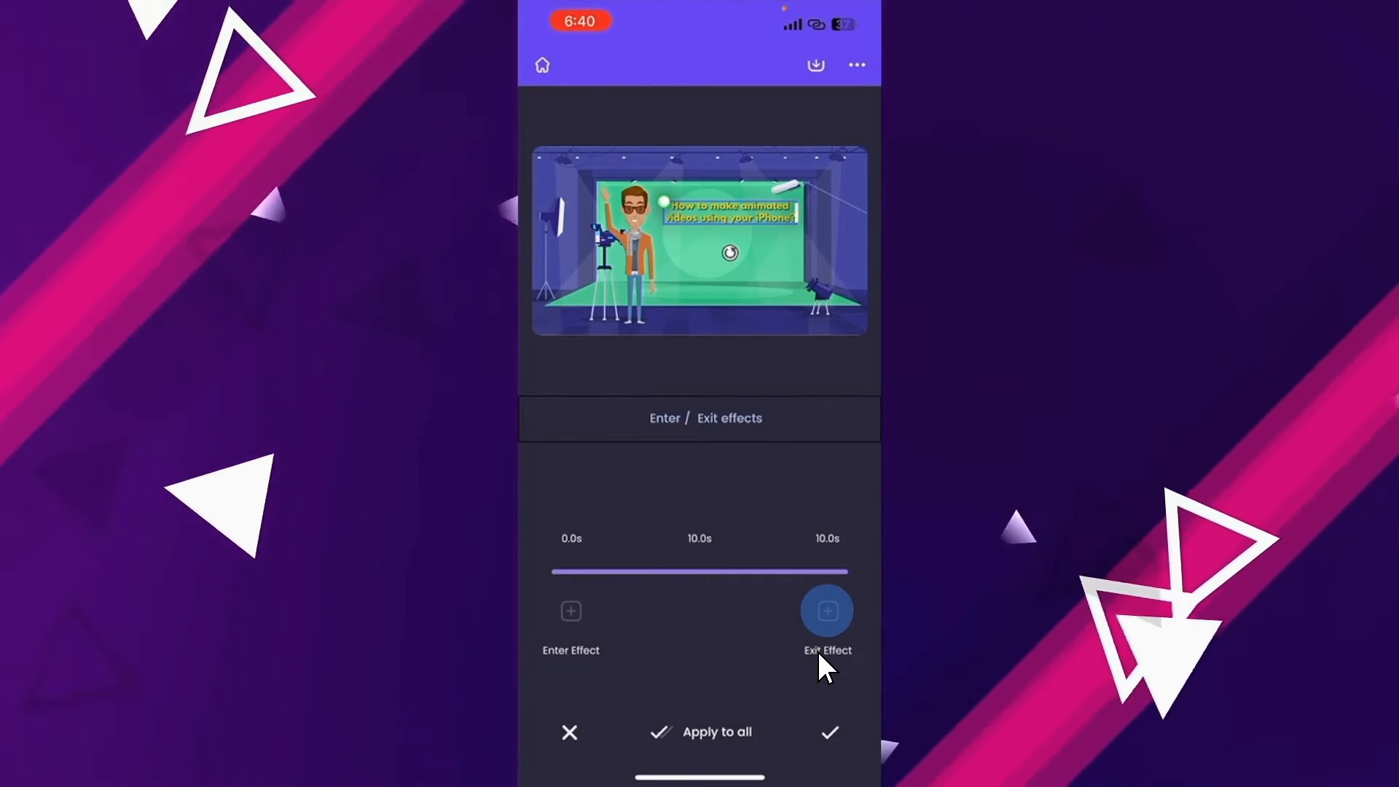
Step: Choose the Pop Center entrance effect, adjust its duration and confirm it
{"action": "left_click", "coordinate": [570, 610]}
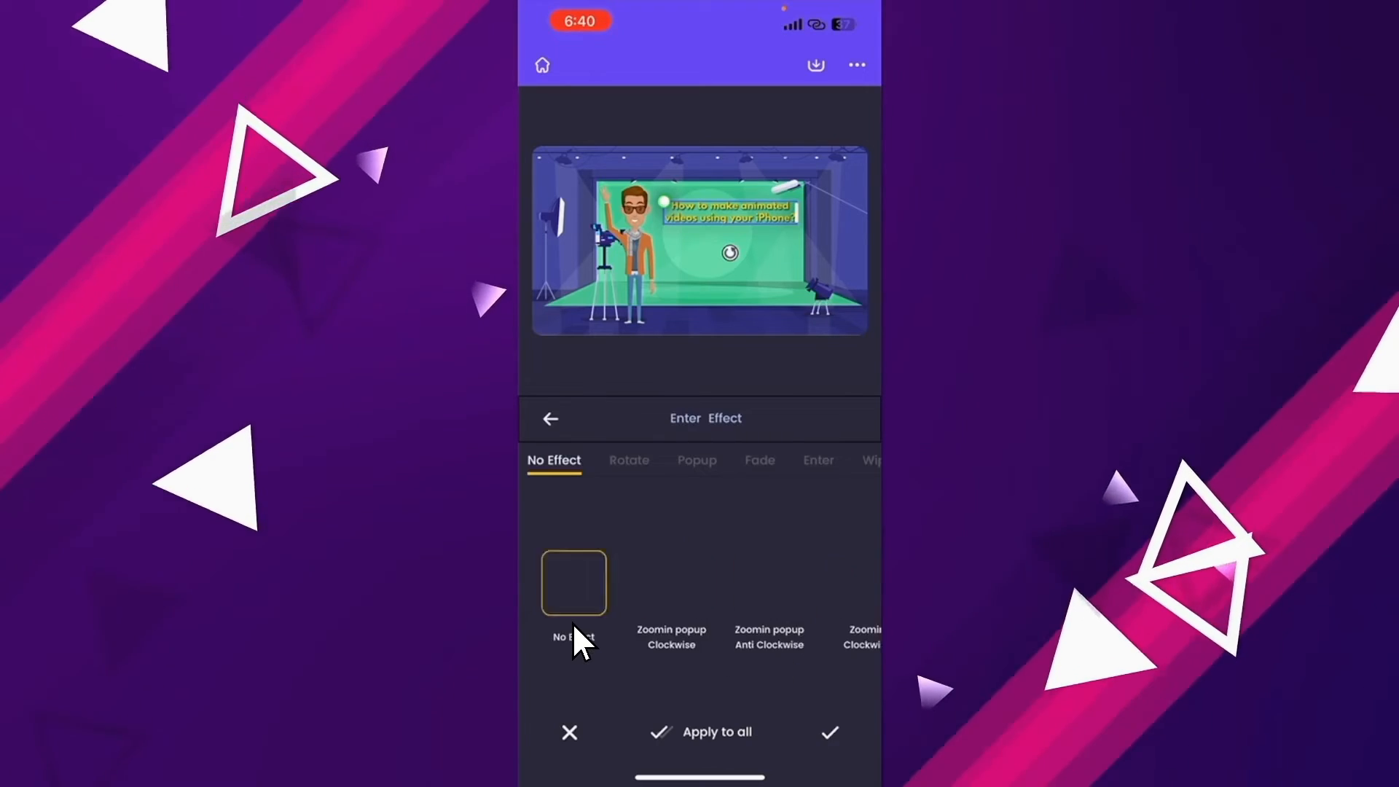
{"action": "left_click", "coordinate": [628, 459]}
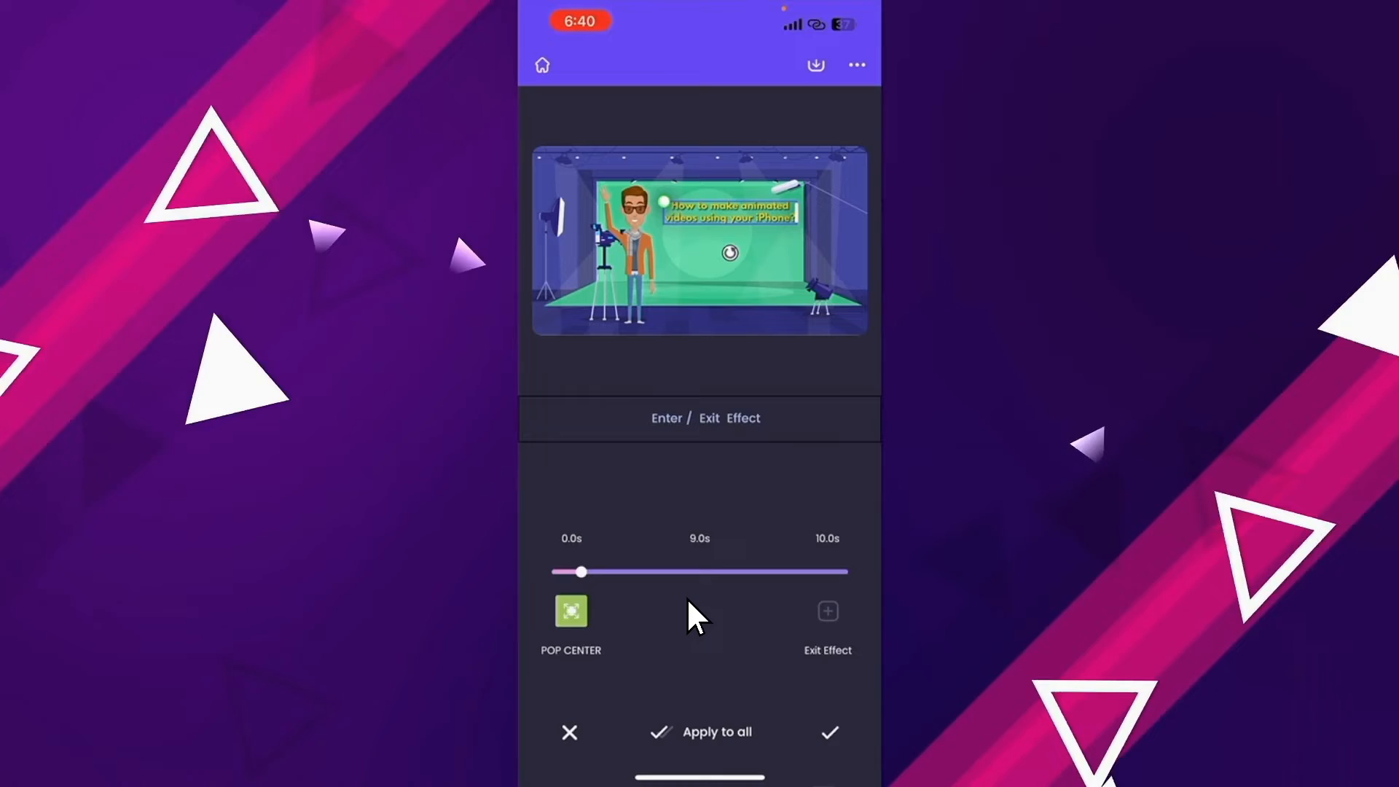
{"action": "left_click_drag", "start_coordinate": [582, 571], "coordinate": [644, 571]}
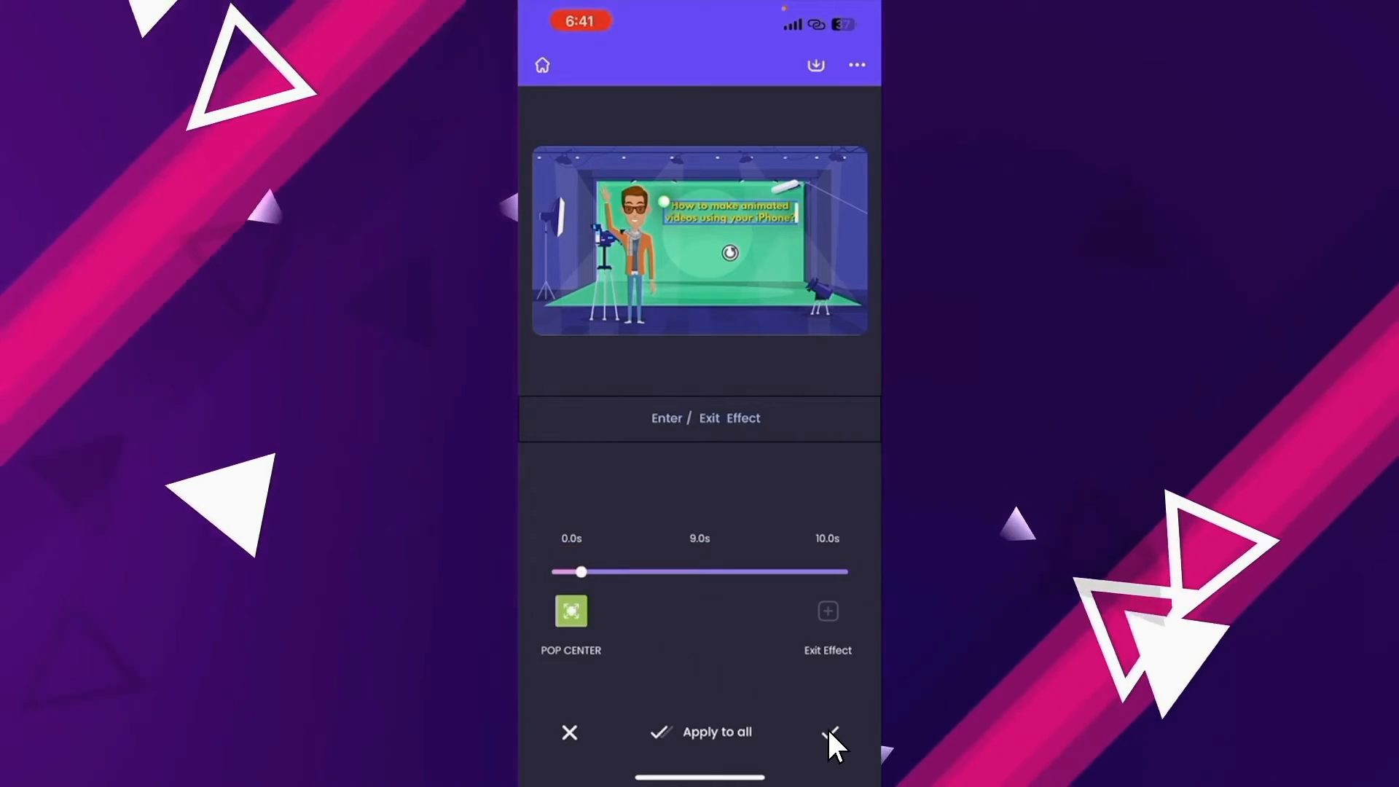
{"action": "left_click", "coordinate": [829, 731]}
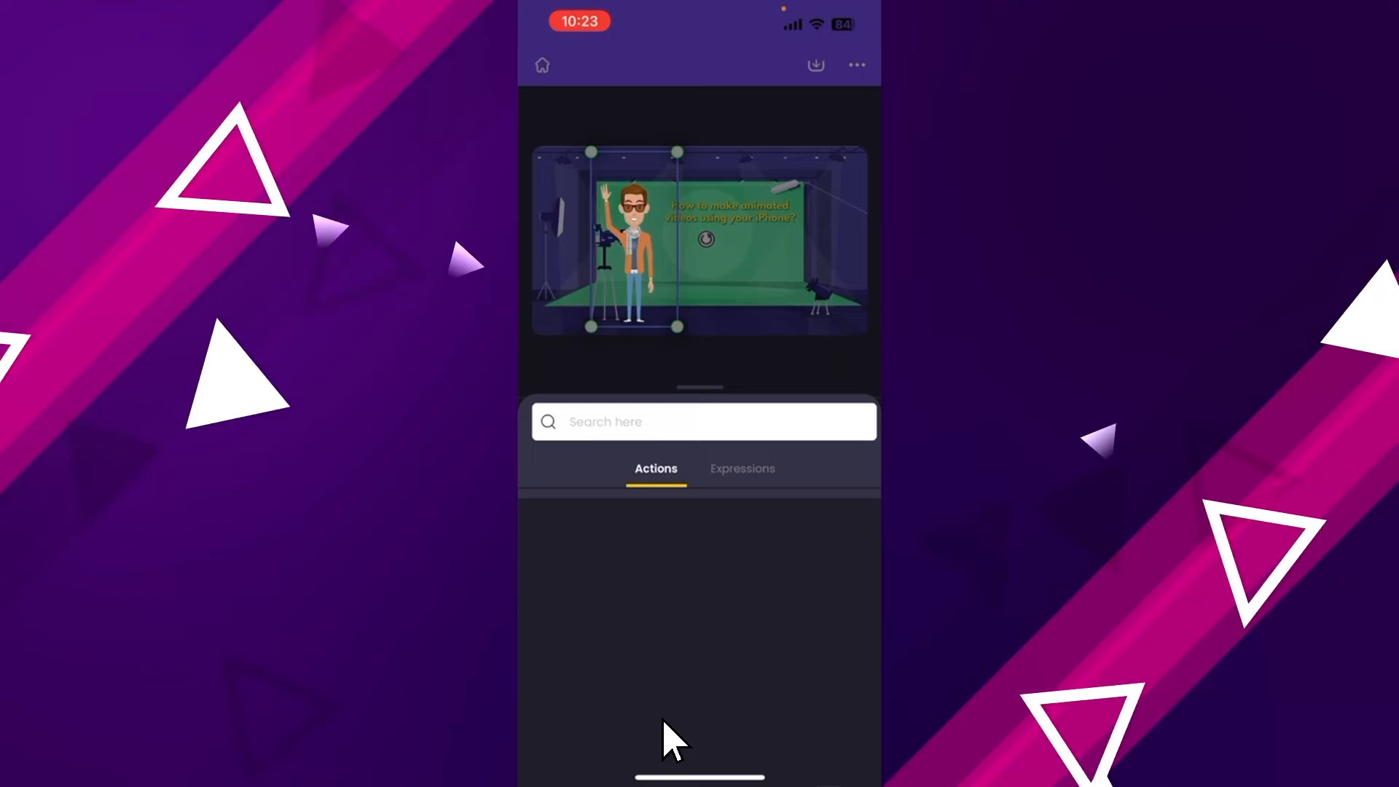
Step: Search the actions for 'Walk' and open Mark's Action Plus timed action sequence
{"action": "type", "text": "Walk"}
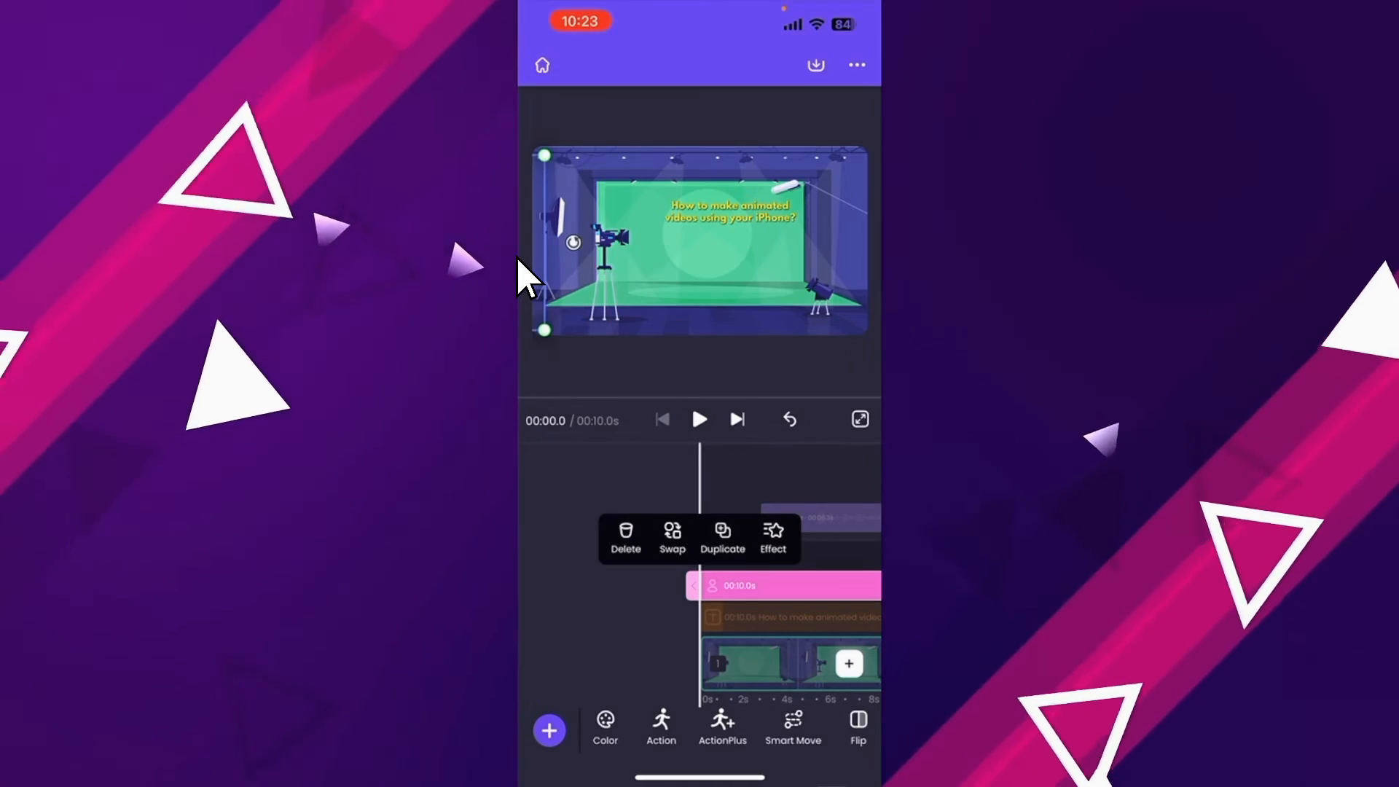
{"action": "mouse_move", "coordinate": [660, 580]}
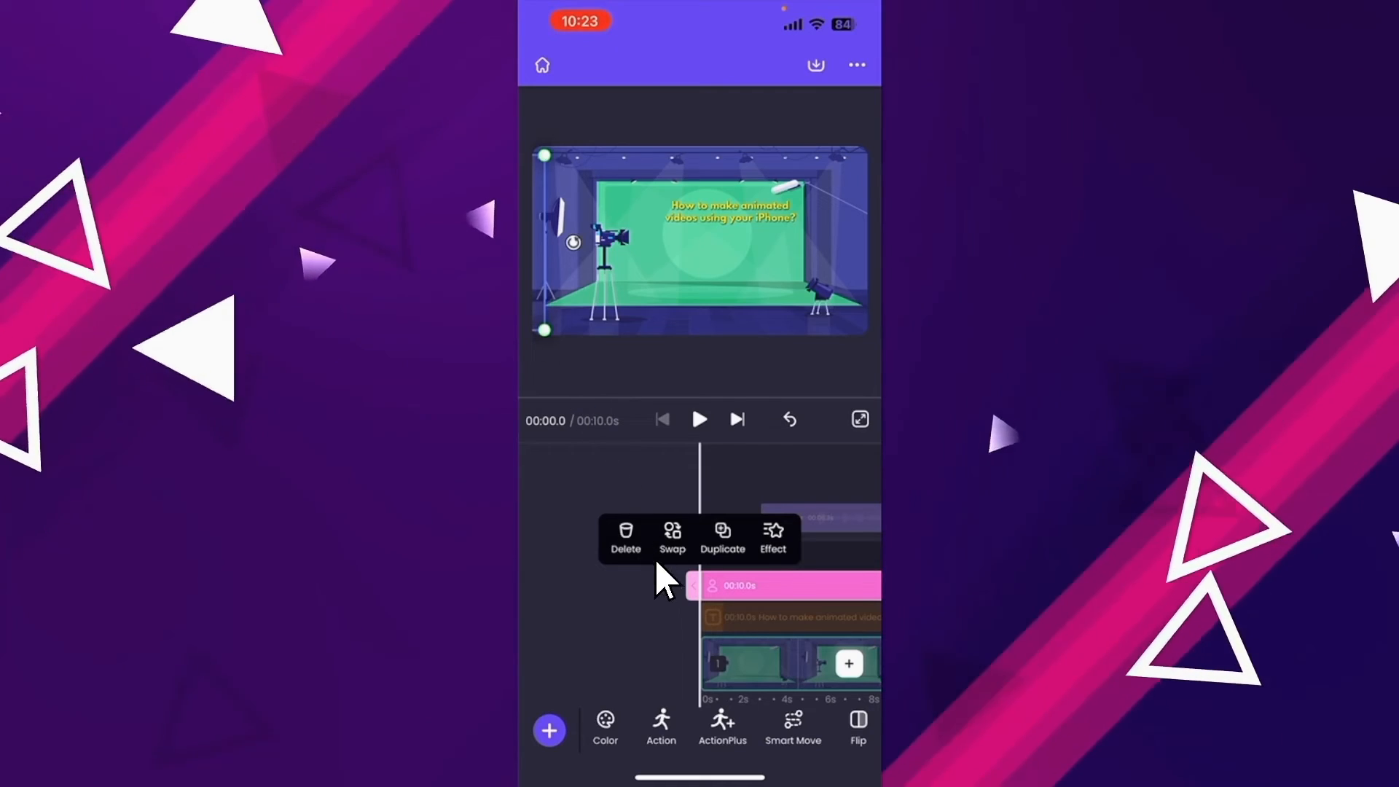
{"action": "left_click", "coordinate": [721, 727]}
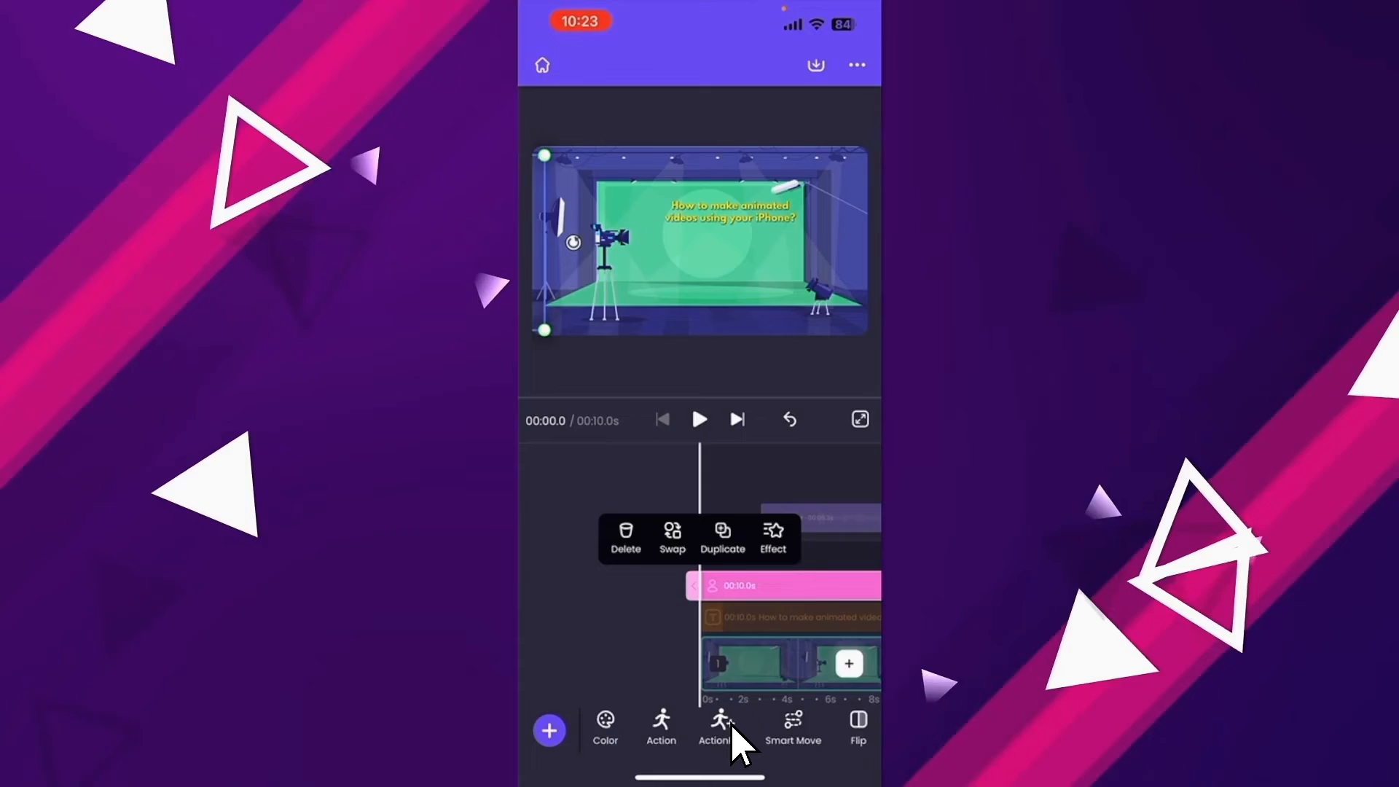
{"action": "left_click", "coordinate": [719, 726]}
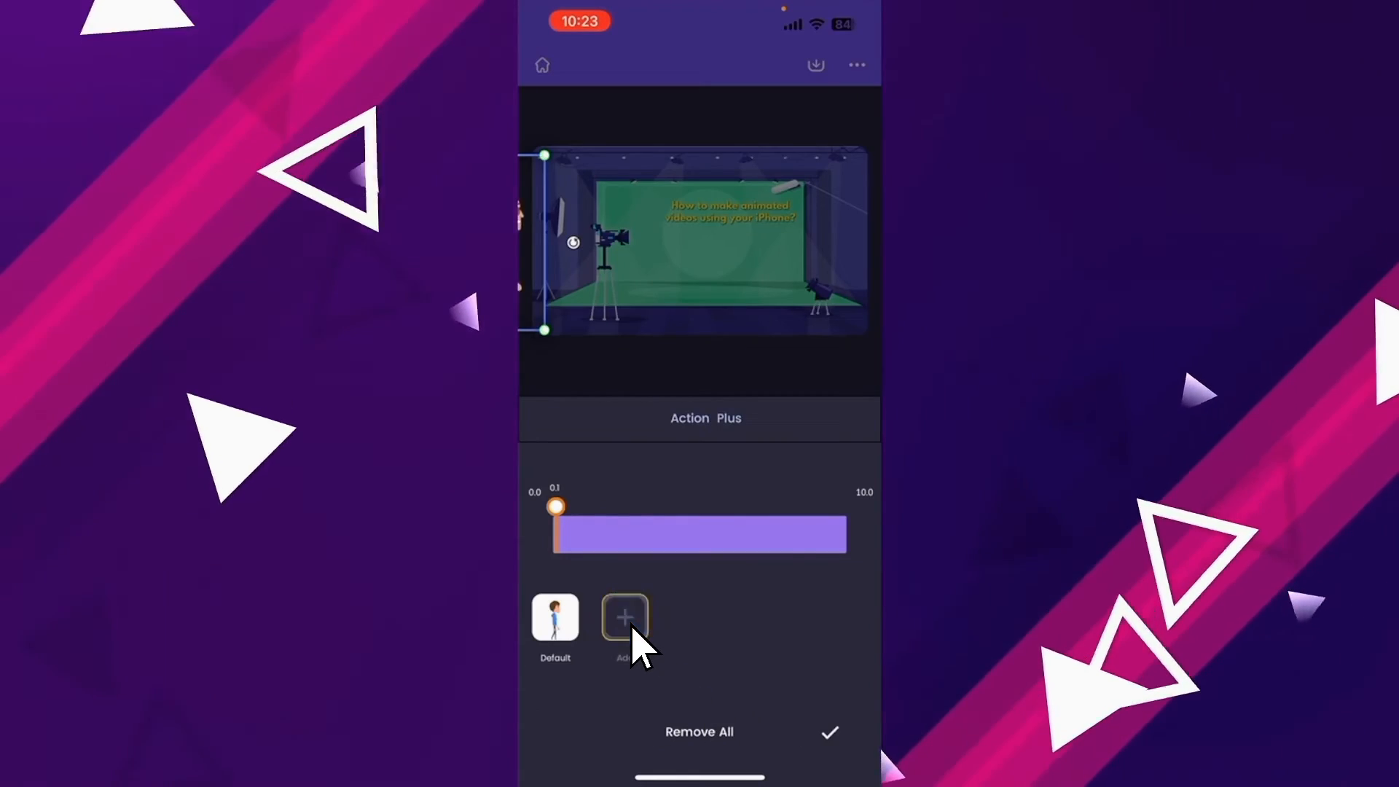
Step: Add a 'Wave' action after Mark's default pose and select him on the canvas
{"action": "left_click", "coordinate": [626, 617]}
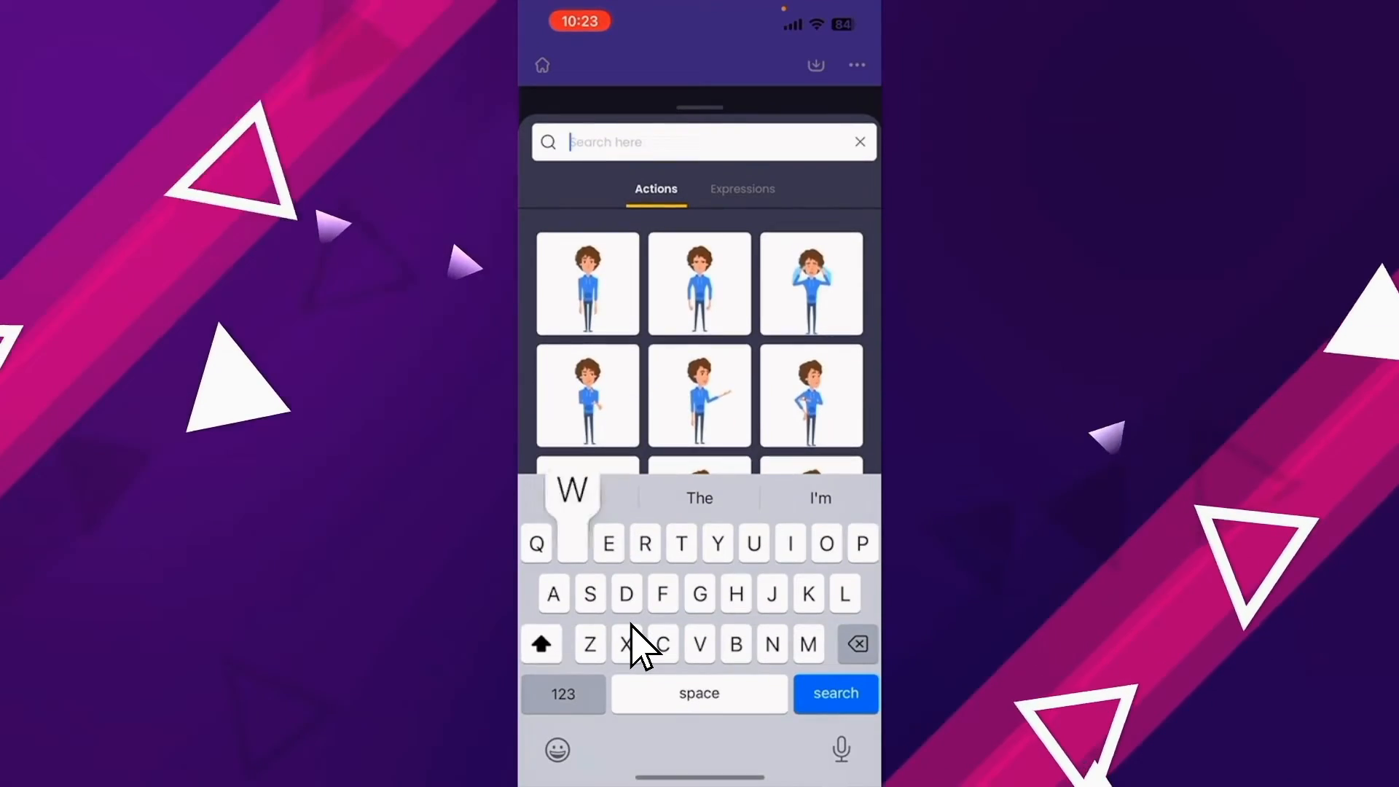
{"action": "type", "text": "Wave"}
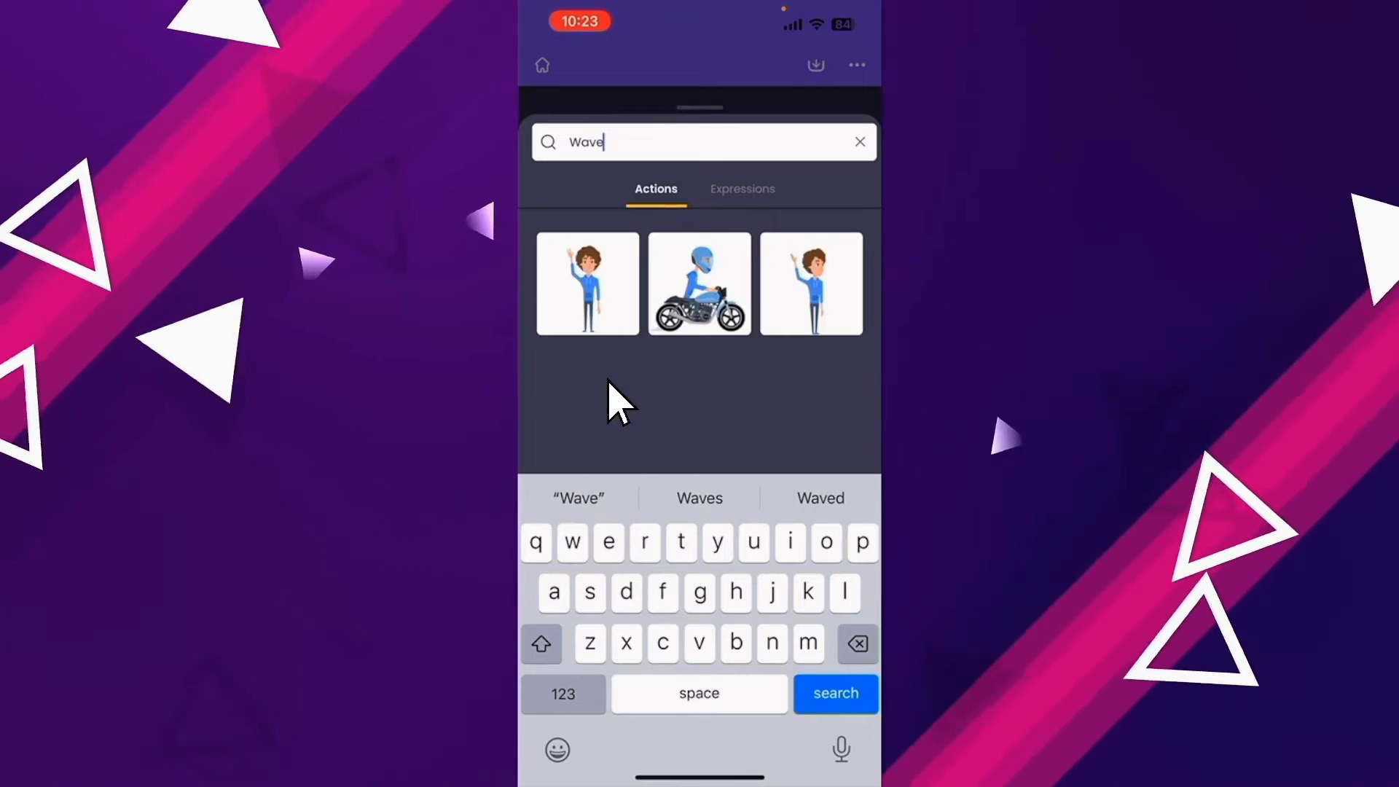
{"action": "left_click", "coordinate": [586, 281]}
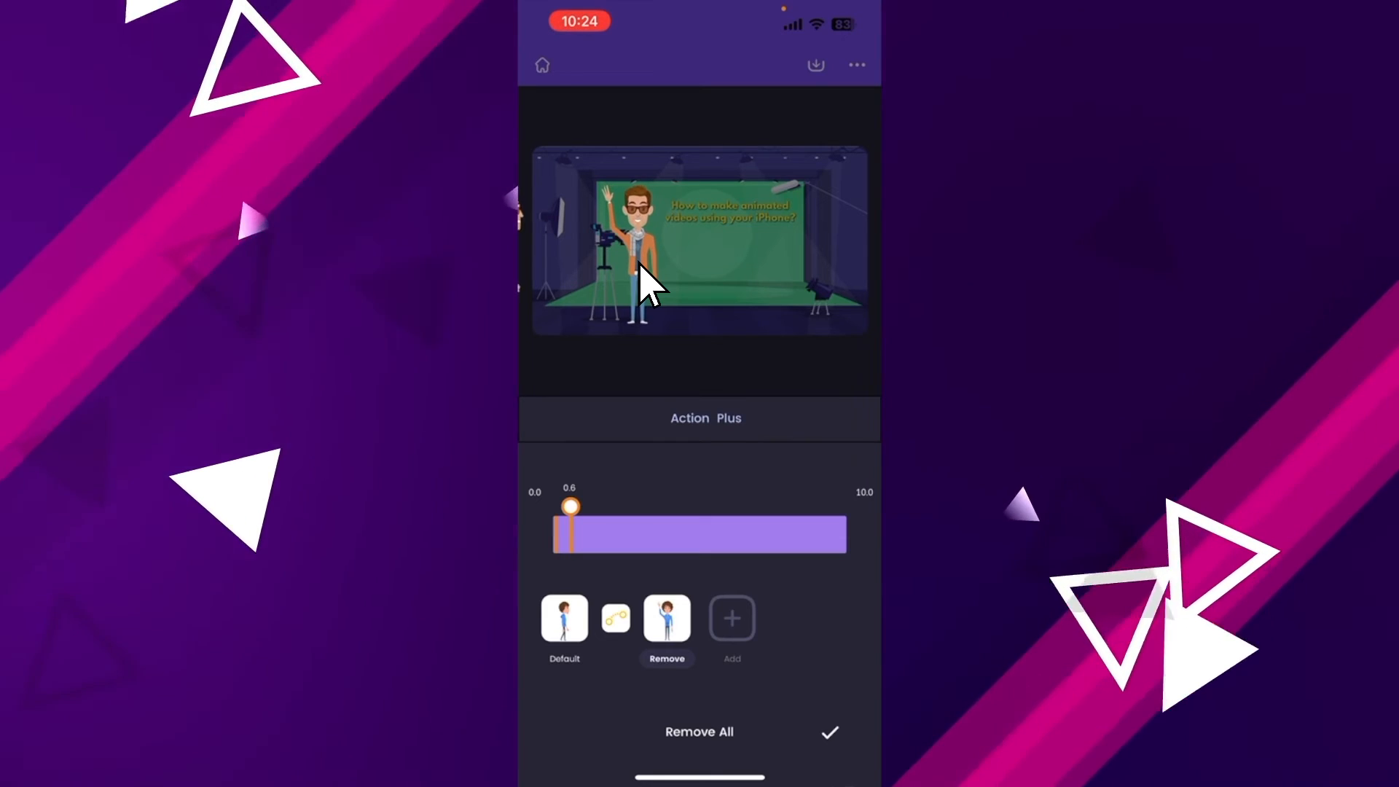
{"action": "left_click", "coordinate": [635, 249]}
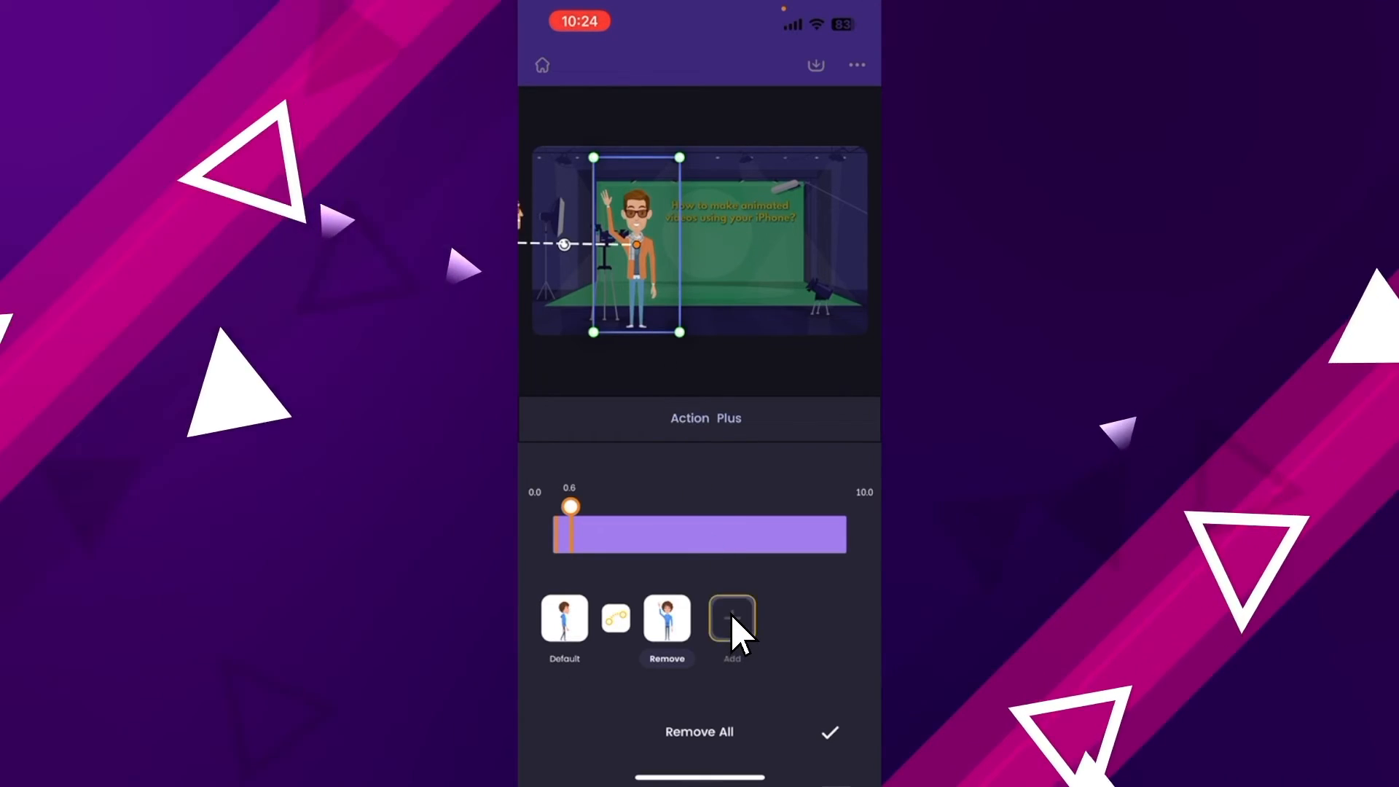
Step: Add a third action and drag the markers so it starts near 4.8 s
{"action": "left_click", "coordinate": [730, 617]}
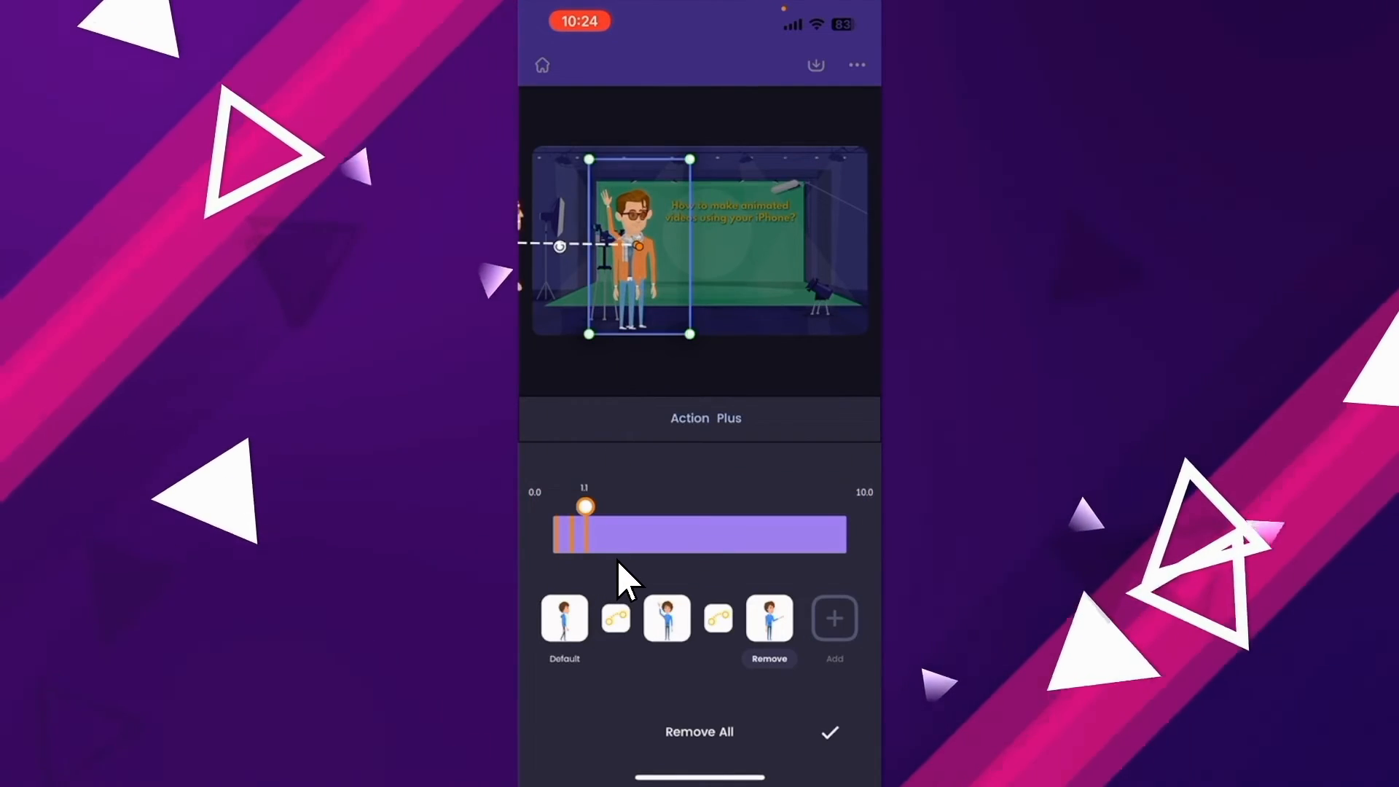
{"action": "left_click_drag", "start_coordinate": [584, 507], "coordinate": [748, 513]}
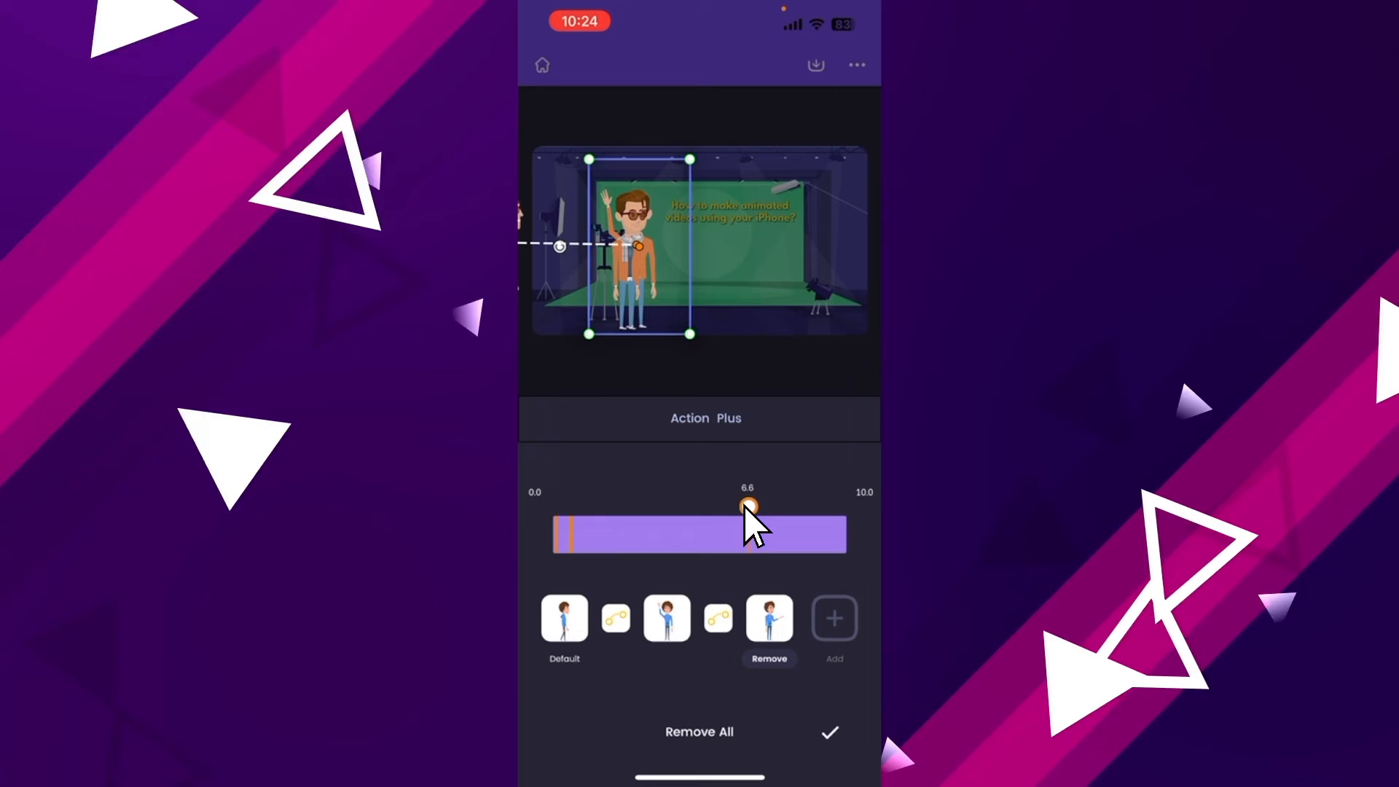
{"action": "left_click_drag", "start_coordinate": [748, 509], "coordinate": [680, 508]}
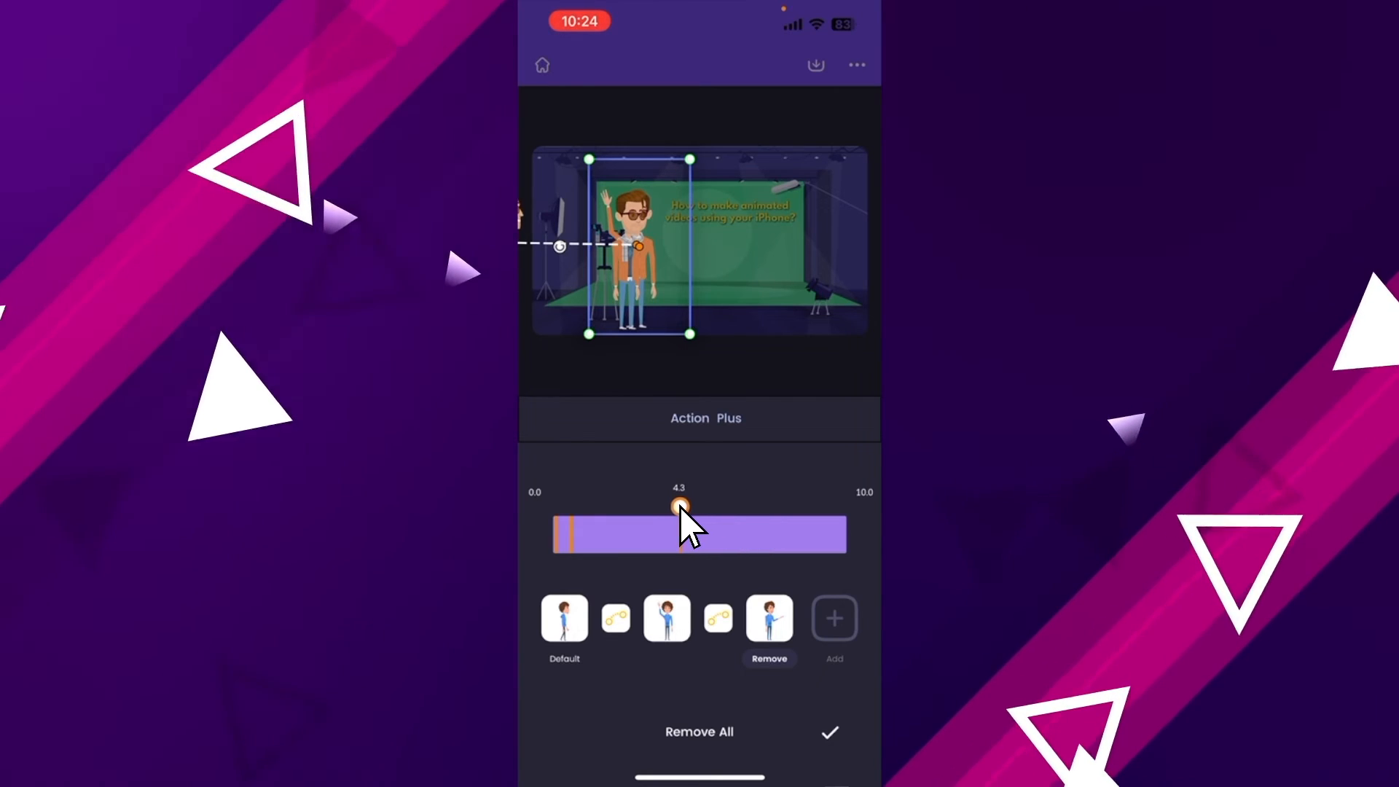
{"action": "left_click_drag", "start_coordinate": [681, 507], "coordinate": [695, 507]}
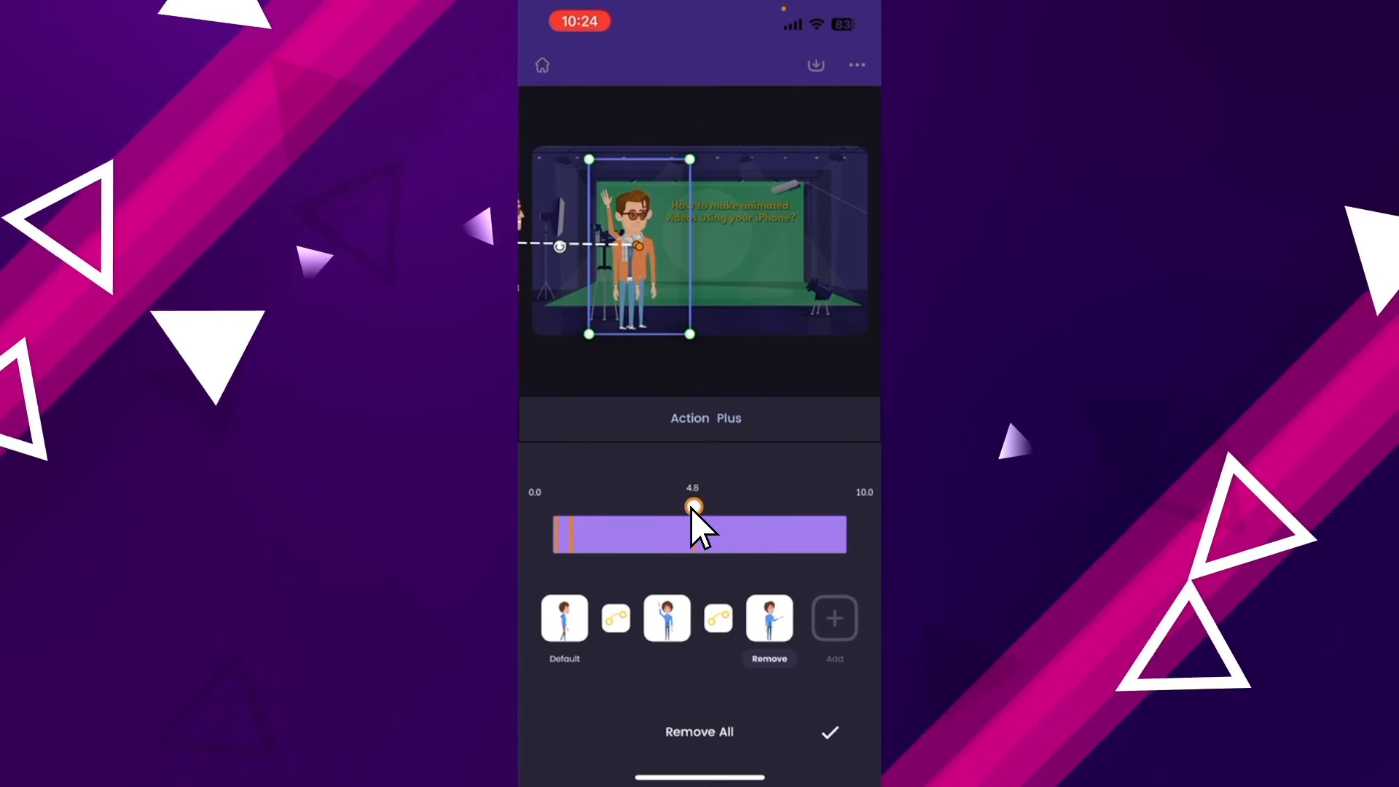
{"action": "left_click_drag", "start_coordinate": [694, 507], "coordinate": [602, 507]}
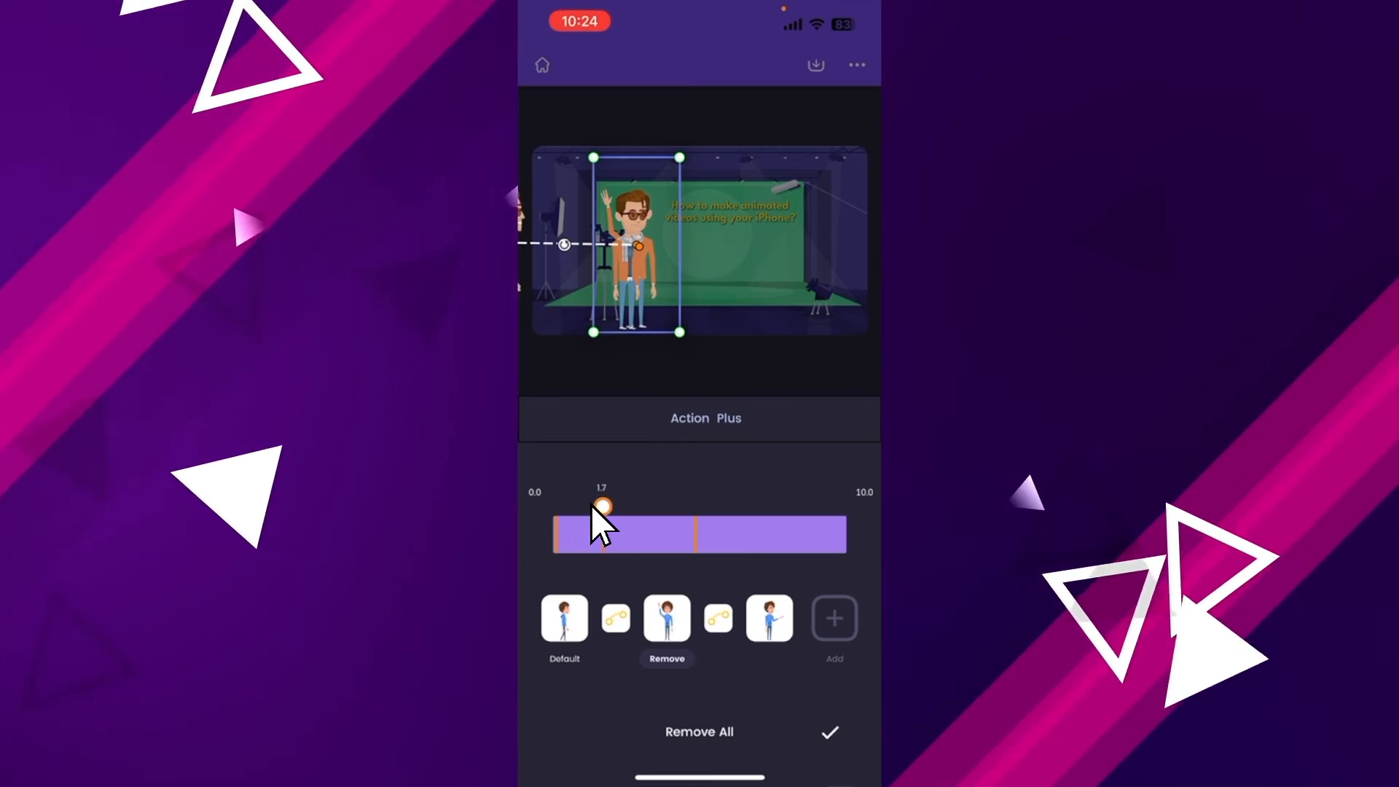
Step: Settle the second action at about 3.0 s and the third at about 4.8 s
{"action": "left_click_drag", "start_coordinate": [601, 507], "coordinate": [656, 507]}
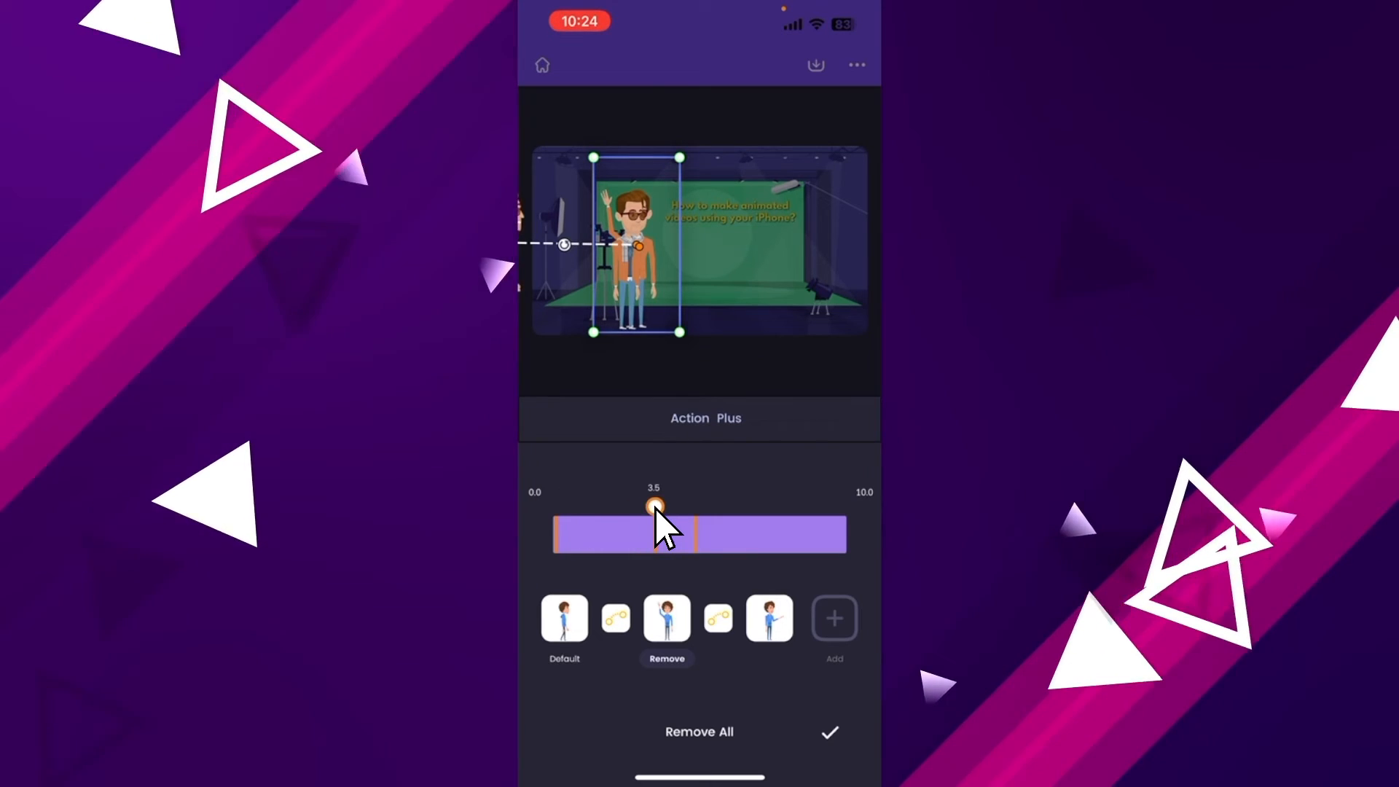
{"action": "left_click_drag", "start_coordinate": [656, 507], "coordinate": [643, 507]}
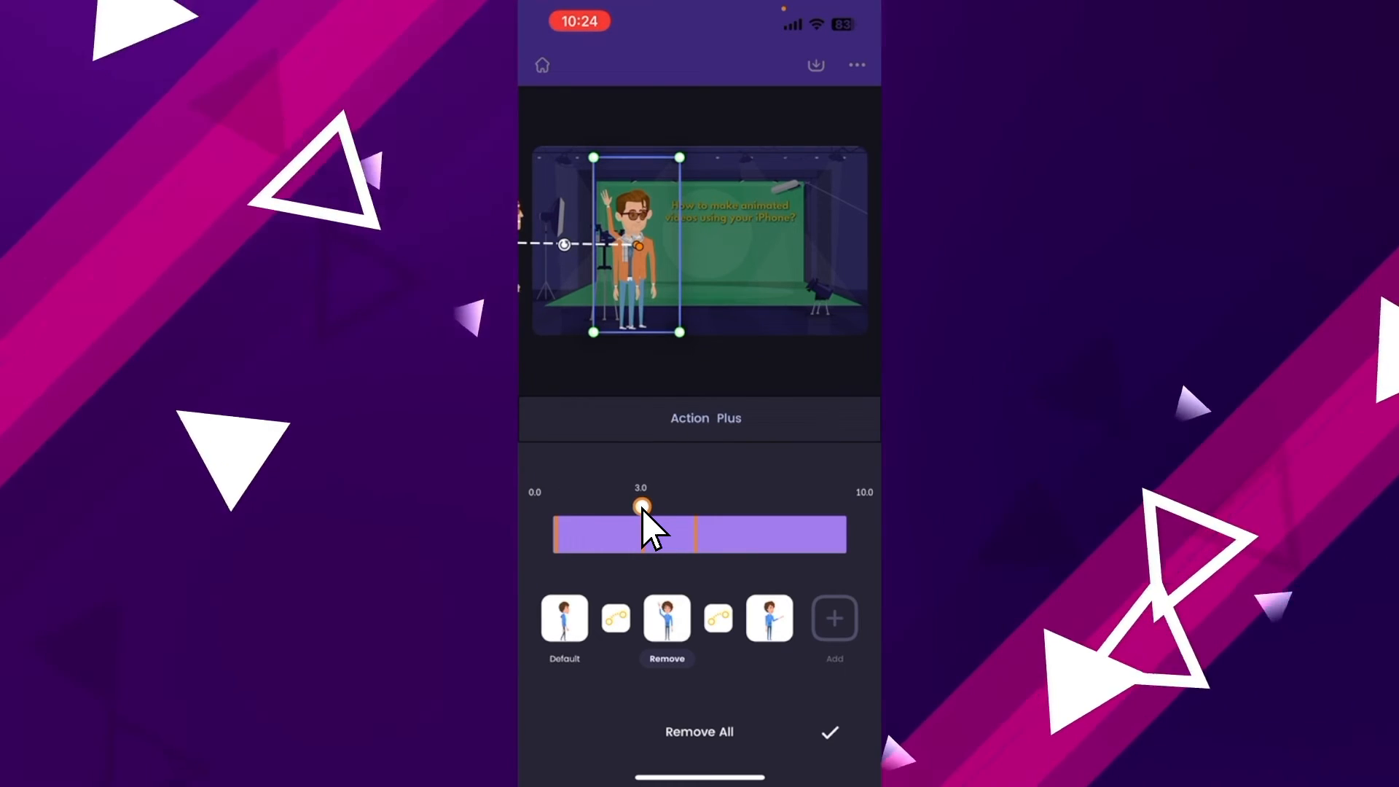
{"action": "left_click_drag", "start_coordinate": [642, 507], "coordinate": [696, 507]}
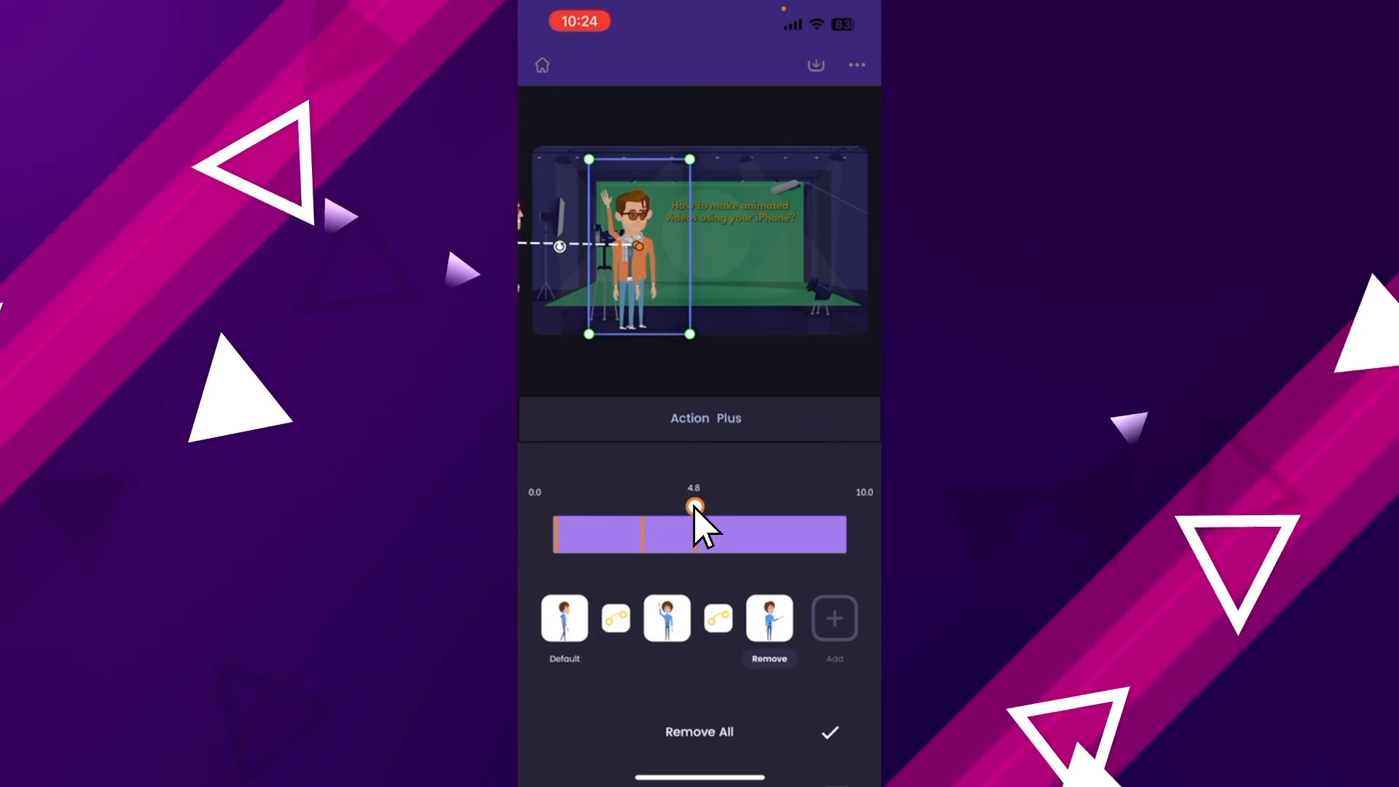
{"action": "left_click_drag", "start_coordinate": [694, 508], "coordinate": [671, 509]}
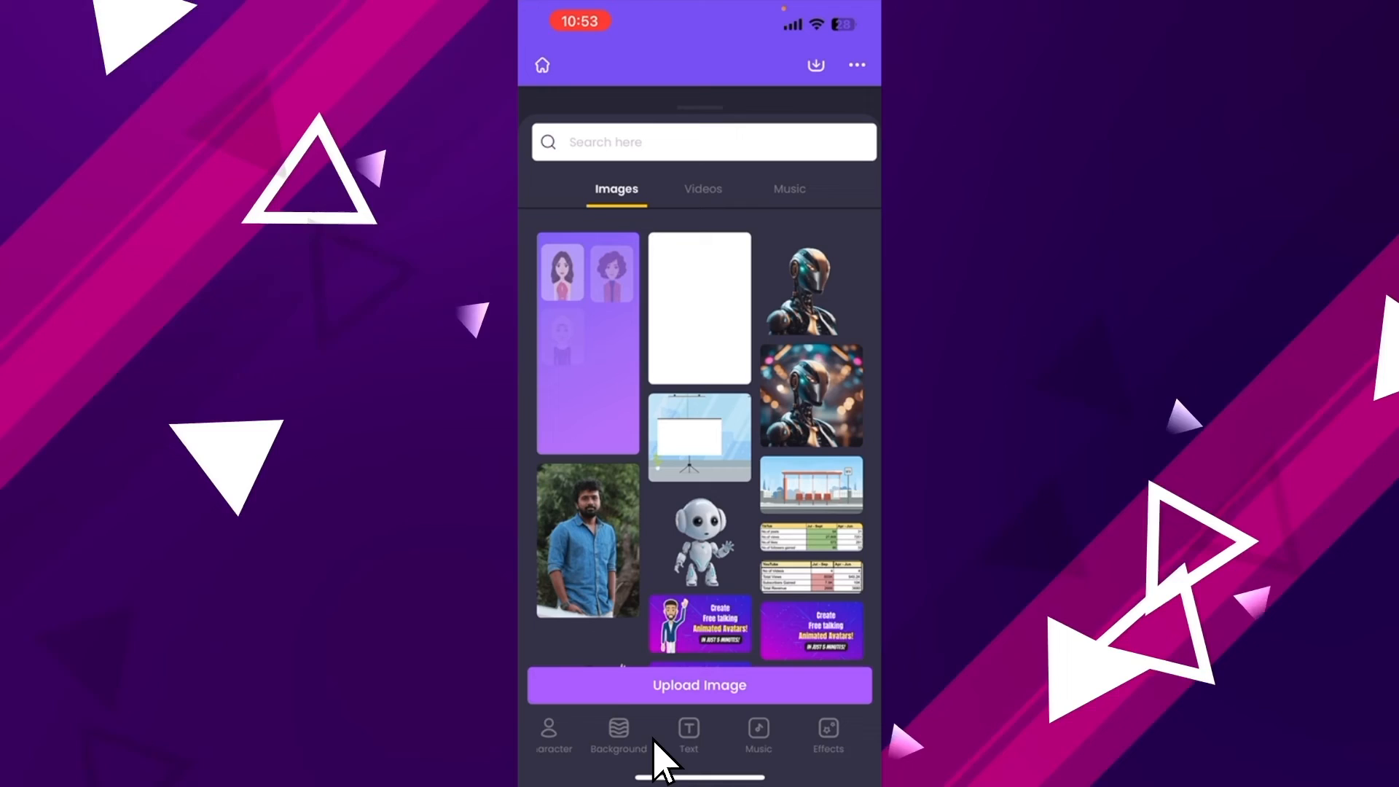
Step: Preview the Summer City track in the music library and add it as background music
{"action": "left_click", "coordinate": [747, 731]}
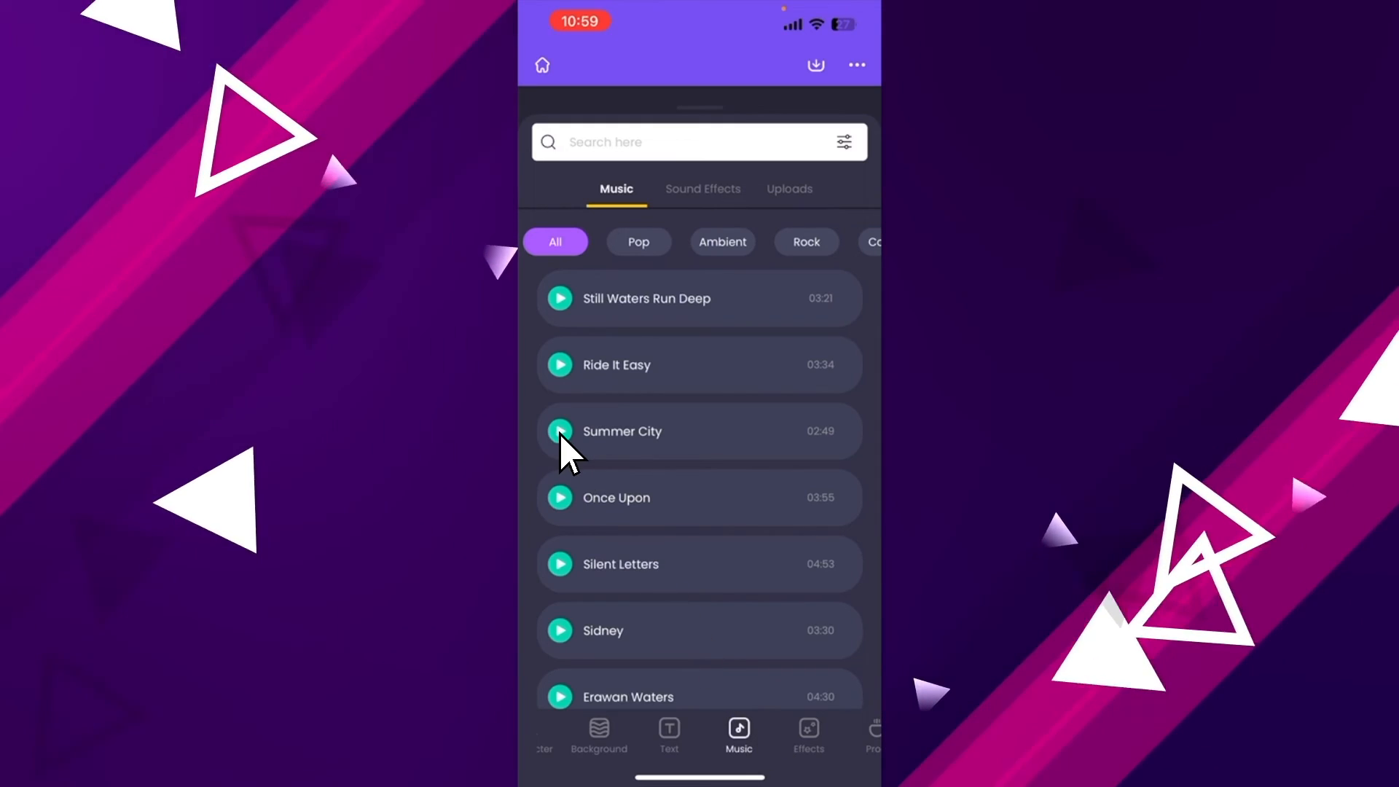
{"action": "left_click", "coordinate": [560, 431]}
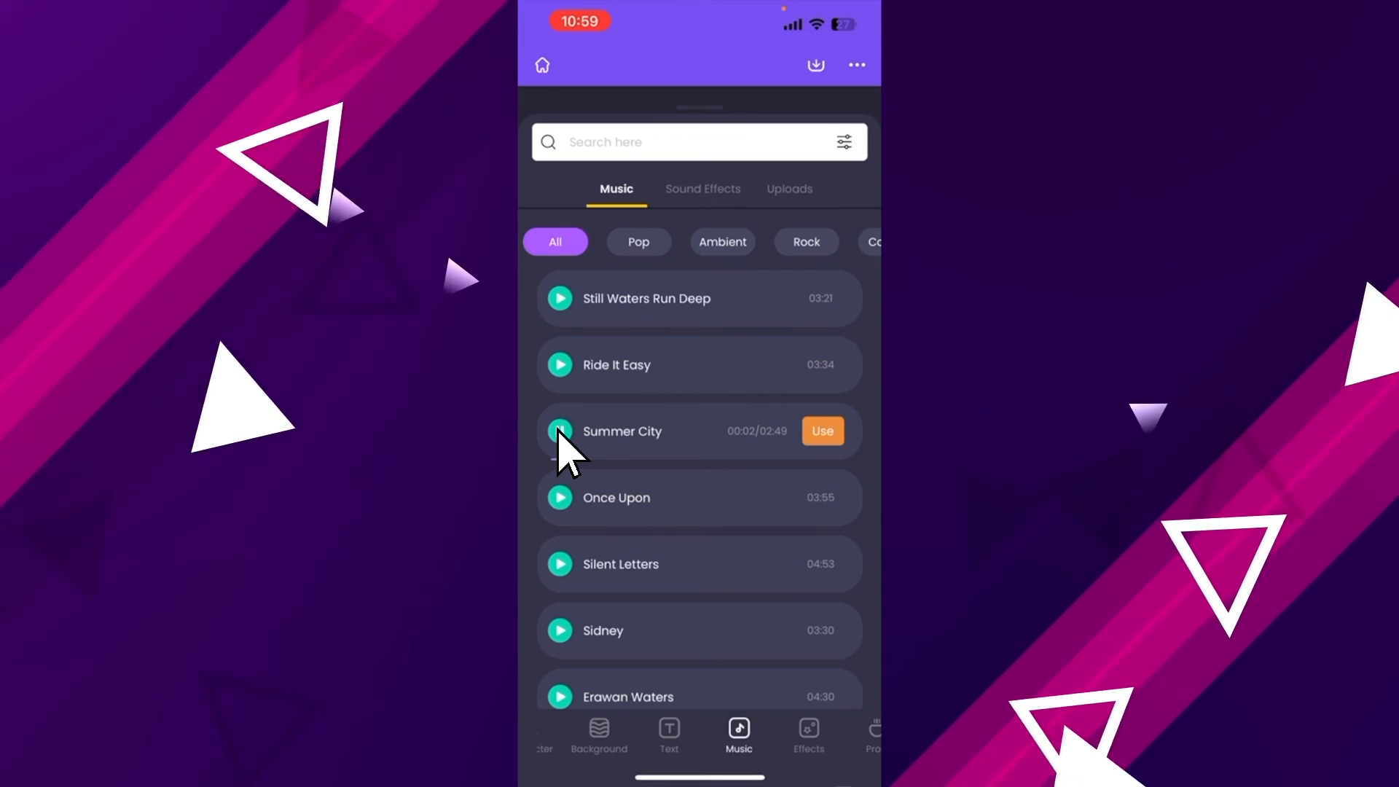
{"action": "left_click", "coordinate": [820, 438]}
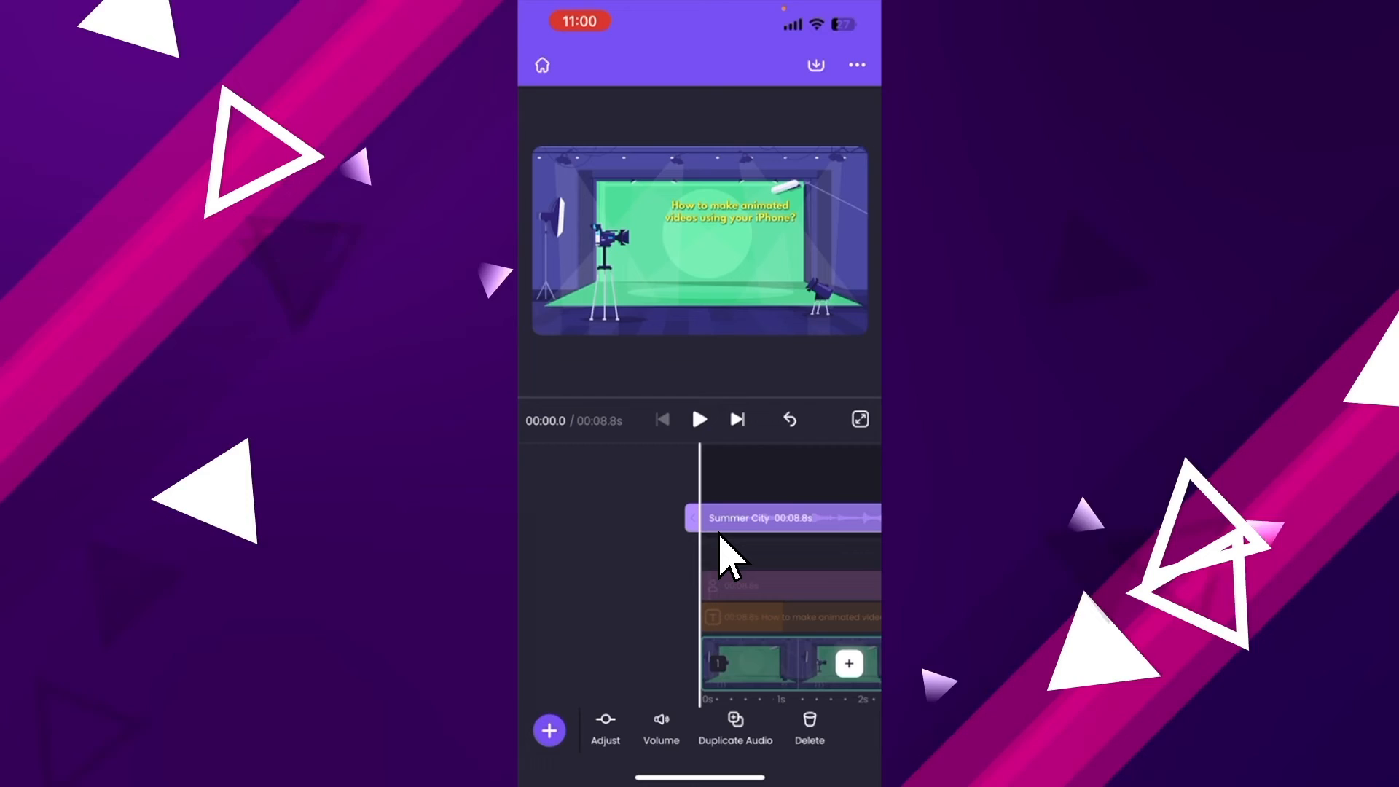
Step: Lower the Summer City music volume to 6% and confirm
{"action": "left_click", "coordinate": [660, 727]}
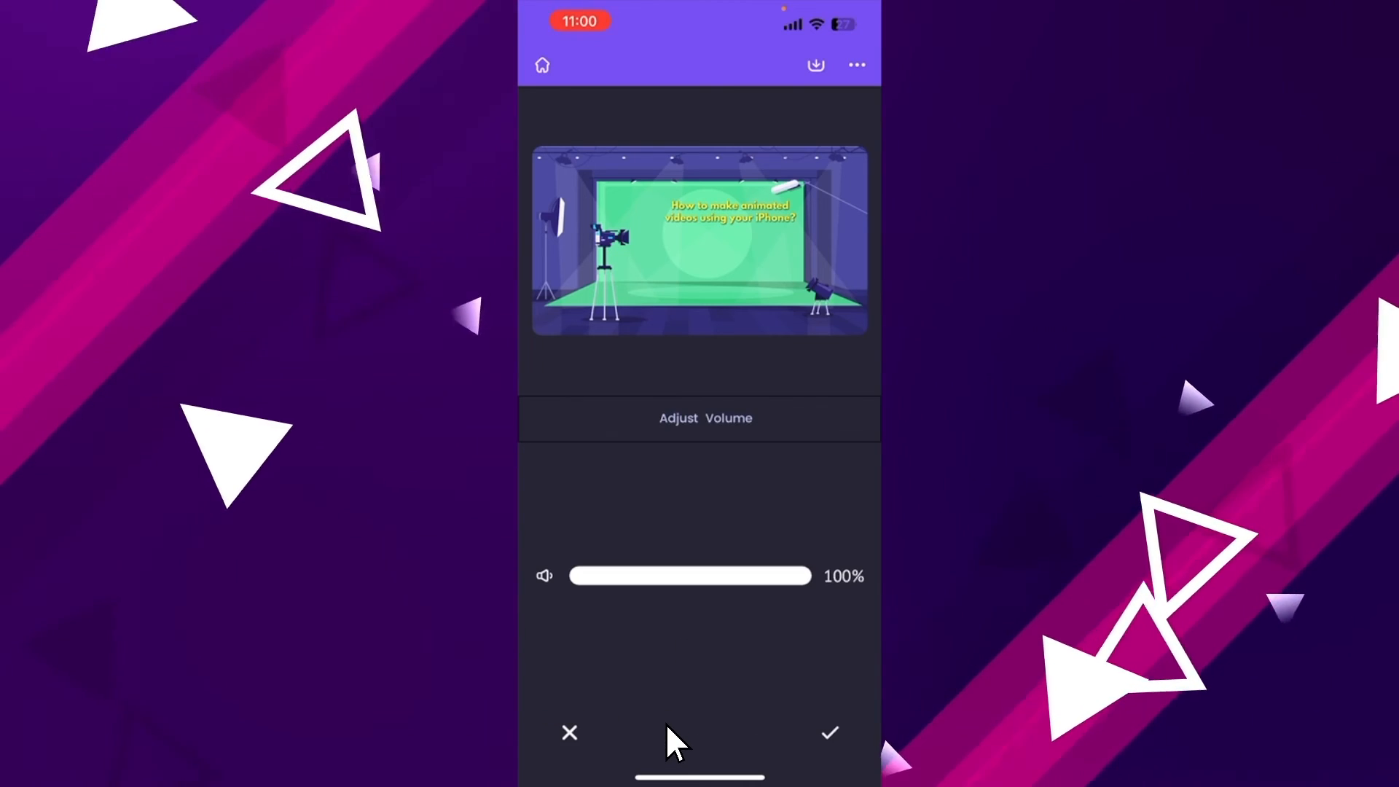
{"action": "left_click_drag", "start_coordinate": [810, 576], "coordinate": [581, 575]}
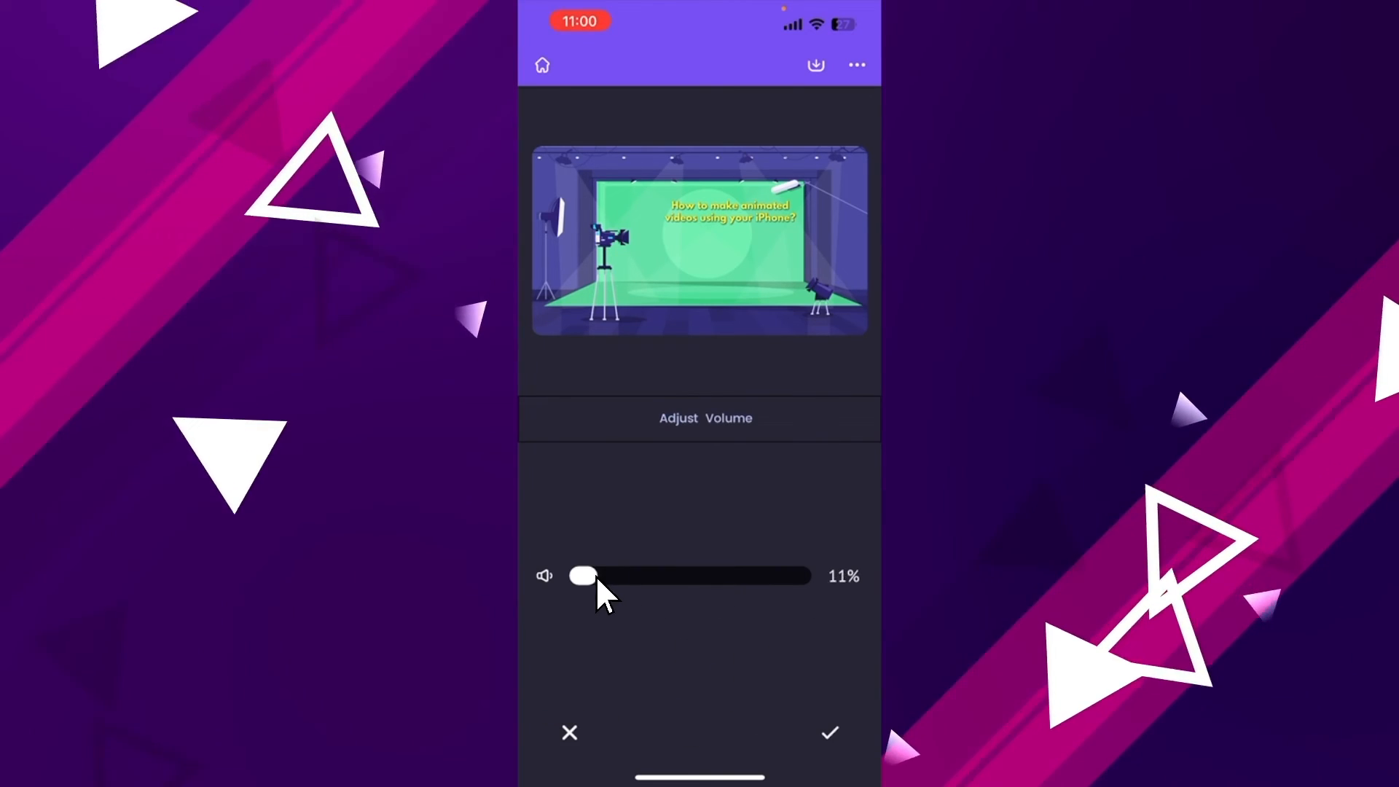
{"action": "left_click_drag", "start_coordinate": [584, 576], "coordinate": [579, 576]}
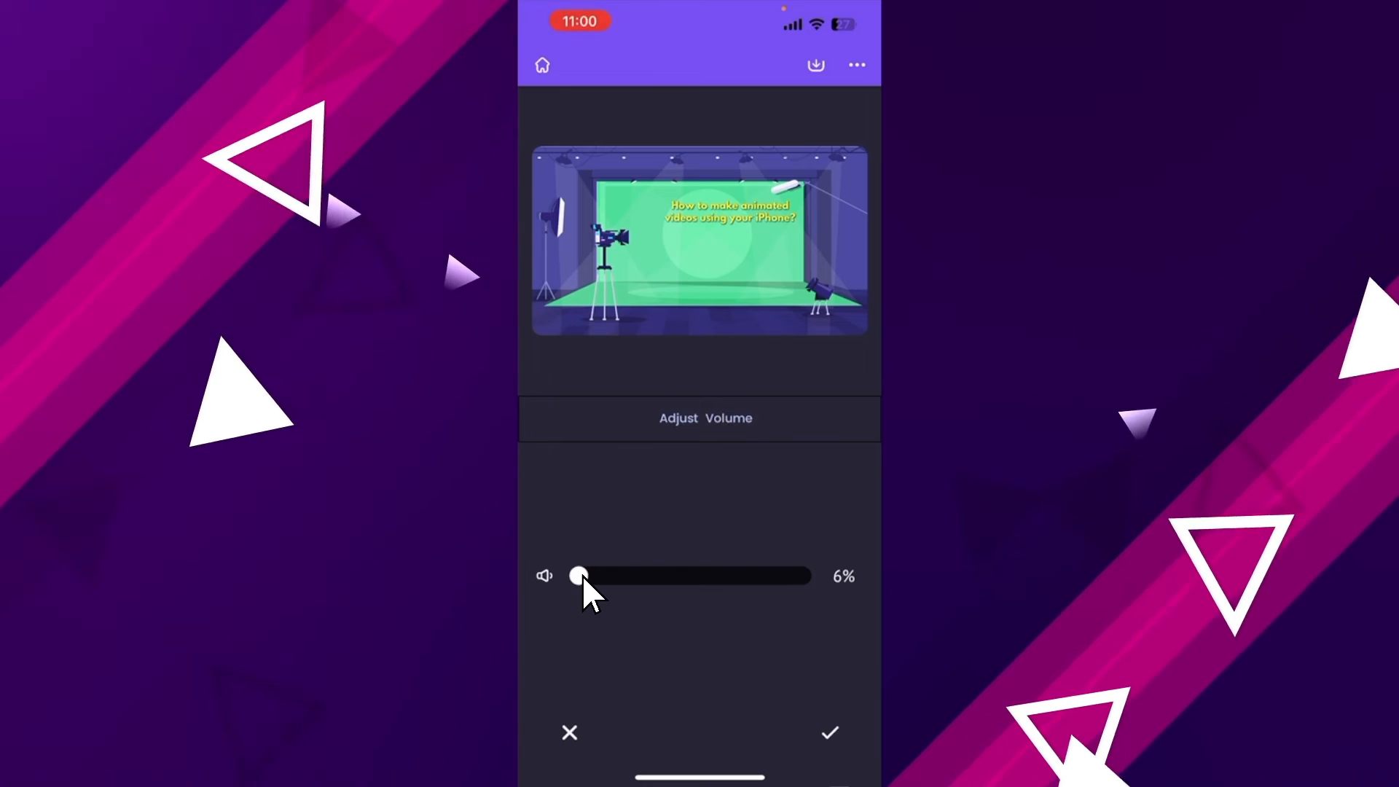
{"action": "left_click", "coordinate": [827, 732]}
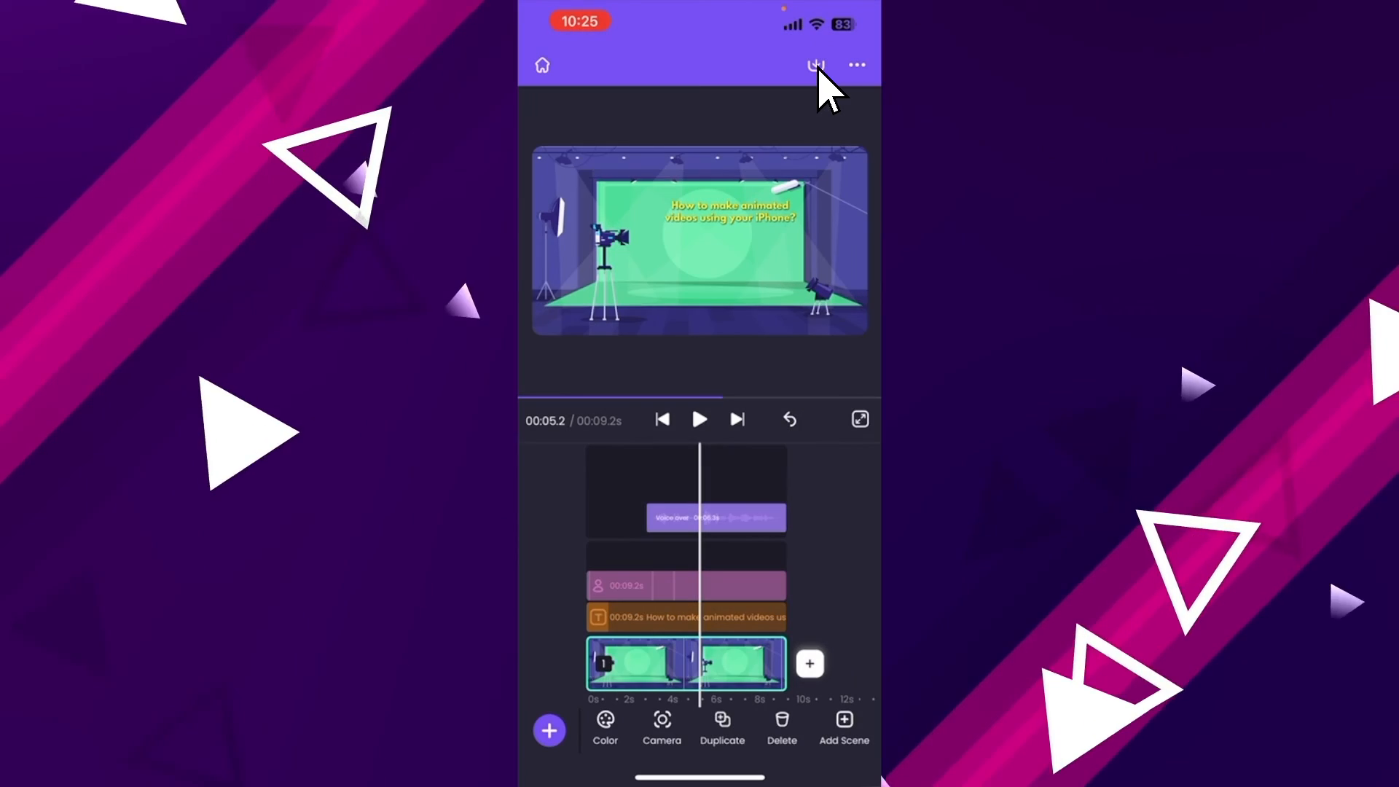
Step: Choose Download Video from the publishing options, keeping HD 720p and mp4
{"action": "left_click", "coordinate": [815, 66]}
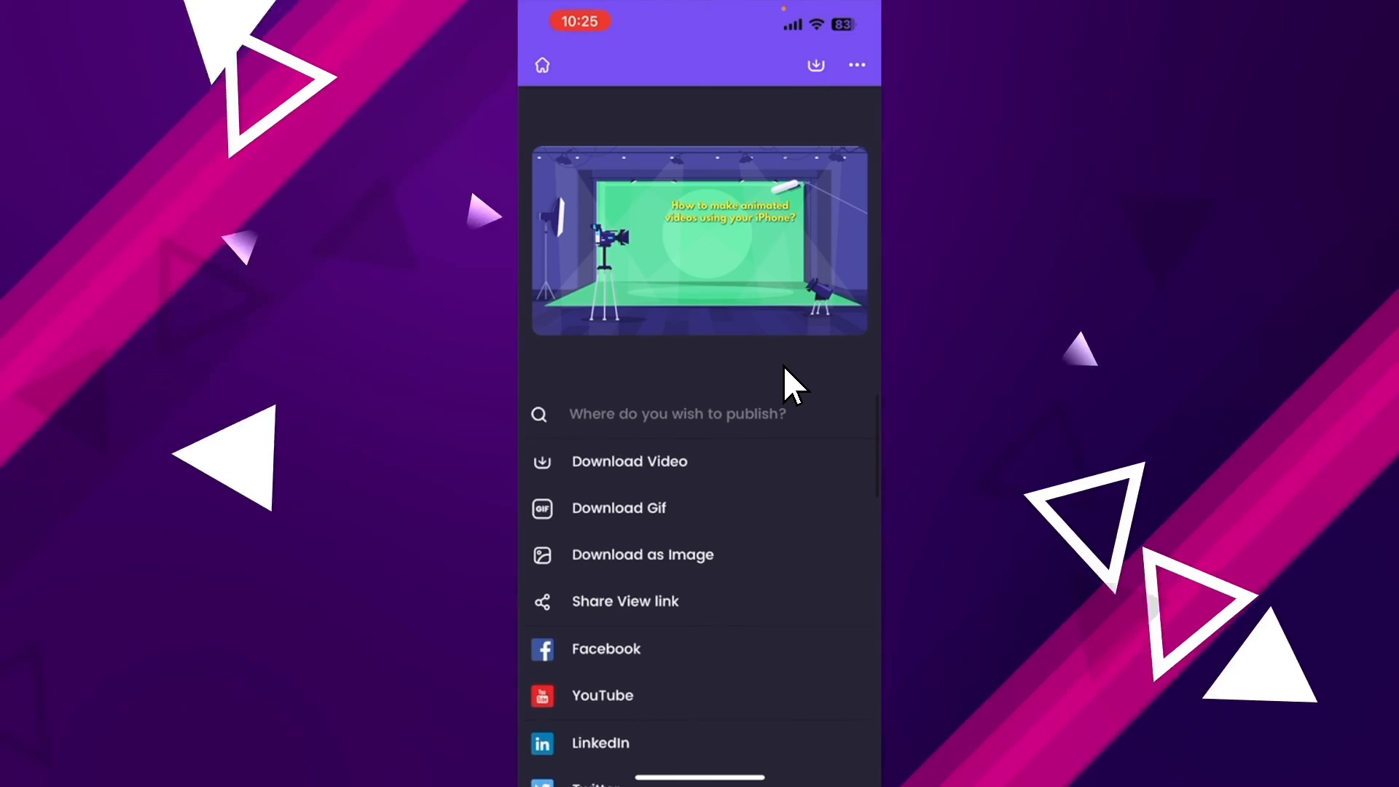
{"action": "scroll", "scroll_direction": "down", "scroll_amount": 3}
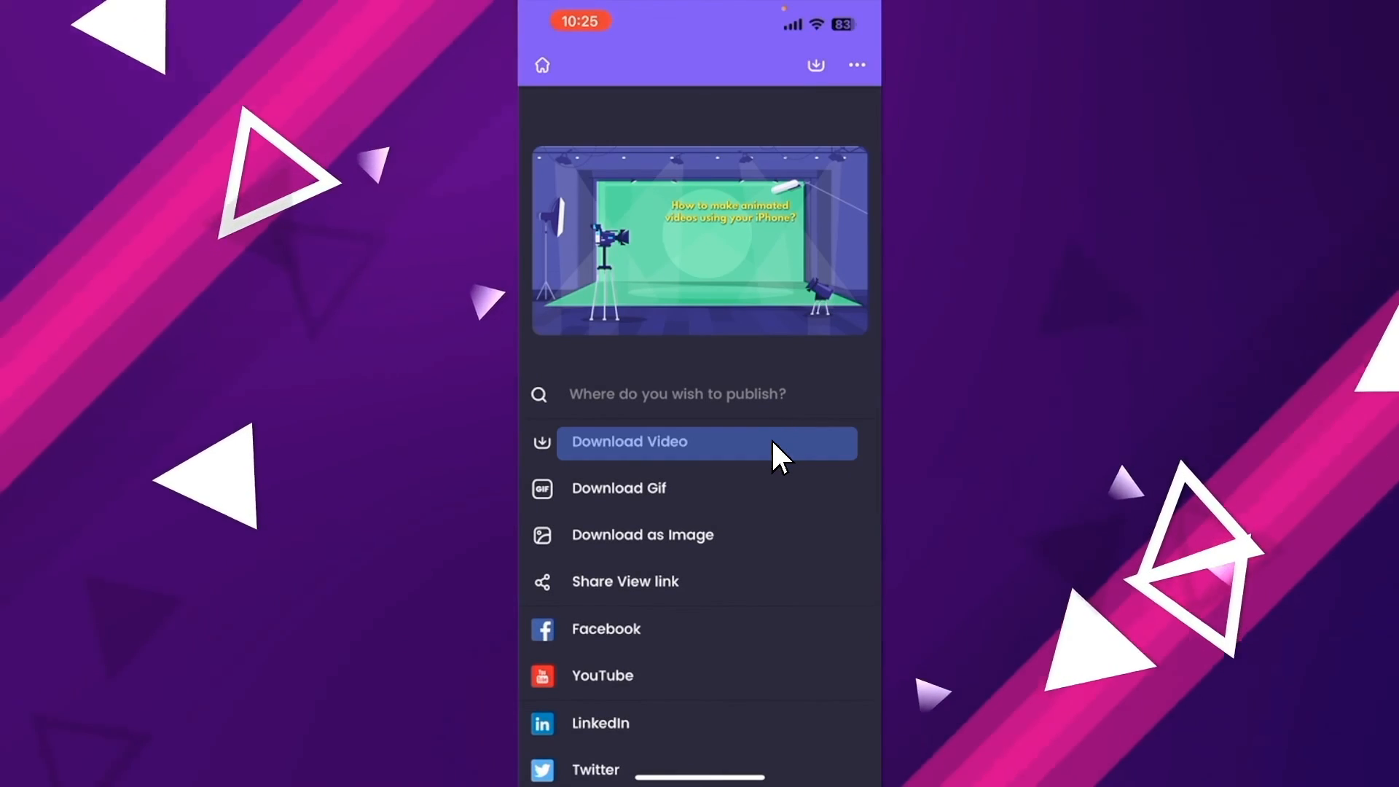
{"action": "left_click", "coordinate": [628, 442]}
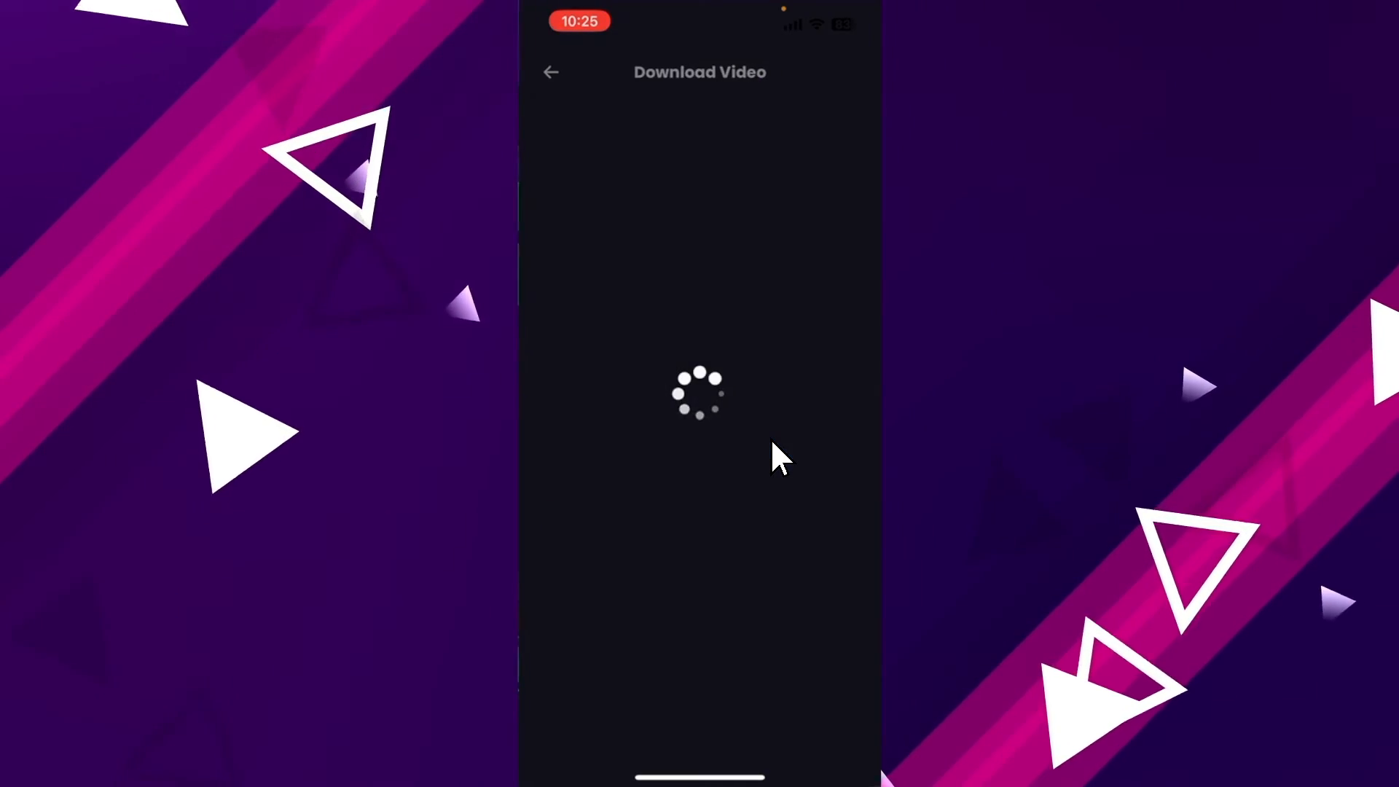
{"action": "left_click", "coordinate": [781, 277]}
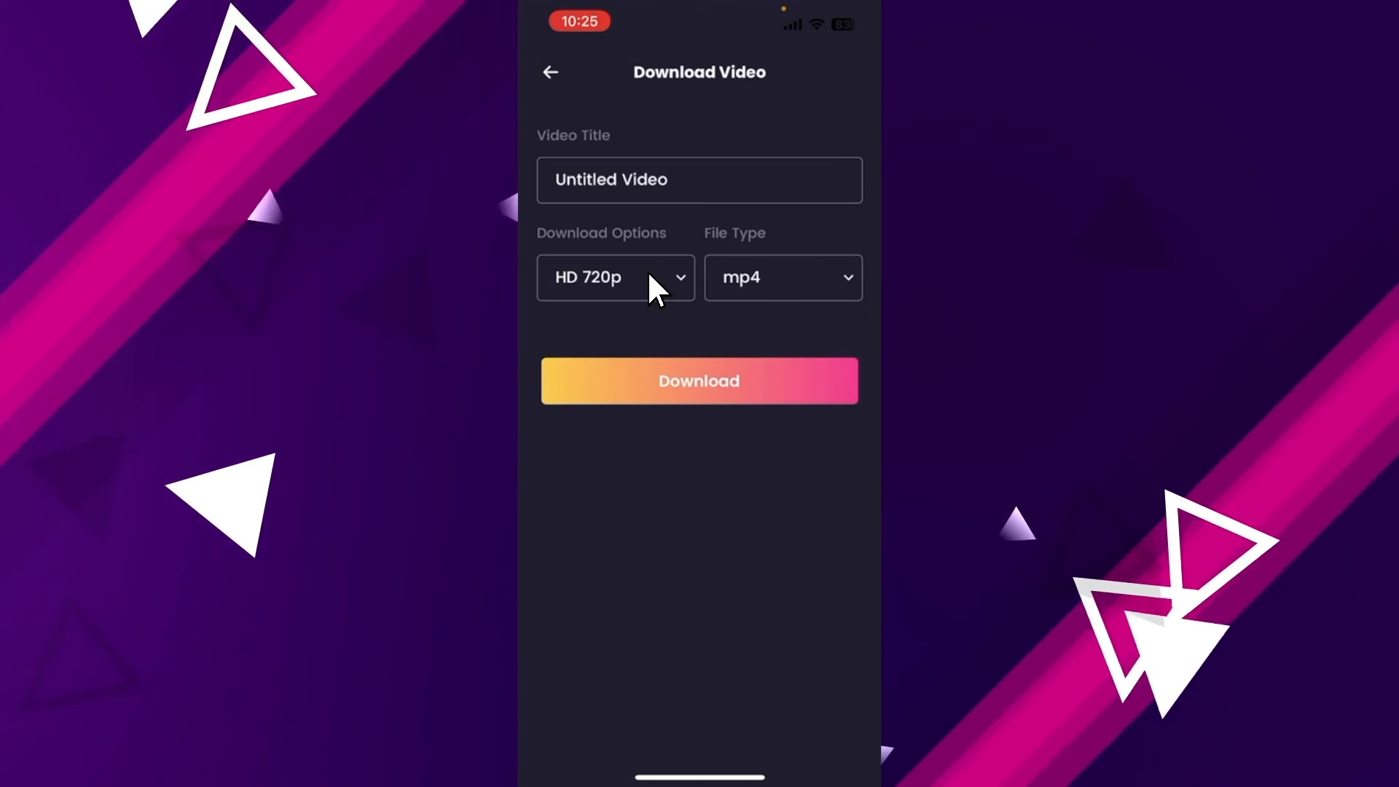
Step: Start the HD 720p MP4 export and dismiss the exporting notice
{"action": "left_click", "coordinate": [698, 380]}
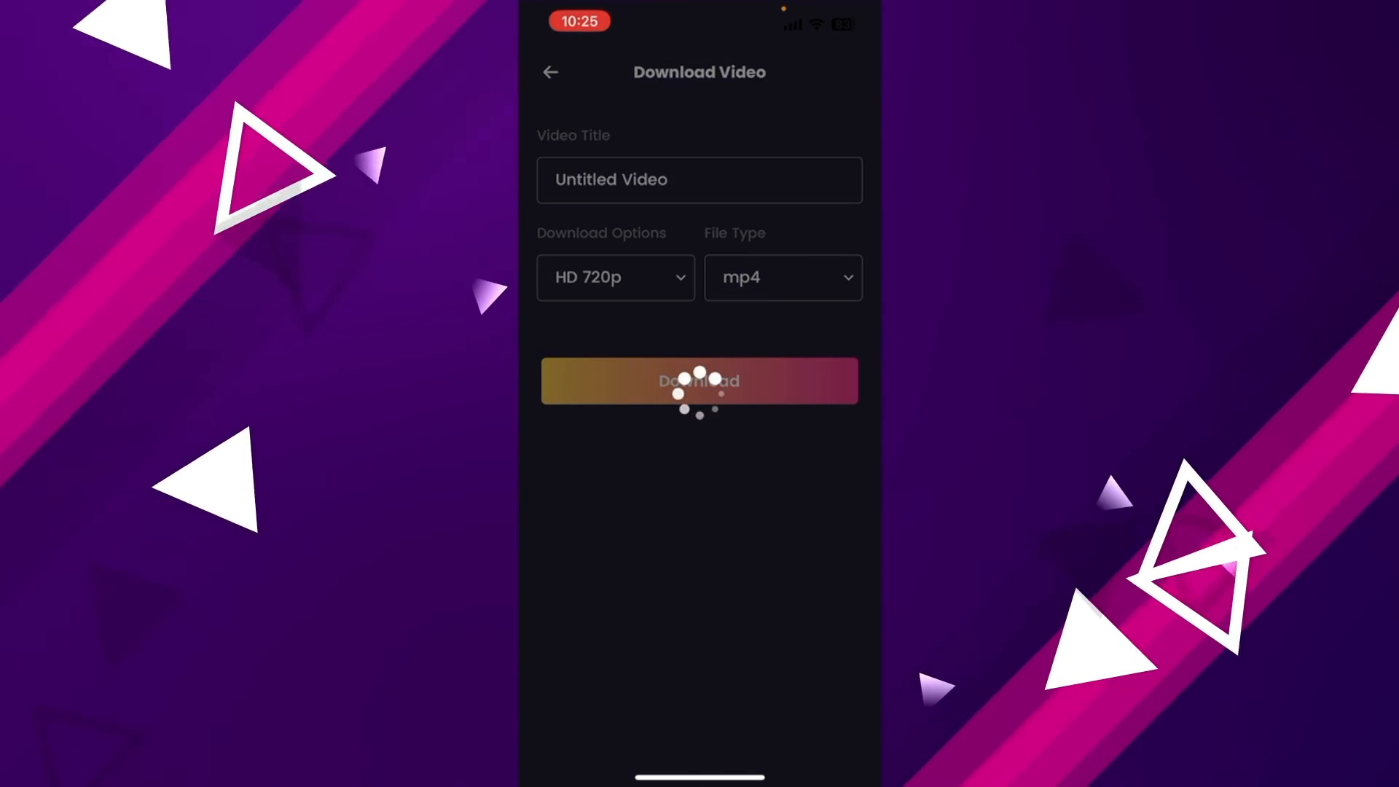
{"action": "left_click", "coordinate": [698, 380]}
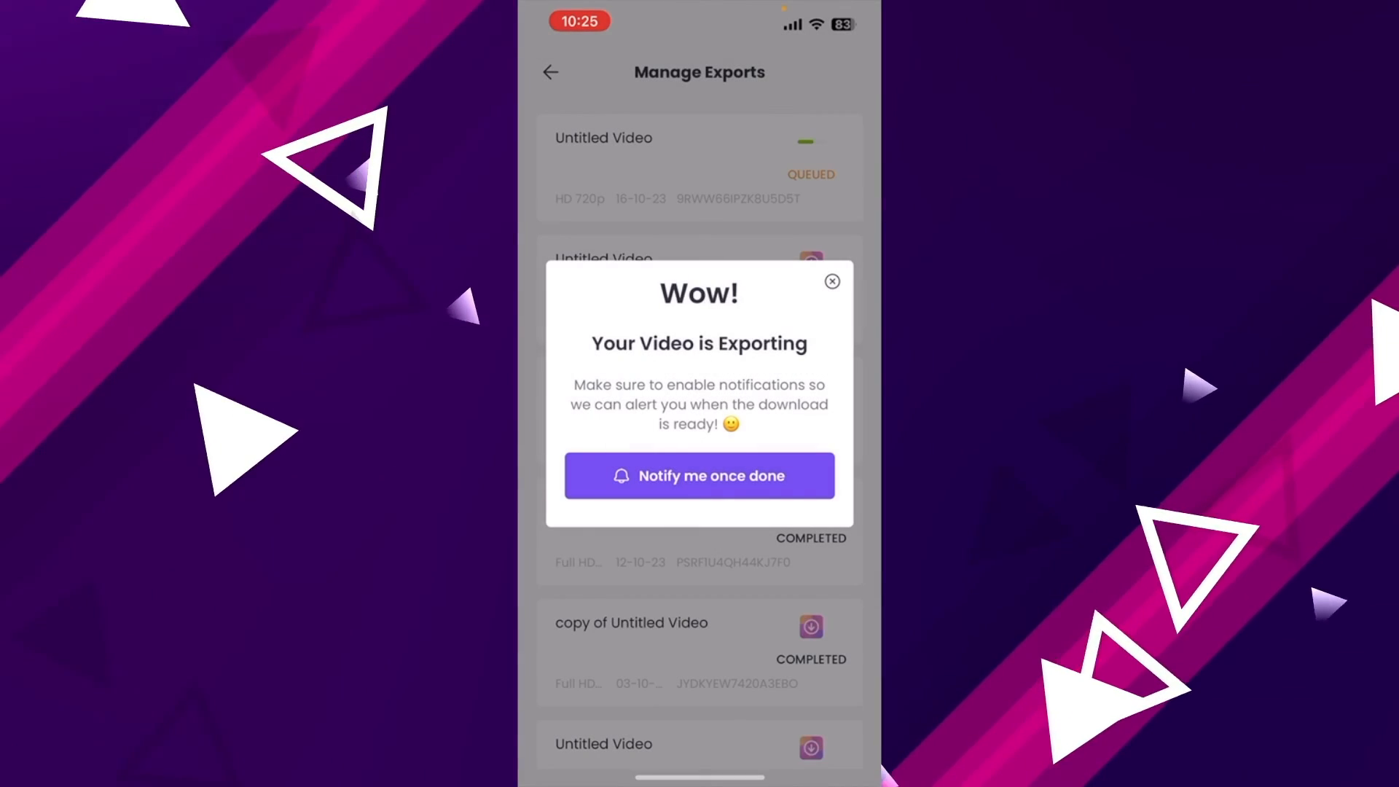
{"action": "left_click", "coordinate": [831, 281]}
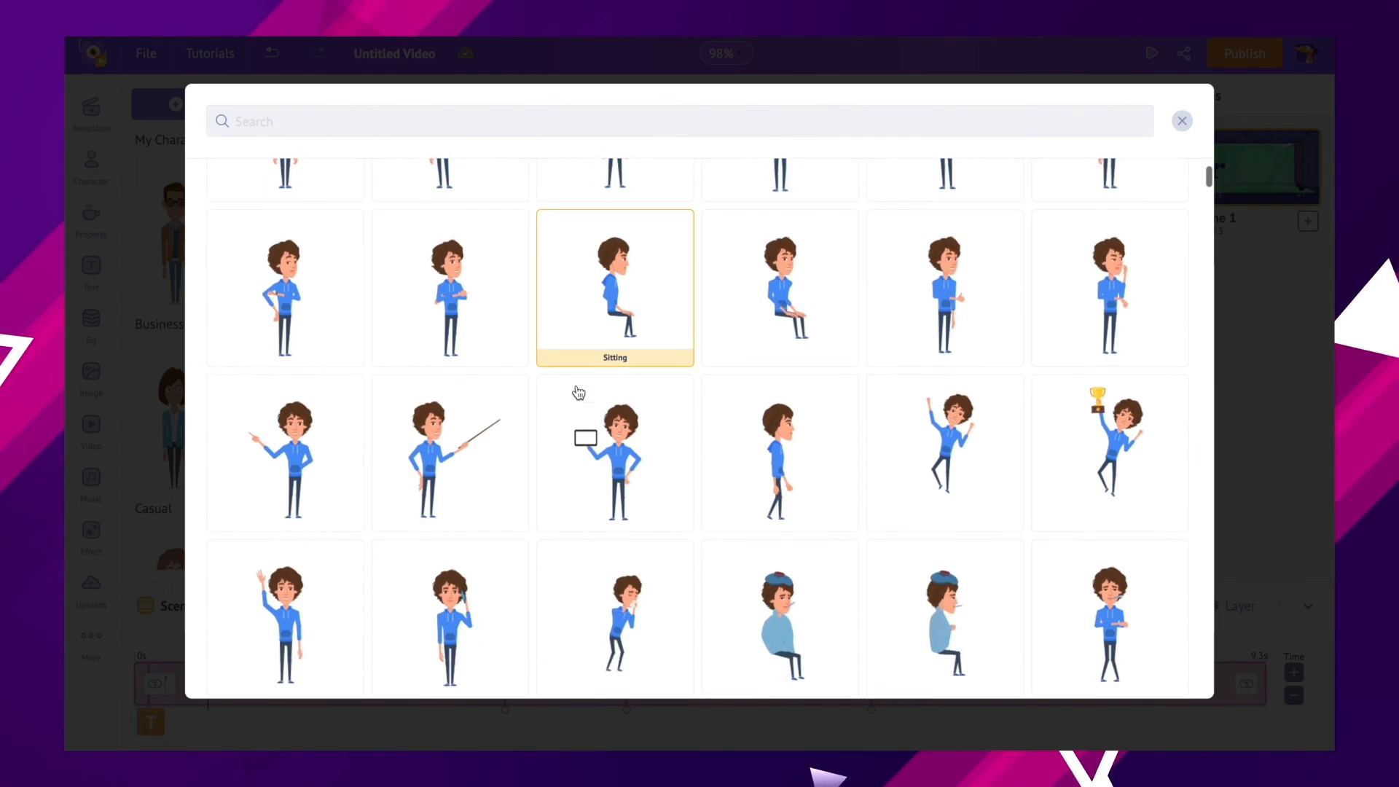
{"action": "scroll", "scroll_direction": "down", "scroll_amount": 3}
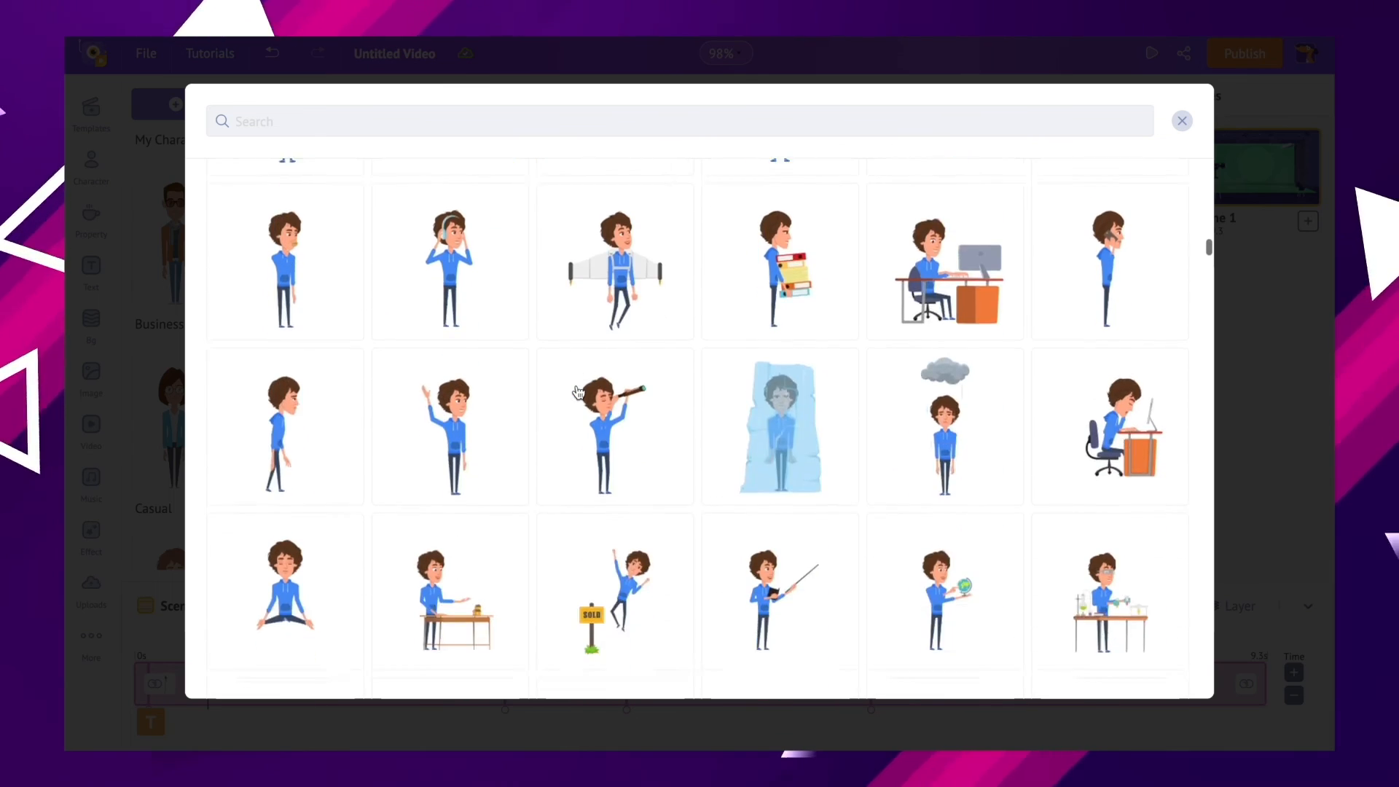
{"action": "scroll", "scroll_direction": "down", "scroll_amount": 3}
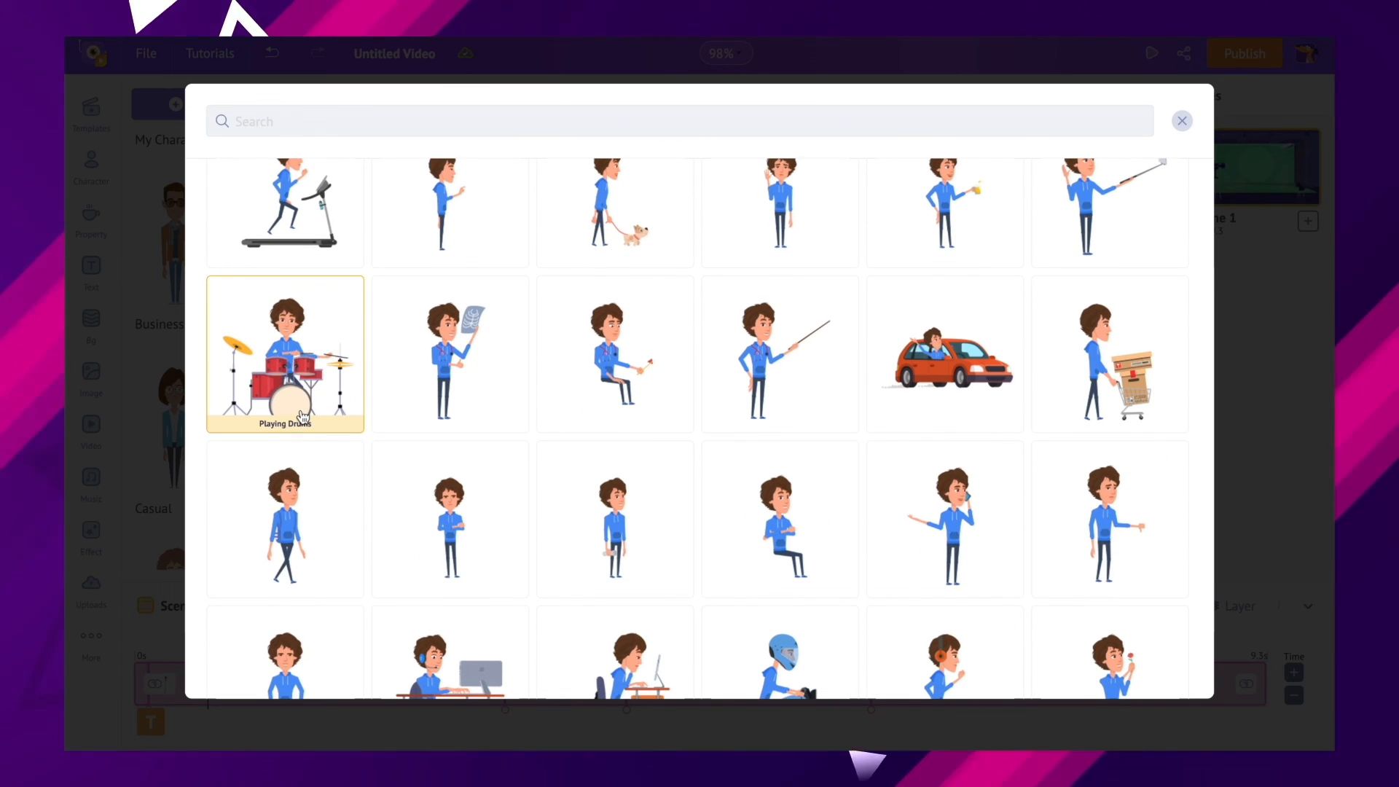
{"action": "scroll", "scroll_direction": "down", "scroll_amount": 3}
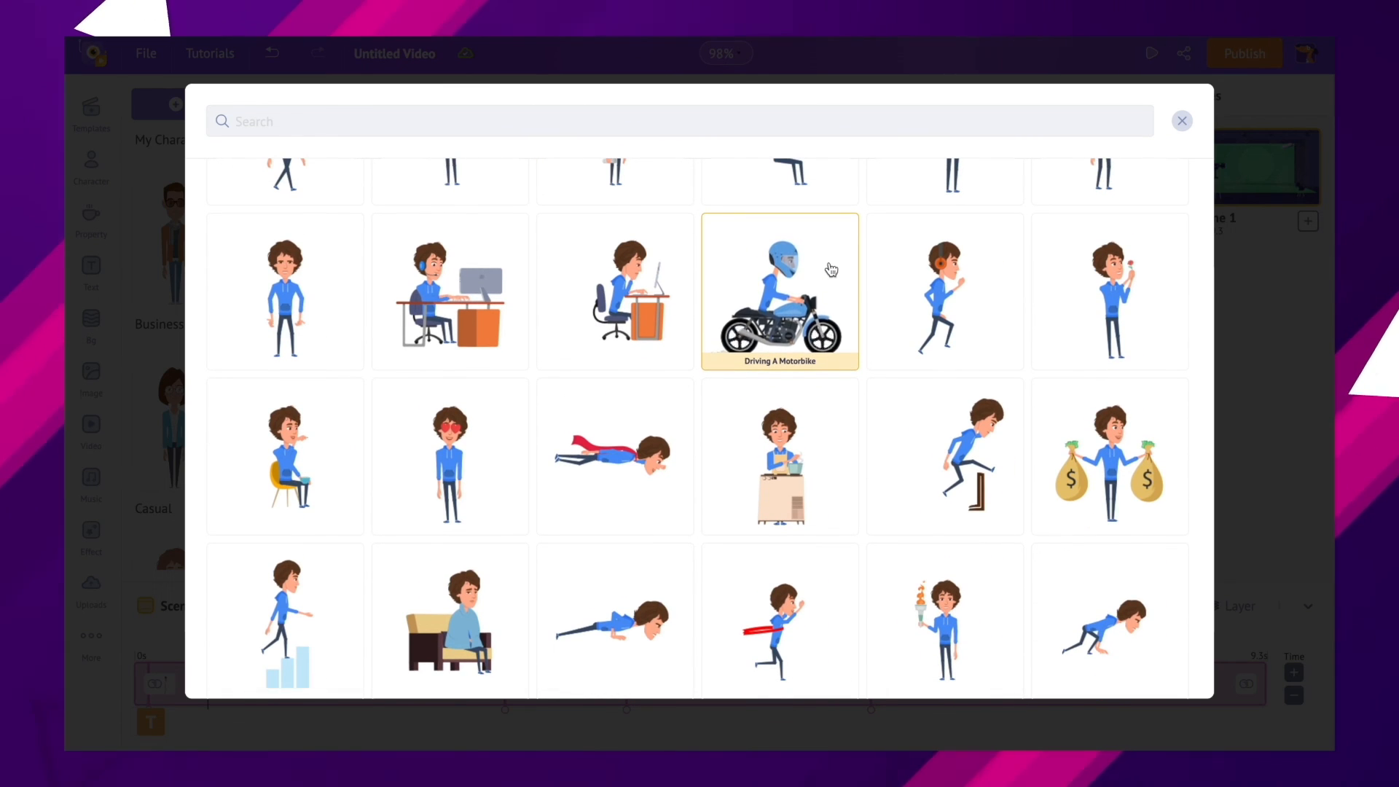
{"action": "scroll", "scroll_direction": "down", "scroll_amount": 3}
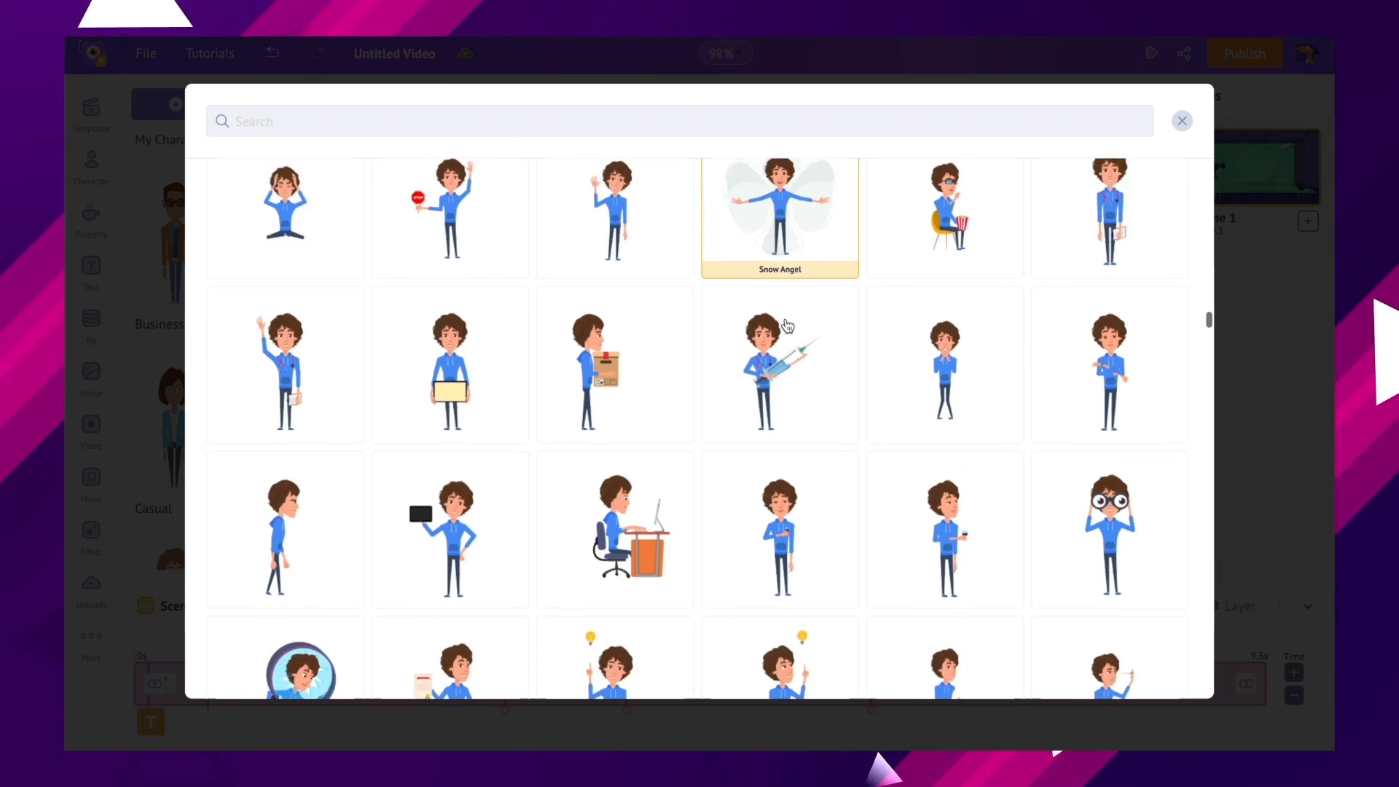
{"action": "scroll", "scroll_direction": "down", "scroll_amount": 3}
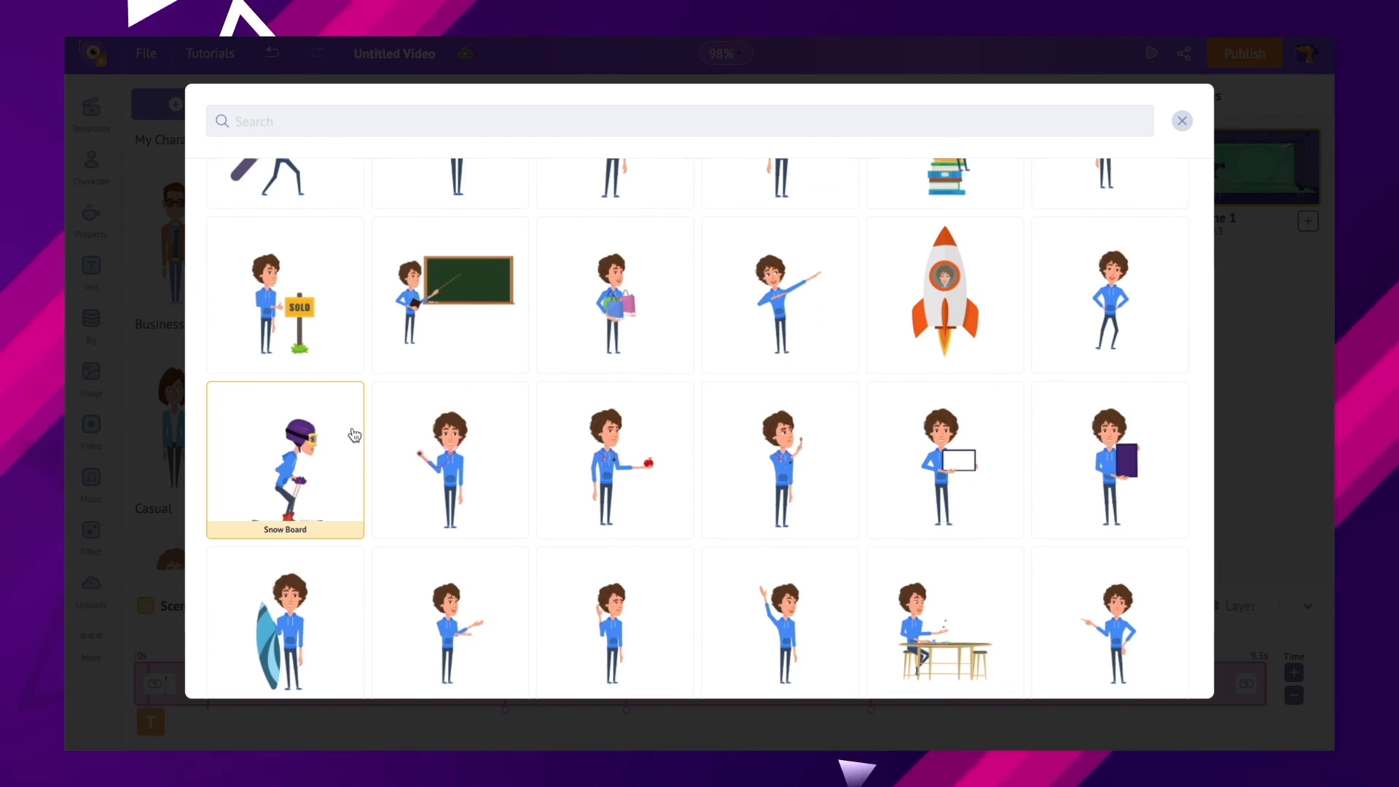
{"action": "left_click", "coordinate": [1182, 120]}
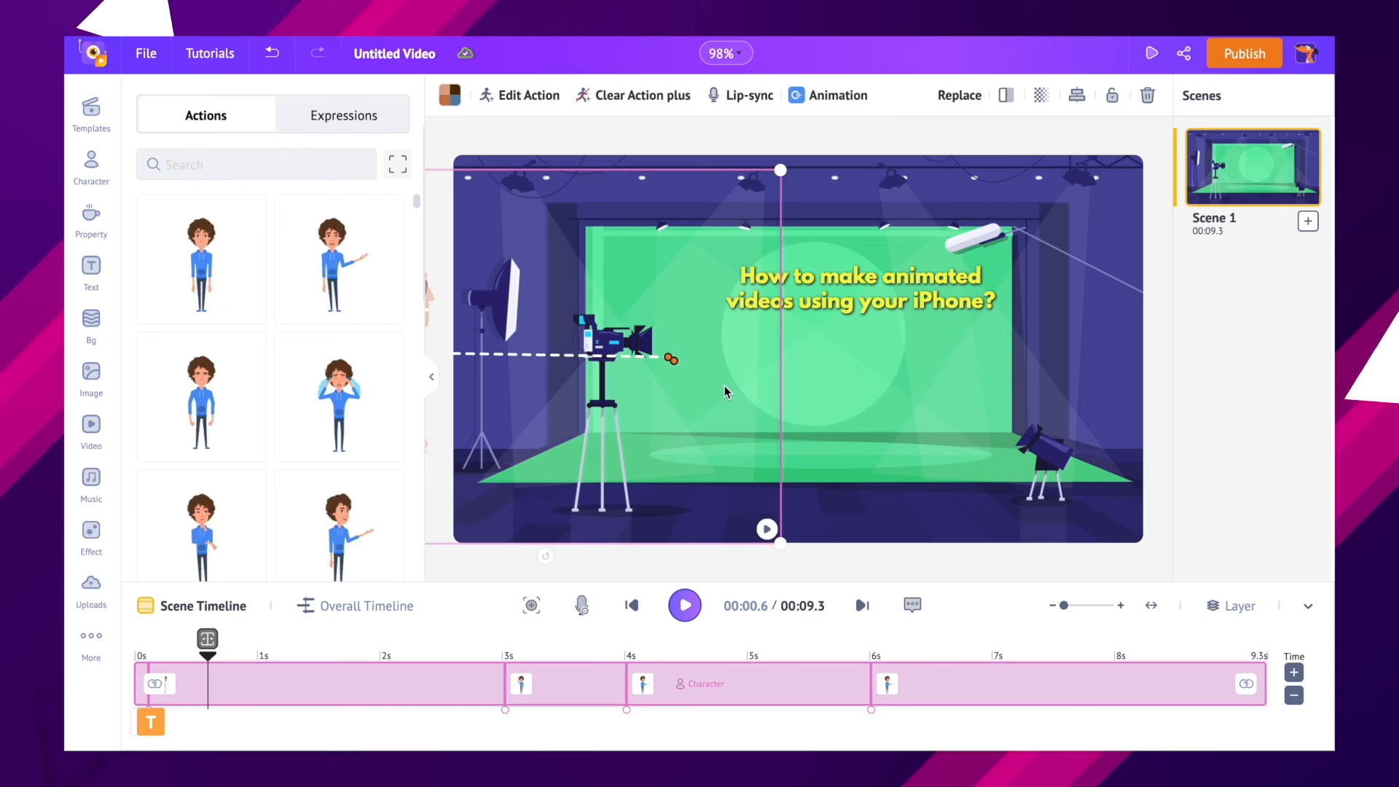